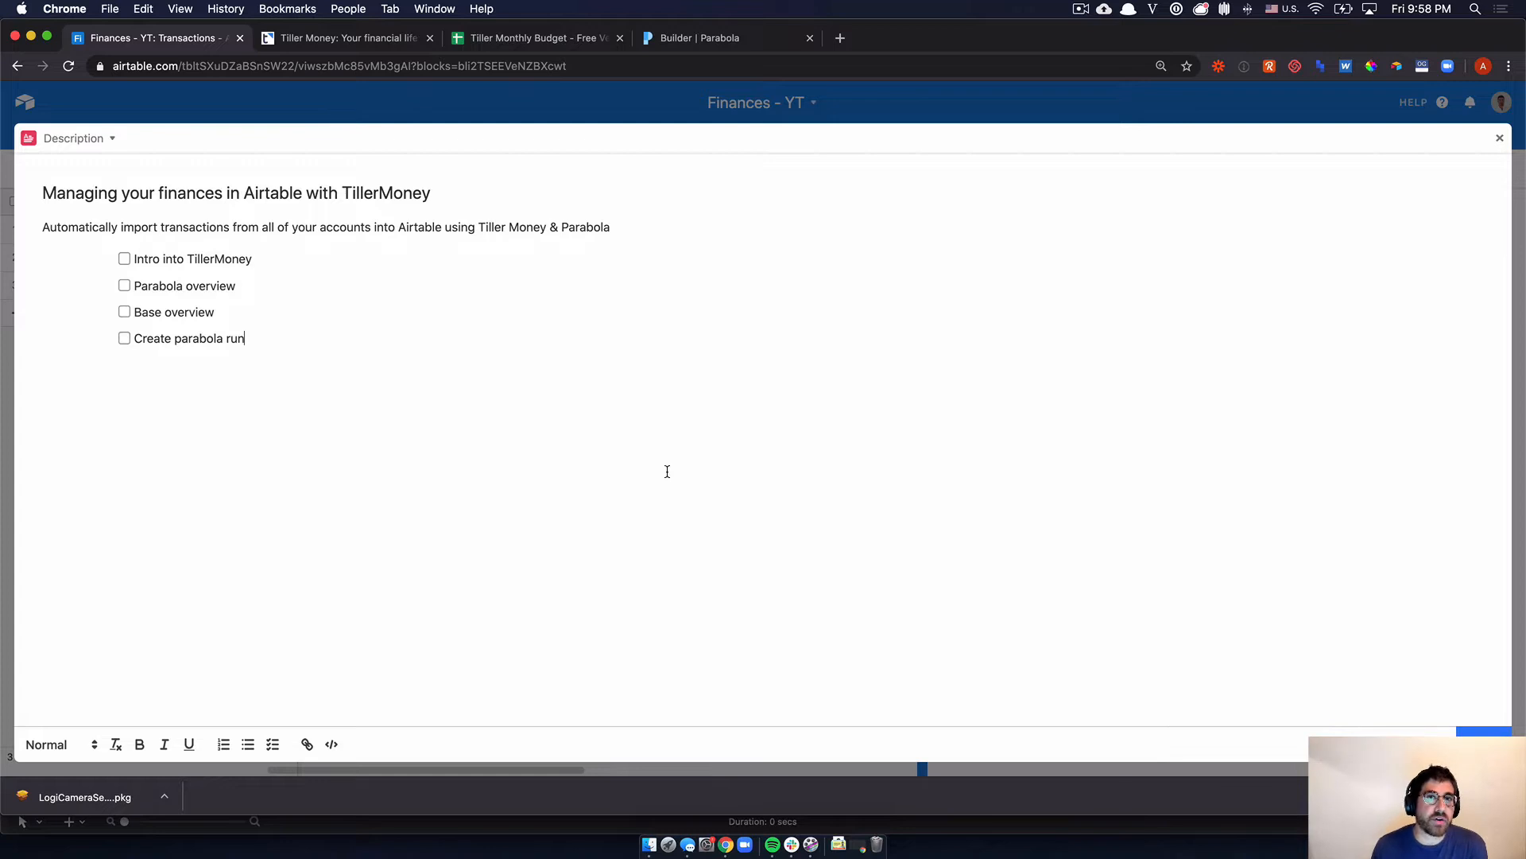
mouse_move(667, 453)
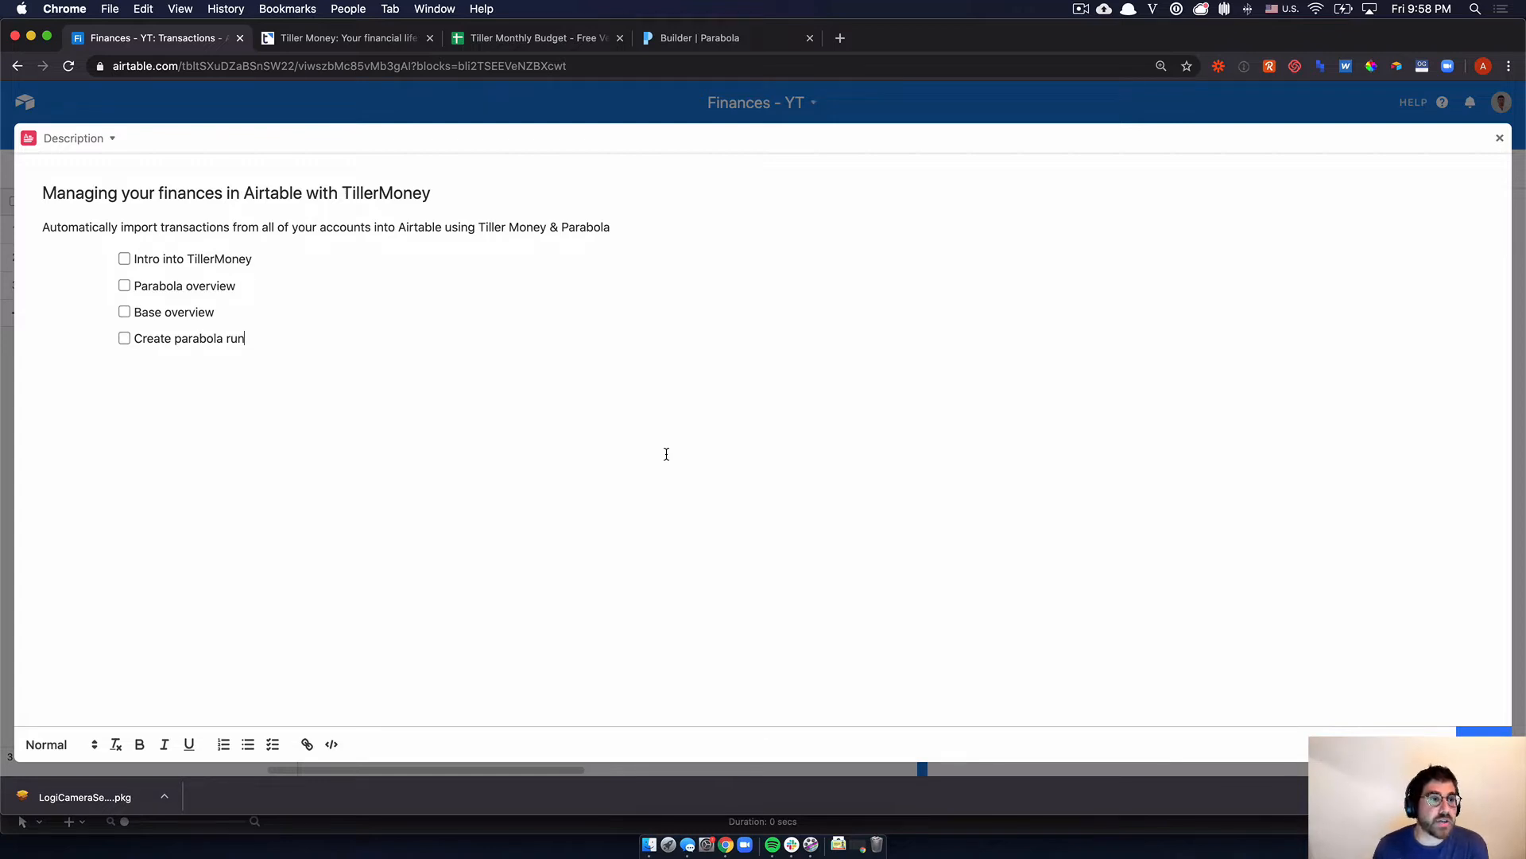
mouse_move(464, 283)
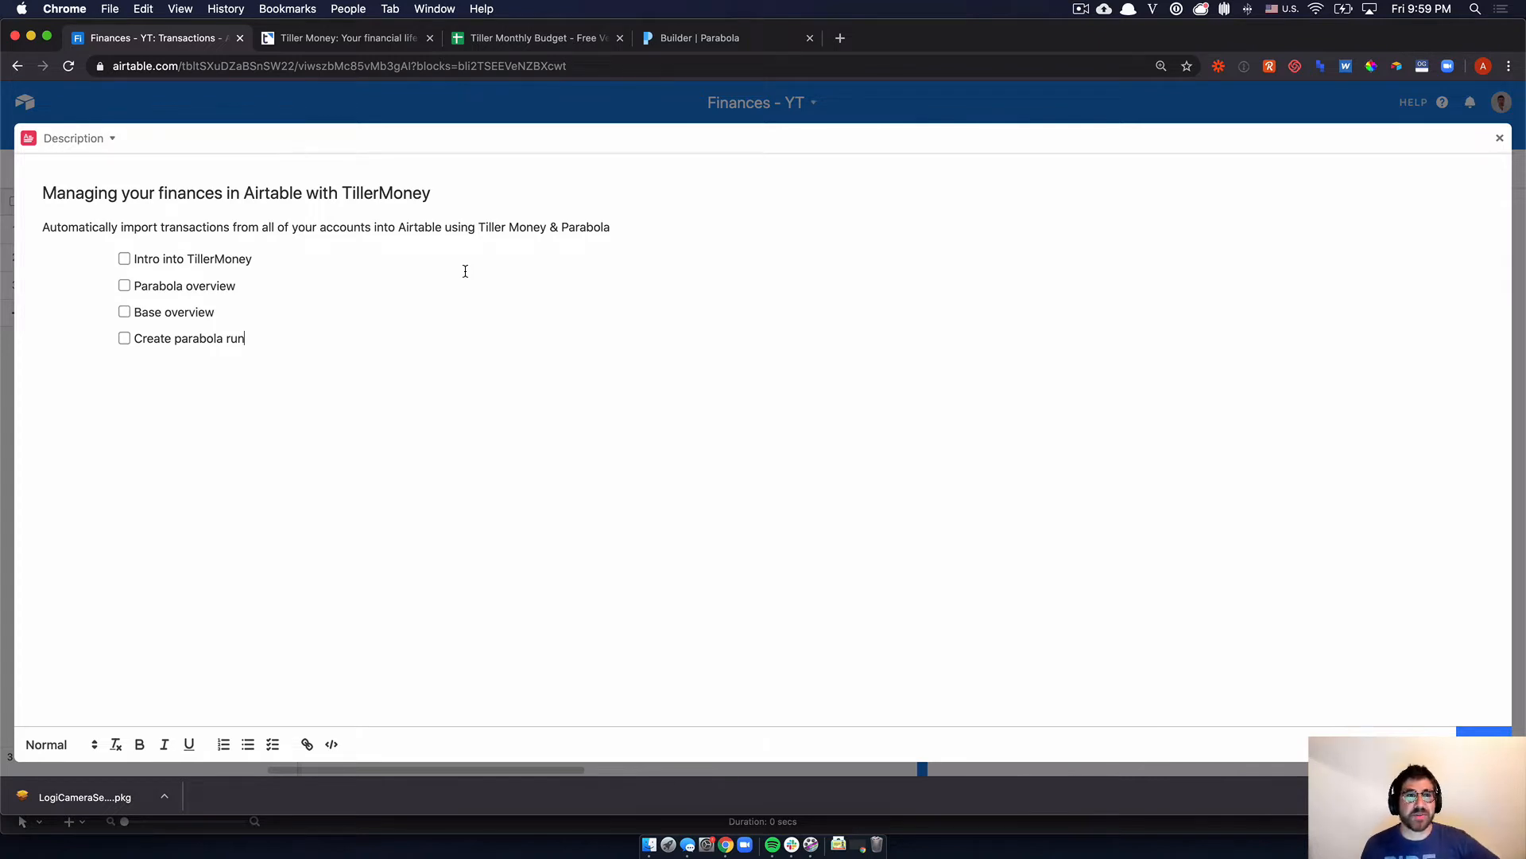
mouse_move(388, 318)
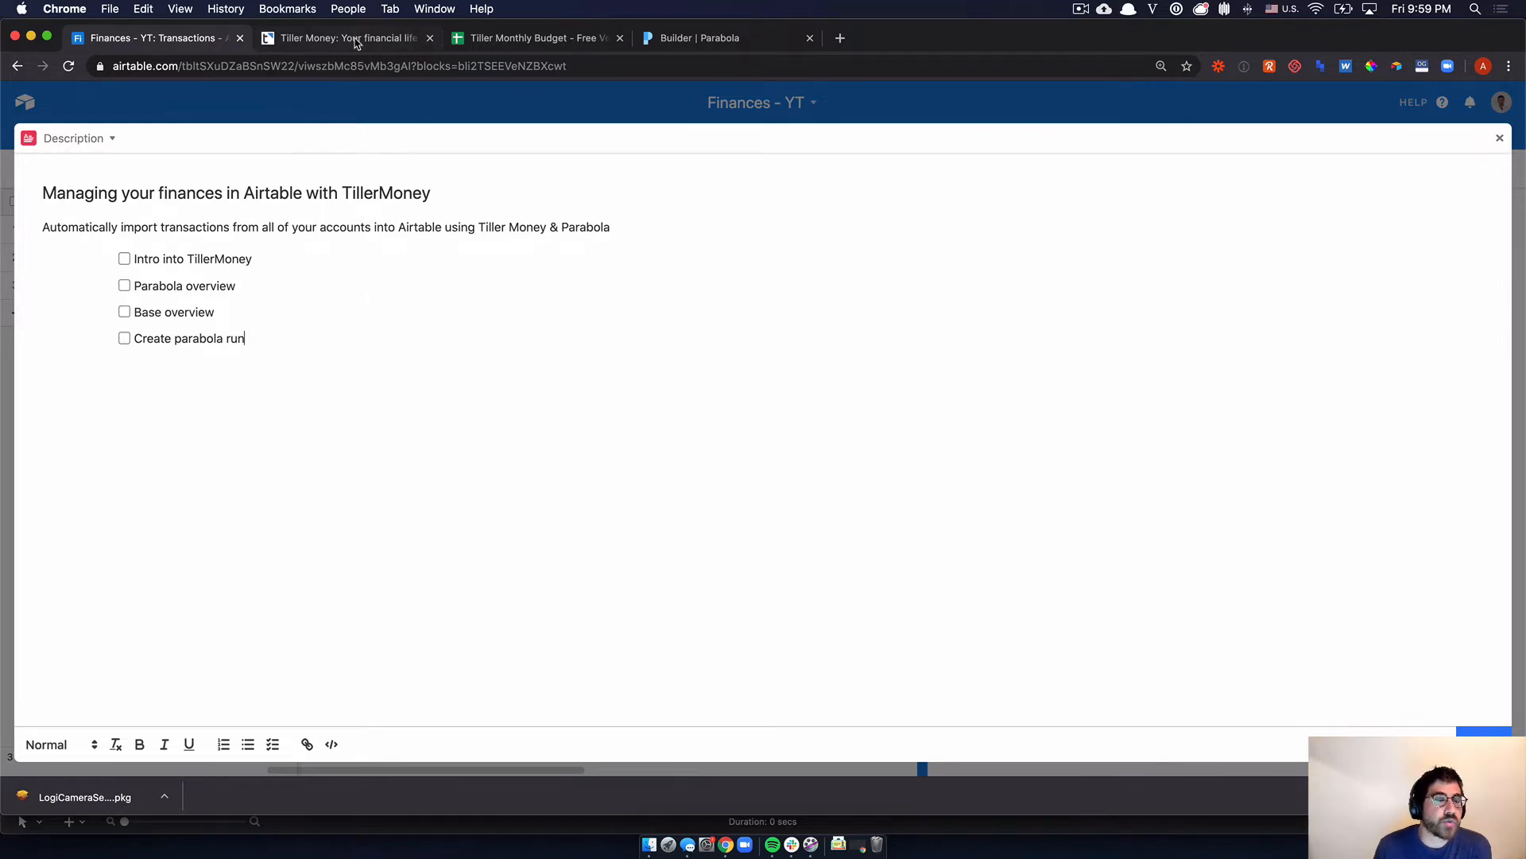
- Browse the Tiller Money homepage, then bring up the Tiller Monthly Budget Transactions sheet
left_click(345, 36)
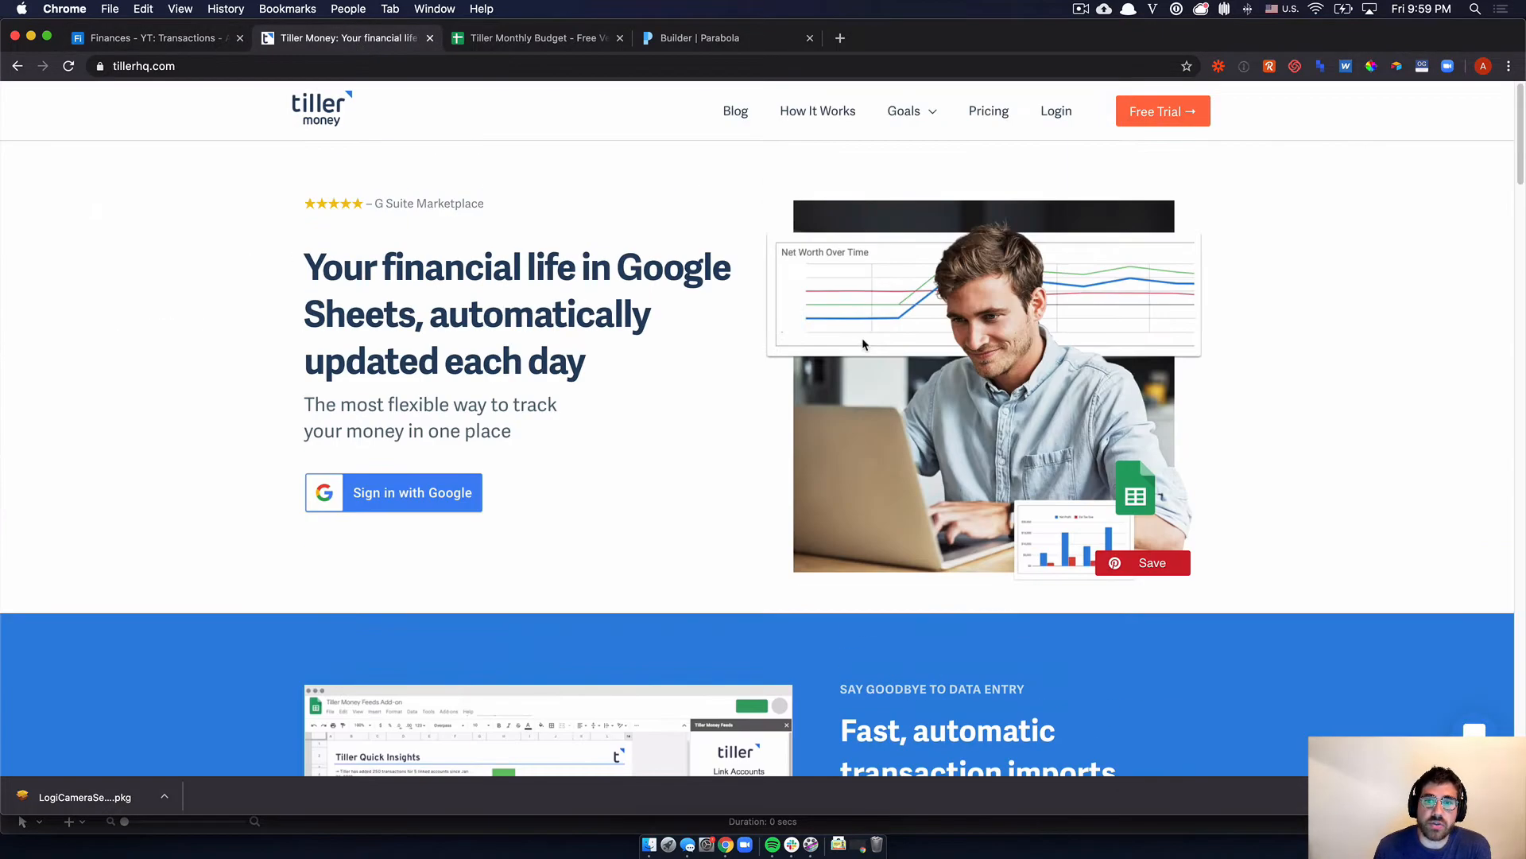
scroll("down", 3)
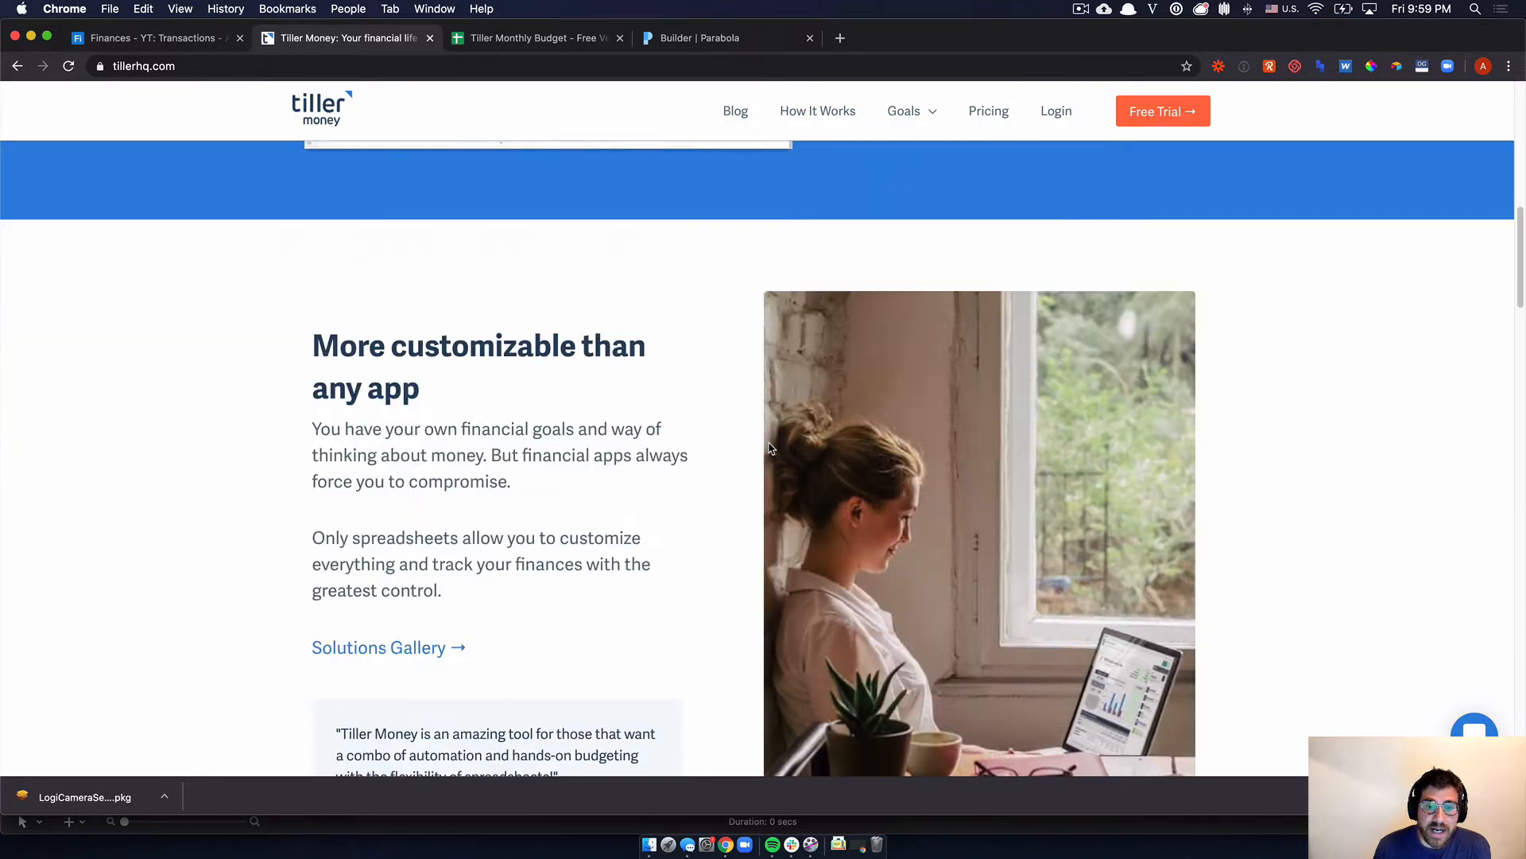
scroll("up", 3)
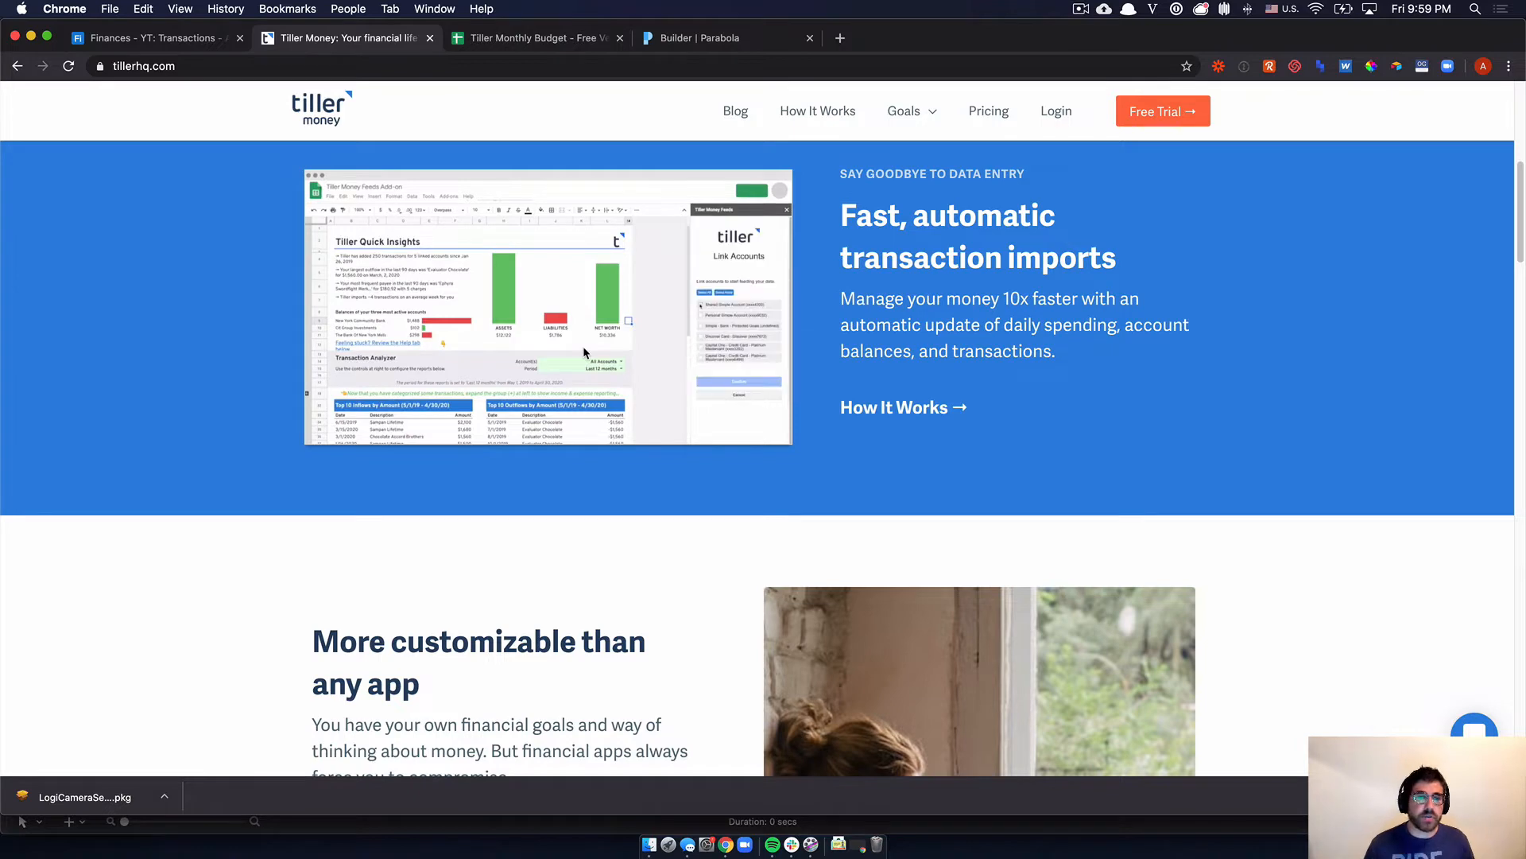
mouse_move(605, 100)
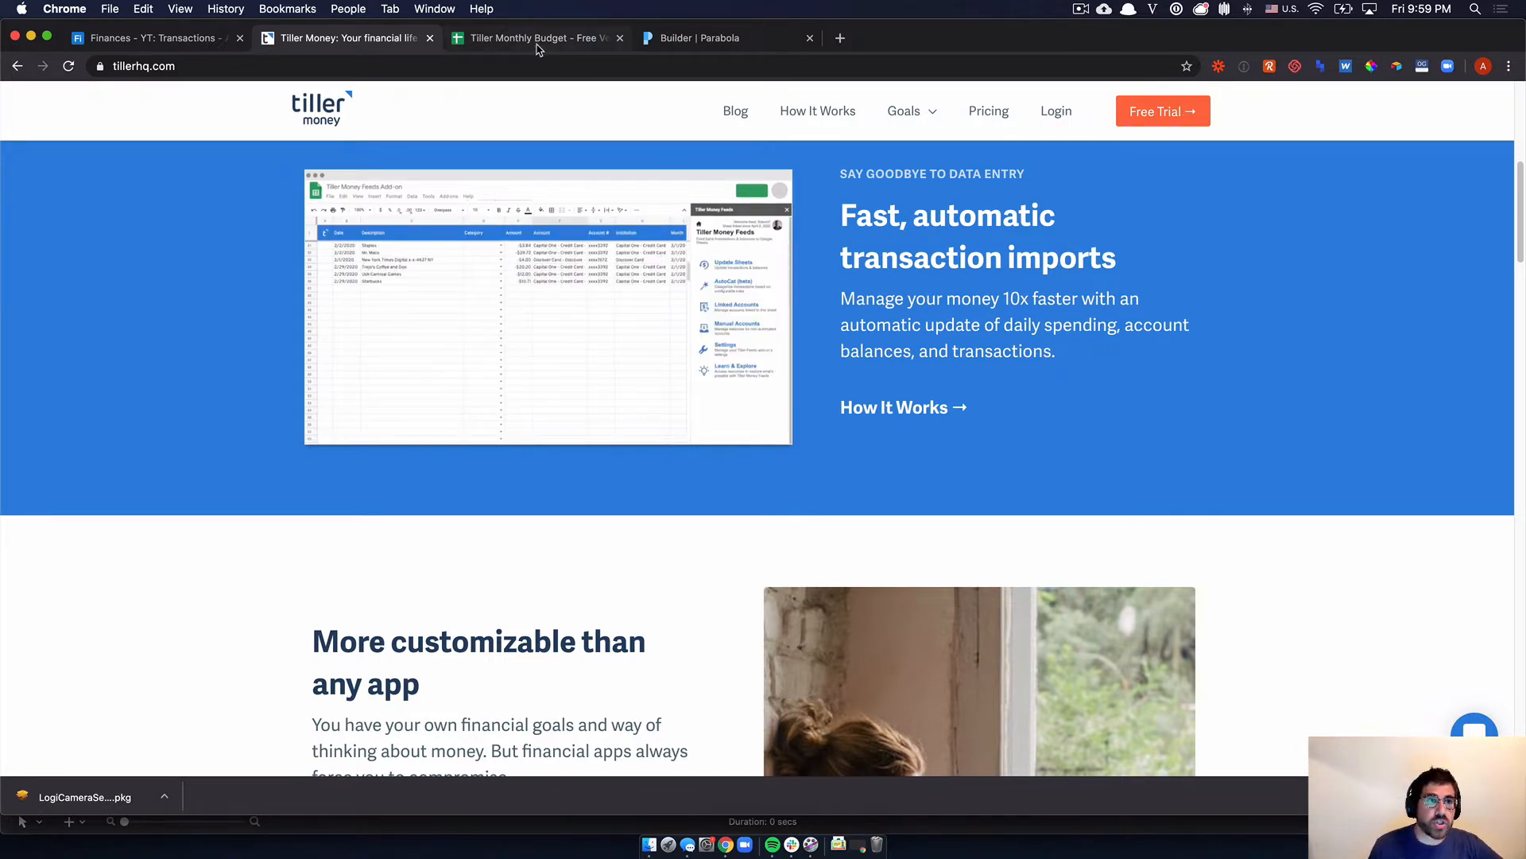
left_click(536, 38)
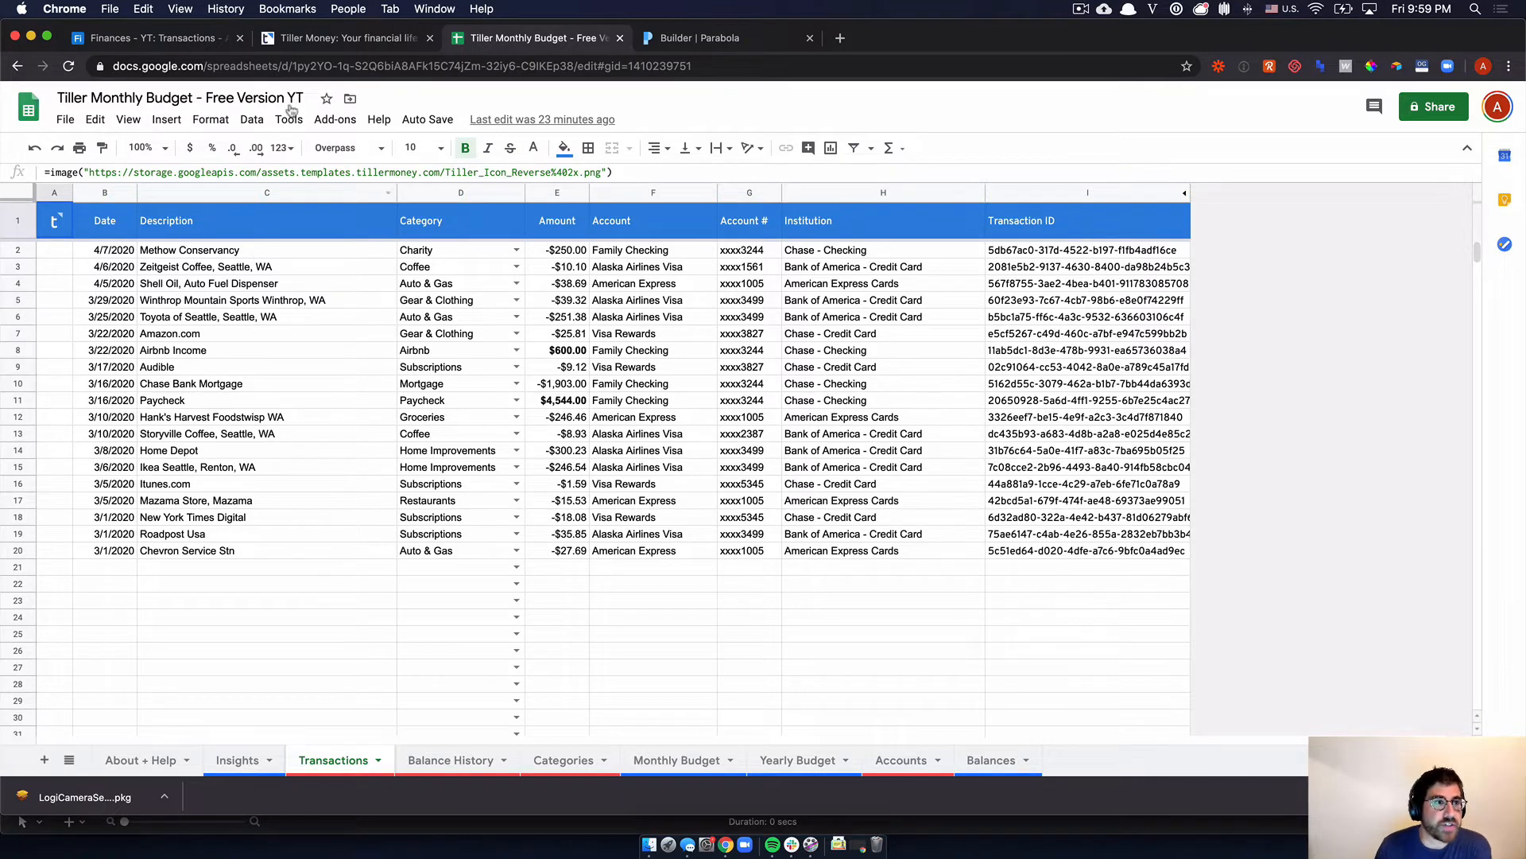
- In the Airtable finances base, collapse the description and tick off 'Intro into TillerMoney'
left_click(151, 38)
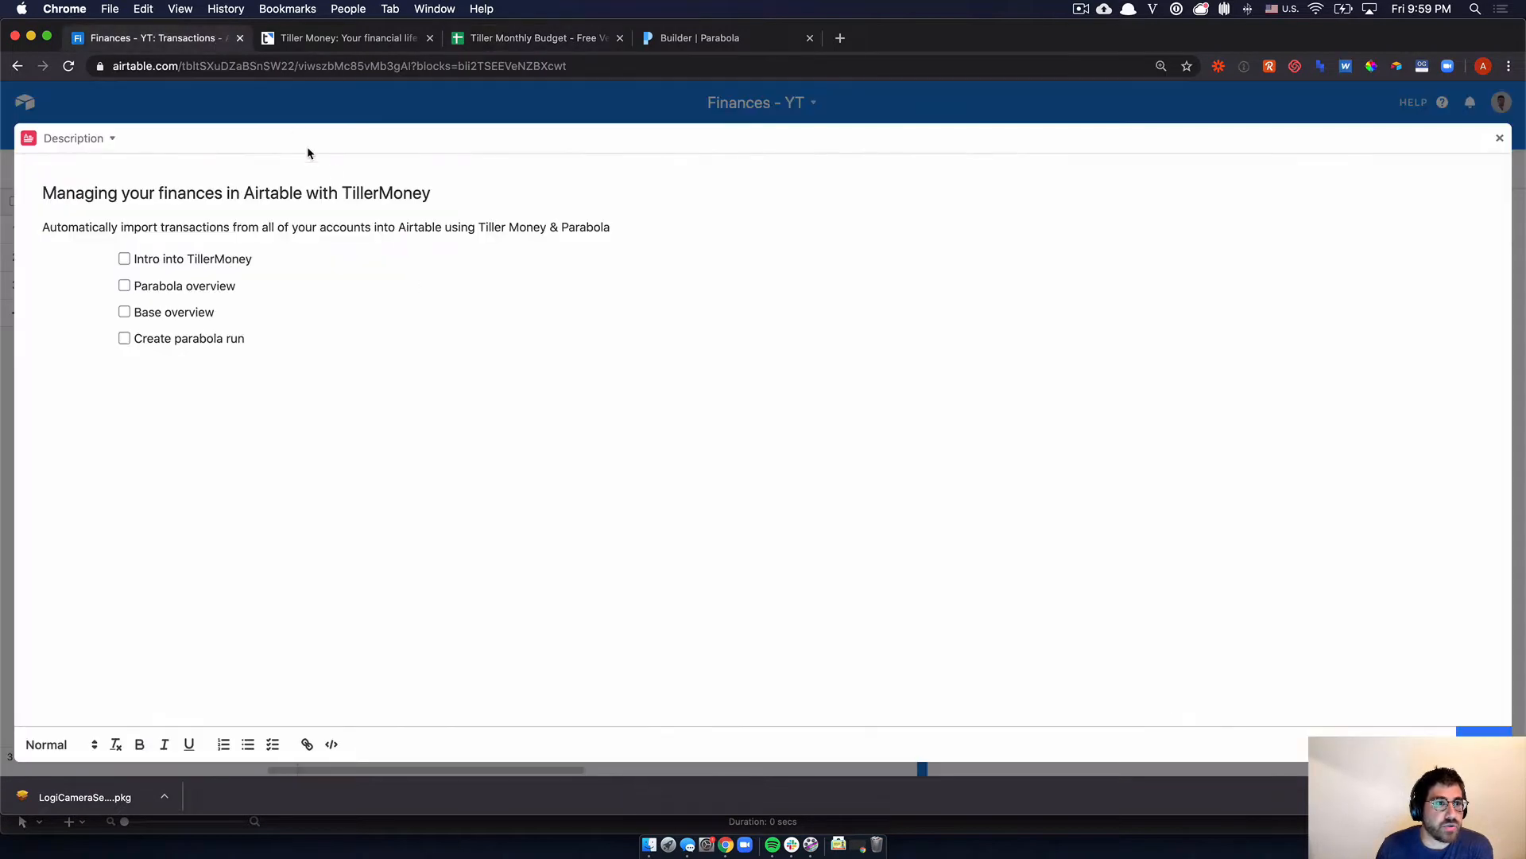
mouse_move(313, 120)
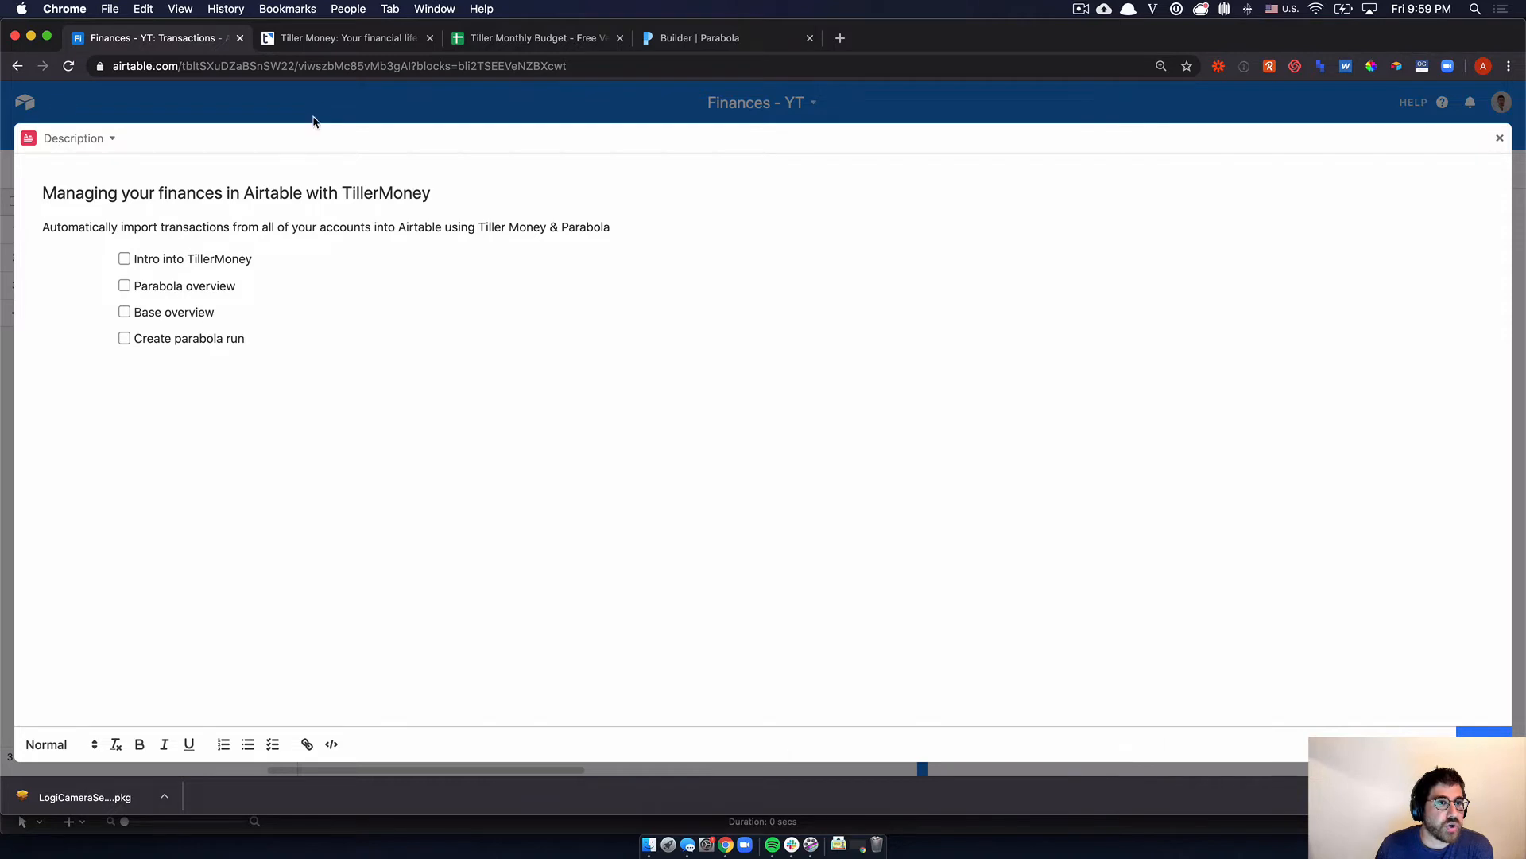
left_click(1499, 137)
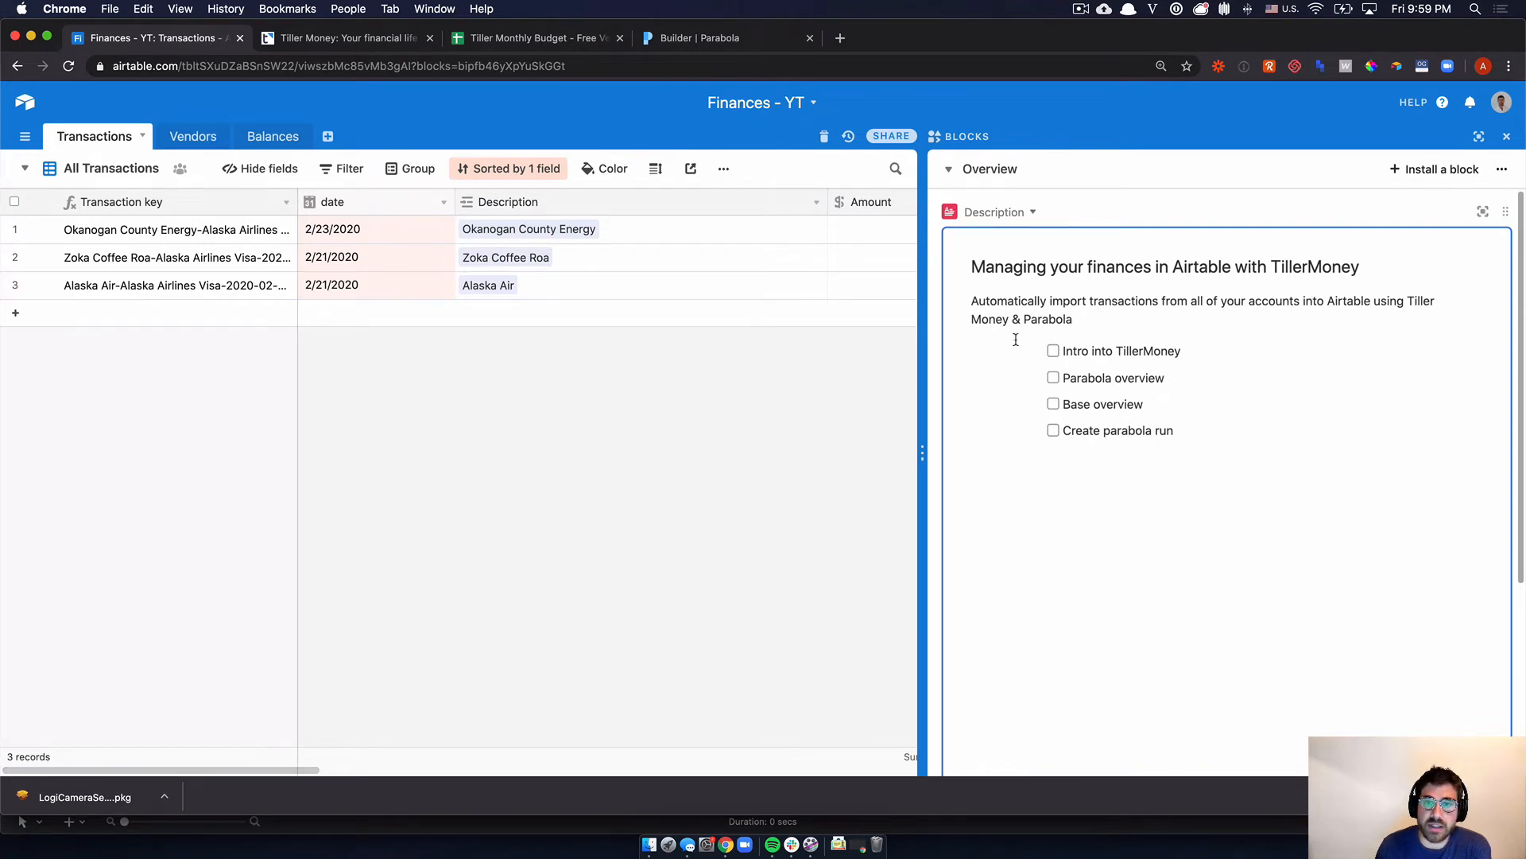
left_click(1053, 350)
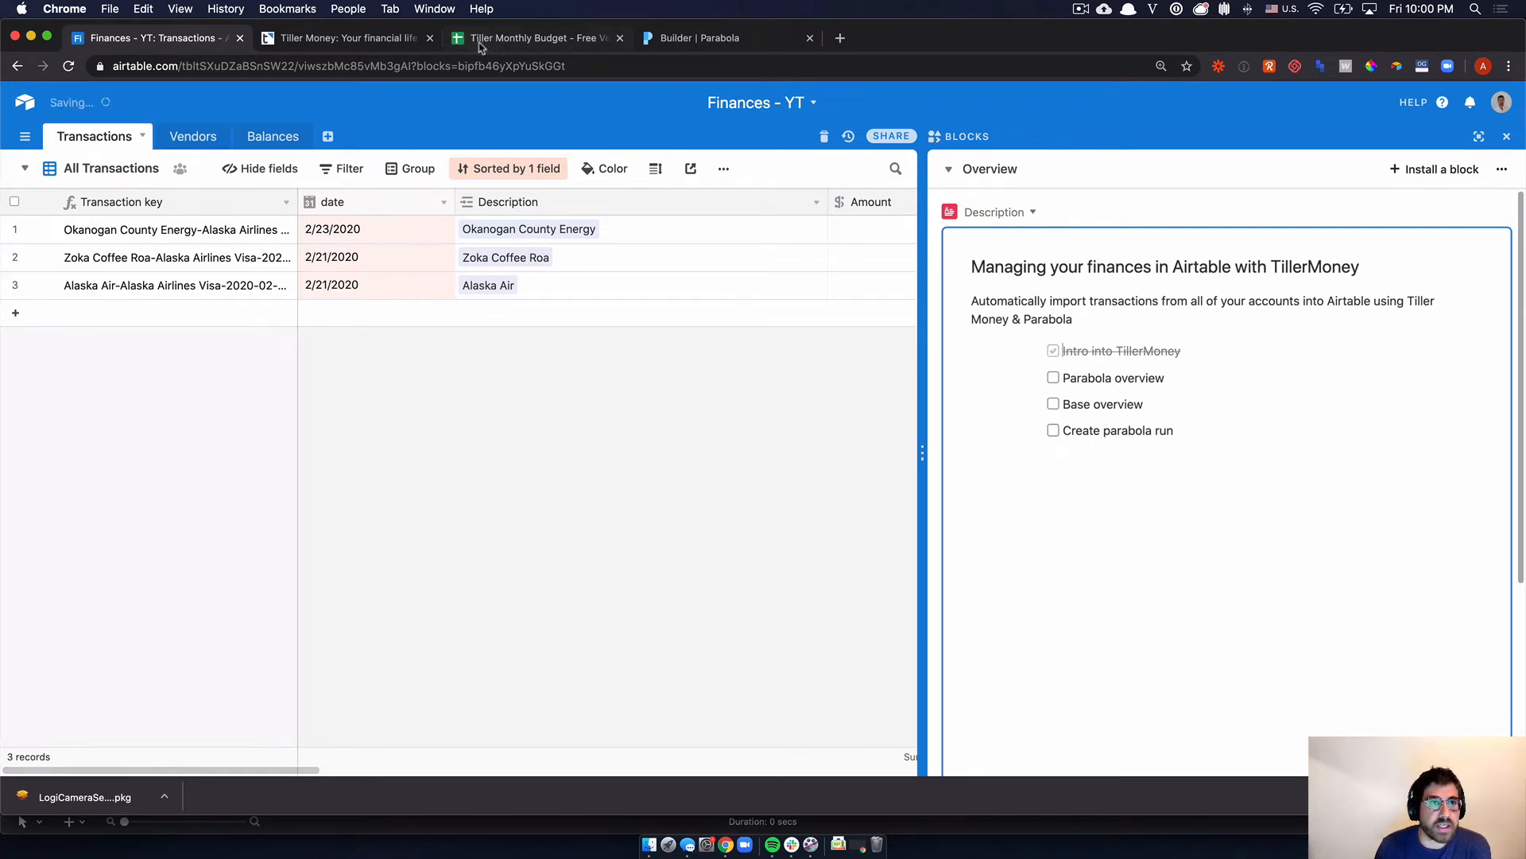
left_click(535, 38)
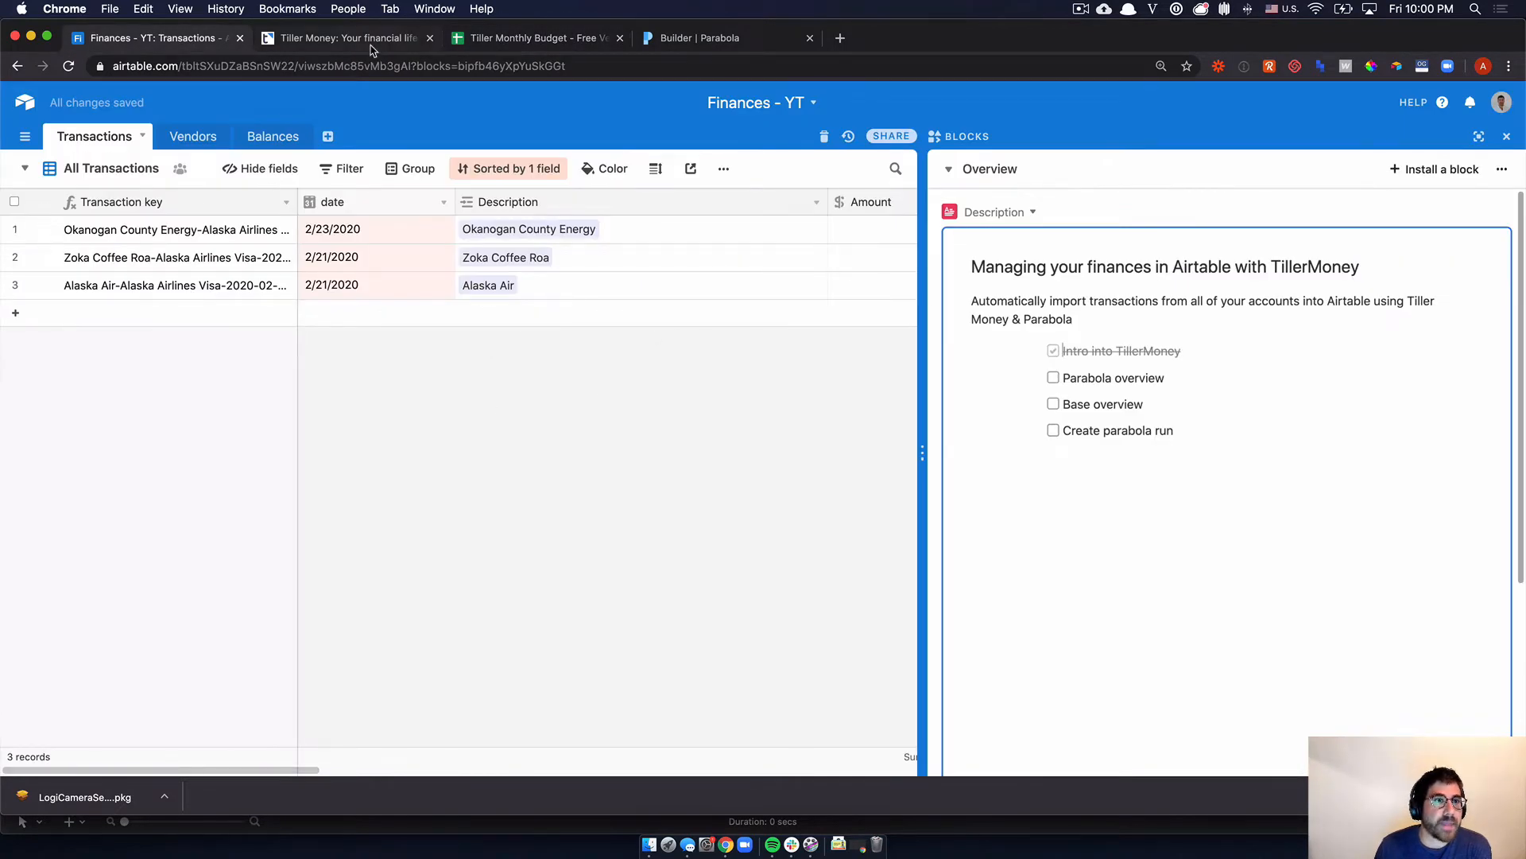
left_click(701, 38)
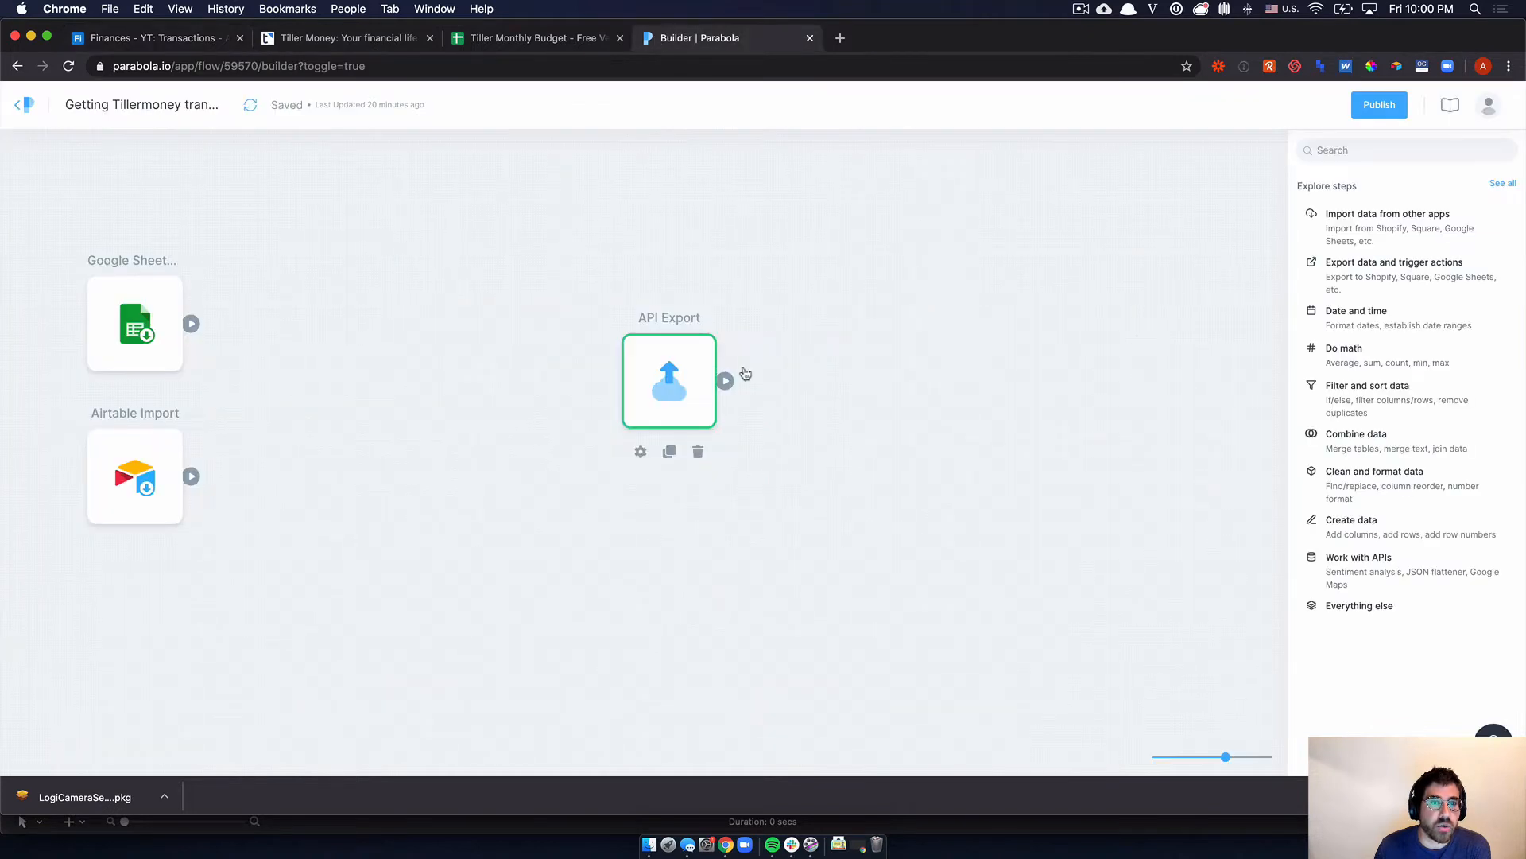
mouse_move(410, 536)
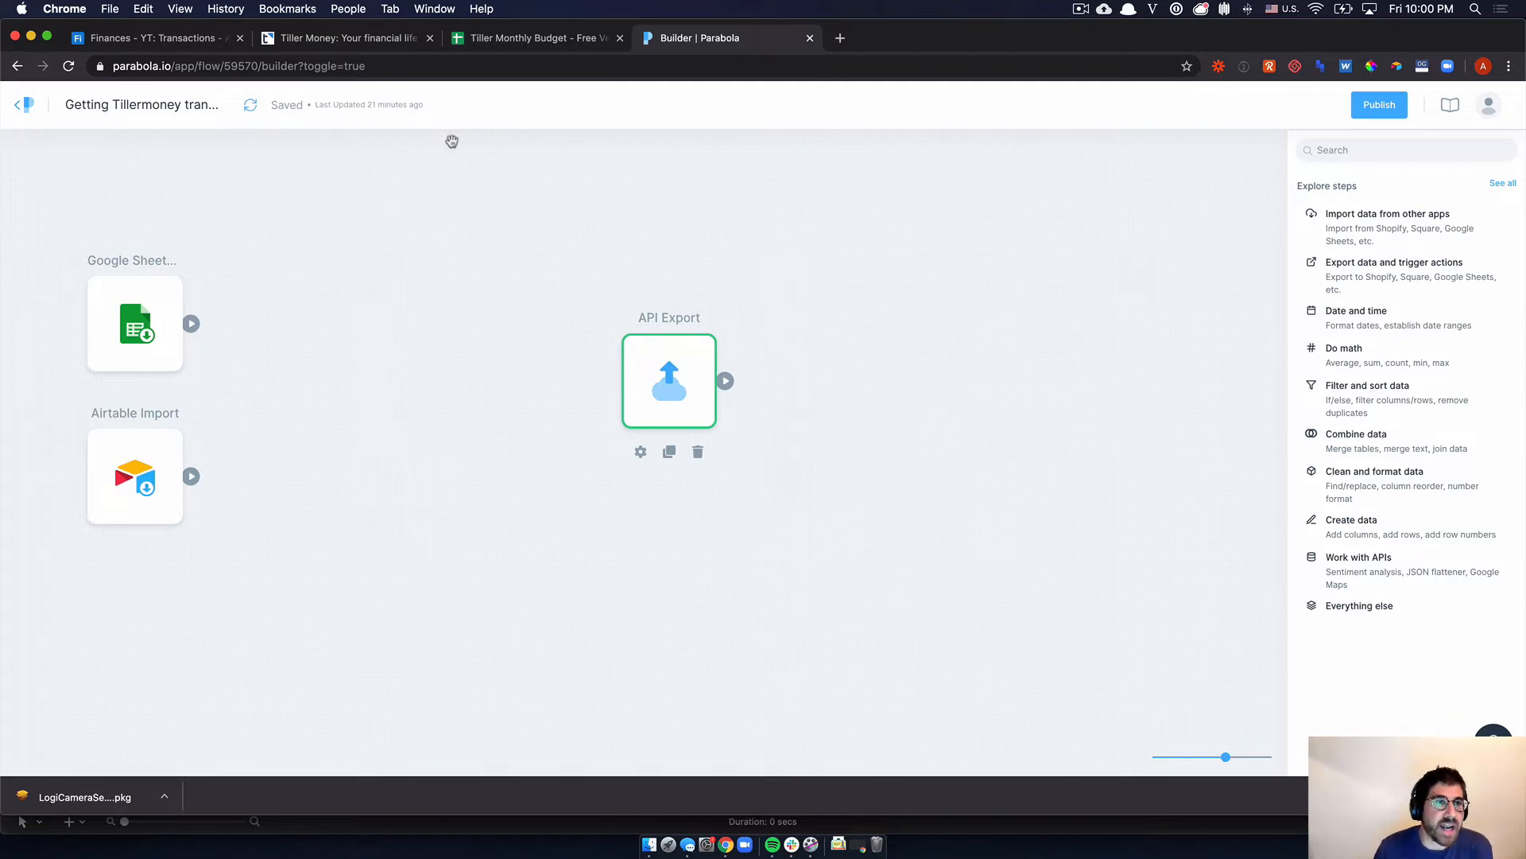
left_click(532, 39)
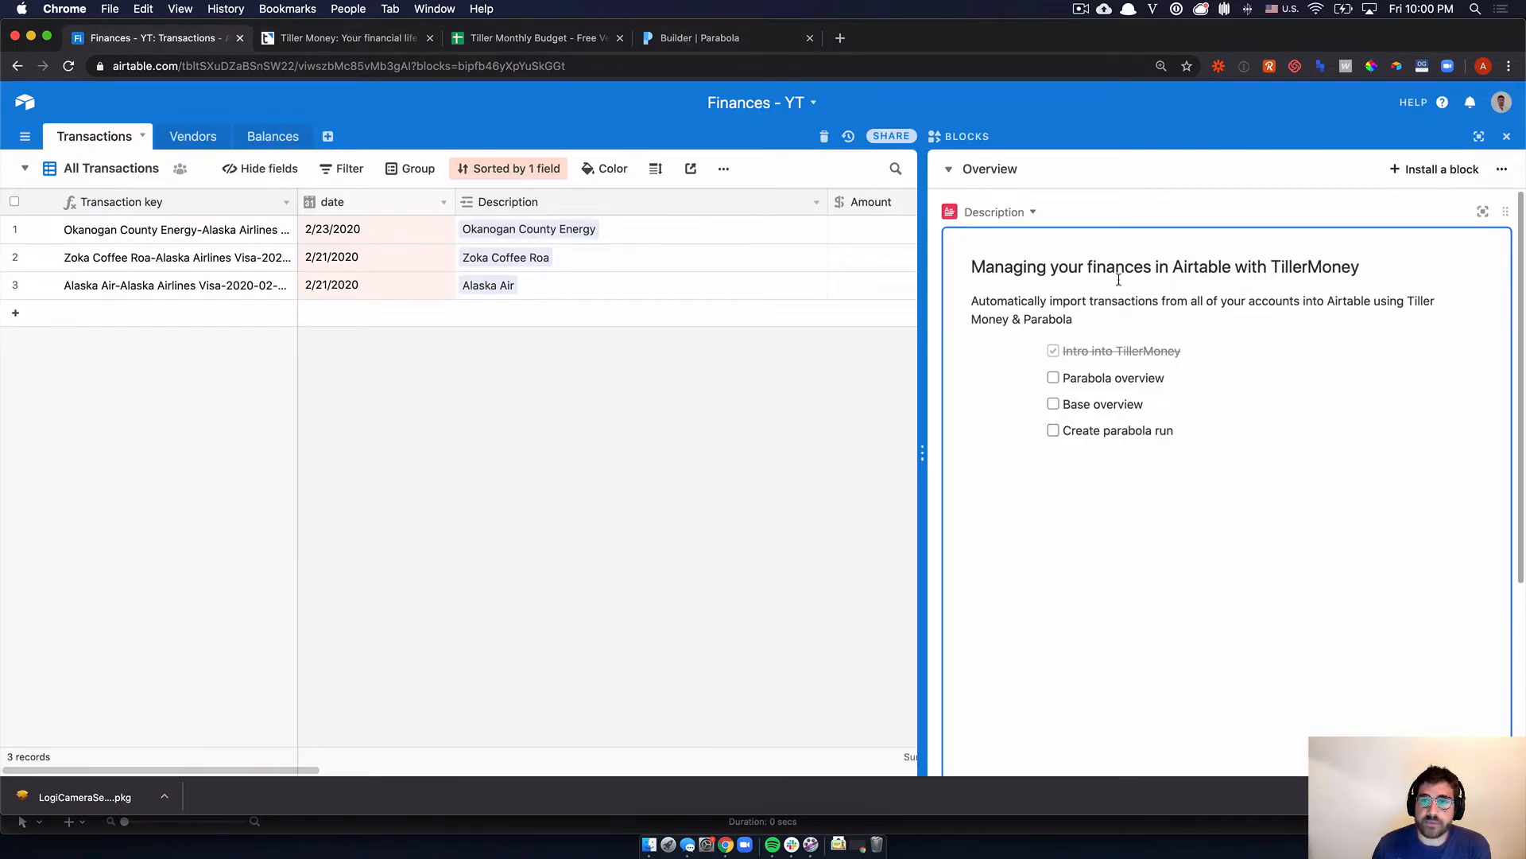
- Tick off 'Parabola overview' and hide the blocks panel so the Transactions table is full width
left_click(1053, 378)
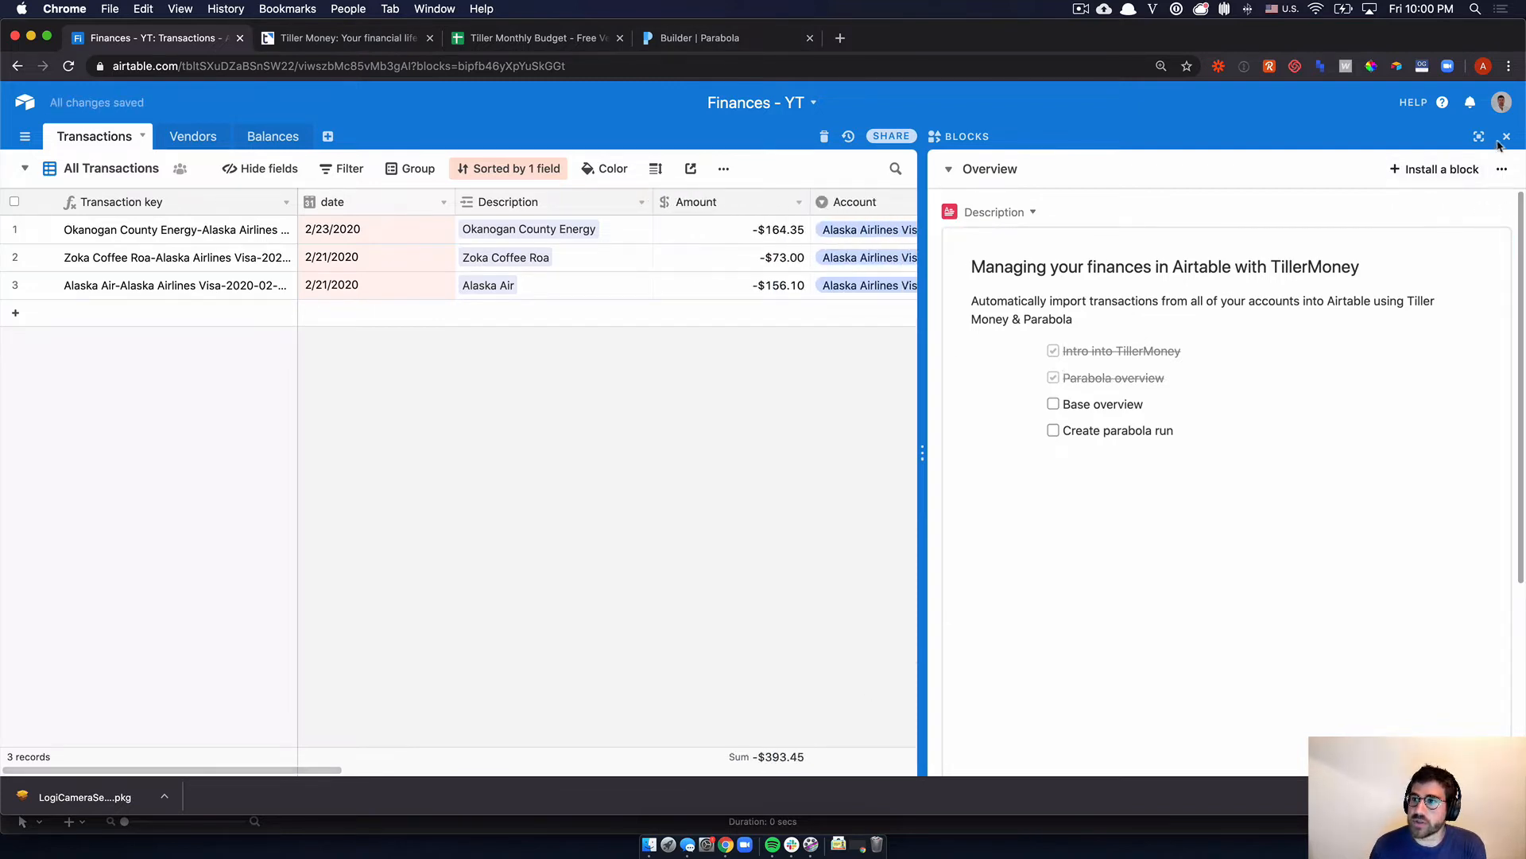
left_click(1505, 137)
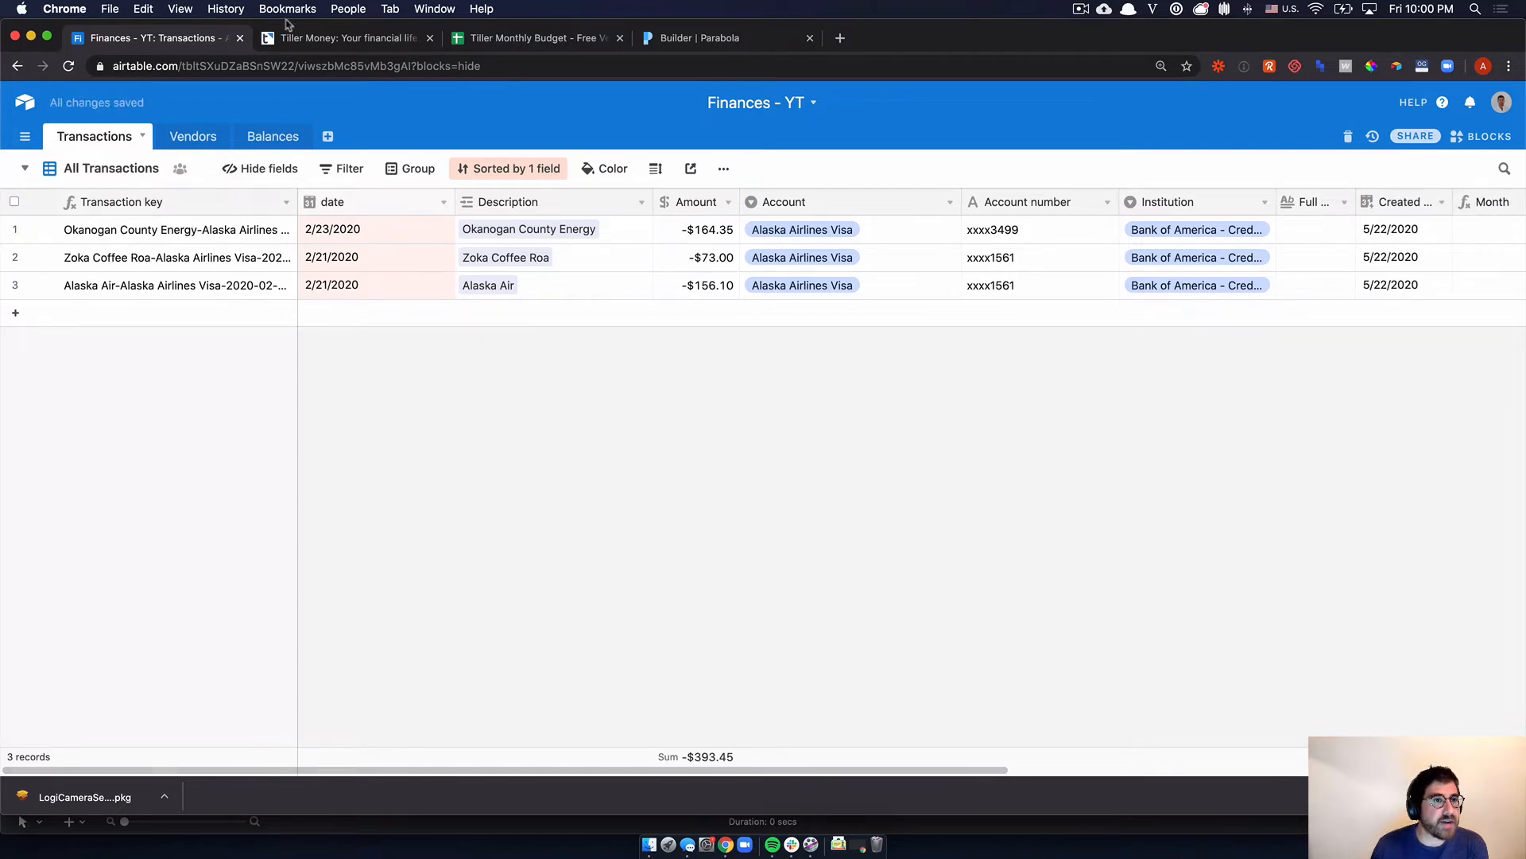
left_click(531, 38)
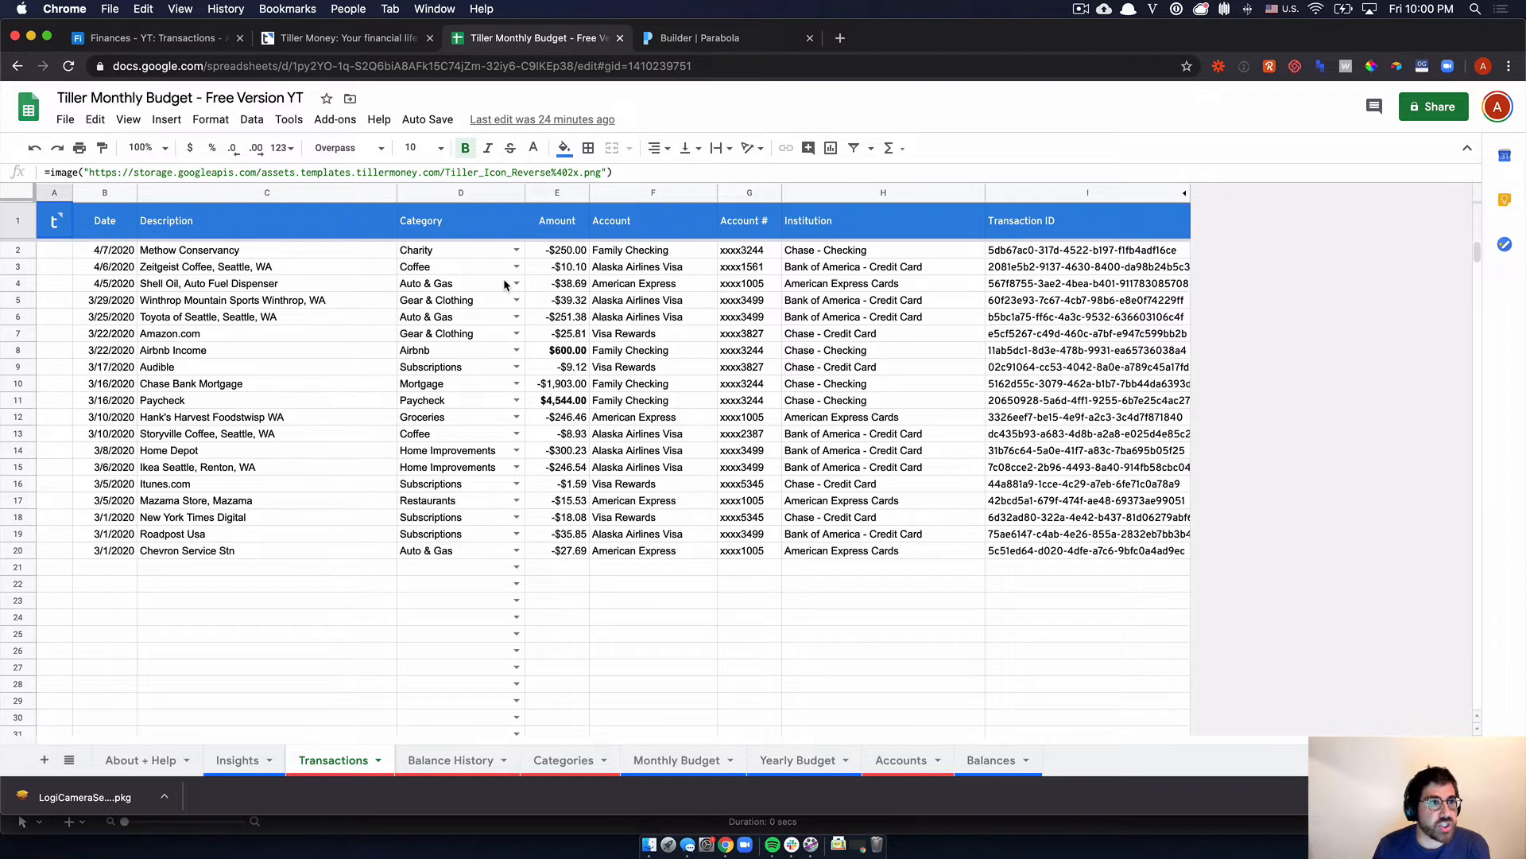
left_click(151, 38)
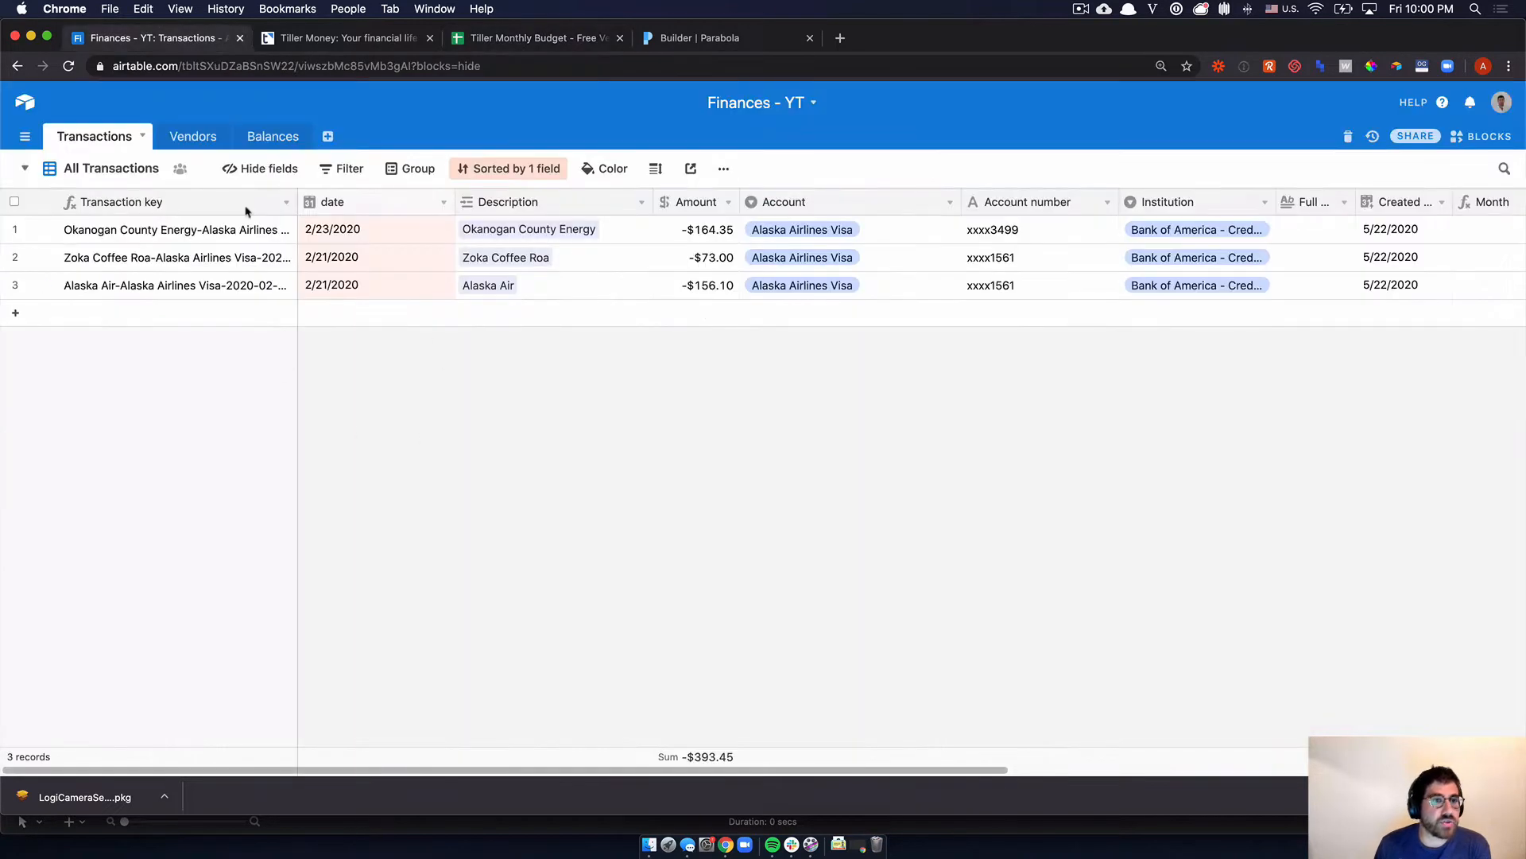
mouse_move(613, 306)
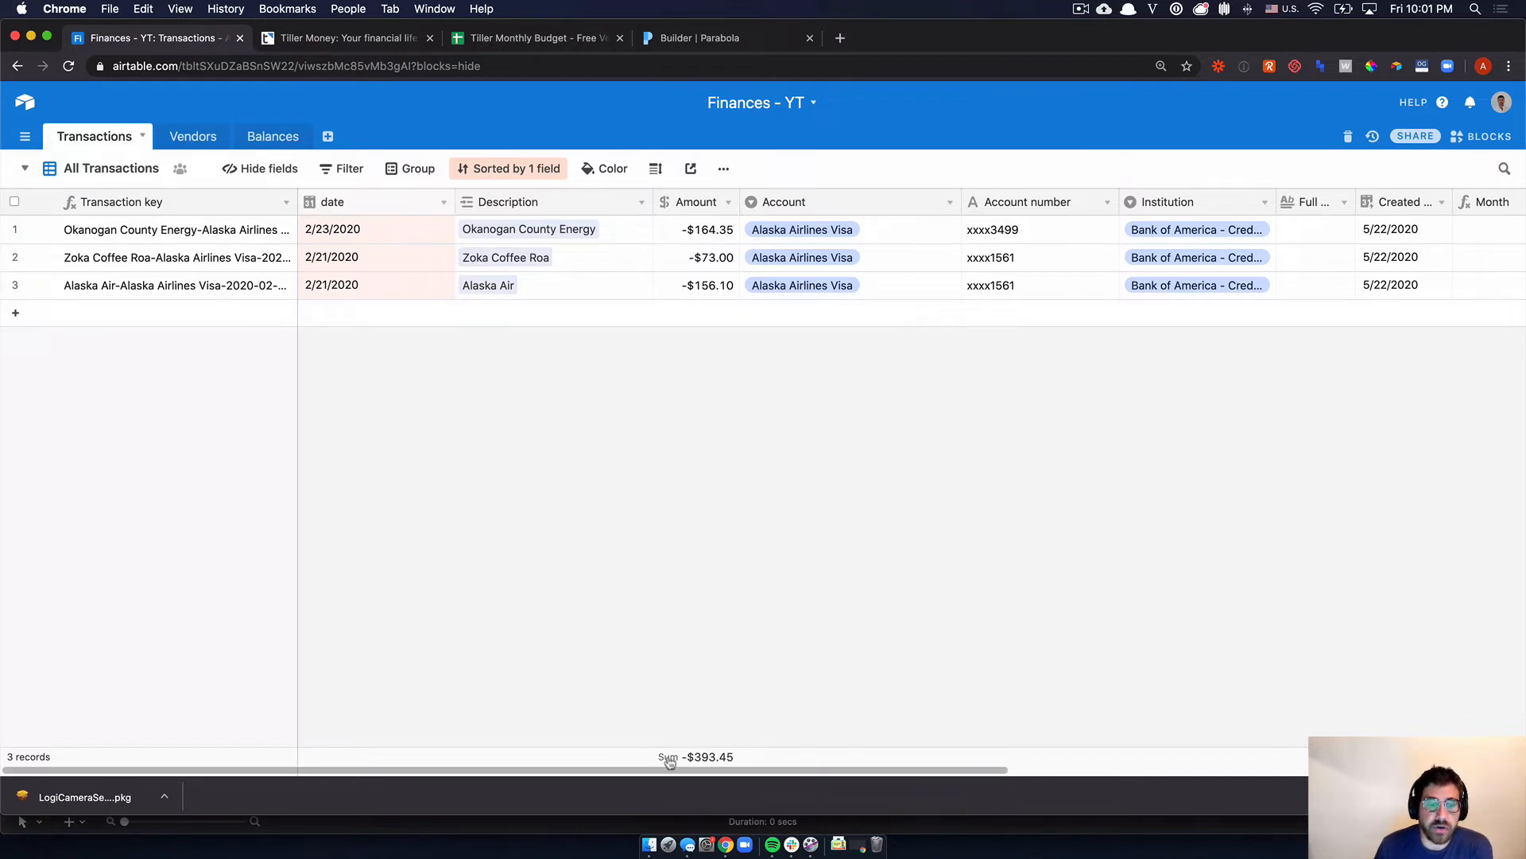
- Review the Transactions table's fields across to the right-hand columns
scroll("right", 3)
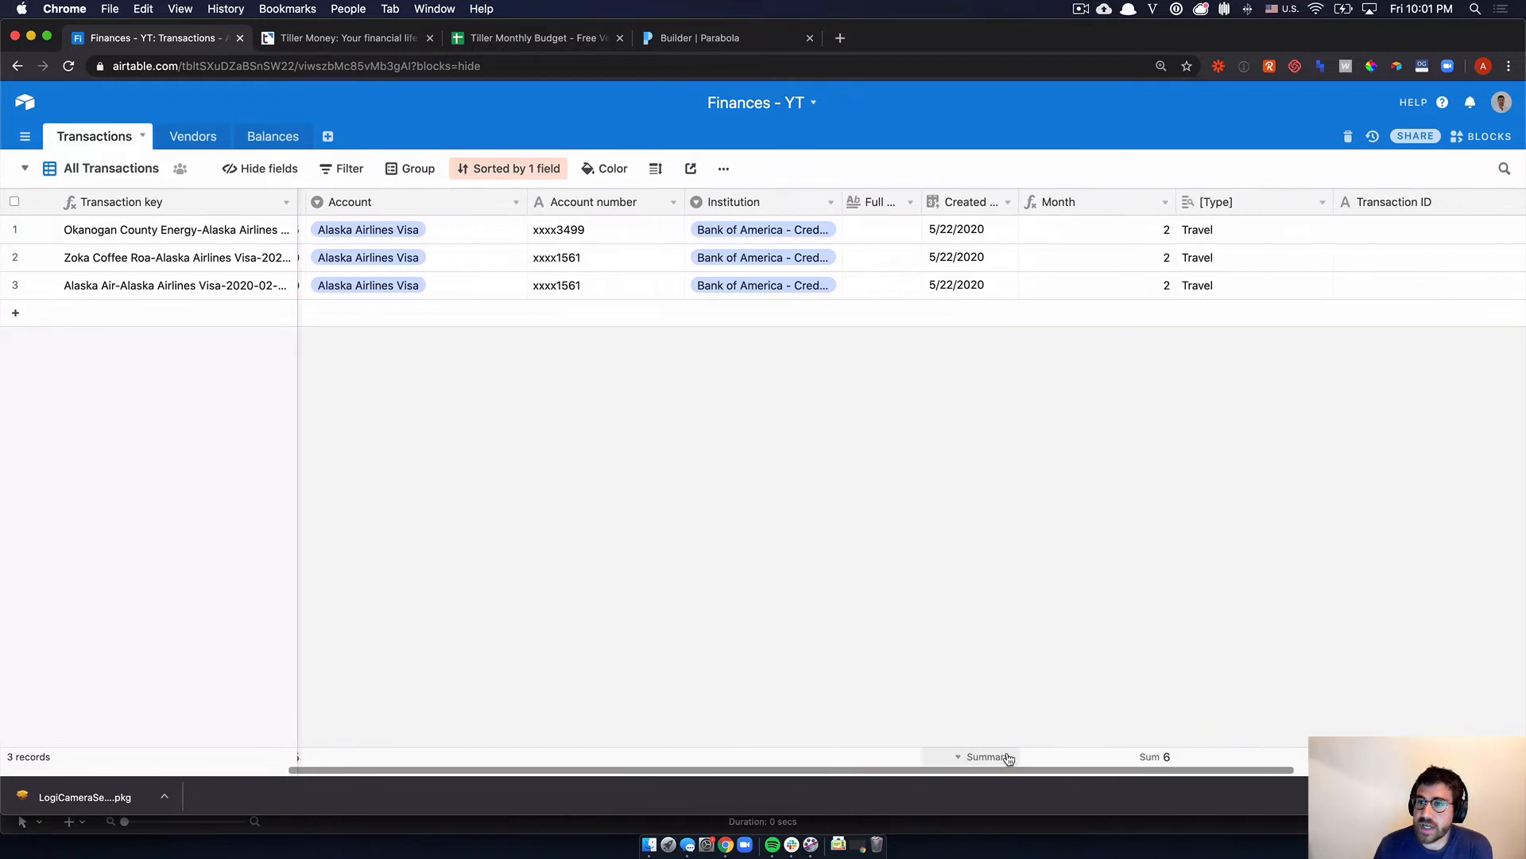
scroll("right", 3)
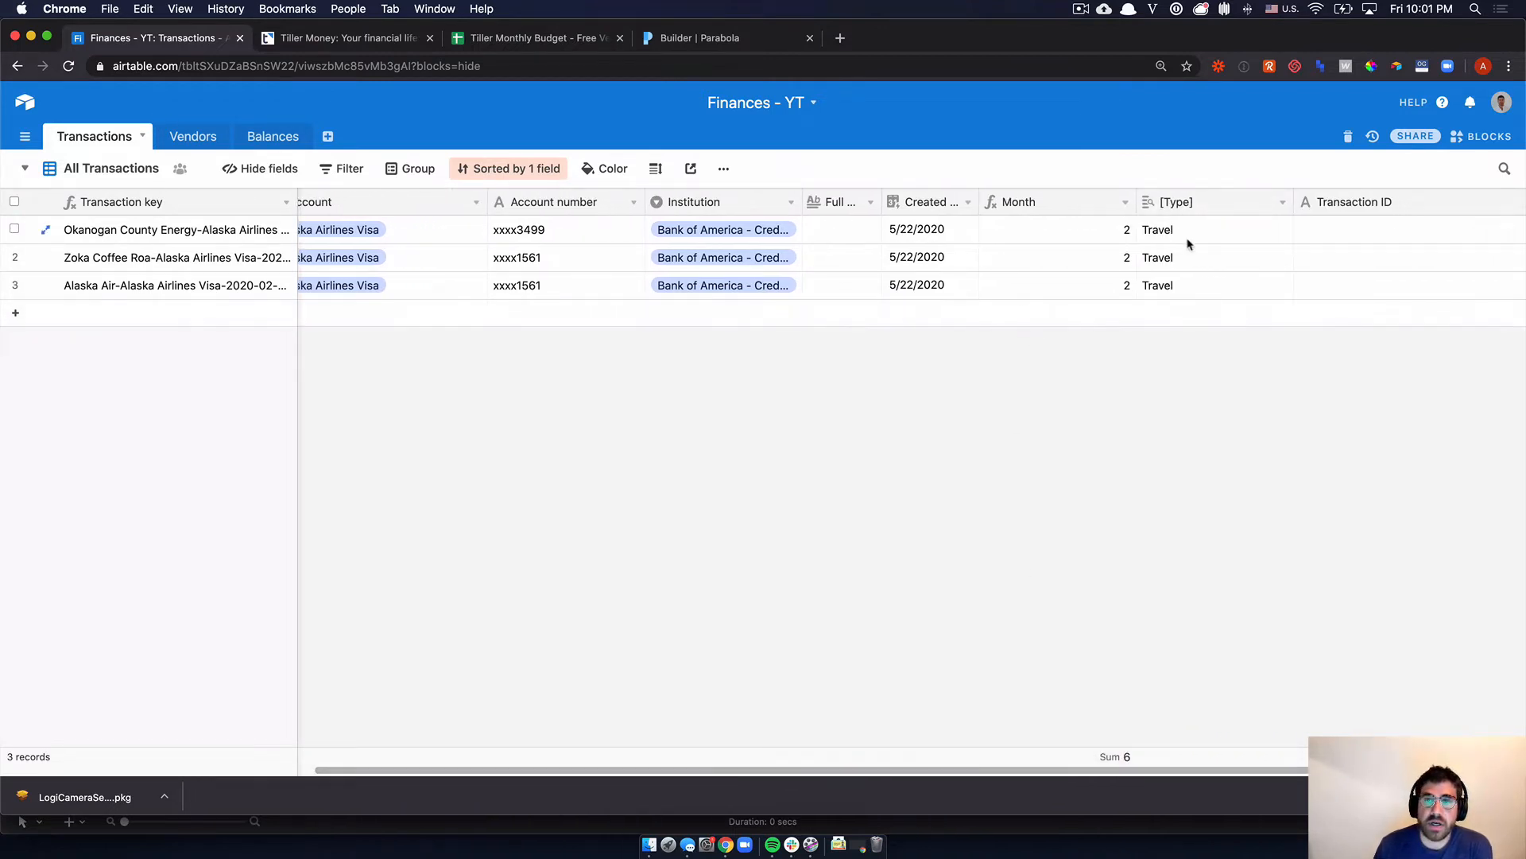
scroll("right", 3)
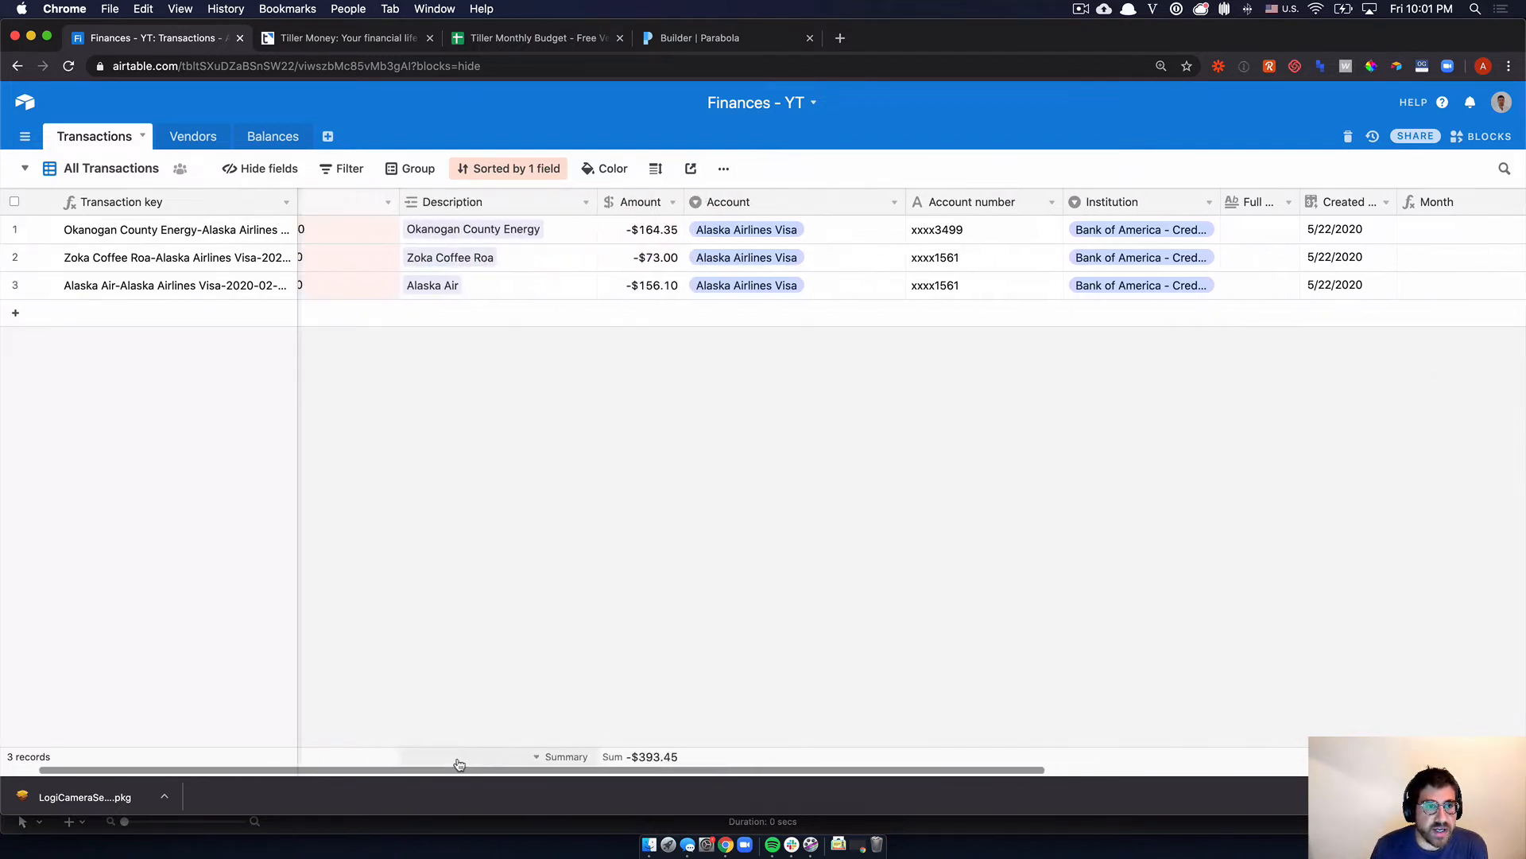
left_click(474, 229)
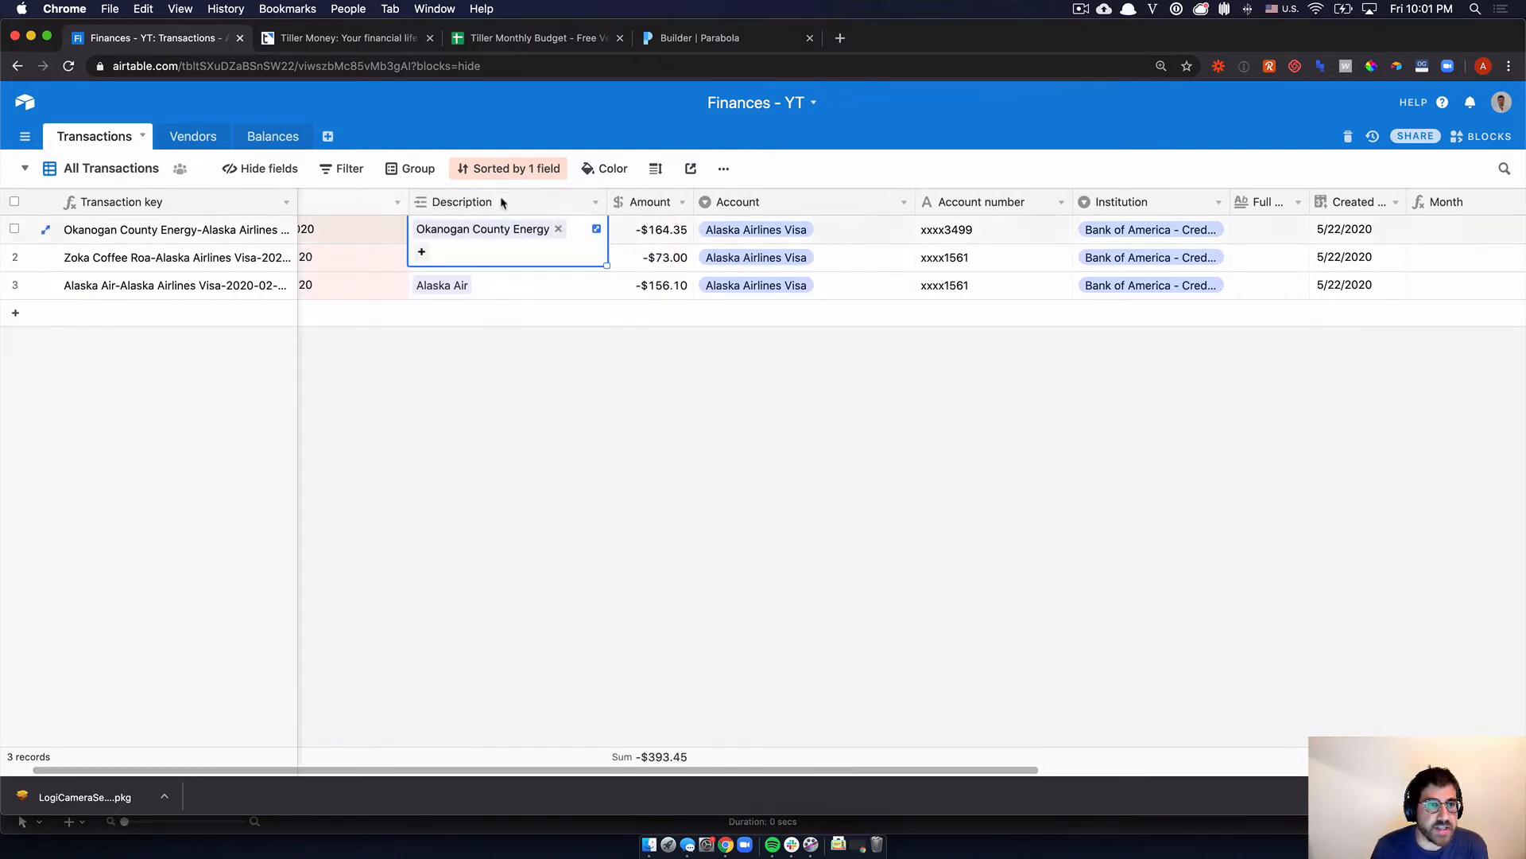
left_click(534, 38)
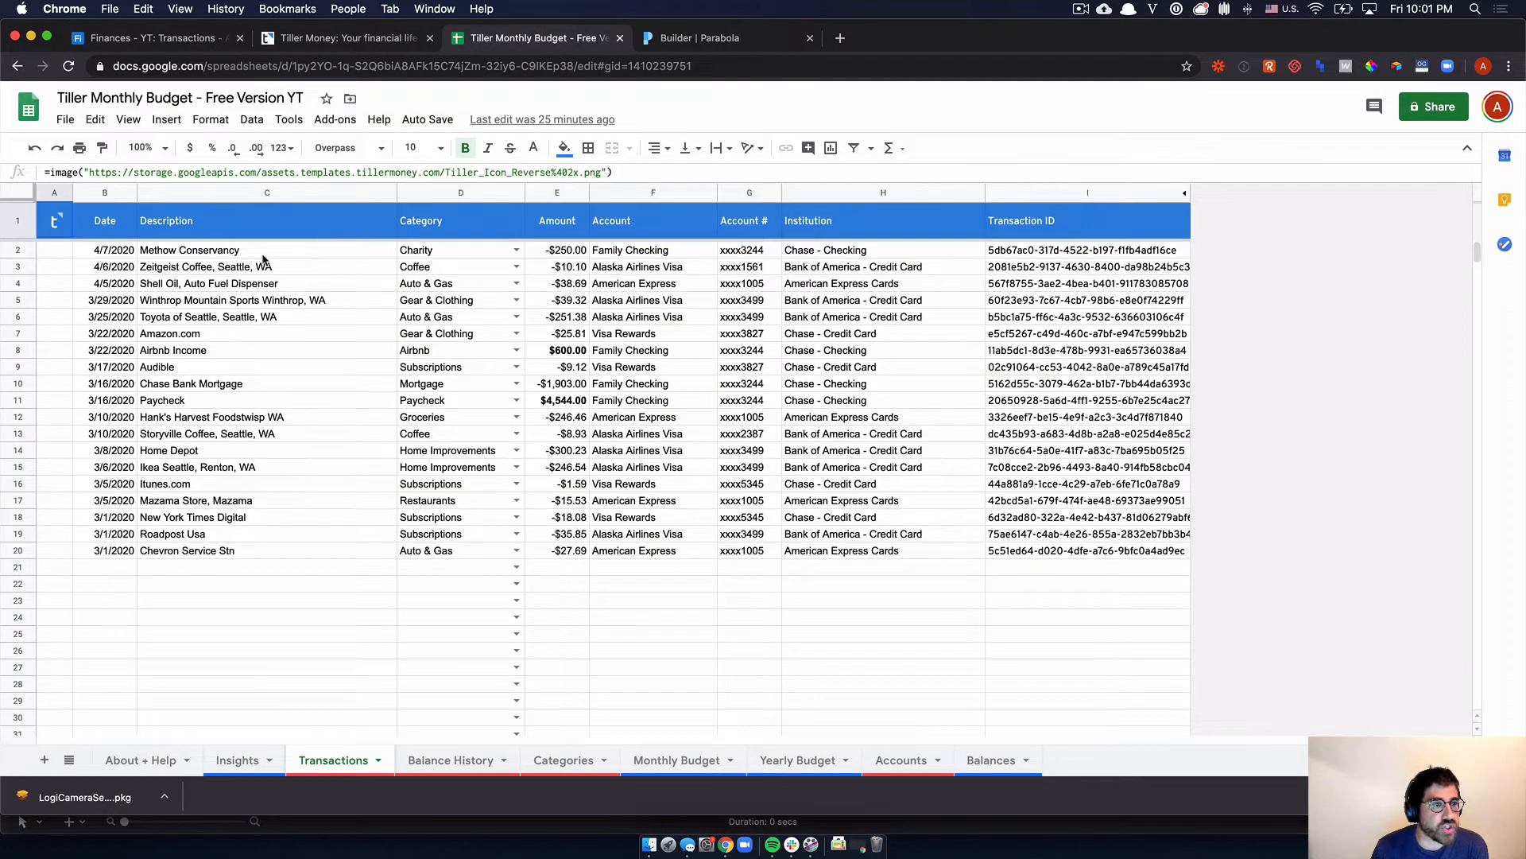
left_click(146, 38)
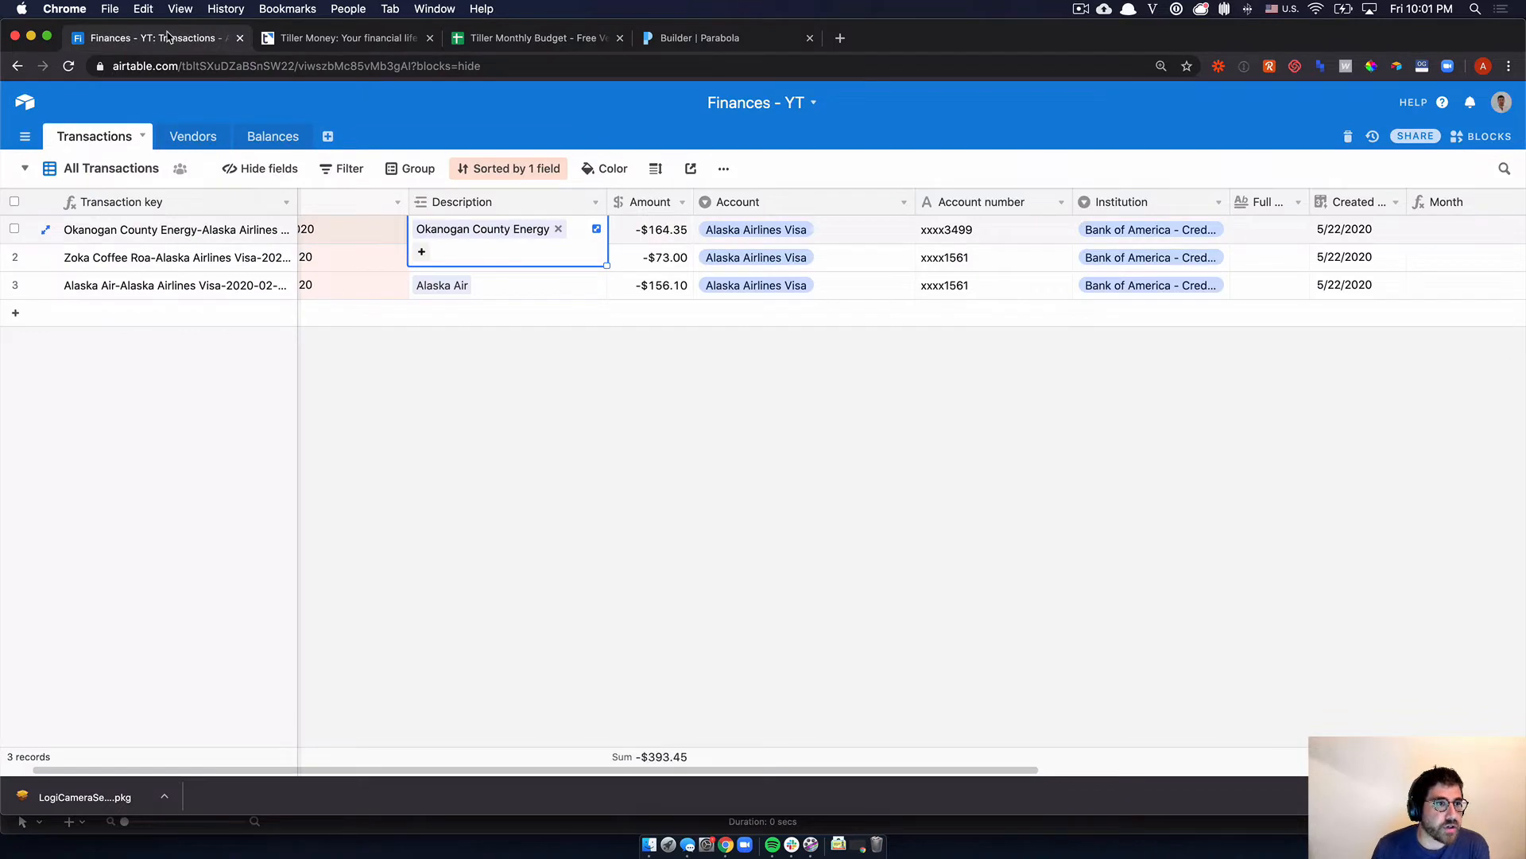
left_click(185, 135)
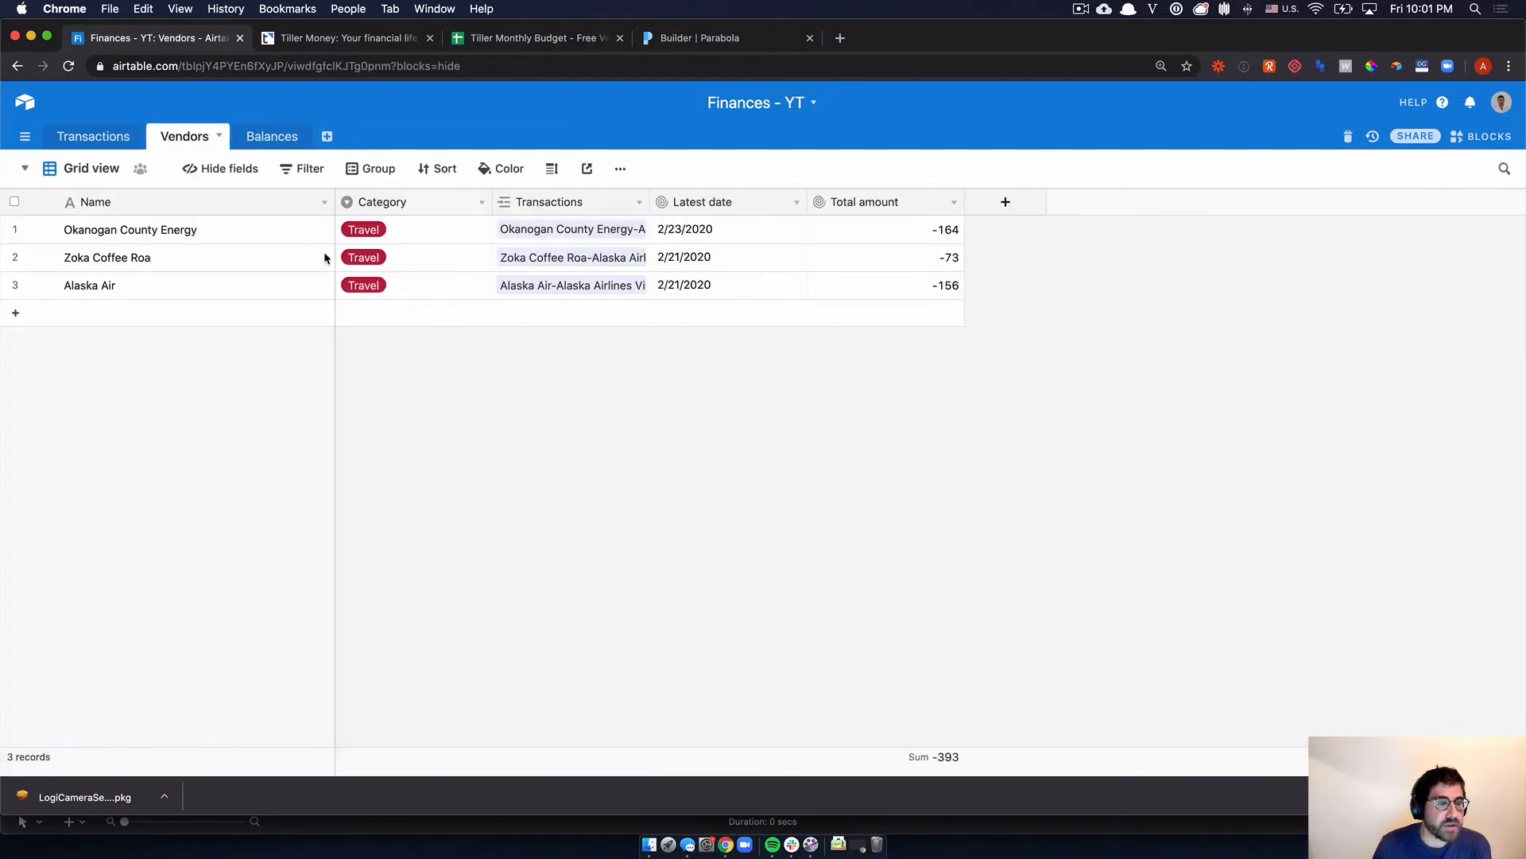
left_click(94, 135)
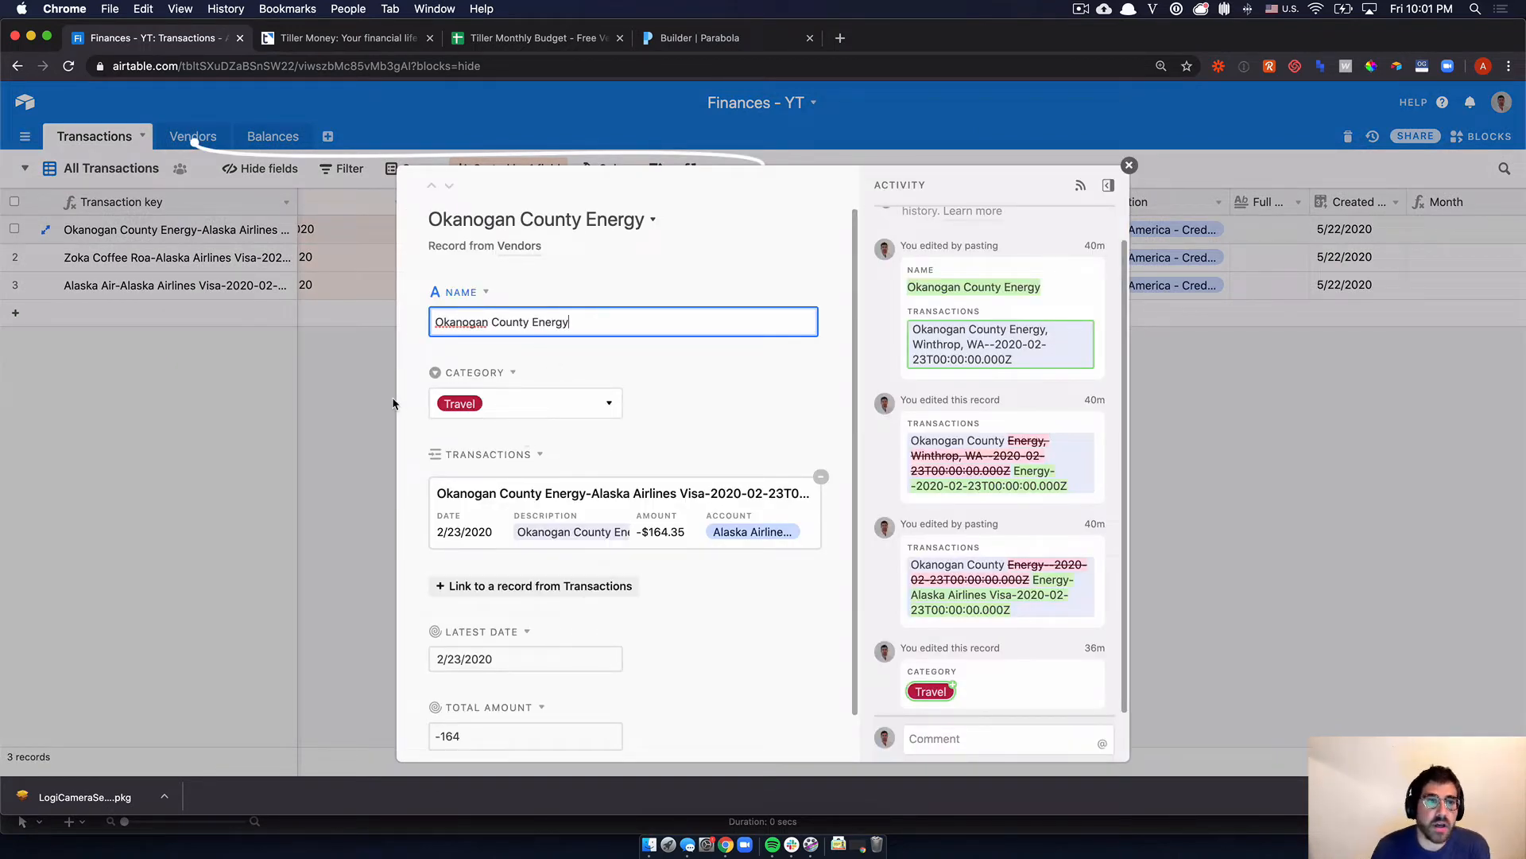
mouse_move(377, 391)
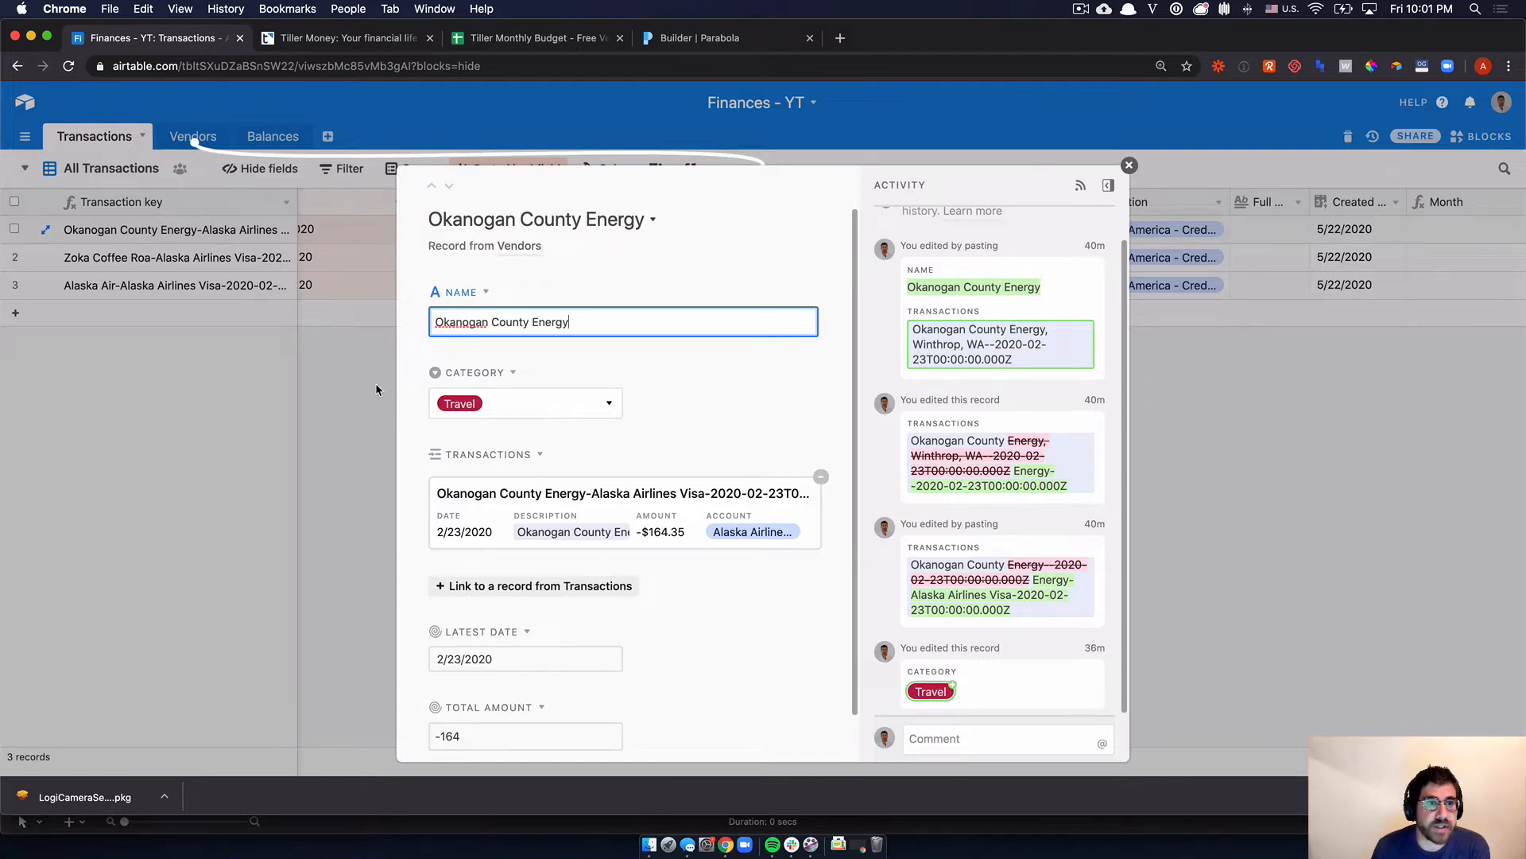
left_click(1129, 166)
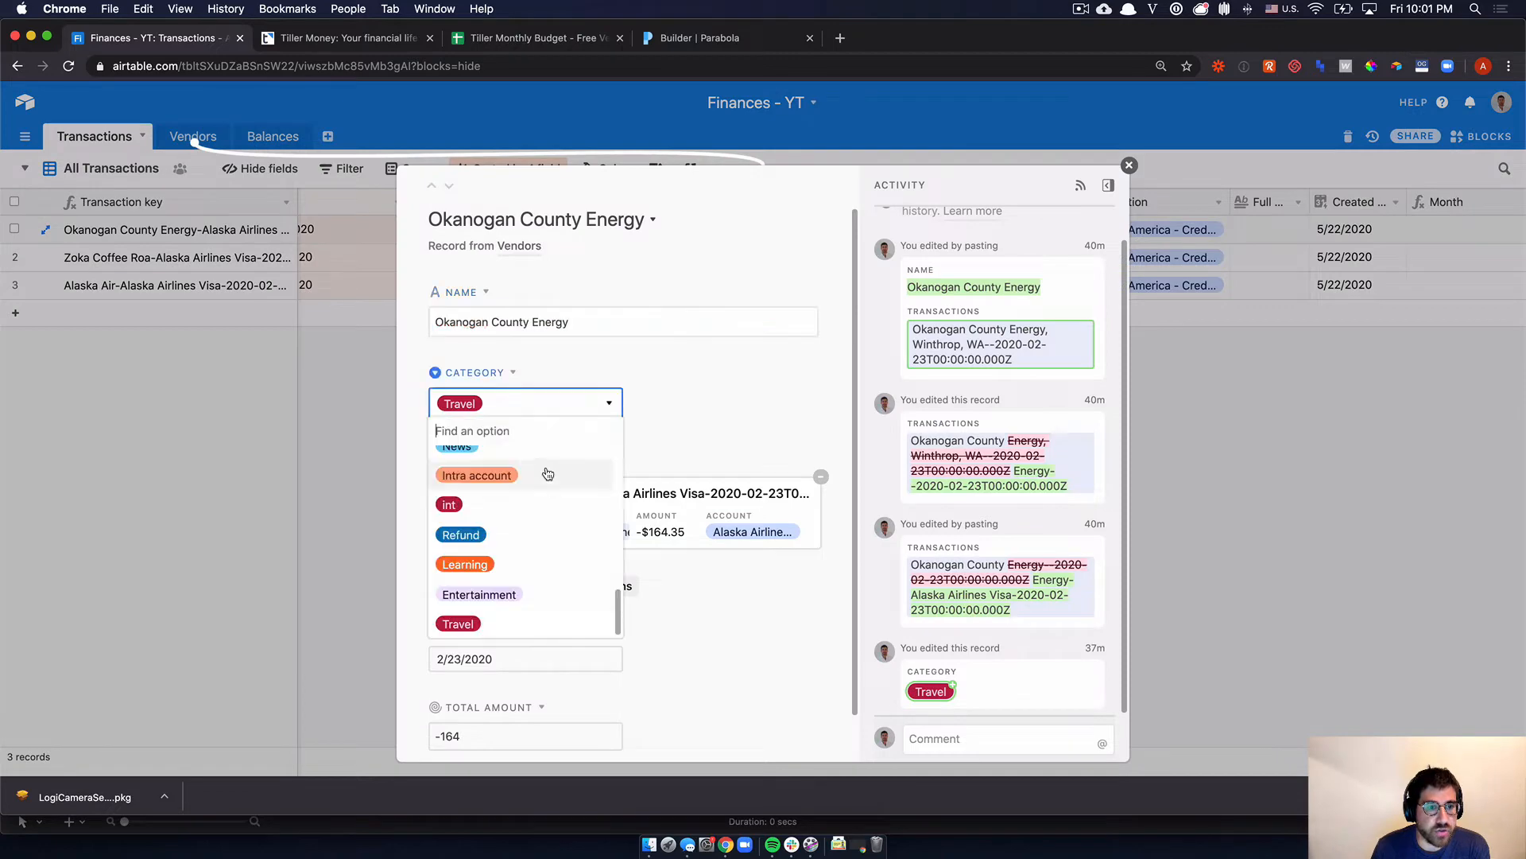
left_click(1129, 164)
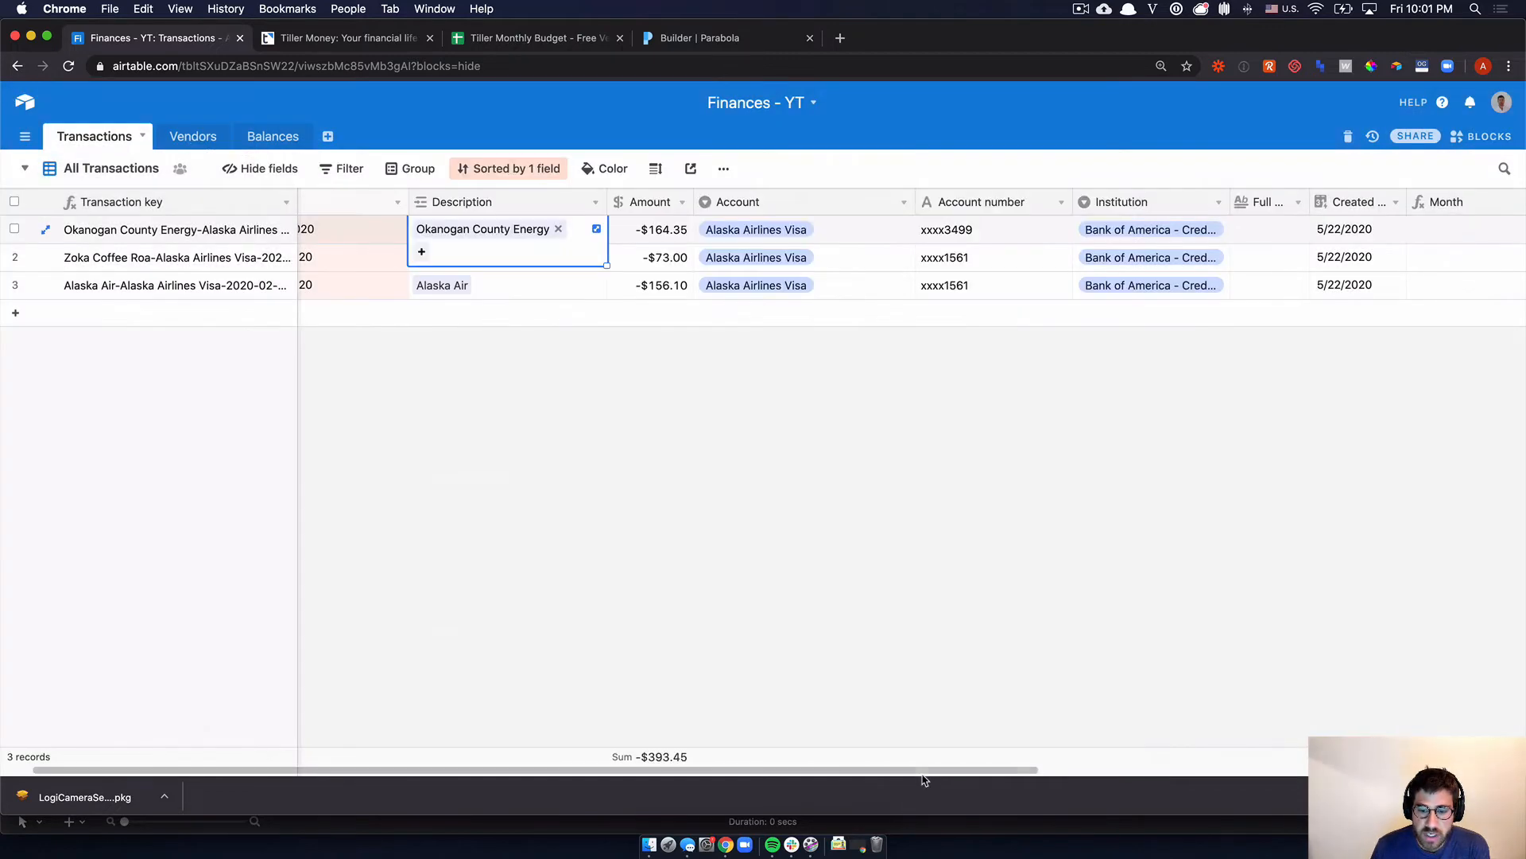
scroll("right", 3)
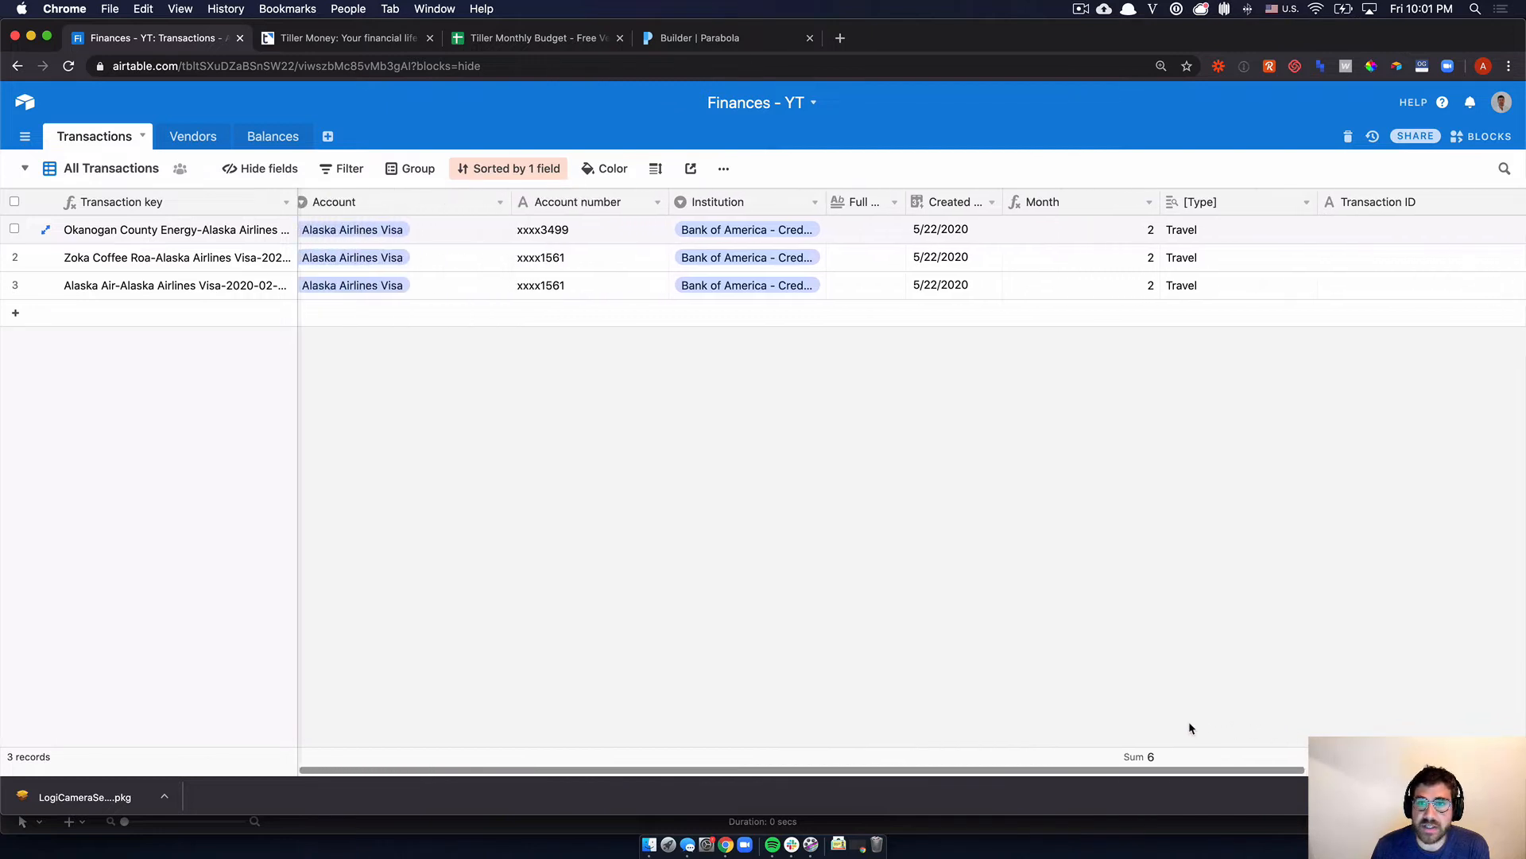
scroll("right", 3)
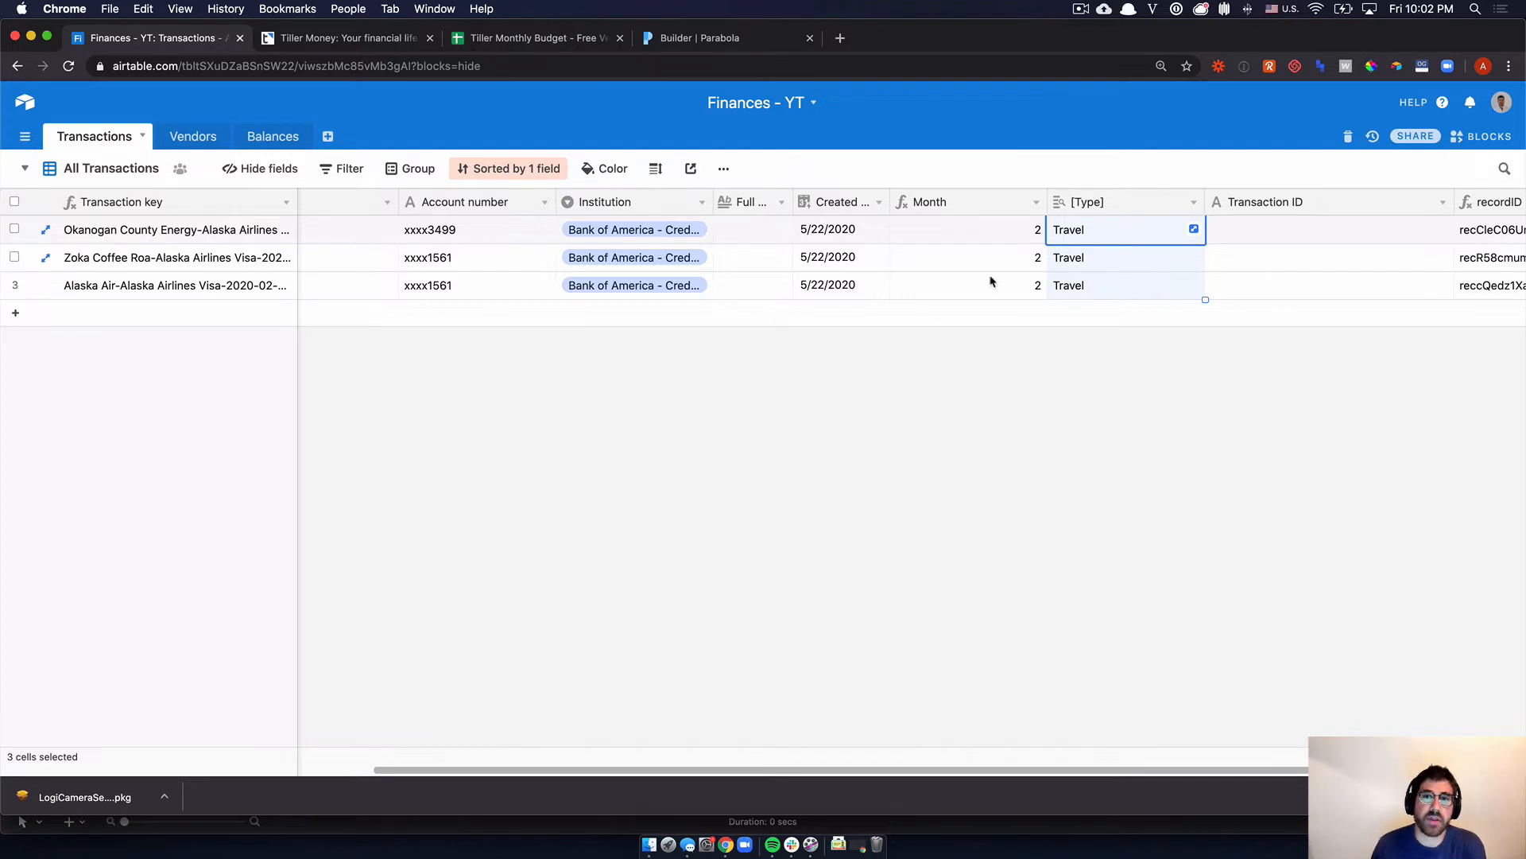
mouse_move(738, 368)
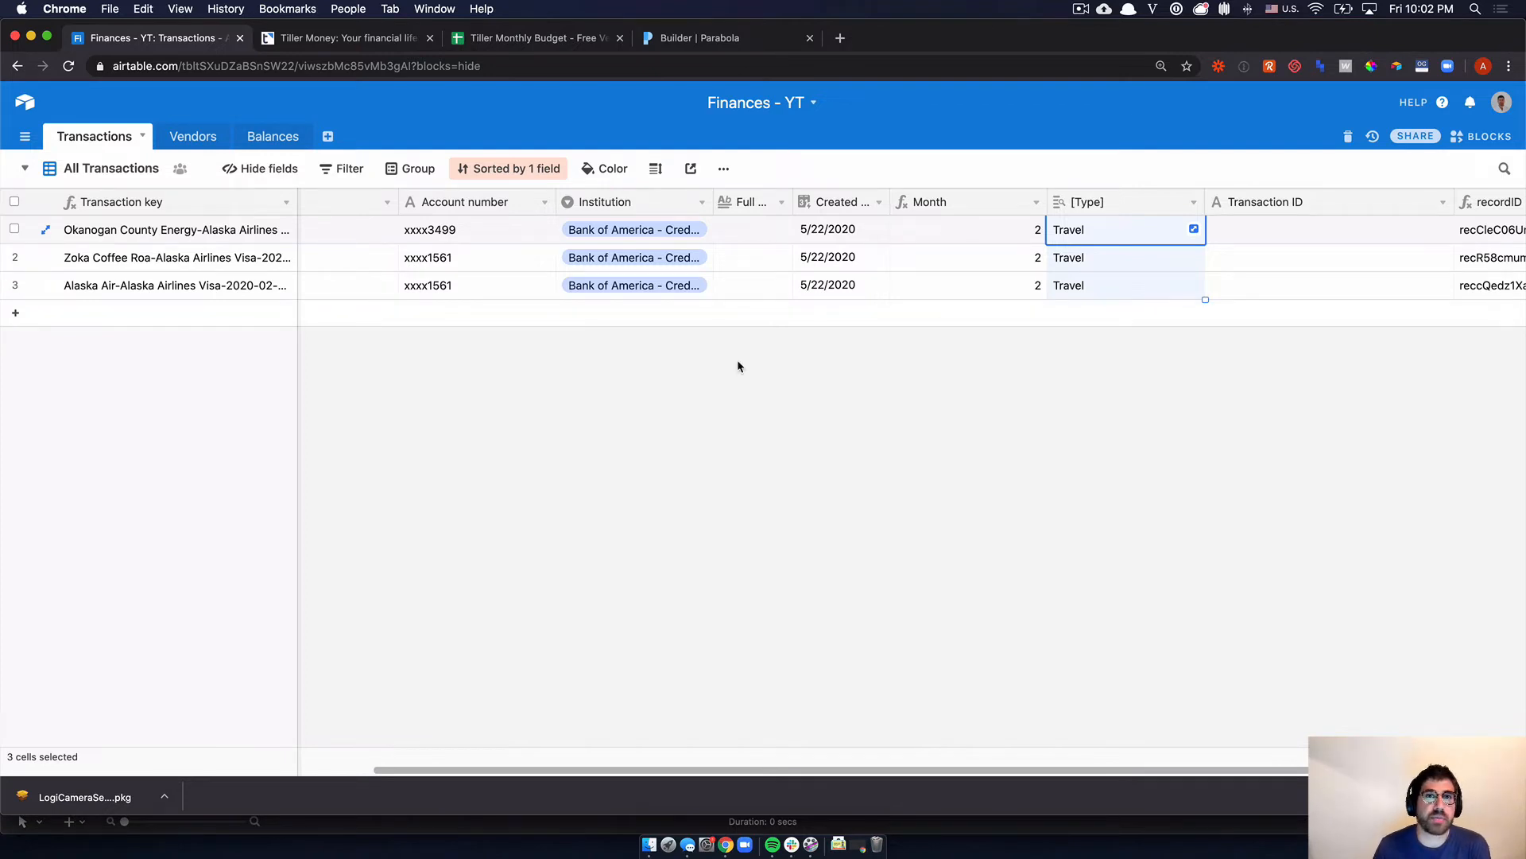
mouse_move(706, 328)
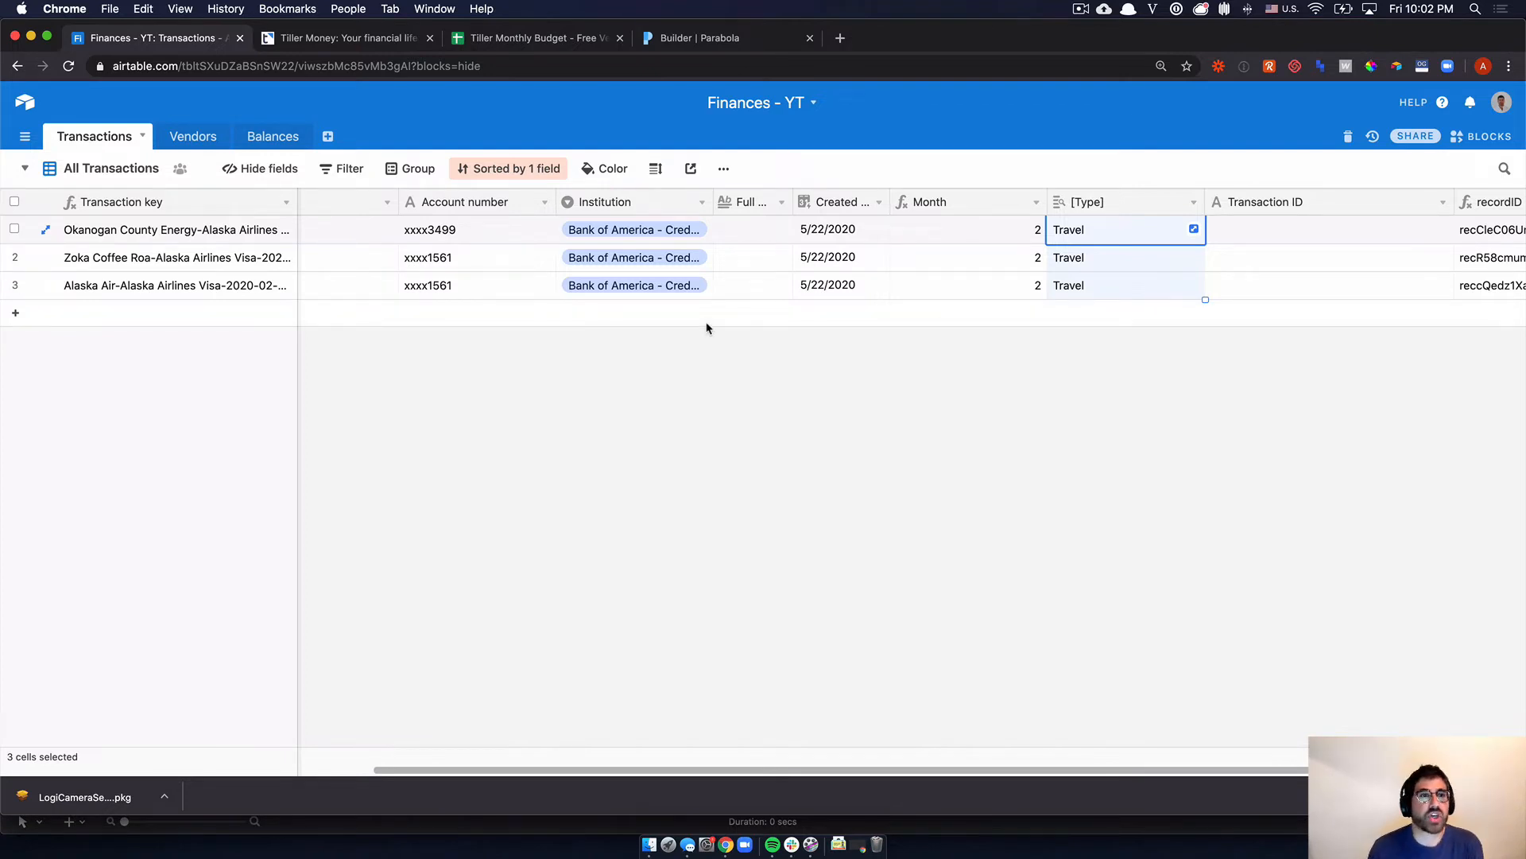
mouse_move(651, 142)
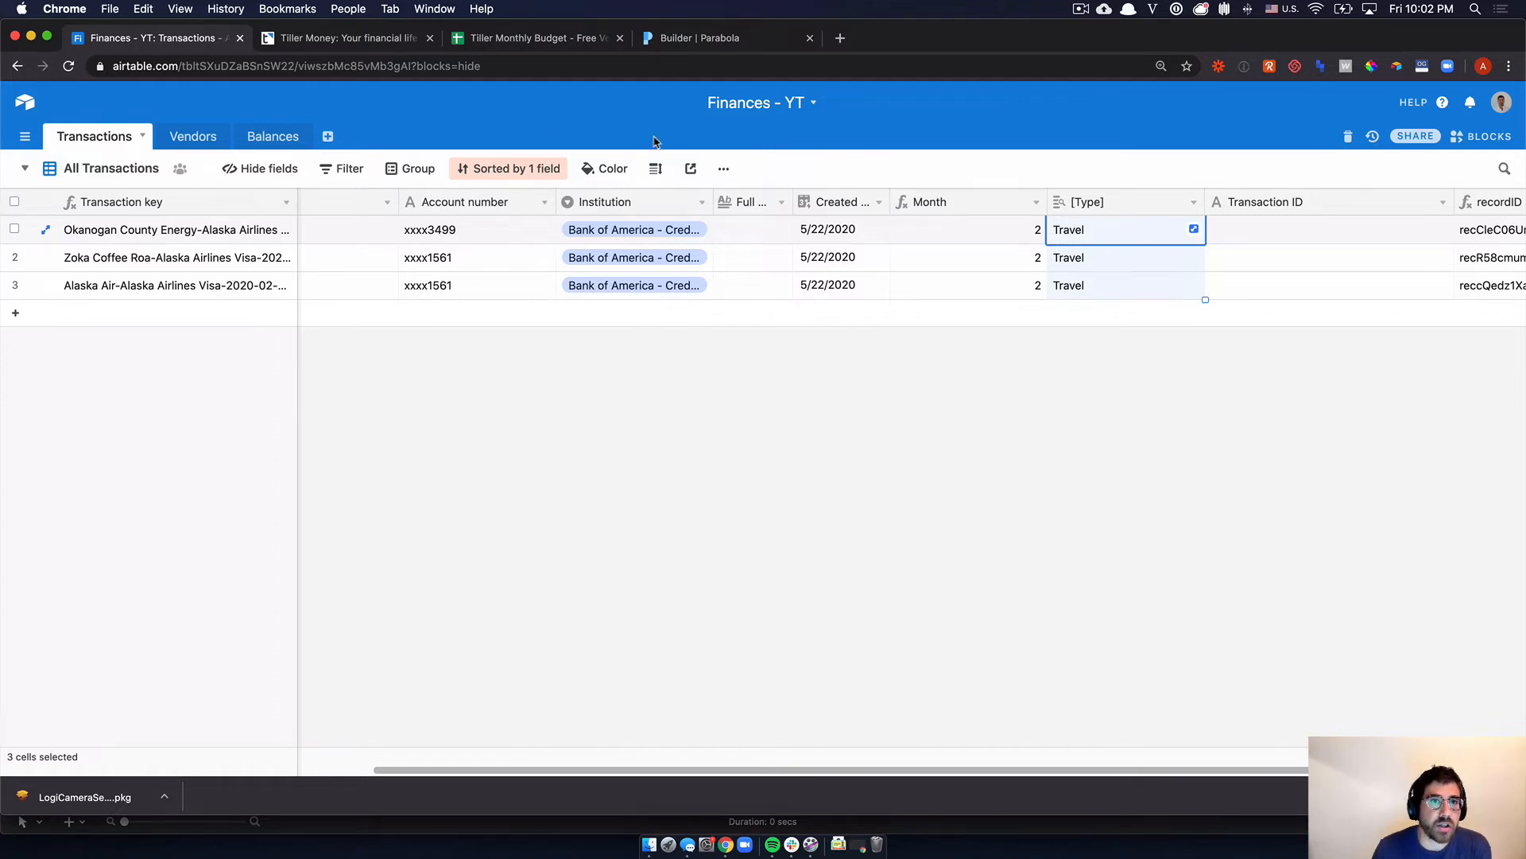
mouse_move(688, 41)
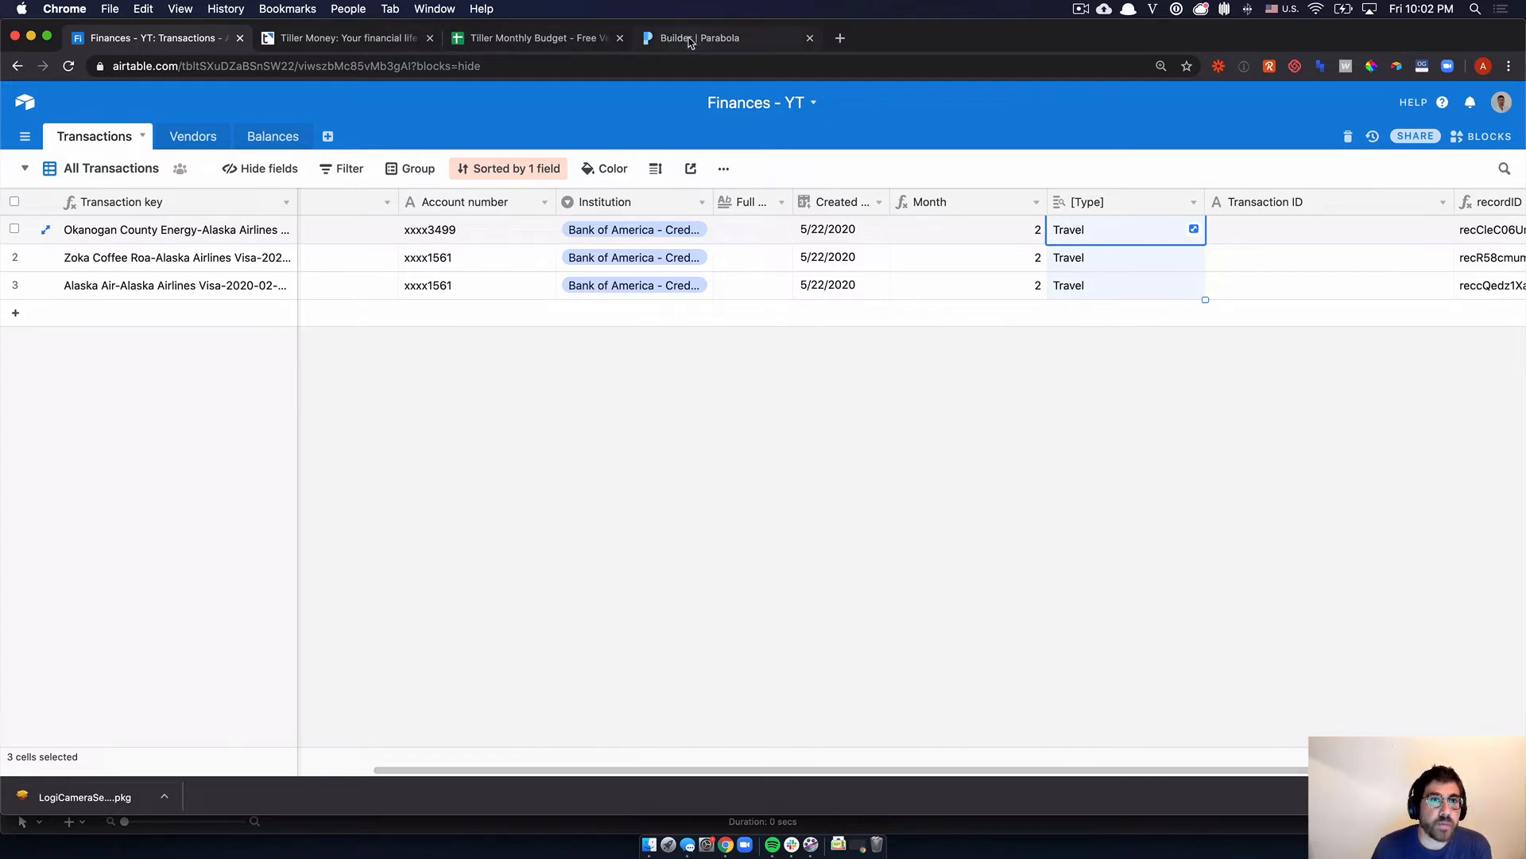
left_click(536, 38)
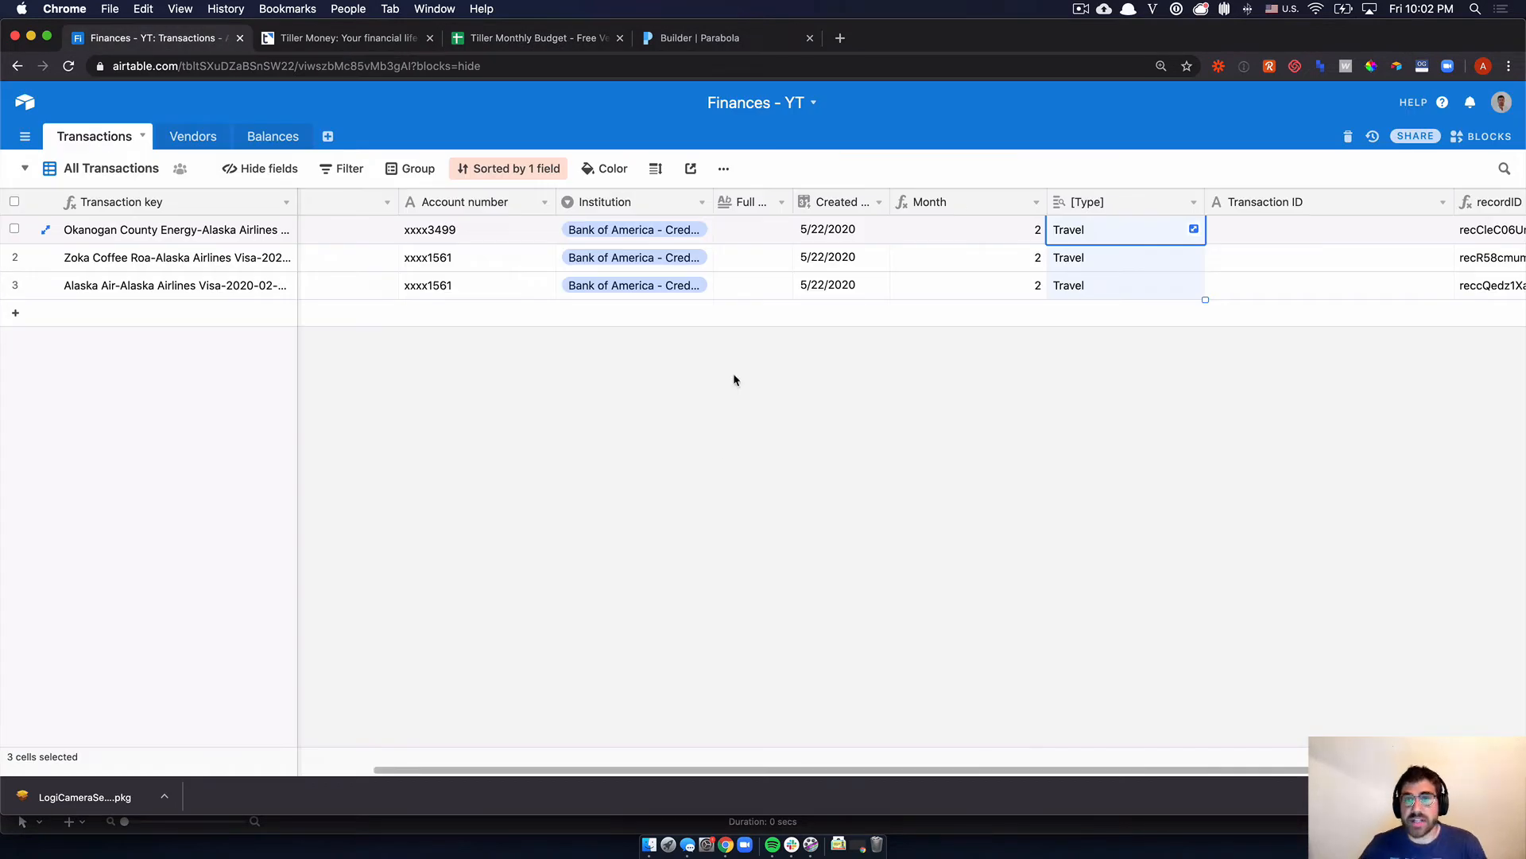
mouse_move(1481, 137)
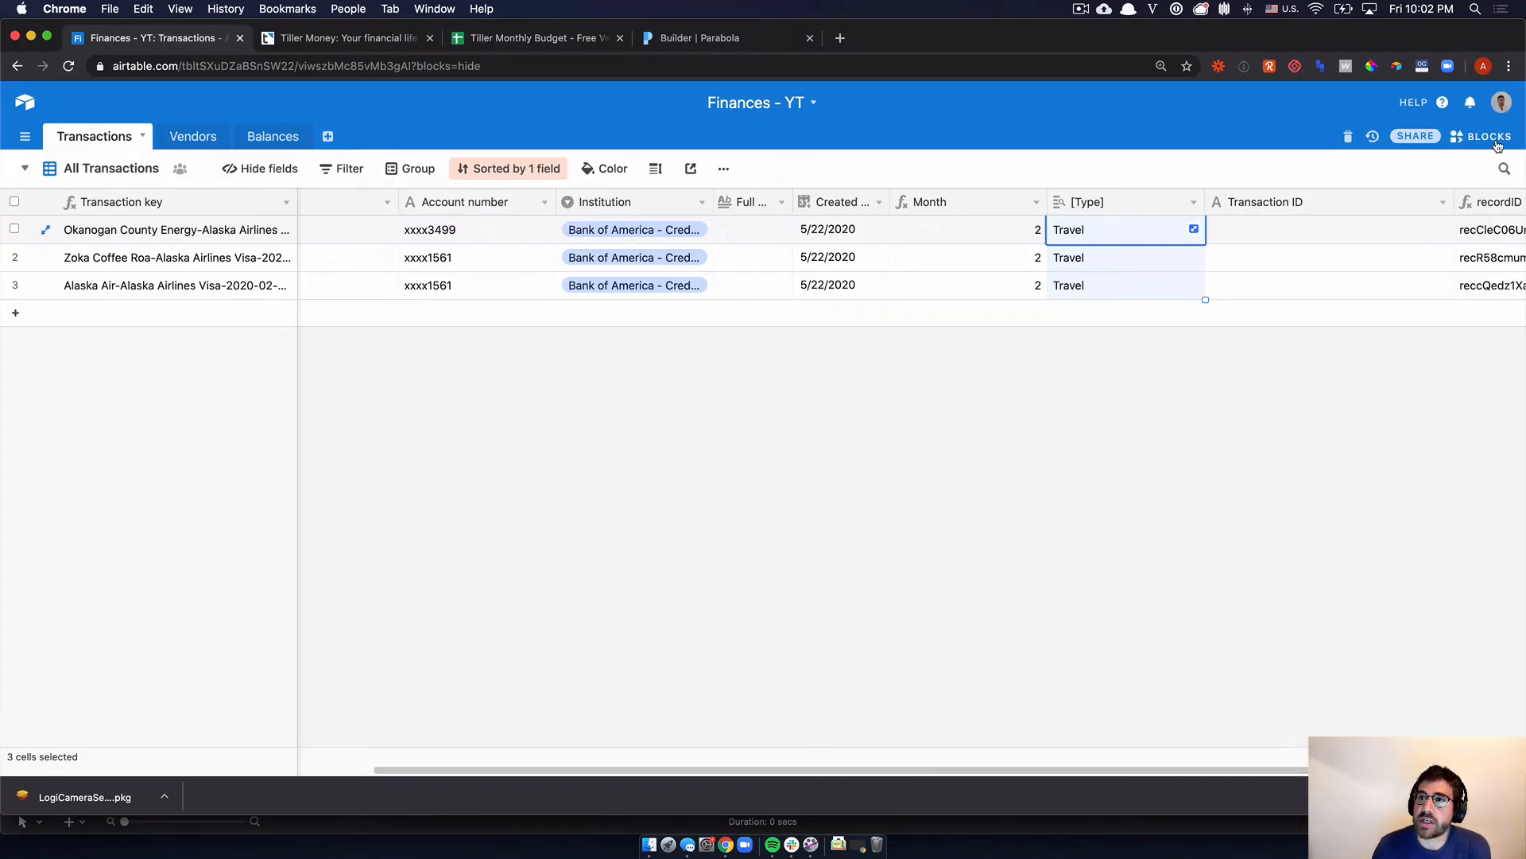
- Show the overview checklist, mark 'Base overview' done, and bring the Tiller budget sheet forward
left_click(1480, 137)
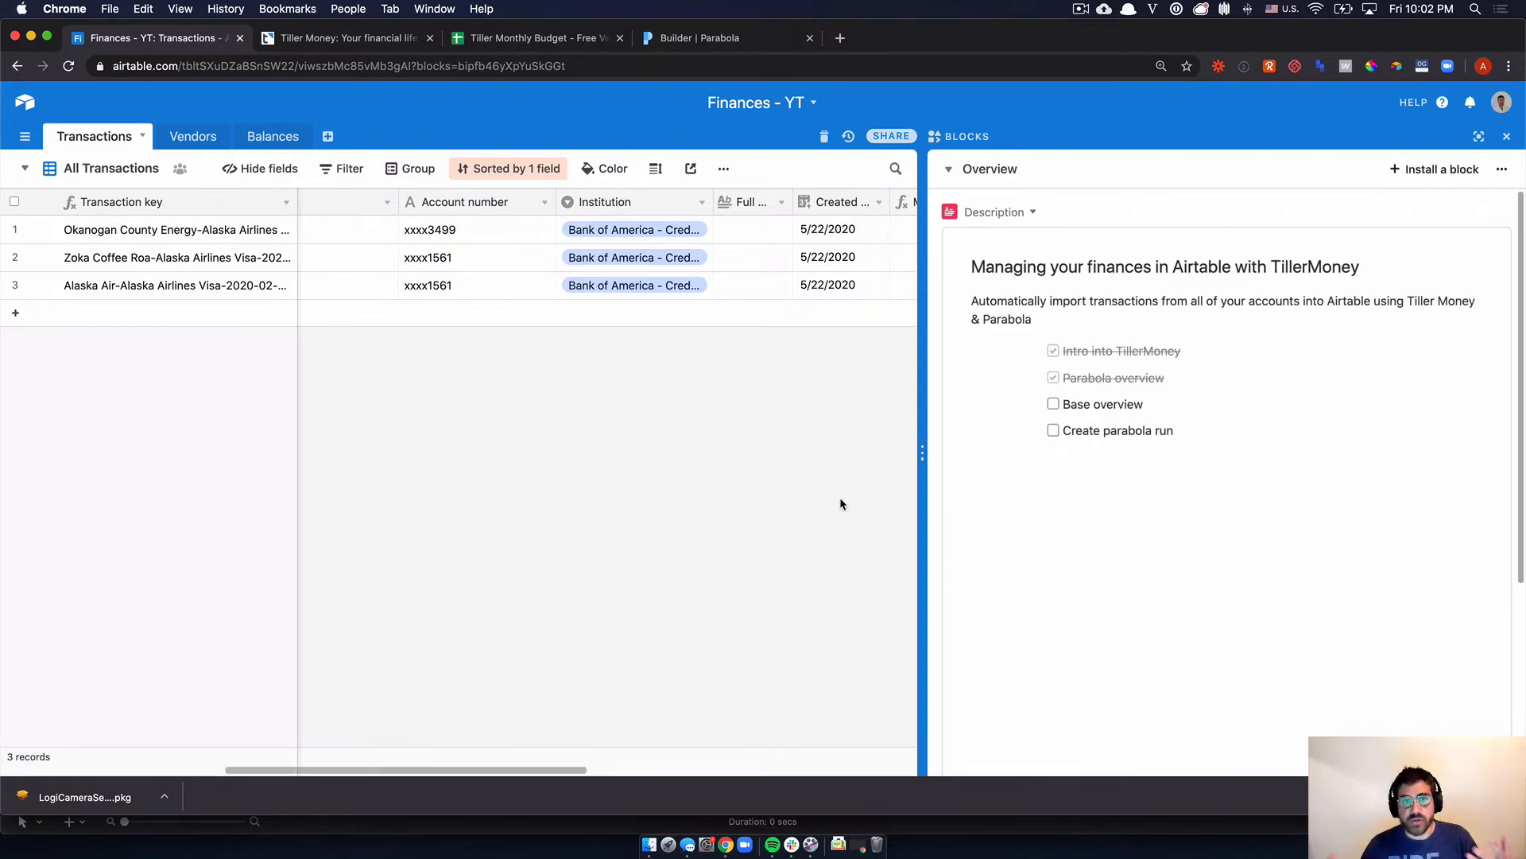
mouse_move(332, 189)
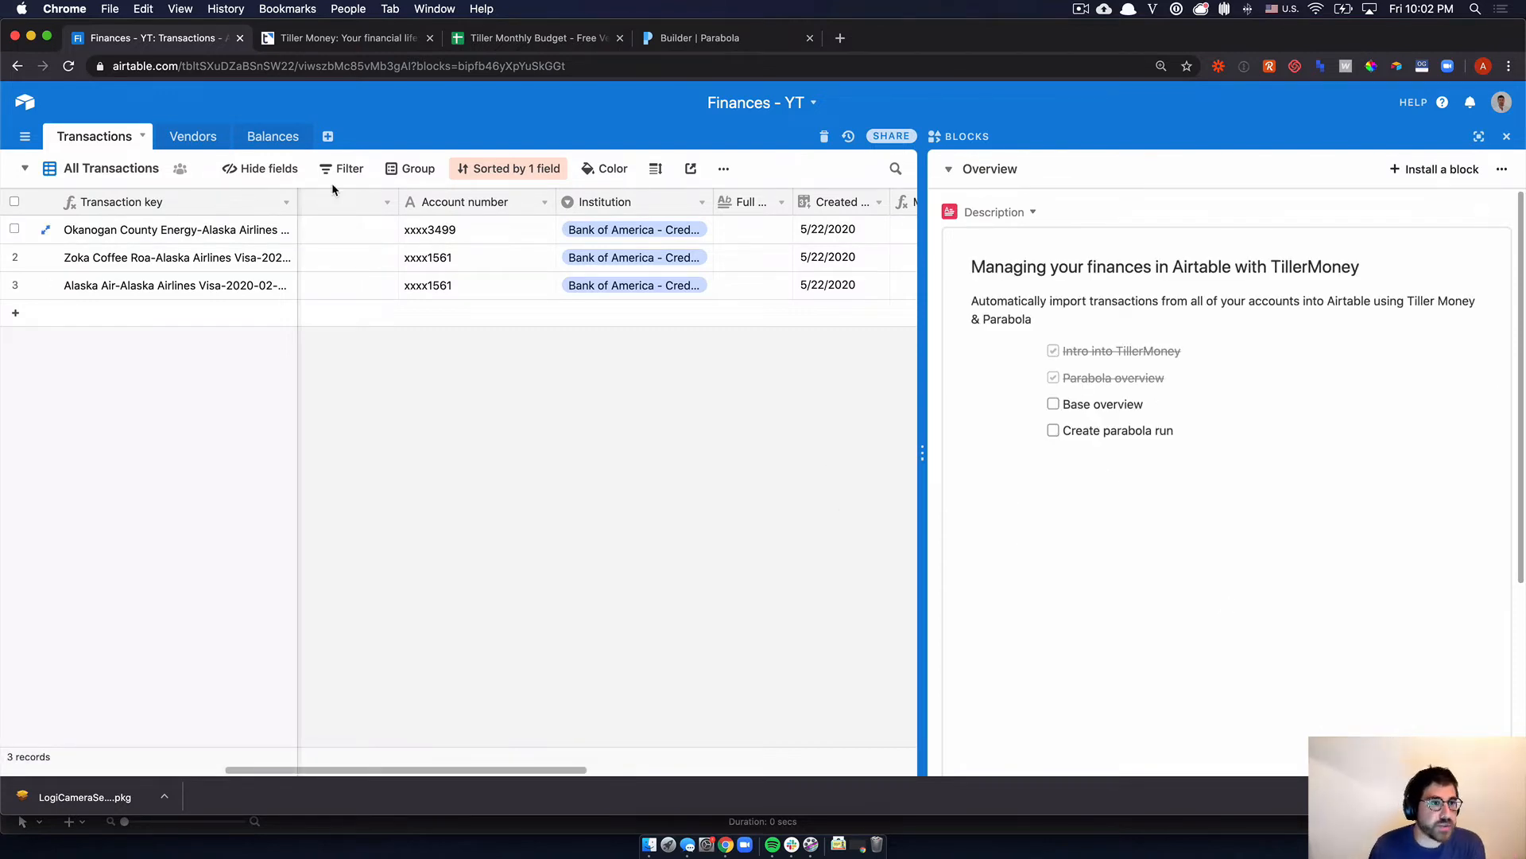
mouse_move(514, 84)
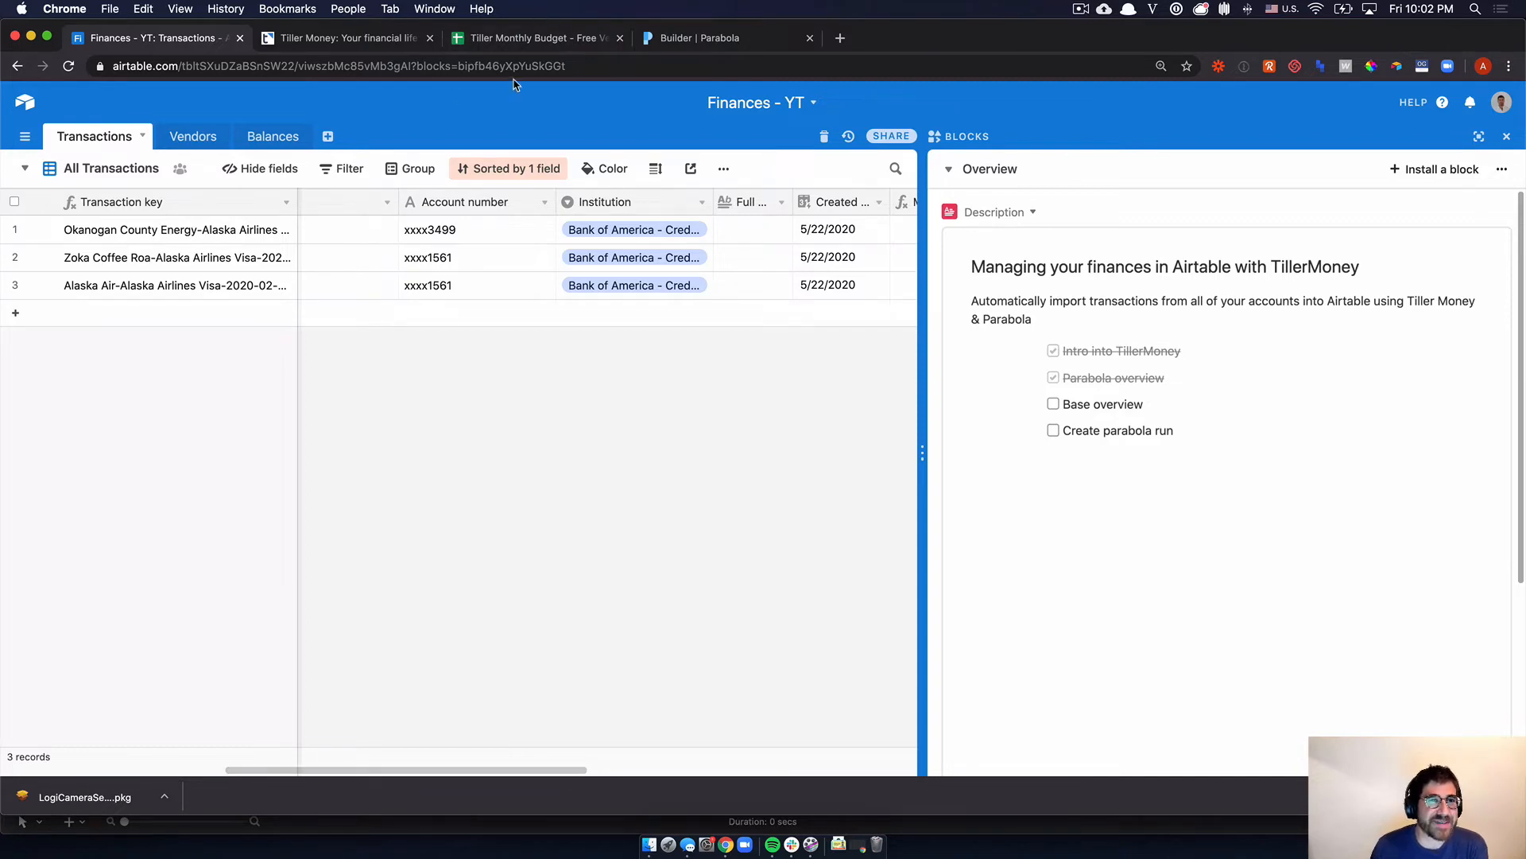
left_click(534, 38)
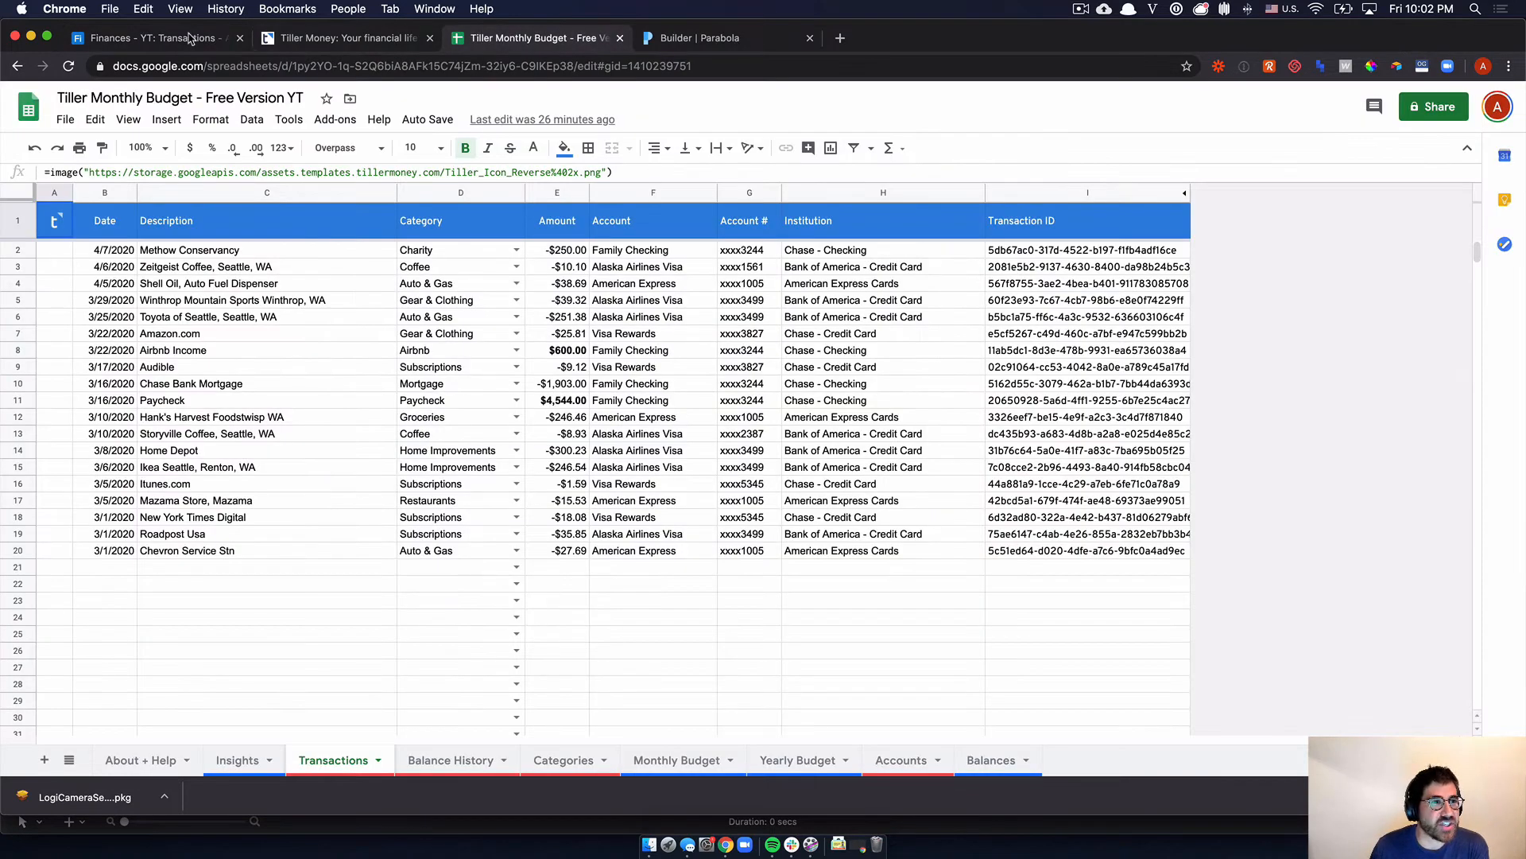
left_click(155, 38)
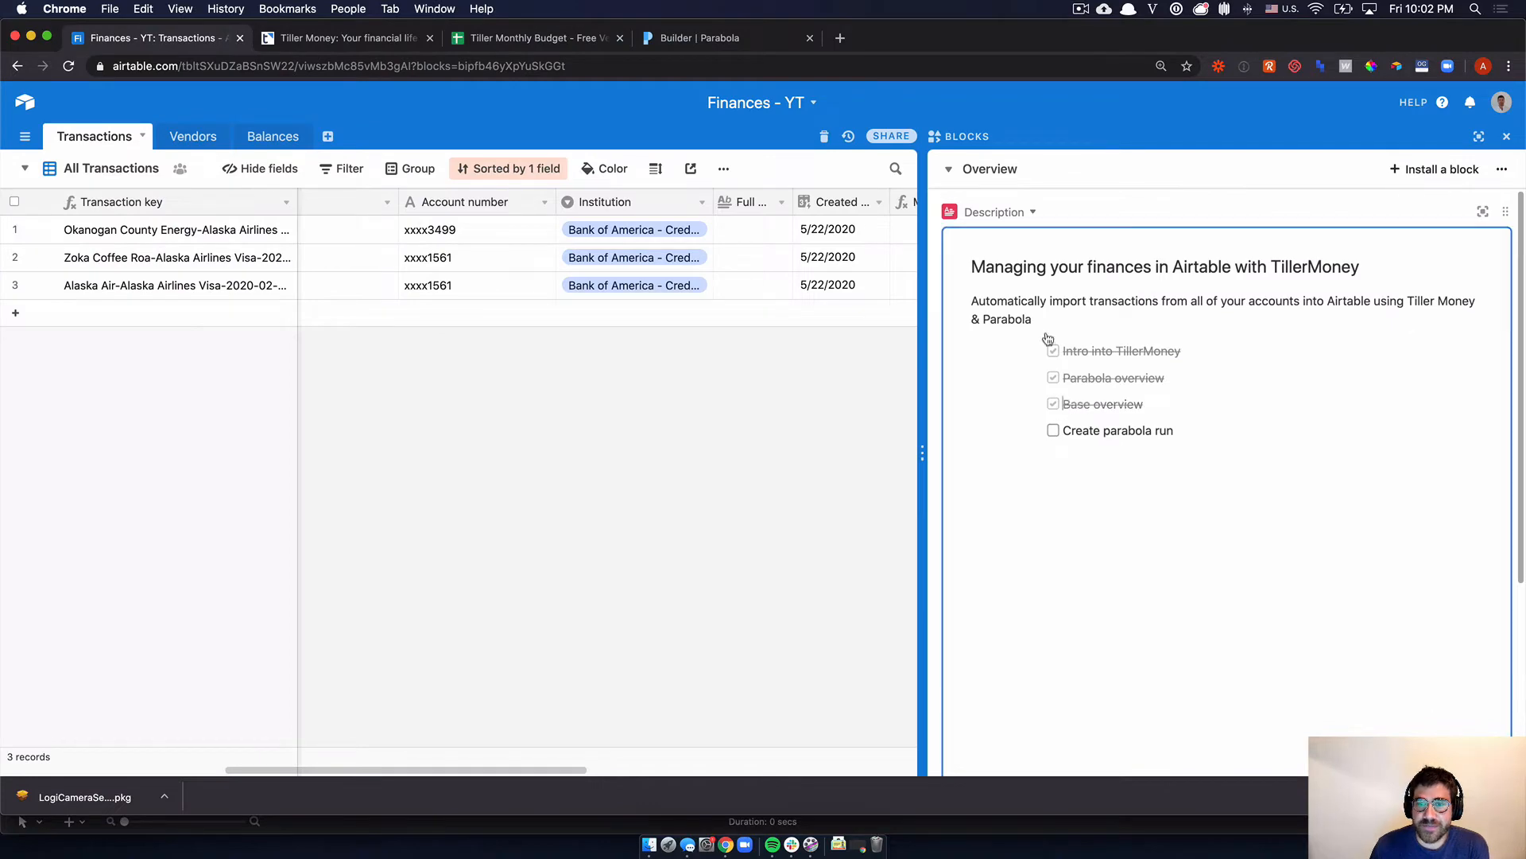
left_click(536, 38)
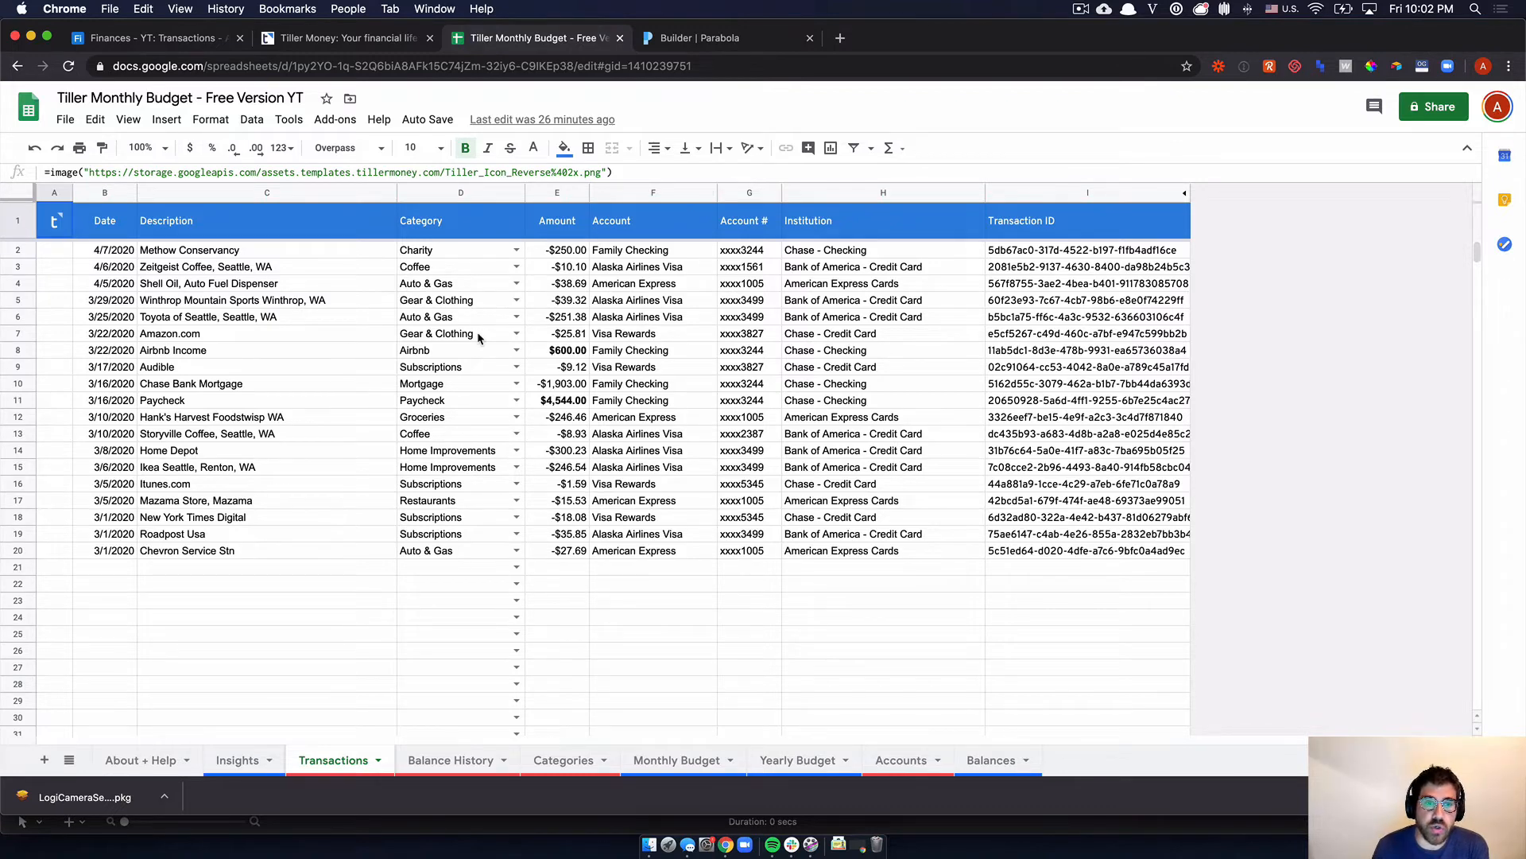
mouse_move(423, 453)
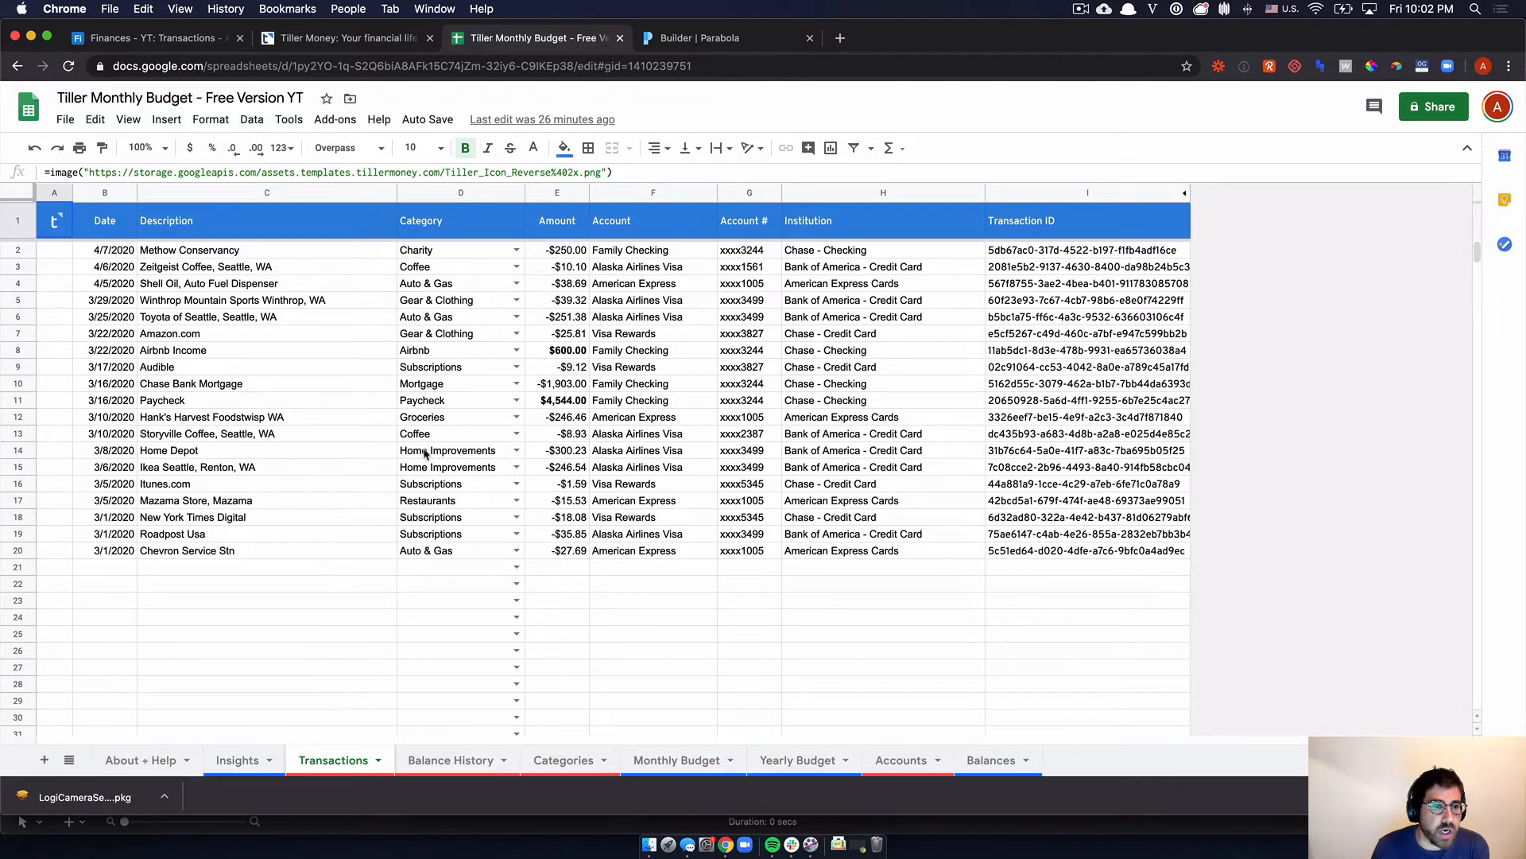
mouse_move(399, 414)
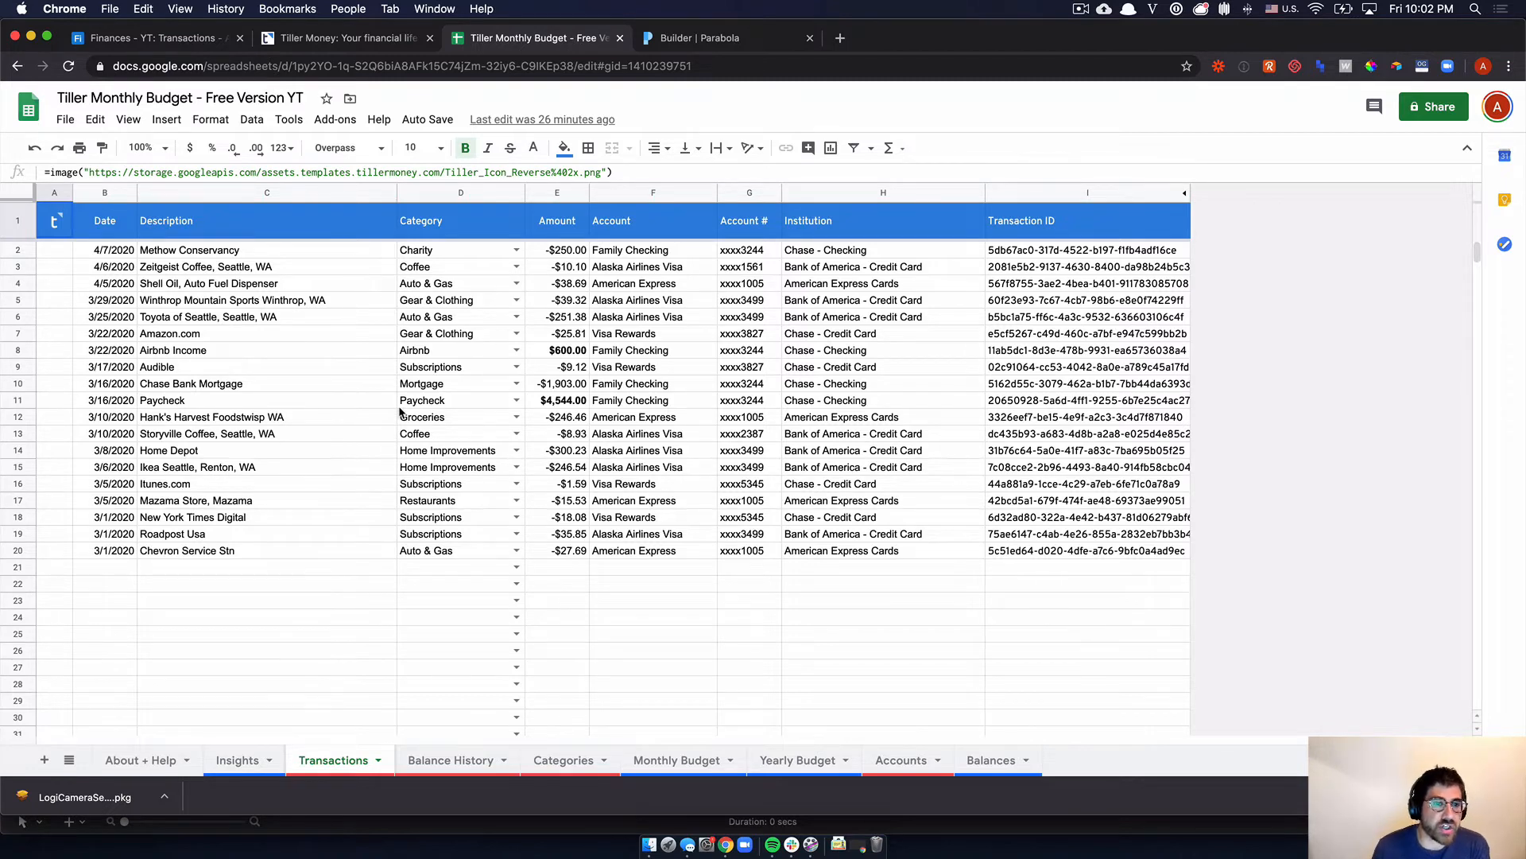
mouse_move(553, 280)
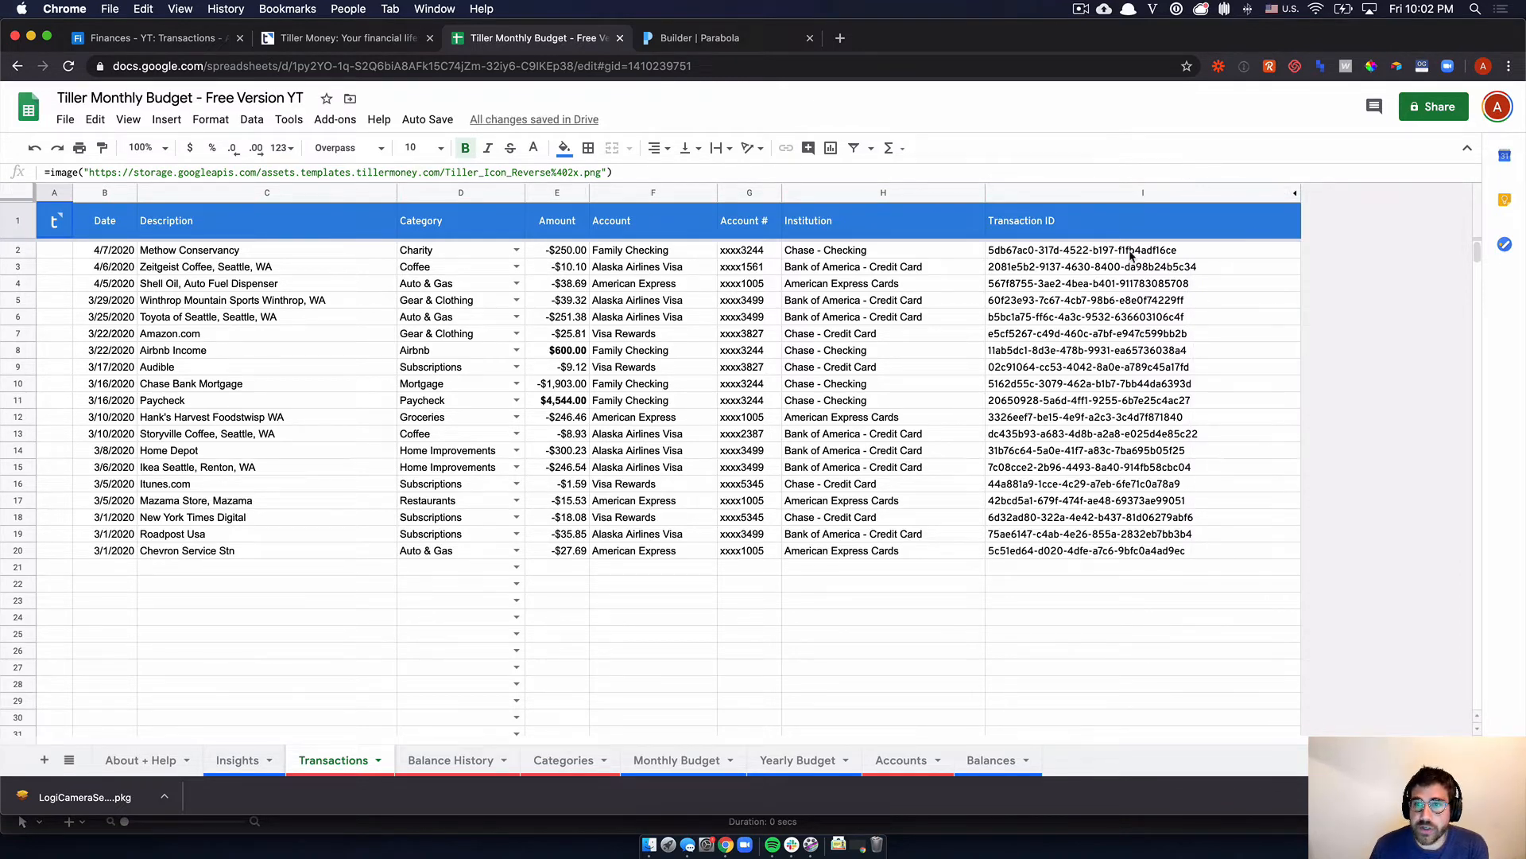
- Inspect full Transaction IDs, such as the Airbnb Income row, in the widened column
left_click(1141, 349)
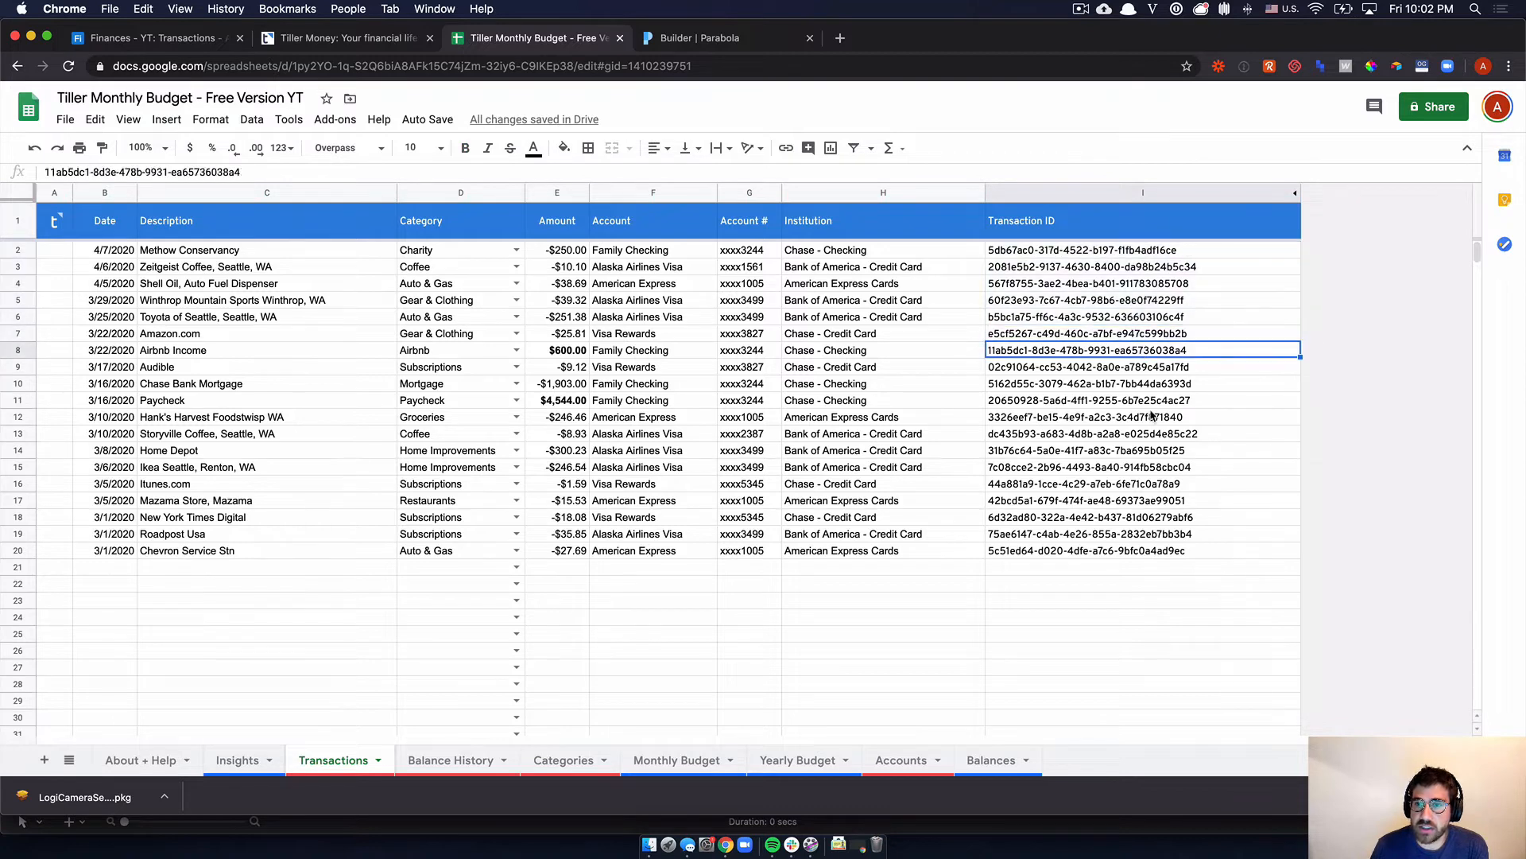
left_click(1141, 417)
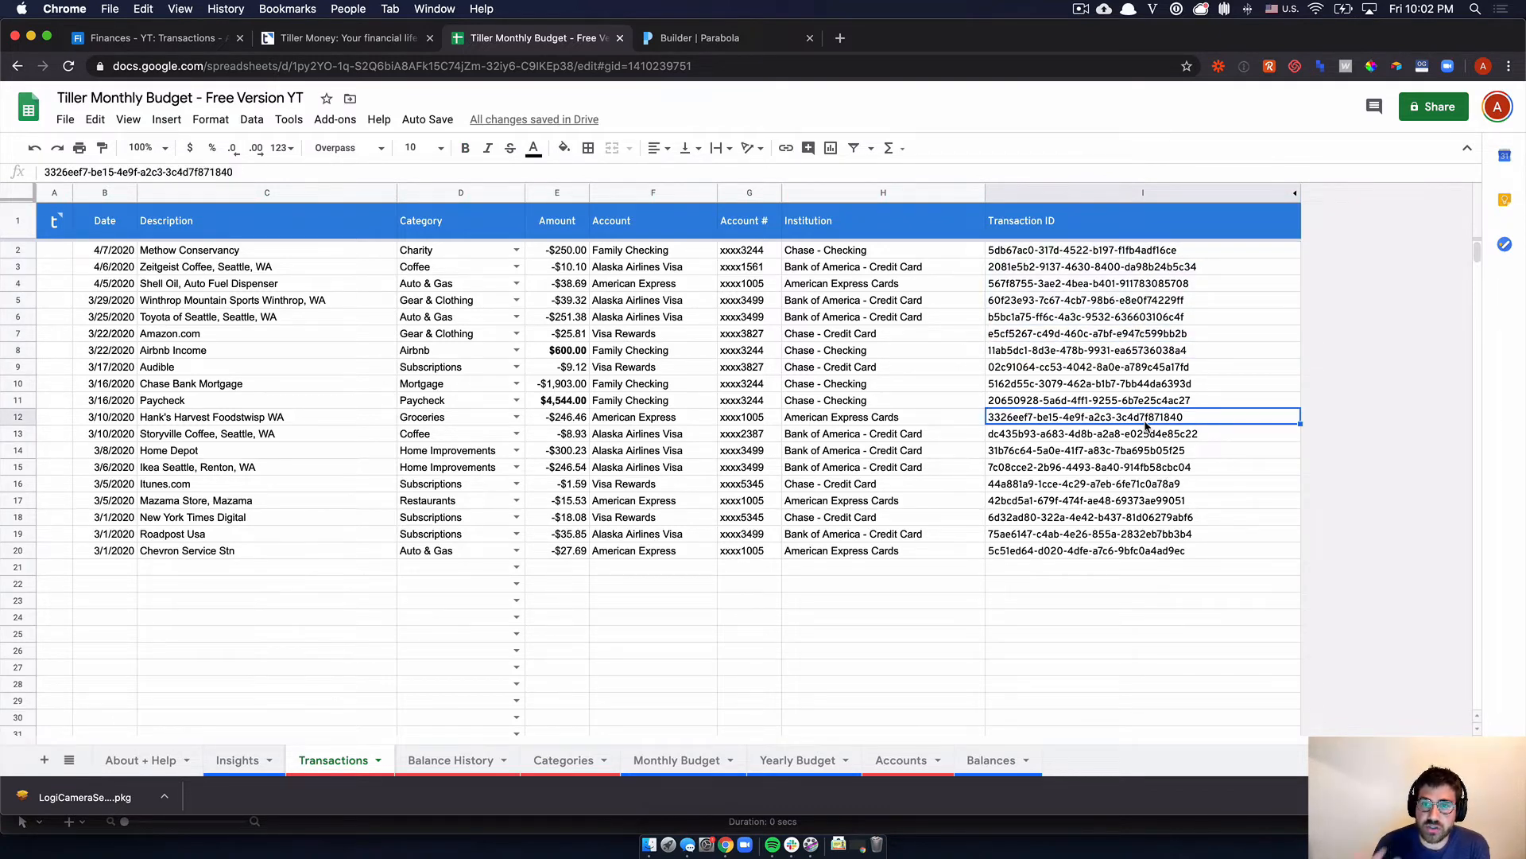
mouse_move(1321, 159)
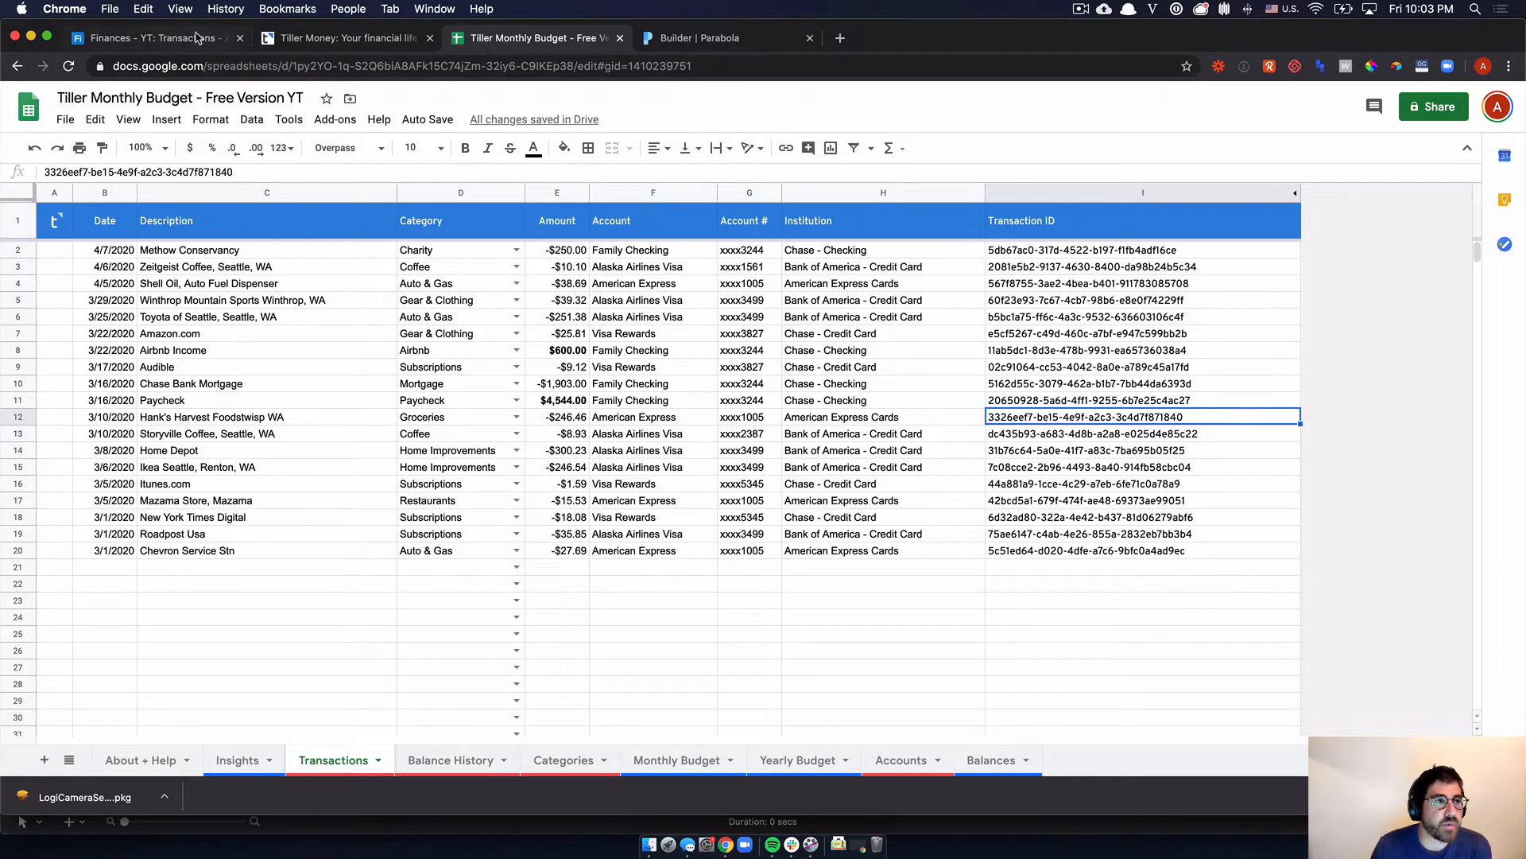
- In the Finances base, check the Transaction ID and recordID fields of the three records
left_click(156, 38)
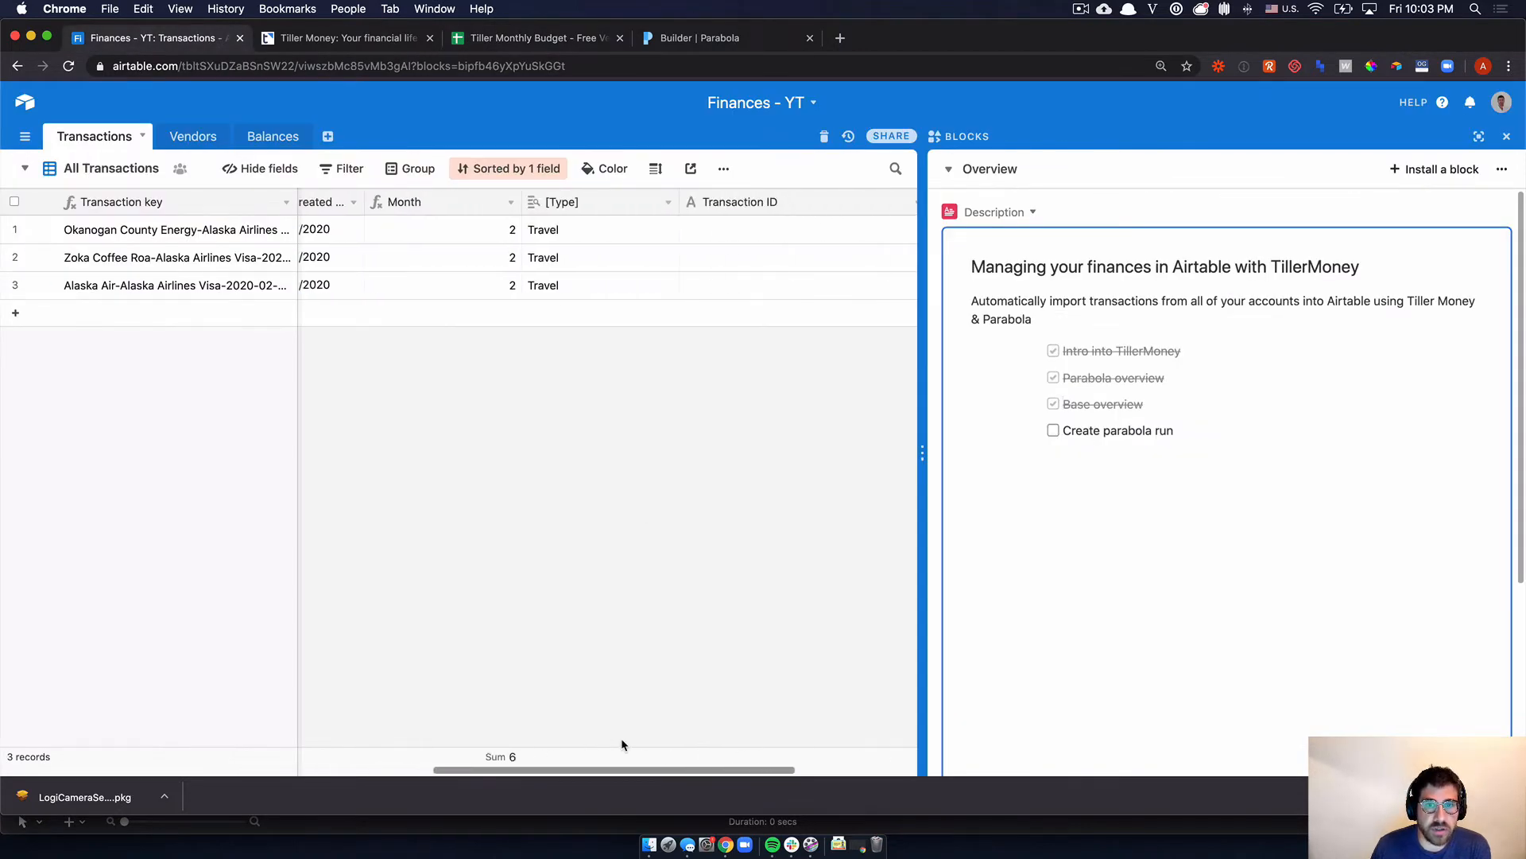
scroll("right", 3)
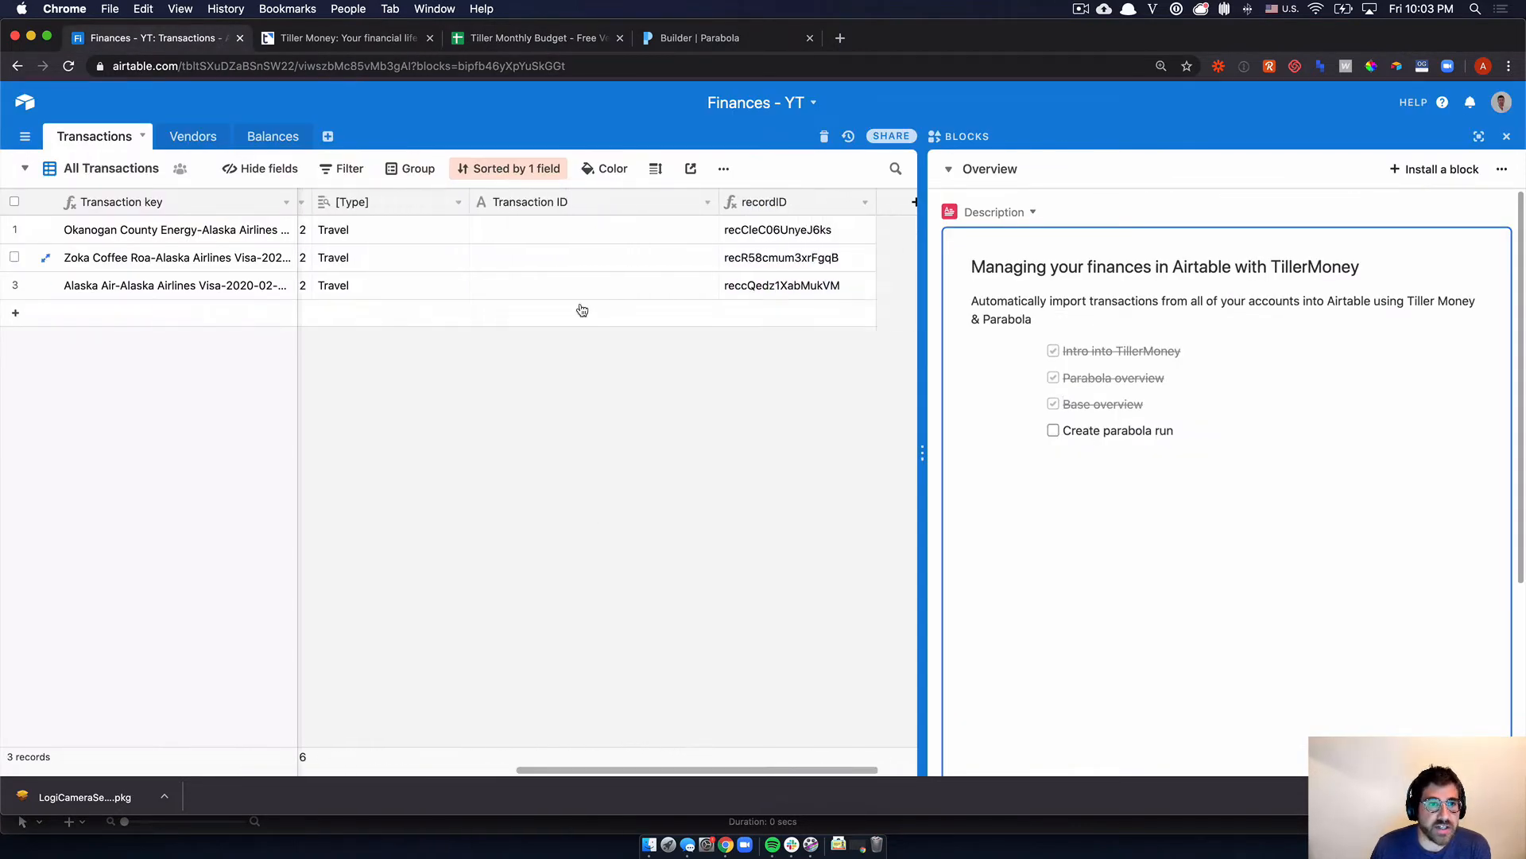
left_click(692, 39)
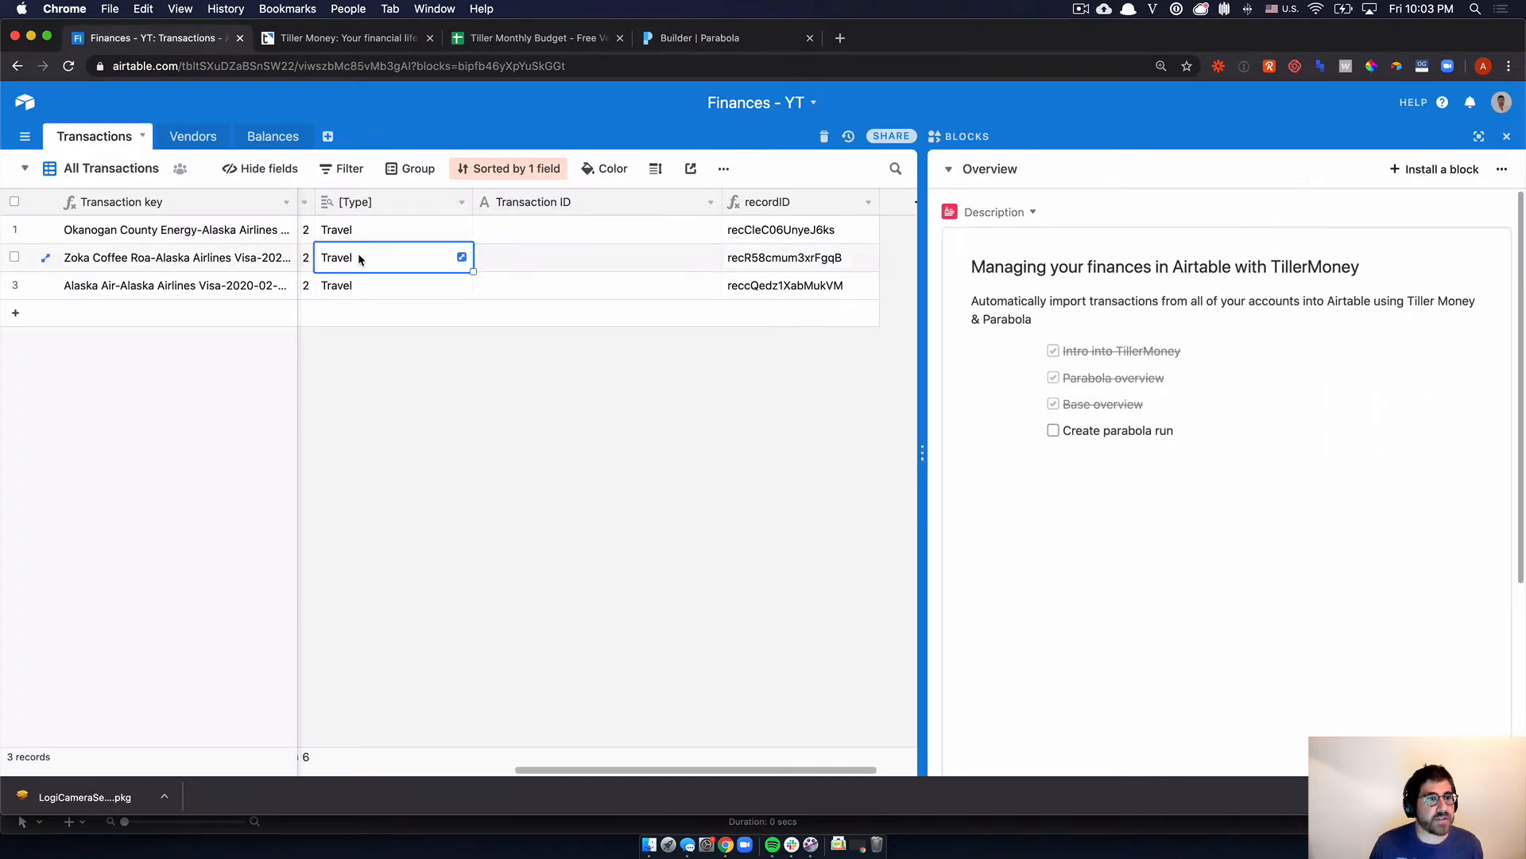
scroll("right", 3)
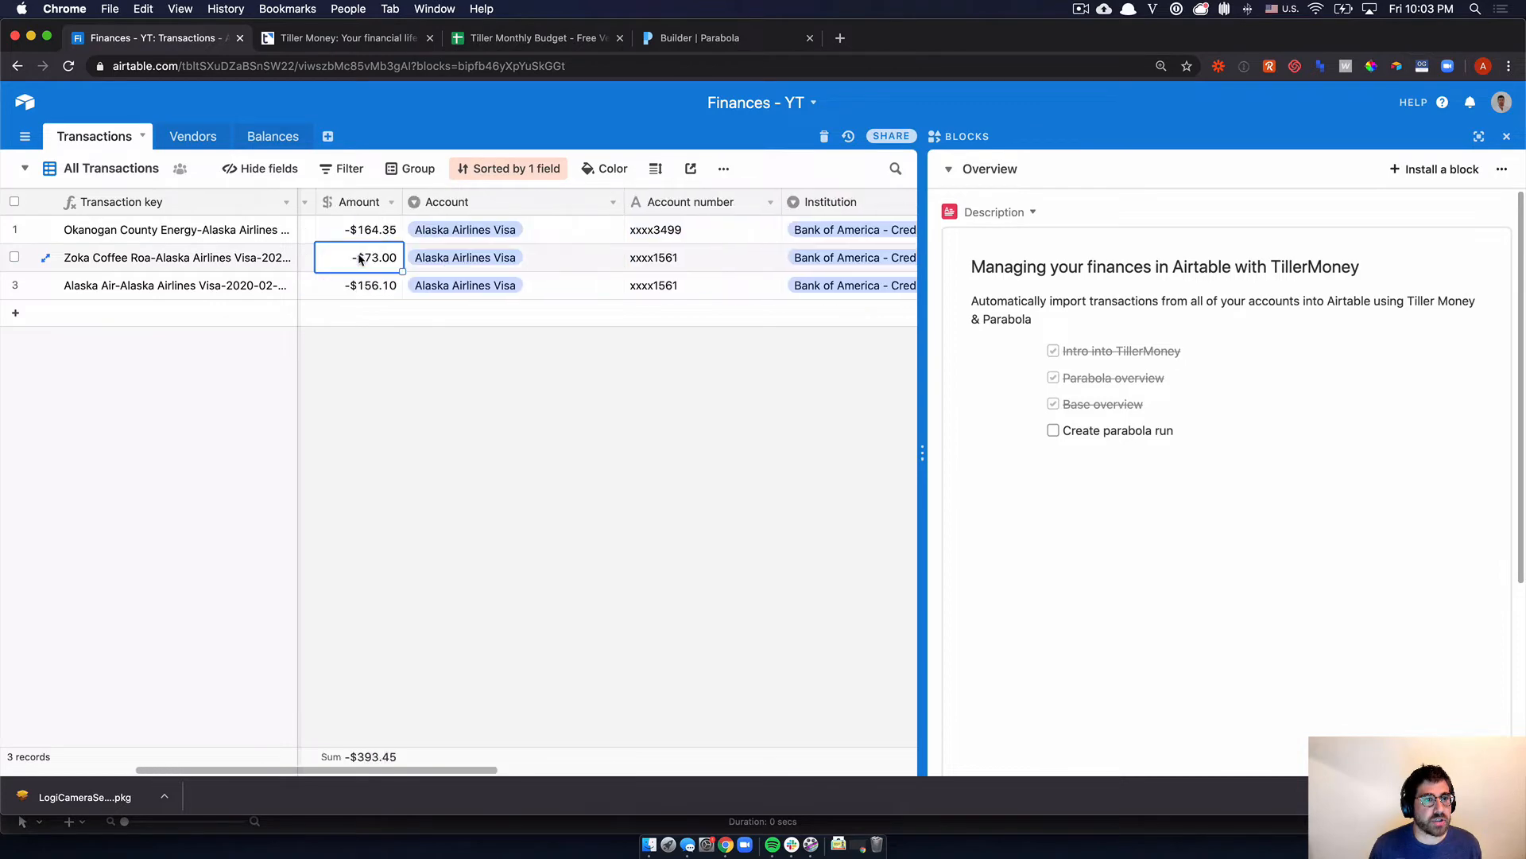
left_click(536, 38)
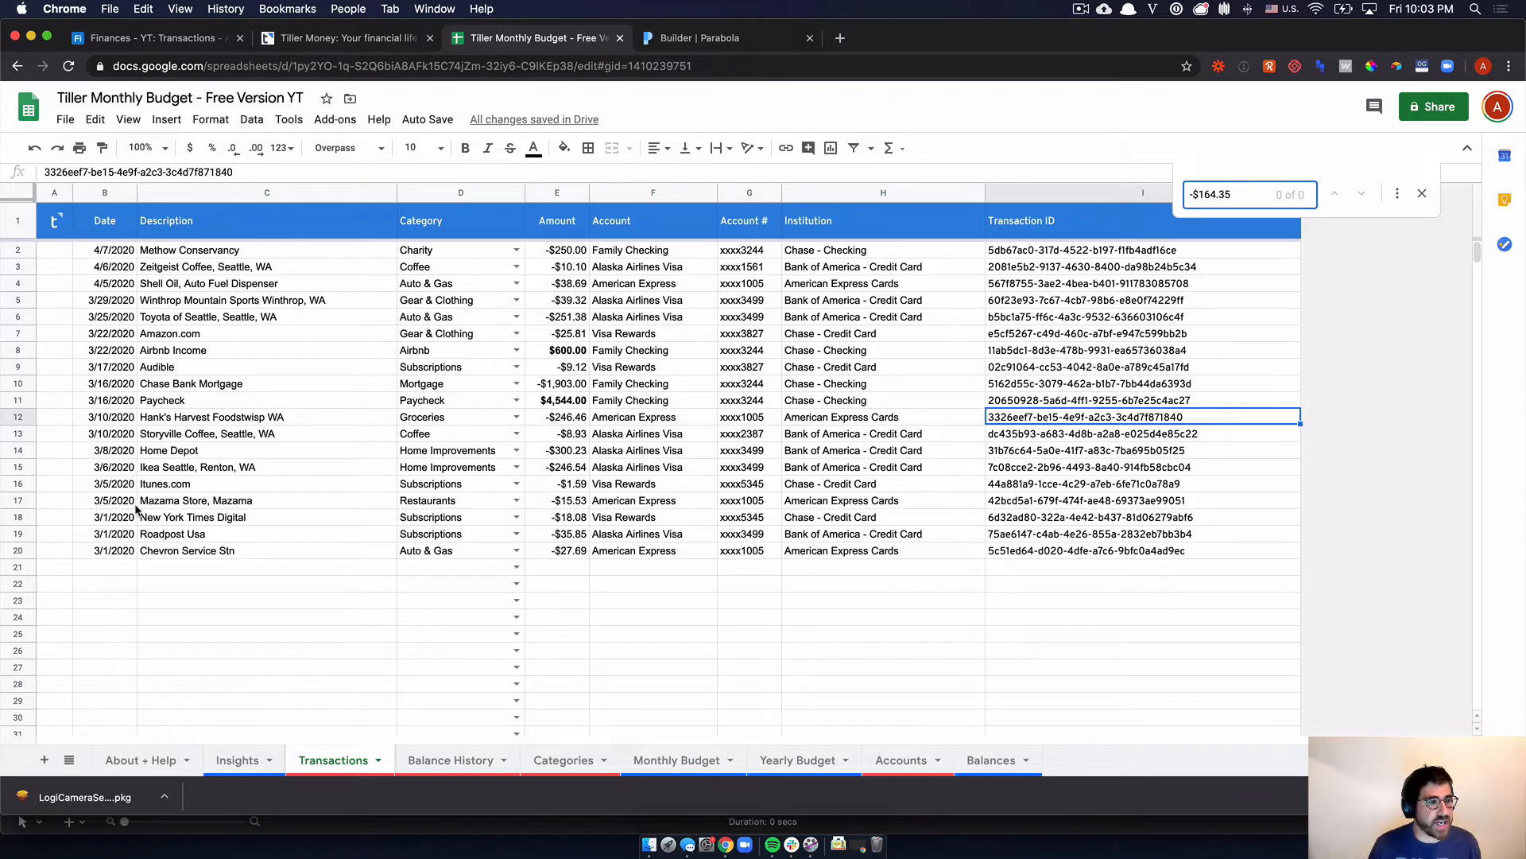
- Dismiss the no-match search for -$164.35 and select the first Transaction ID
left_click(458, 501)
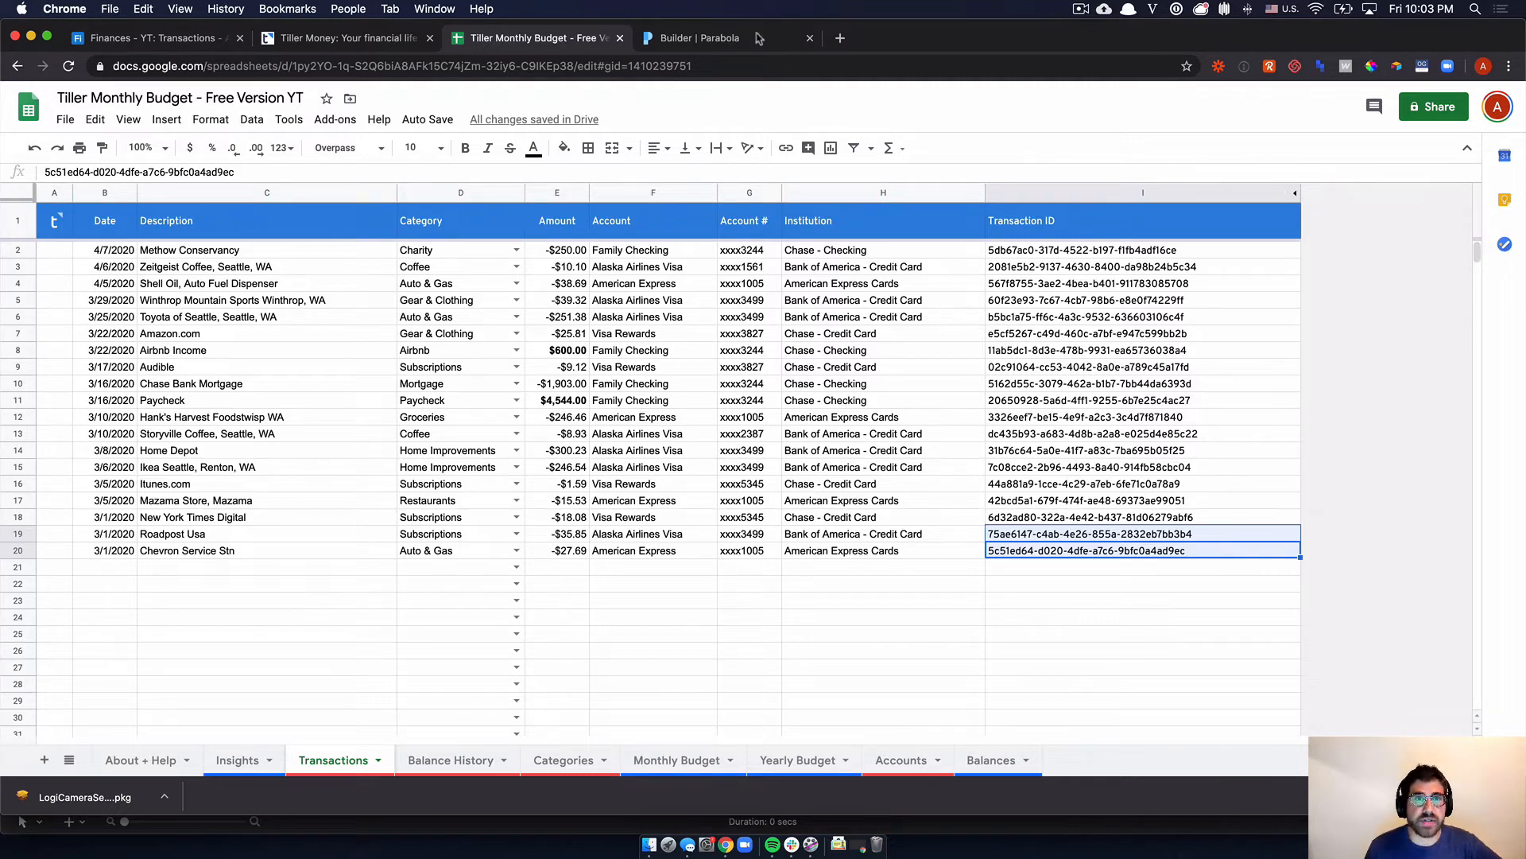
left_click(1142, 249)
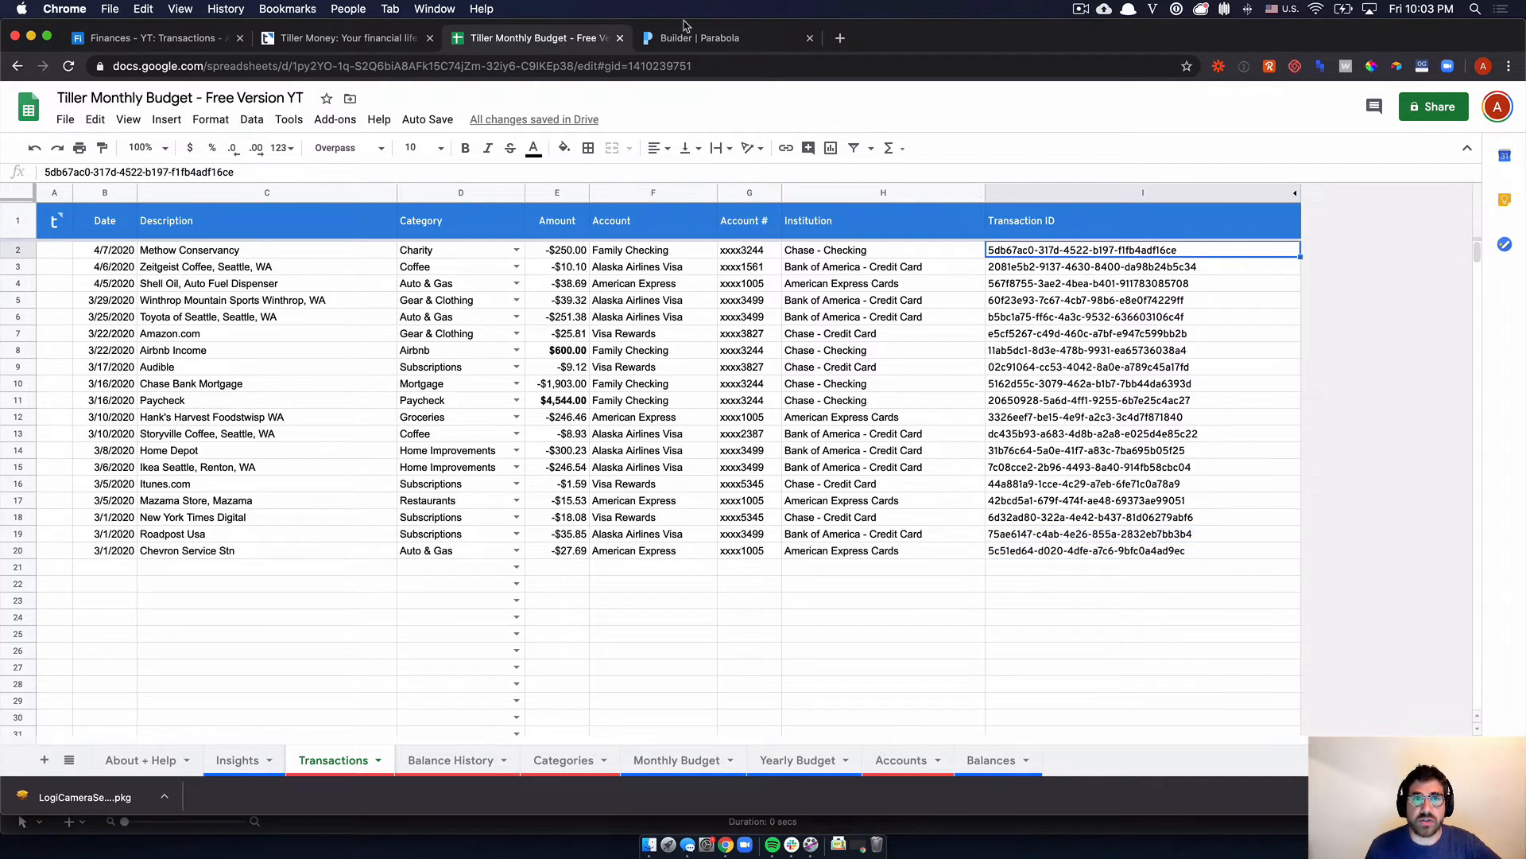
- In the Parabola flow, review the Airtable Import preview and add a Join step
left_click(725, 37)
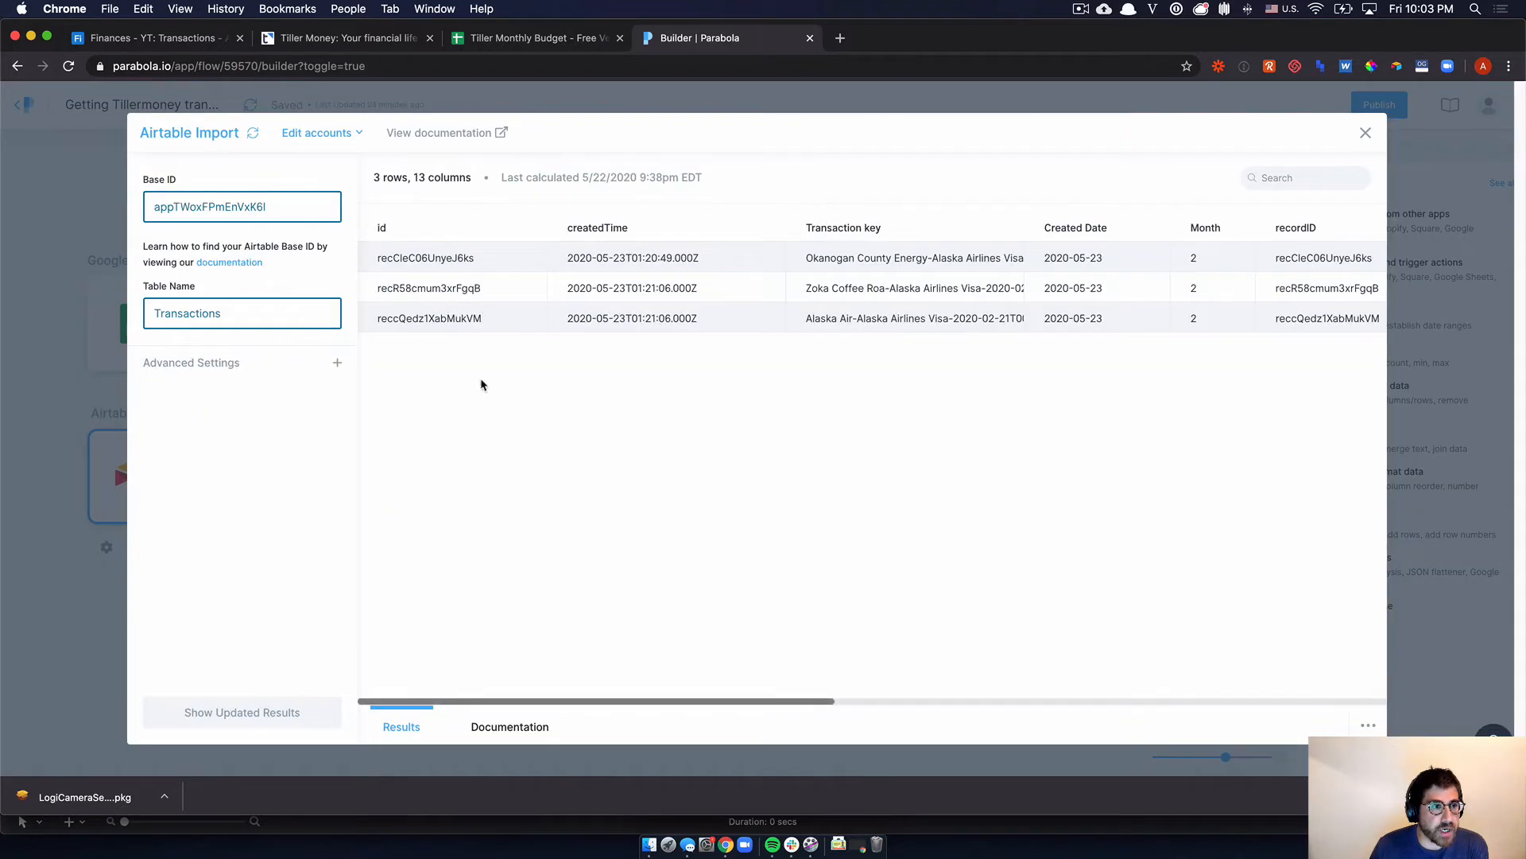
scroll("right", 3)
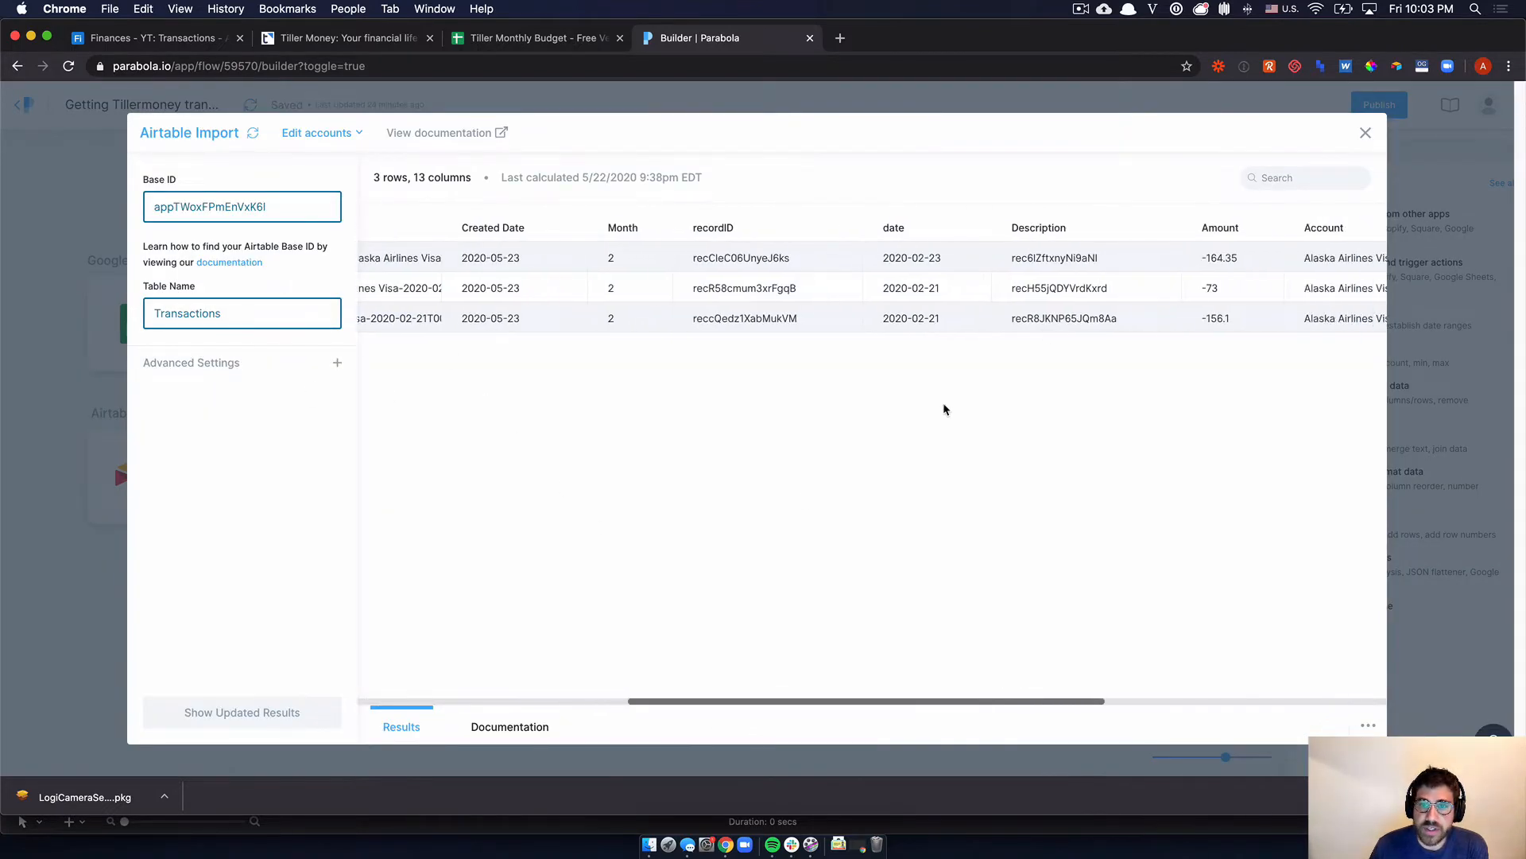
left_click(1364, 132)
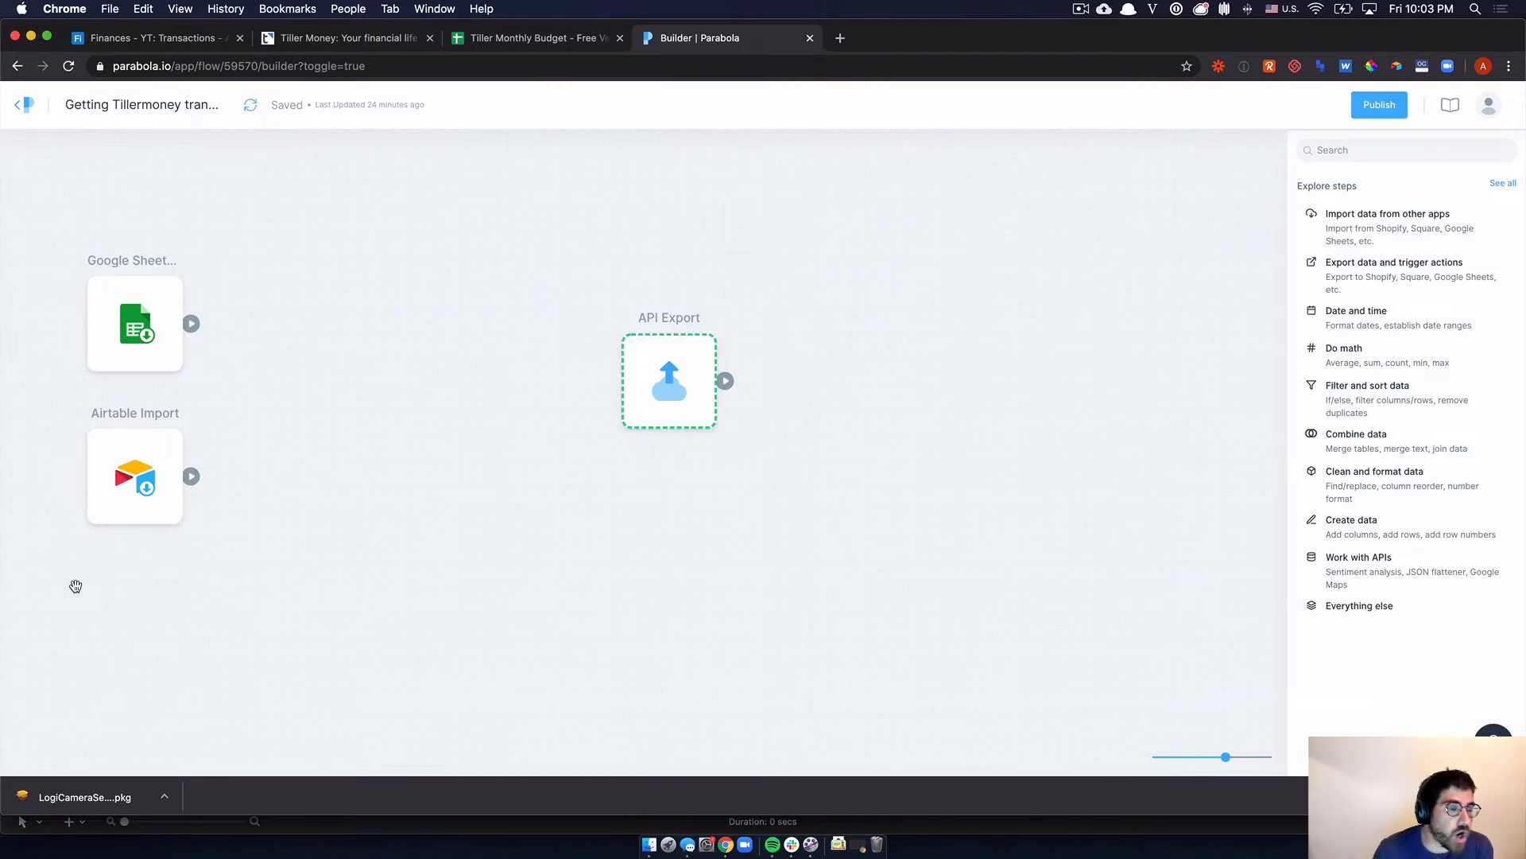
mouse_move(127, 338)
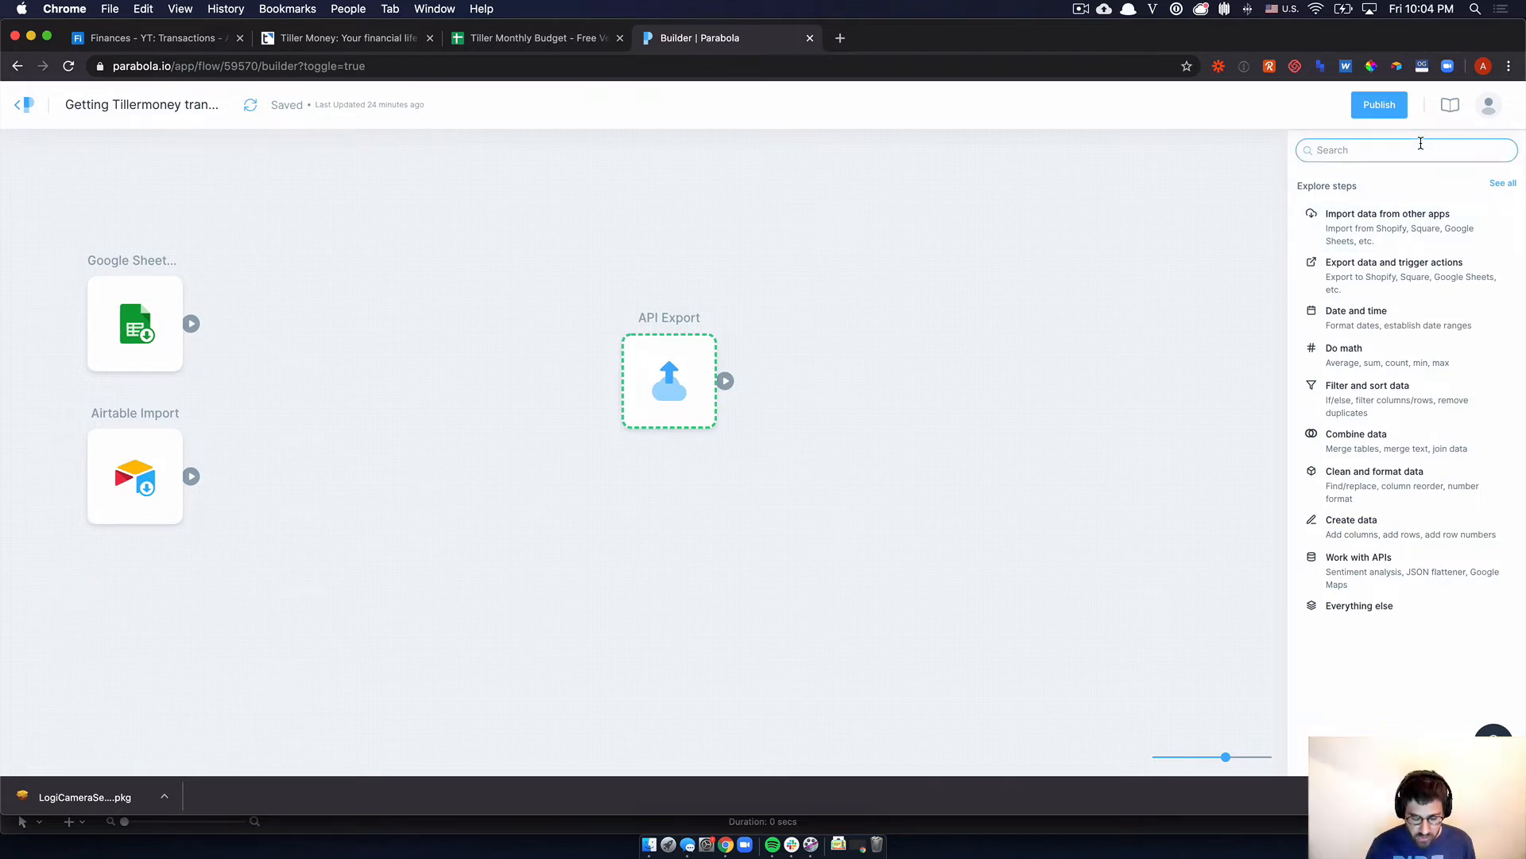
type("join")
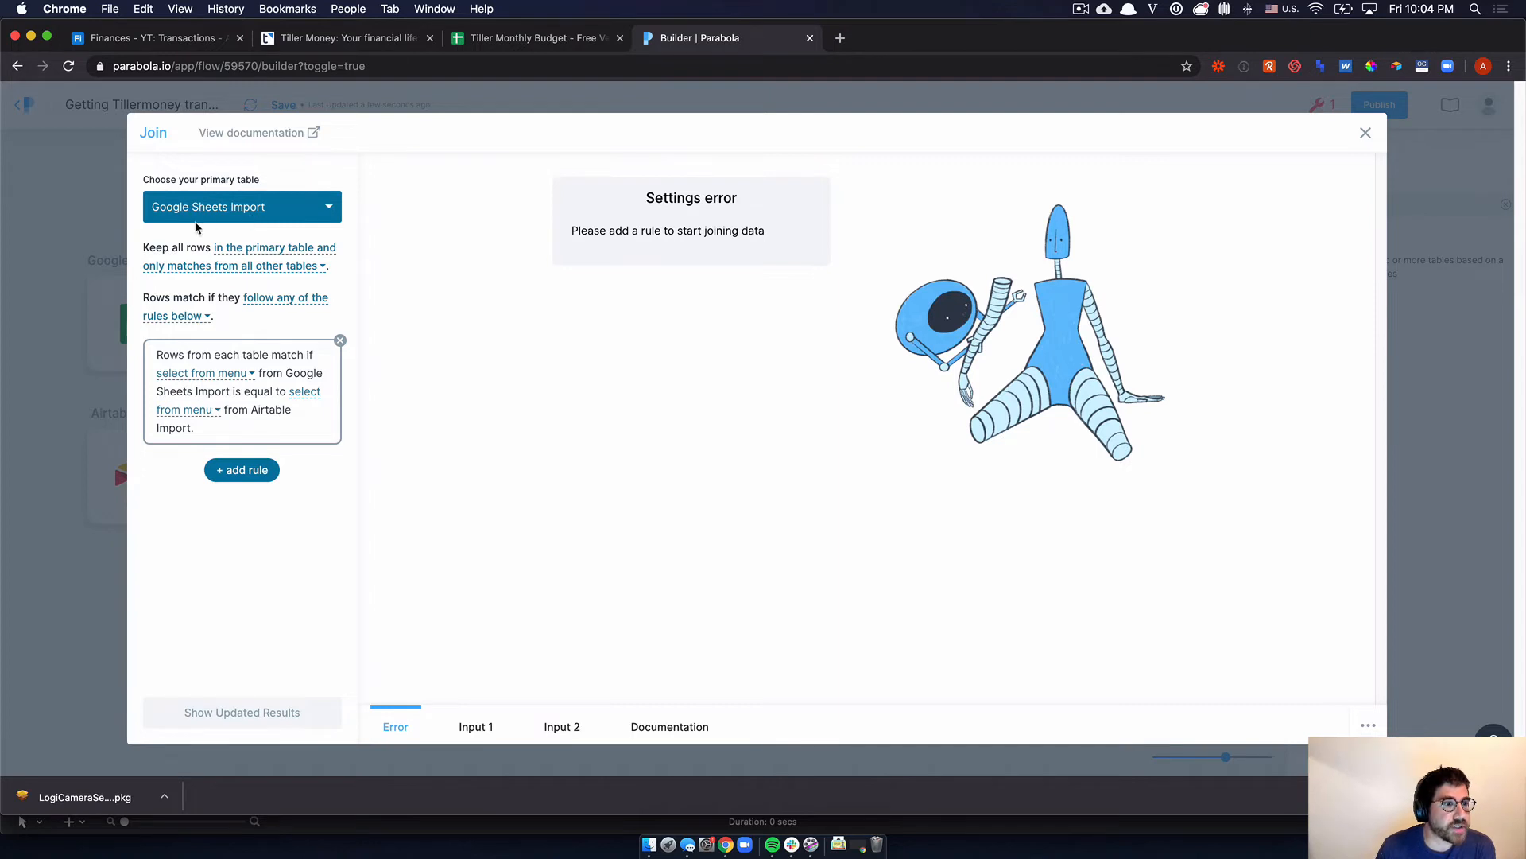
mouse_move(267, 250)
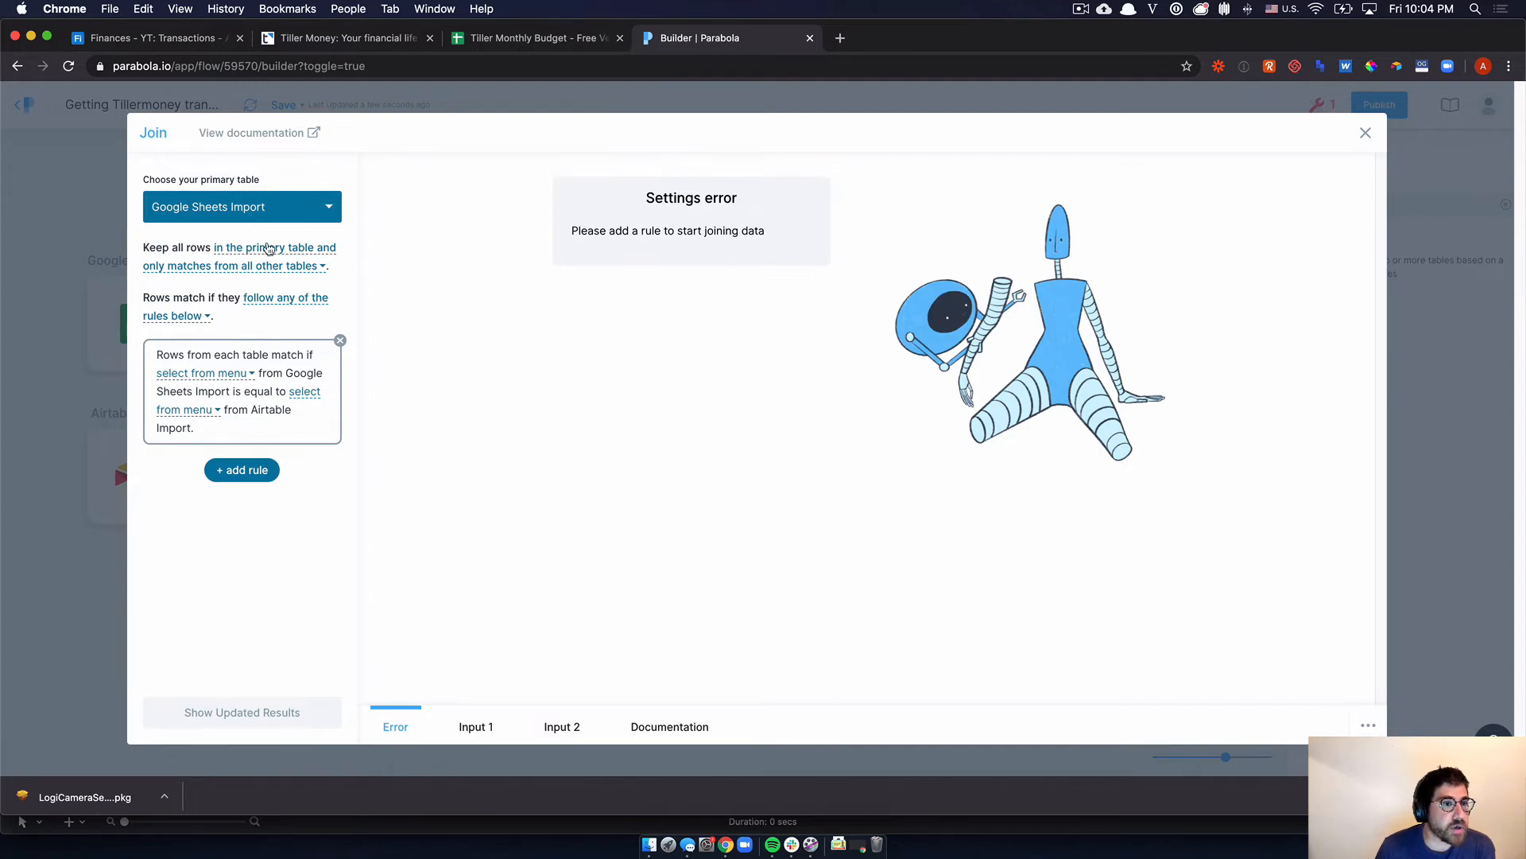
mouse_move(232, 261)
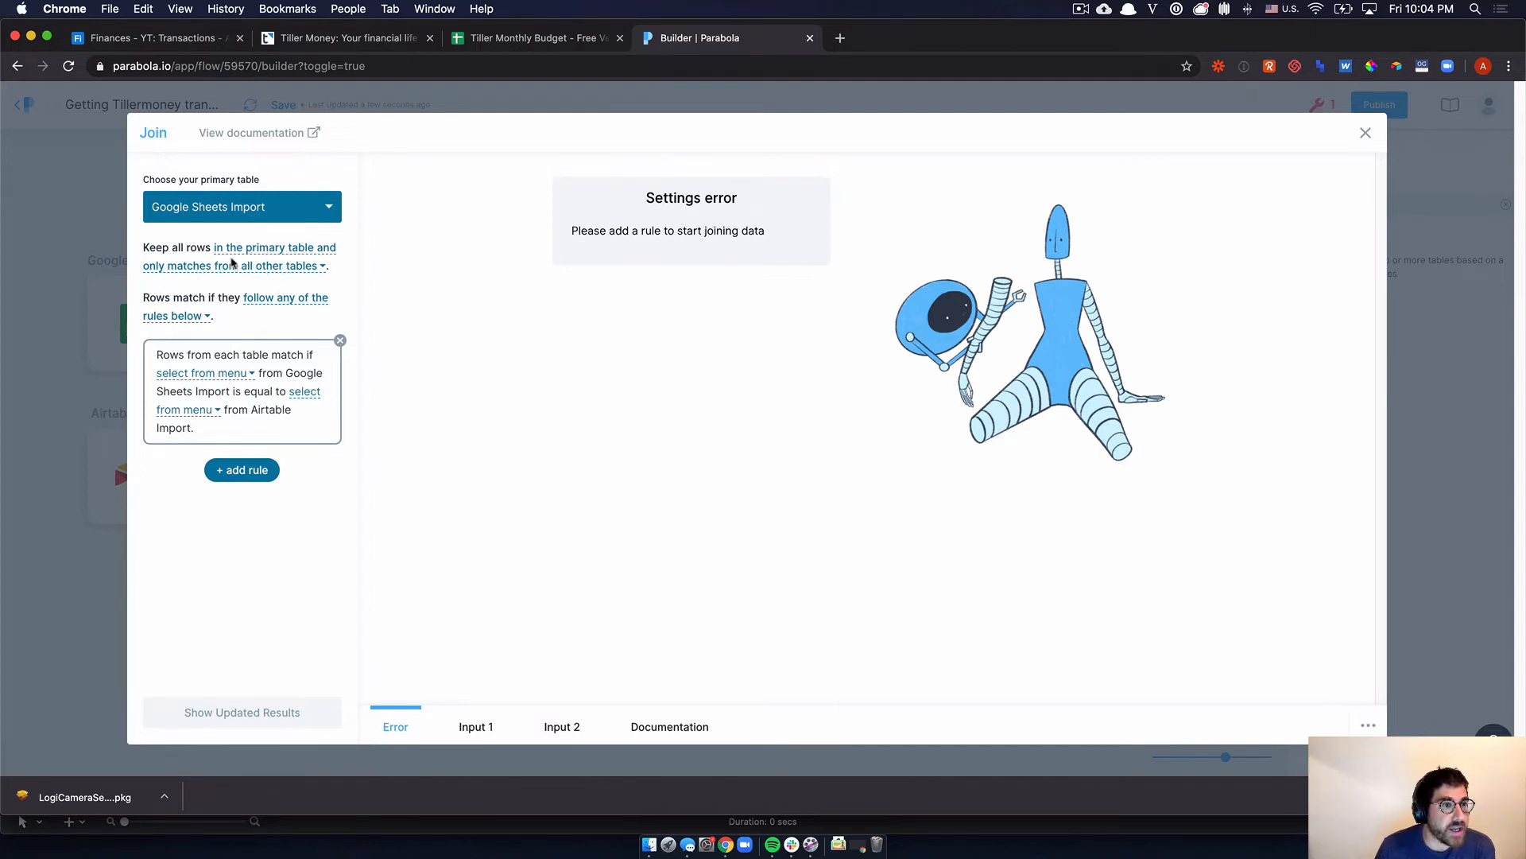
mouse_move(243, 277)
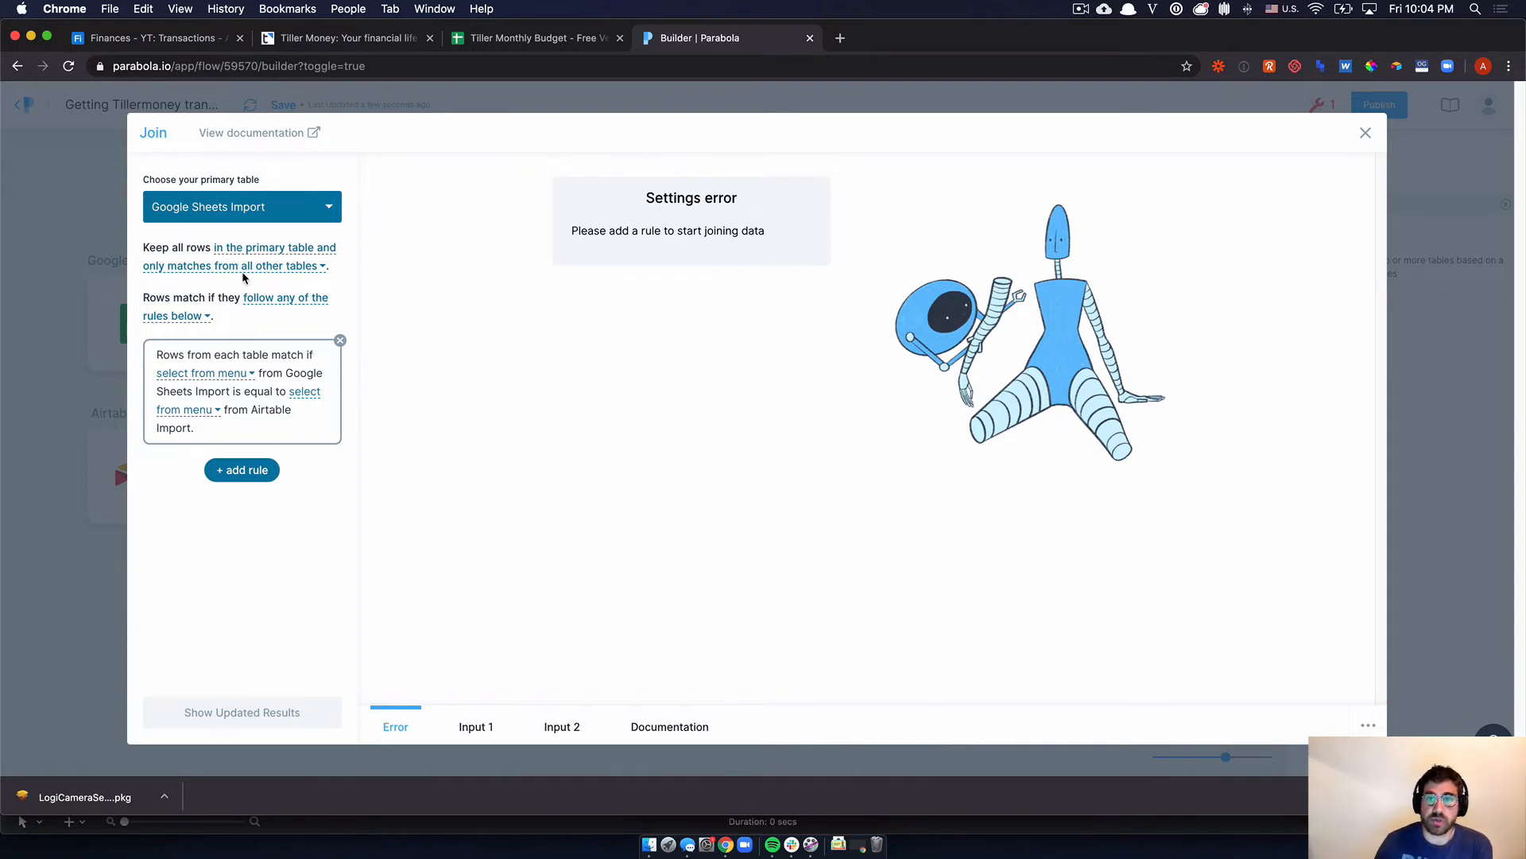
mouse_move(221, 353)
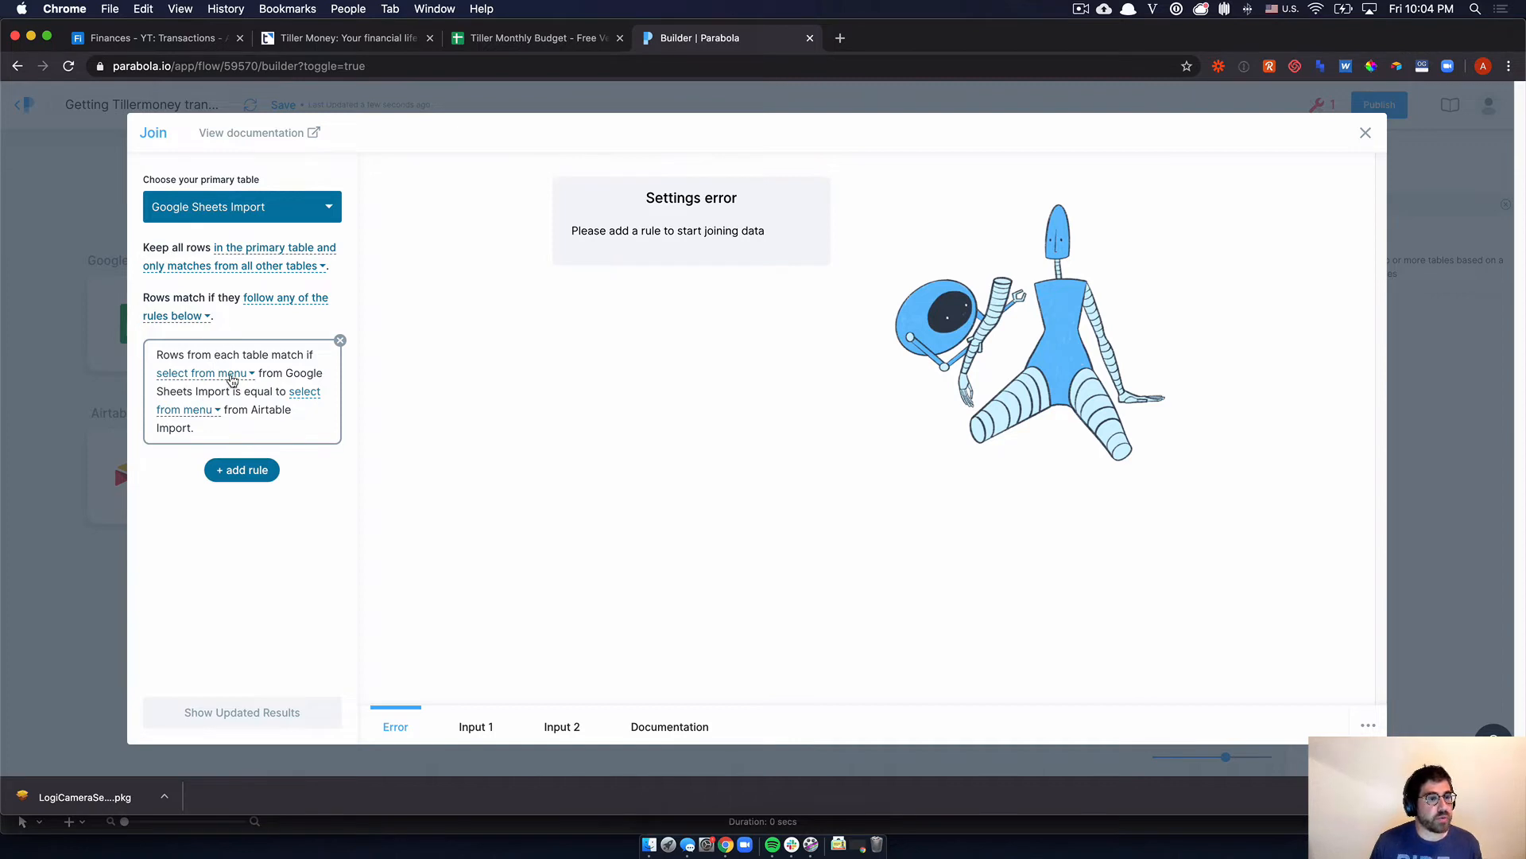
- Match Google Sheets Transaction ID against the Airtable Import Transaction key in the join rule
left_click(205, 372)
type("t")
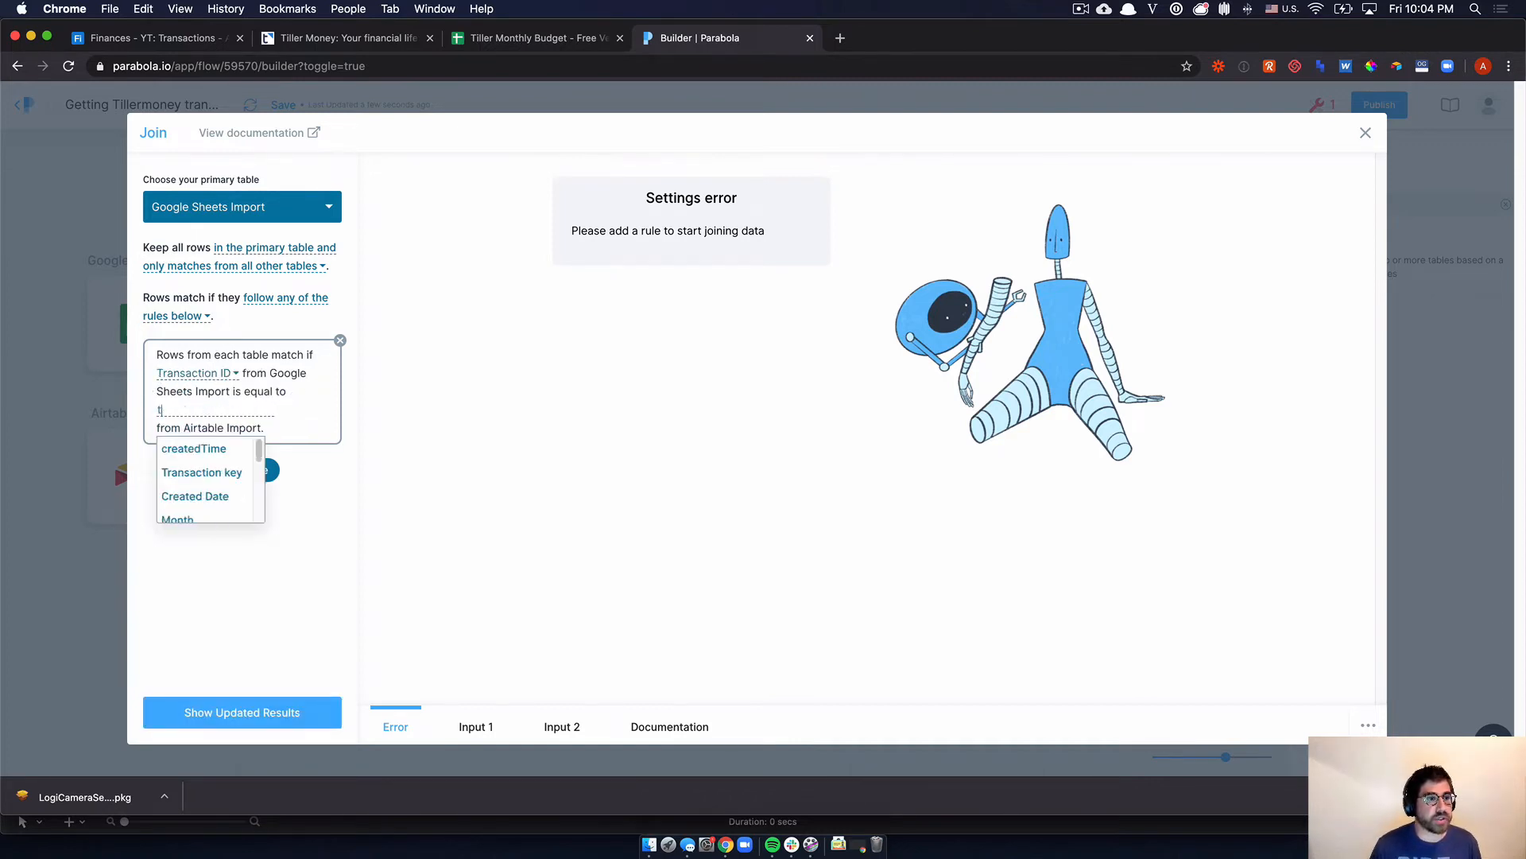
type("ransac")
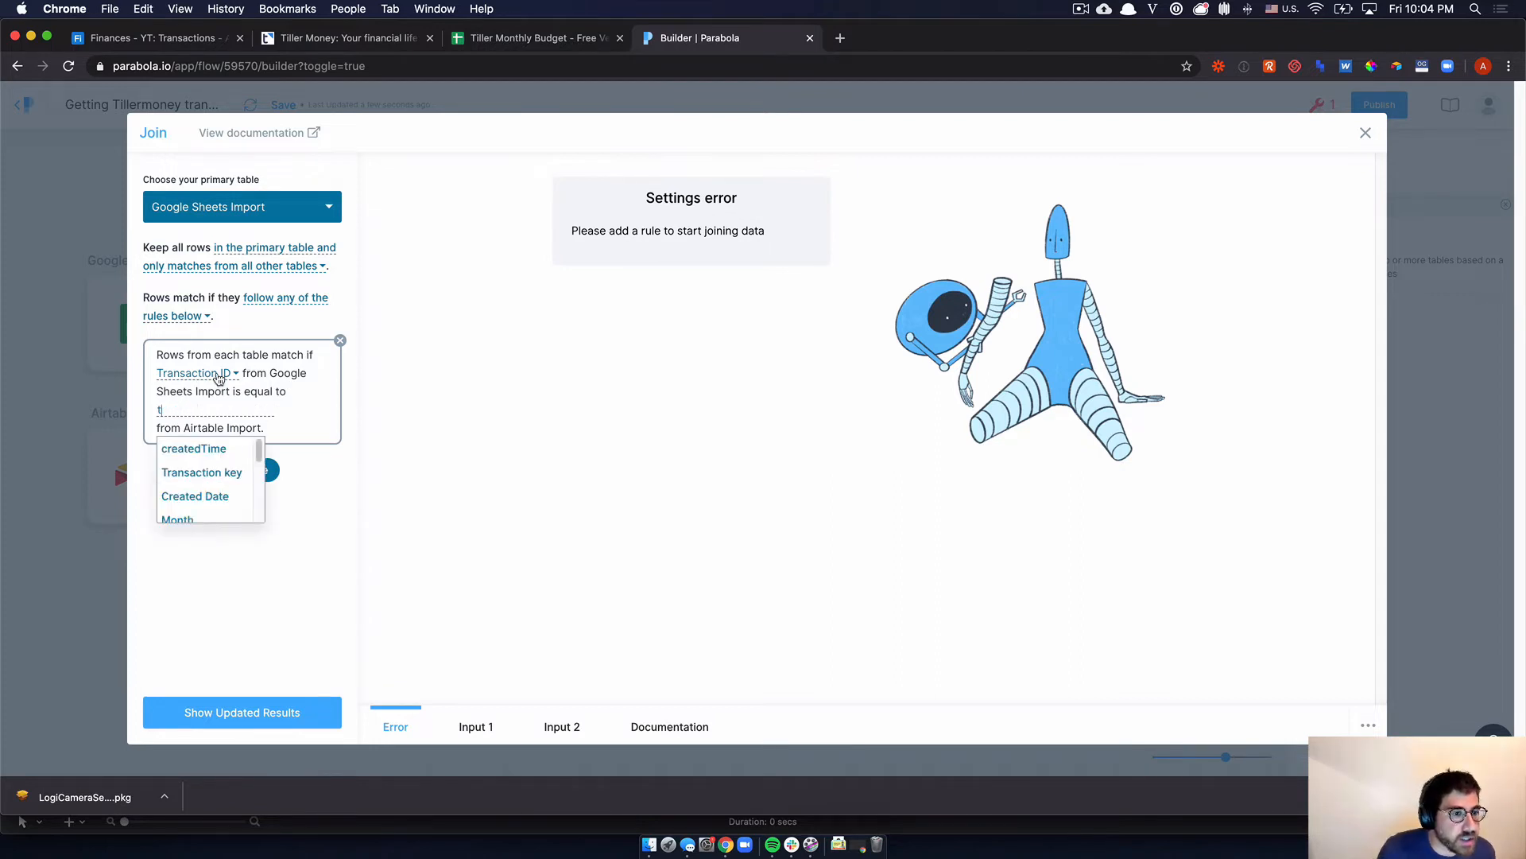
left_click(202, 472)
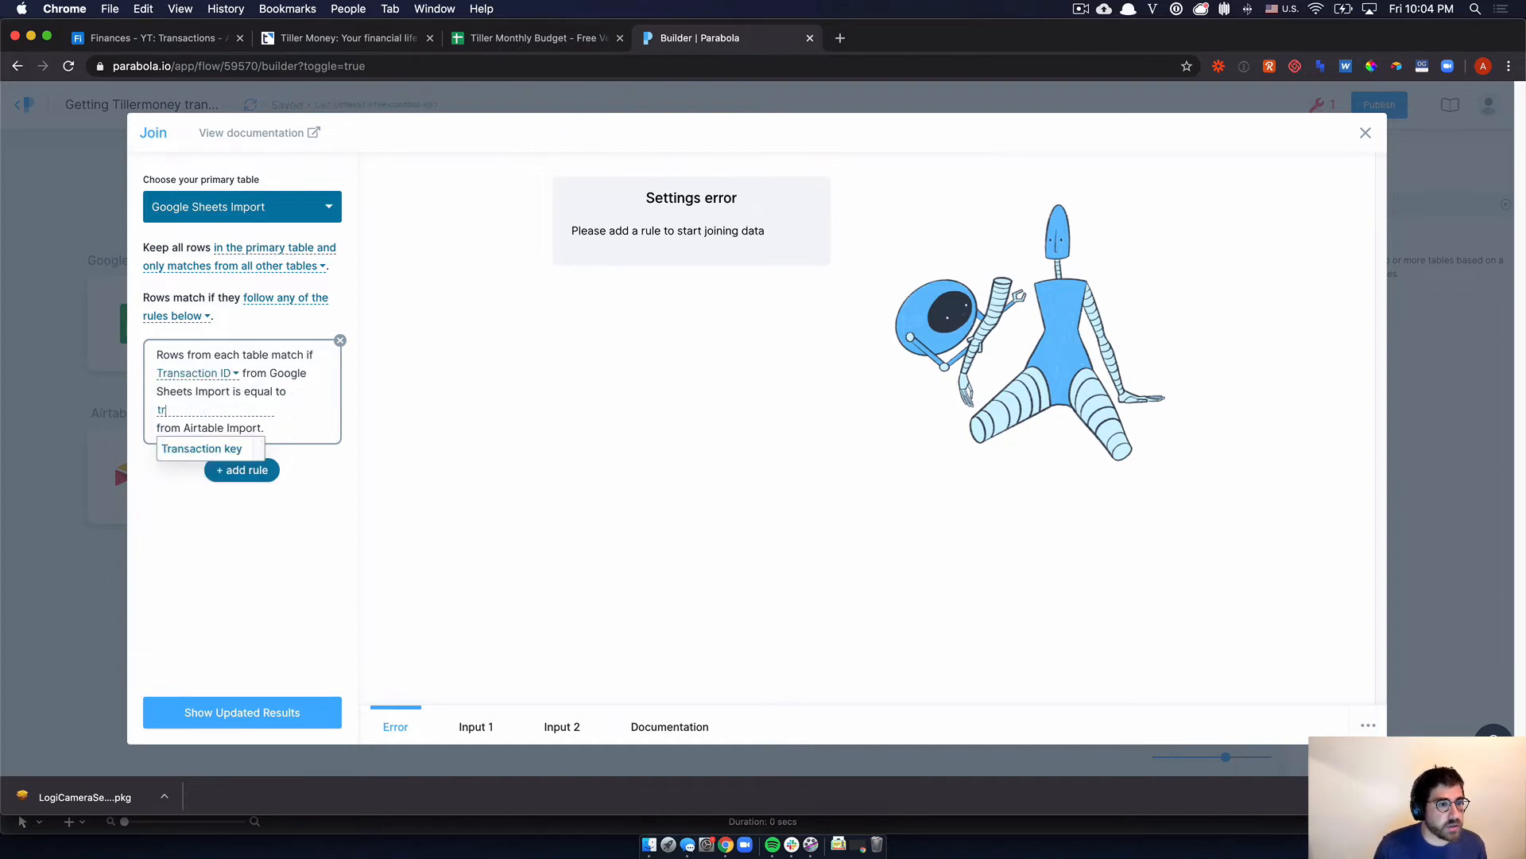
left_click(535, 38)
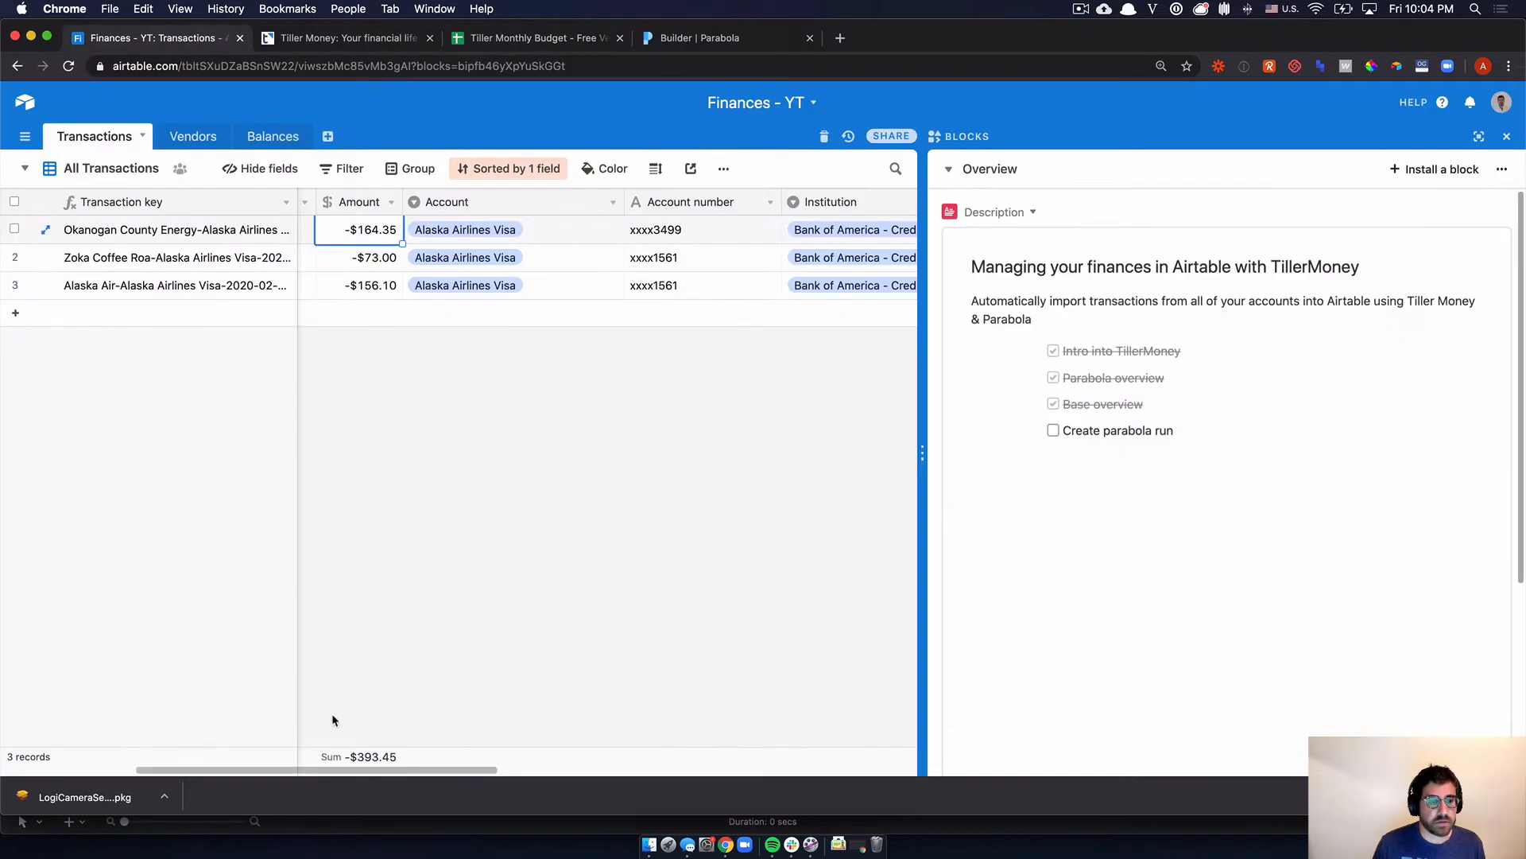
- Recheck the Airtable Import field list in the Join settings and close them unchanged
scroll("right", 3)
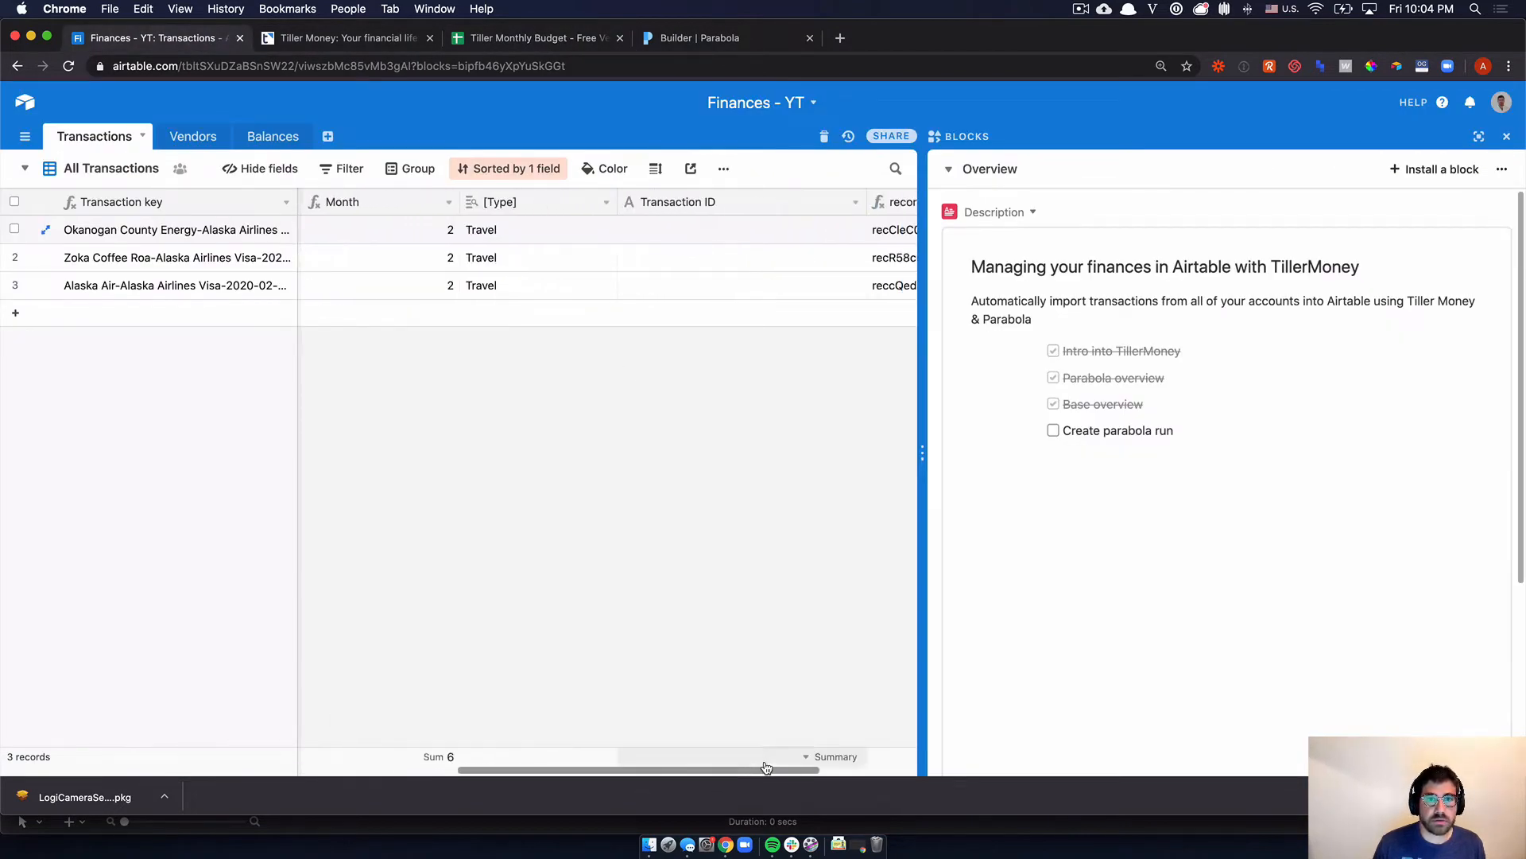
left_click(698, 39)
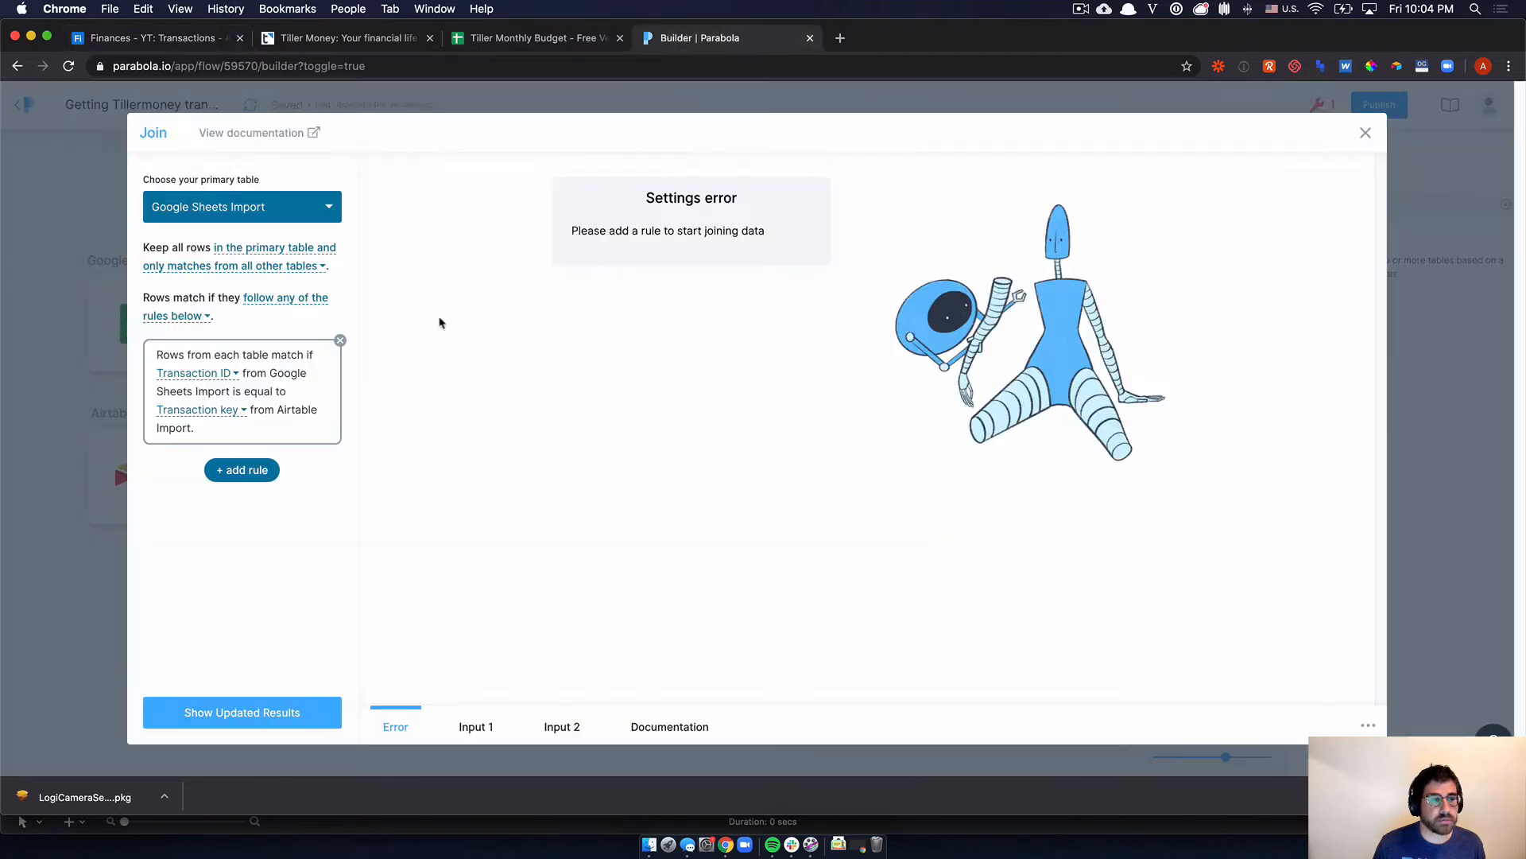
left_click(197, 408)
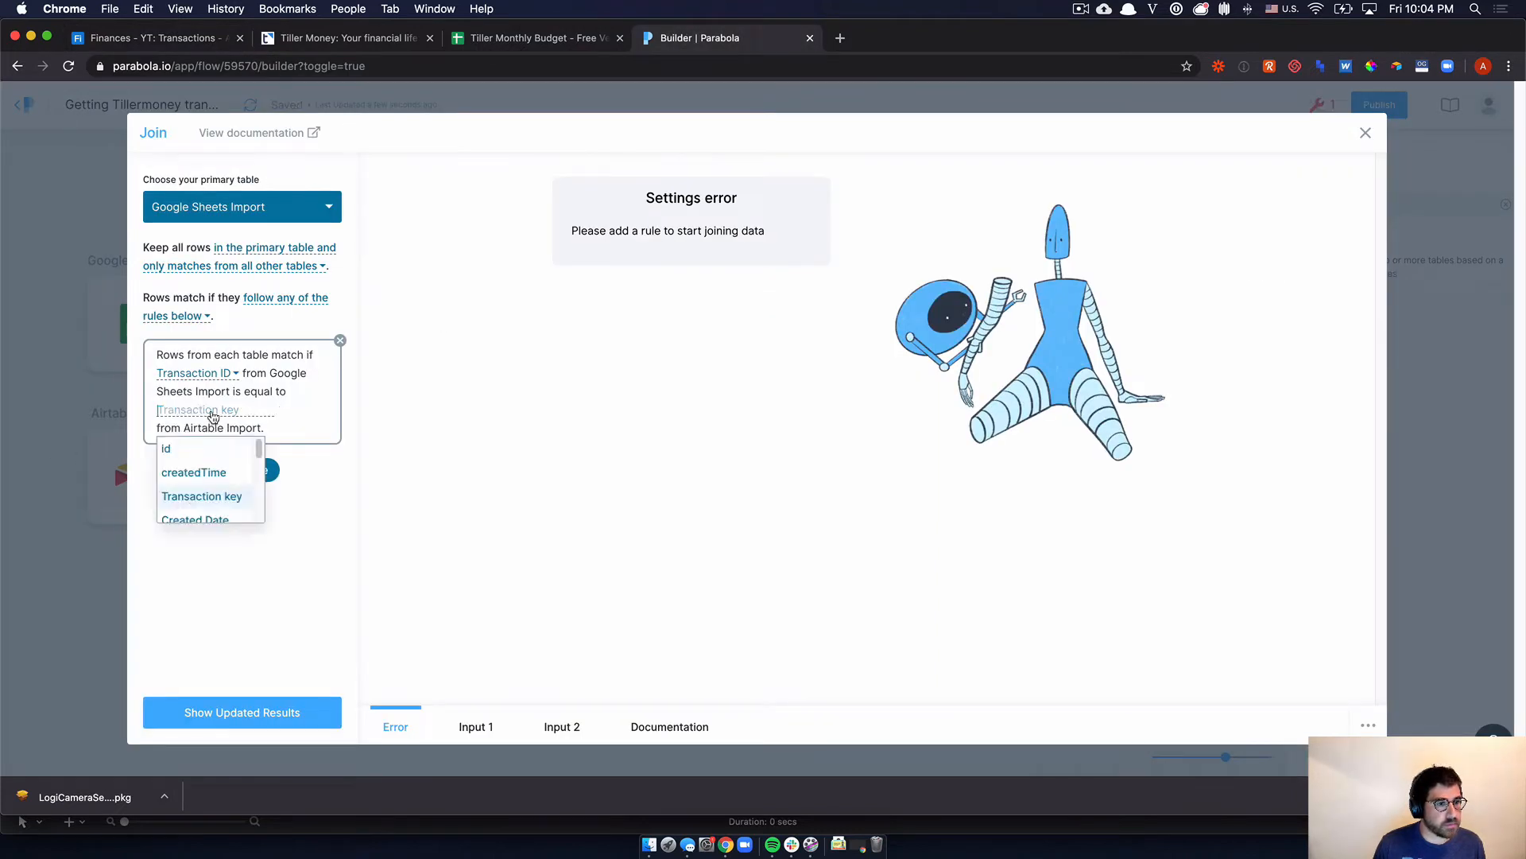
scroll("down", 3)
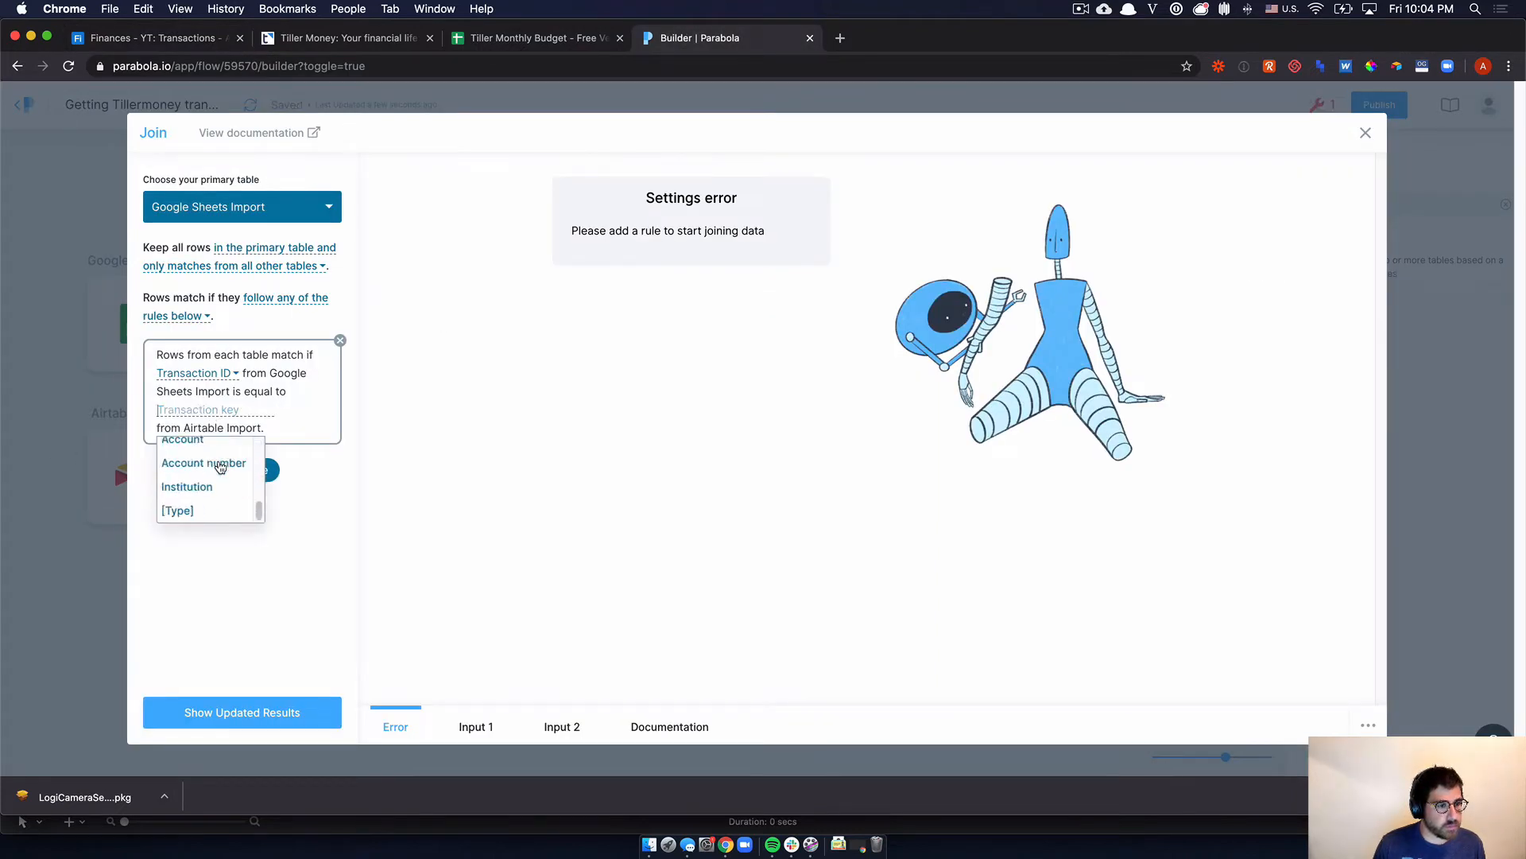
left_click(197, 409)
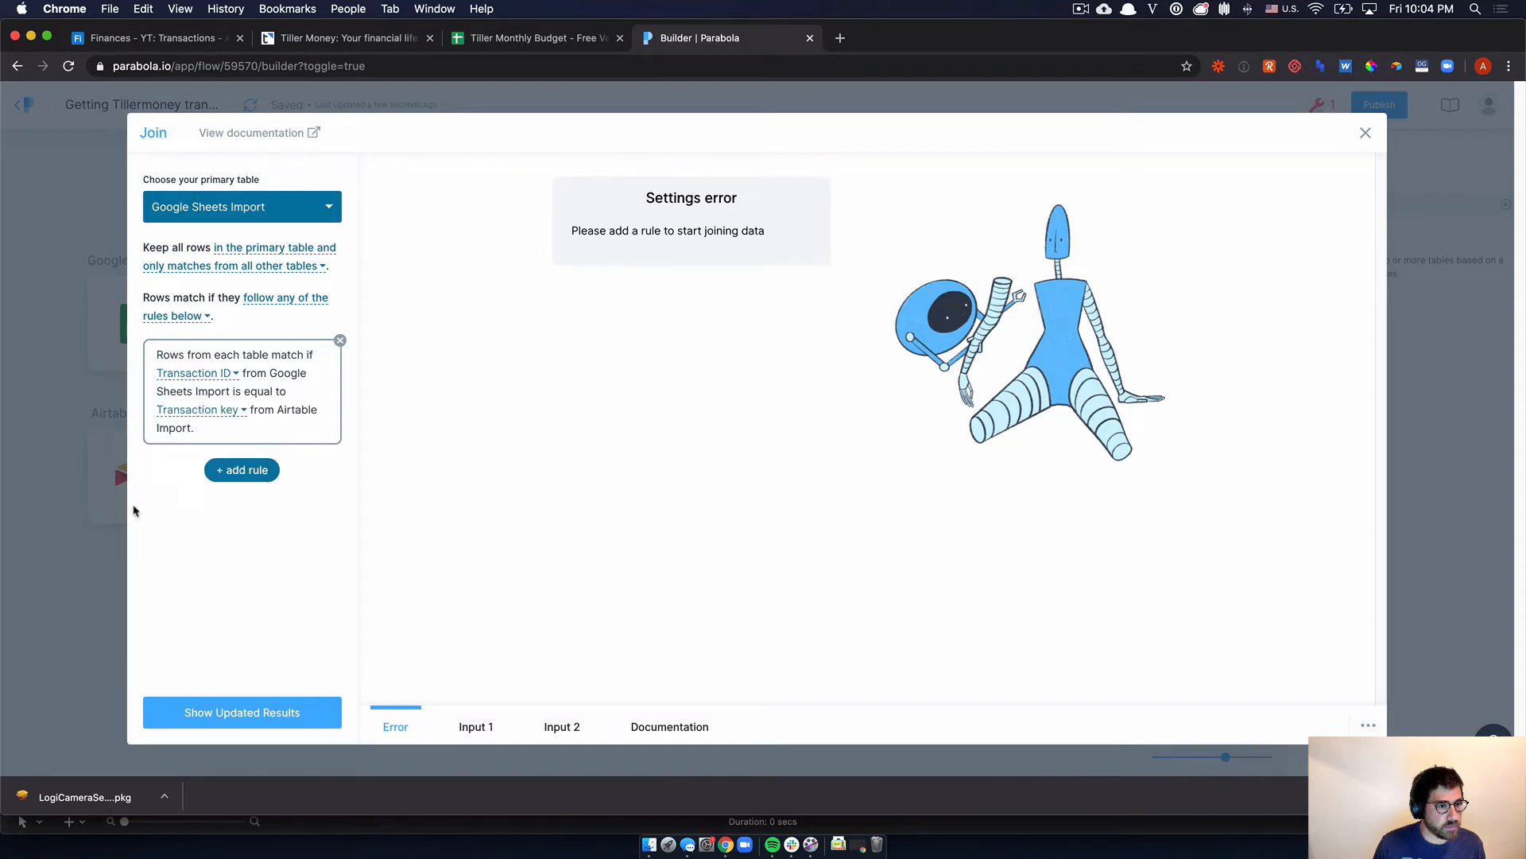
left_click(1364, 132)
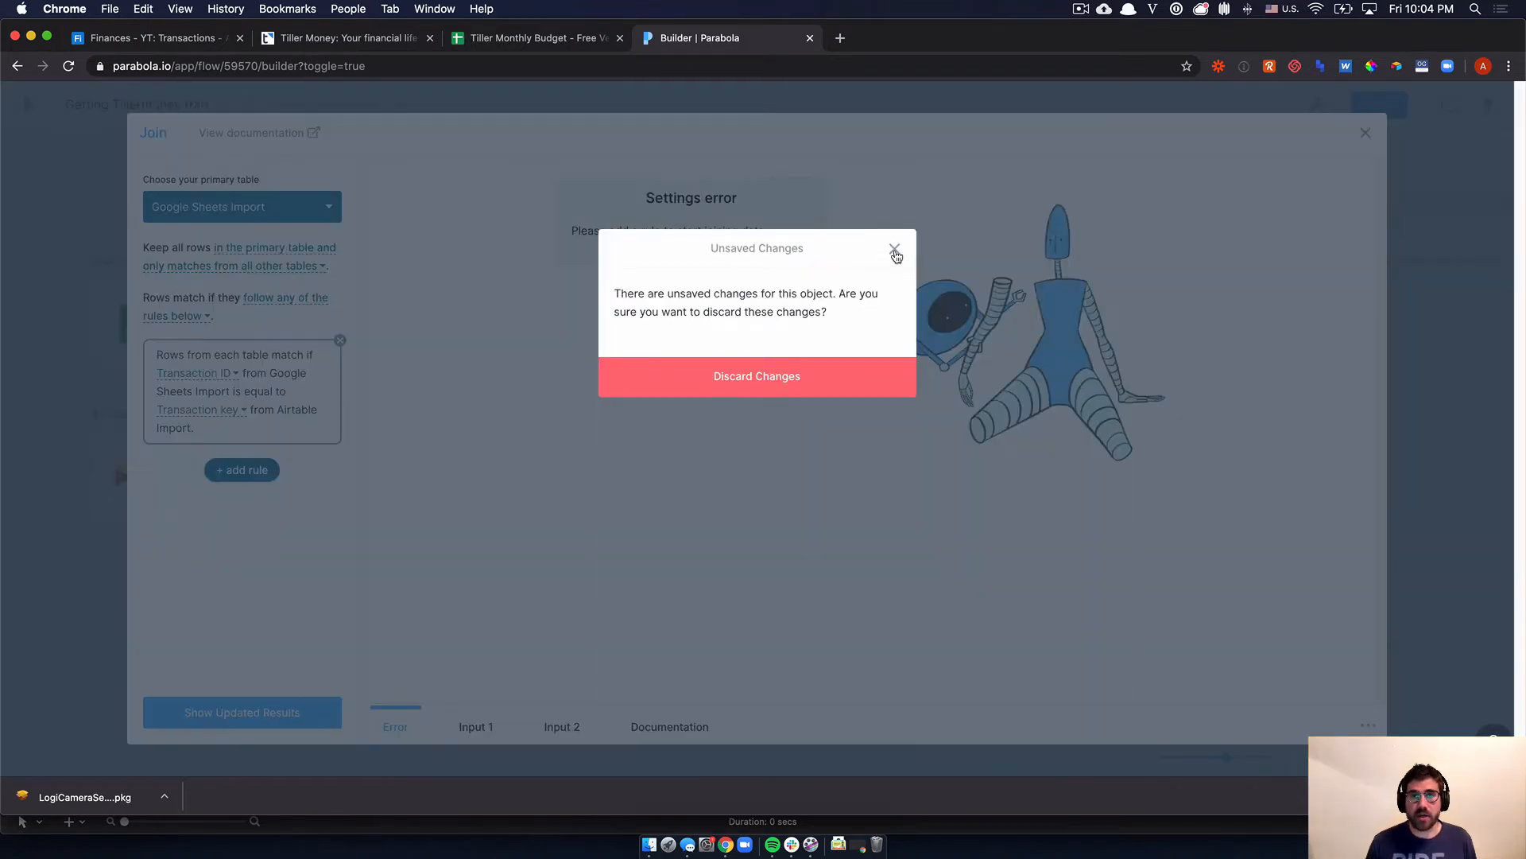
mouse_move(614, 361)
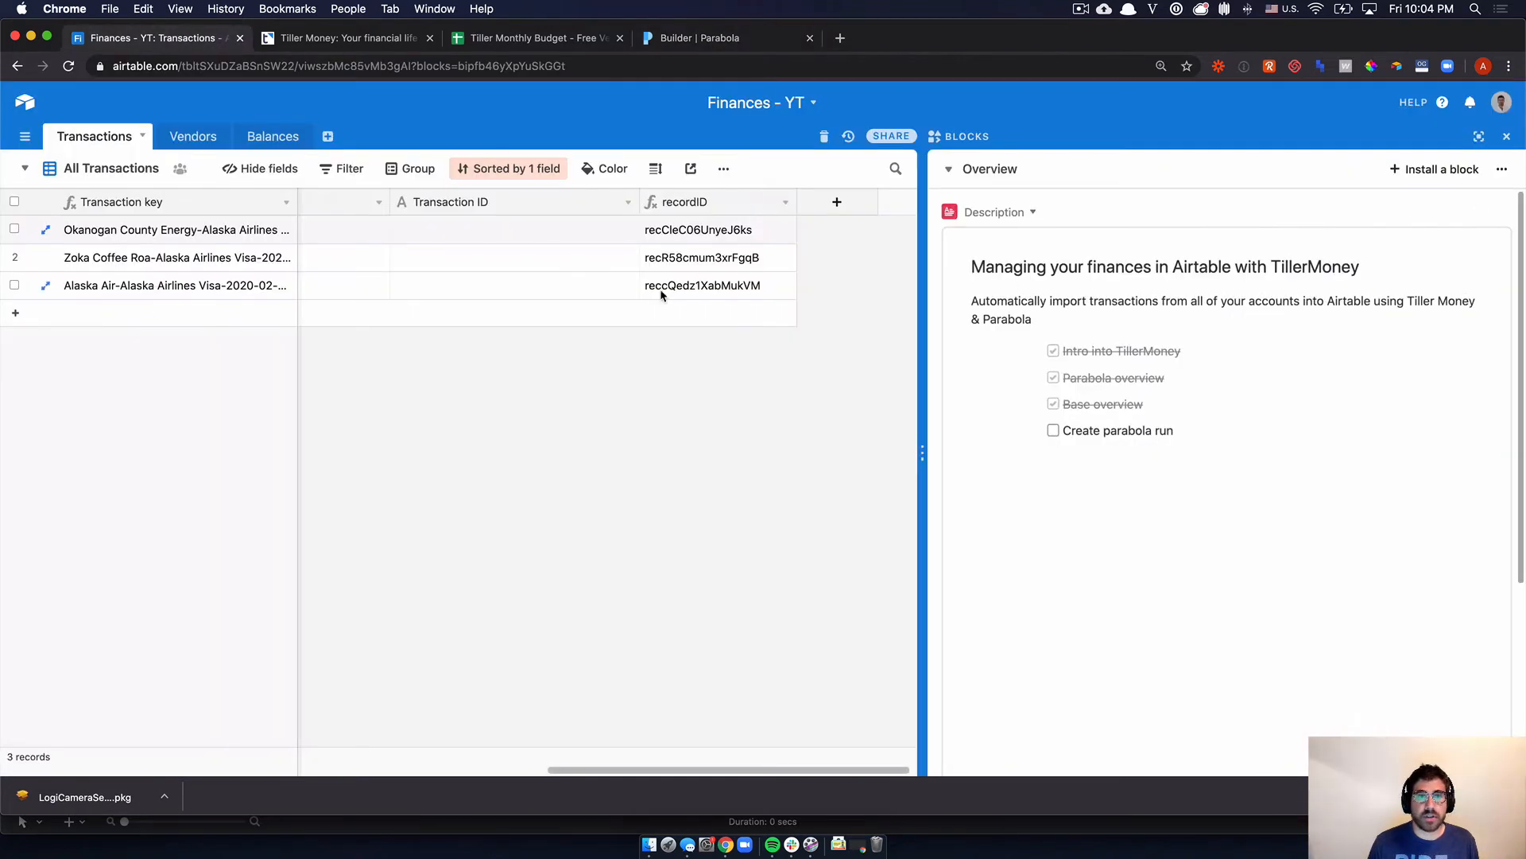
- Give the first Airtable Transactions record Transaction ID 123 and return to the flow
left_click(513, 229)
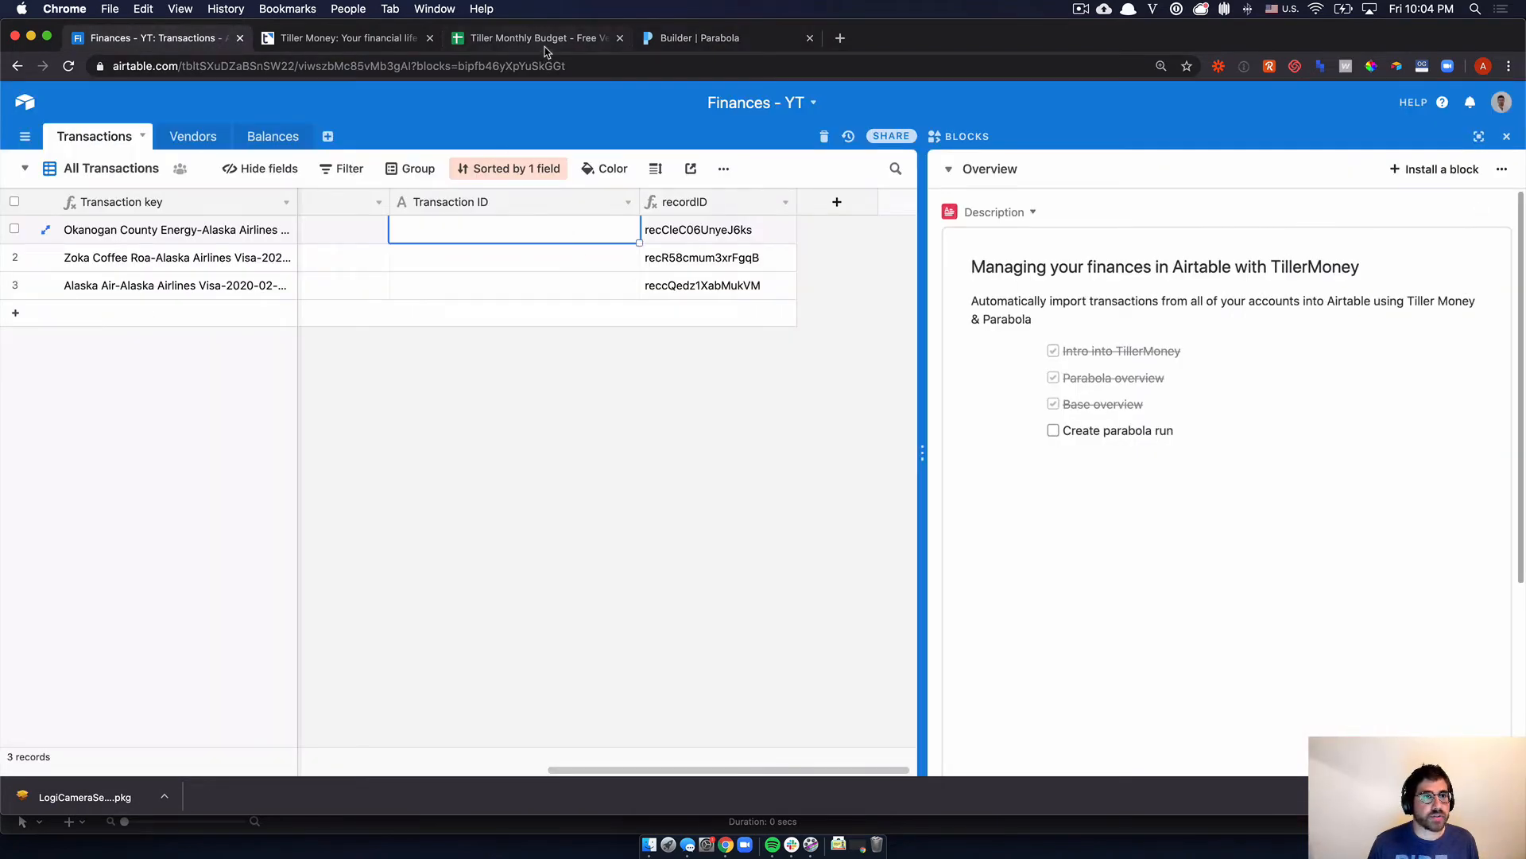
type("123")
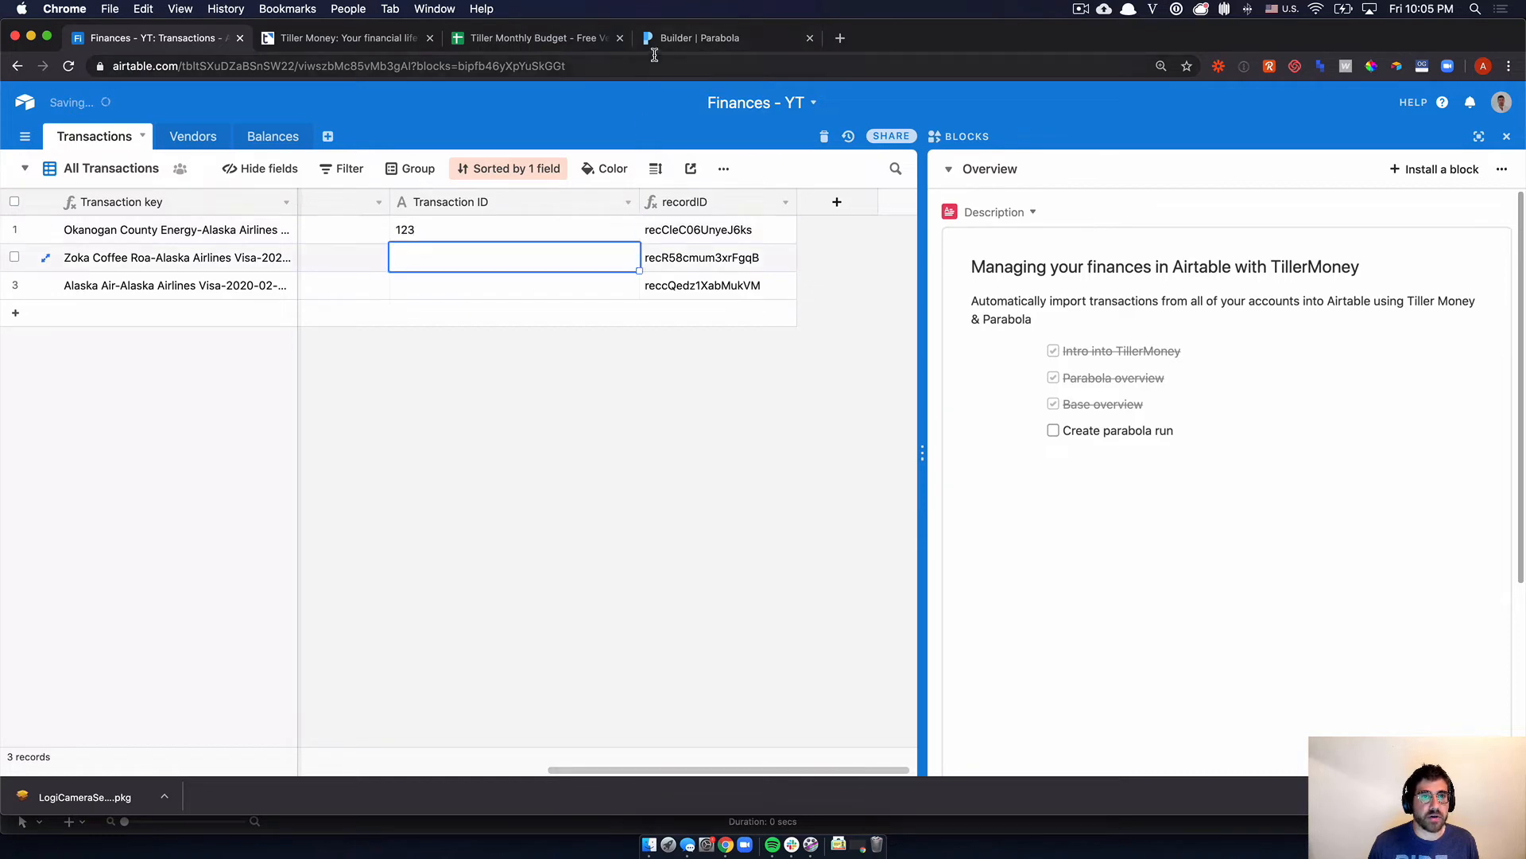
left_click(696, 38)
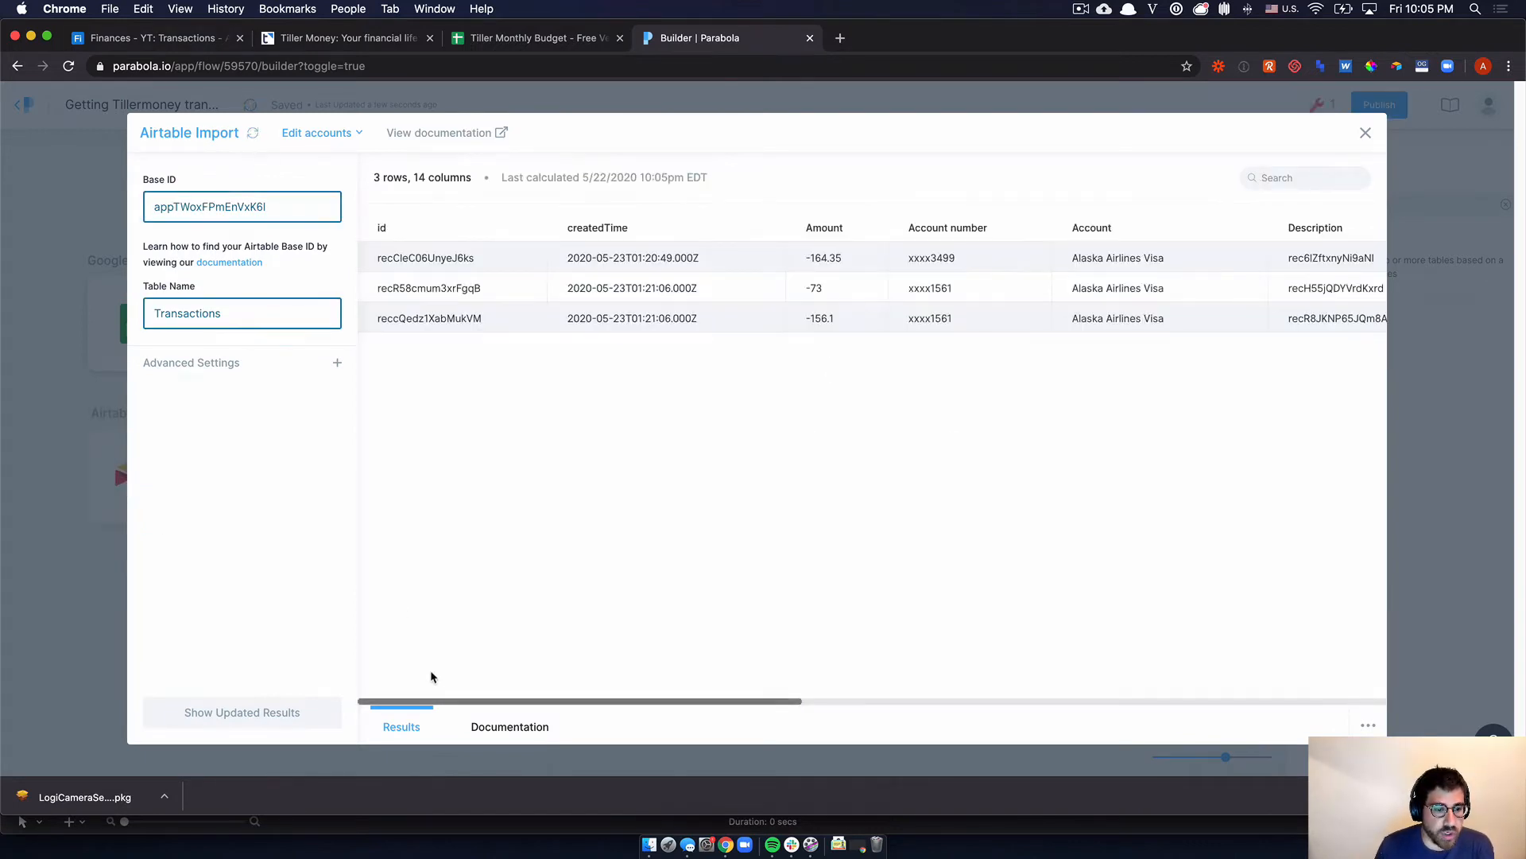
- Confirm the Airtable Import preview shows Transaction ID 123, then leave the preview
scroll("right", 3)
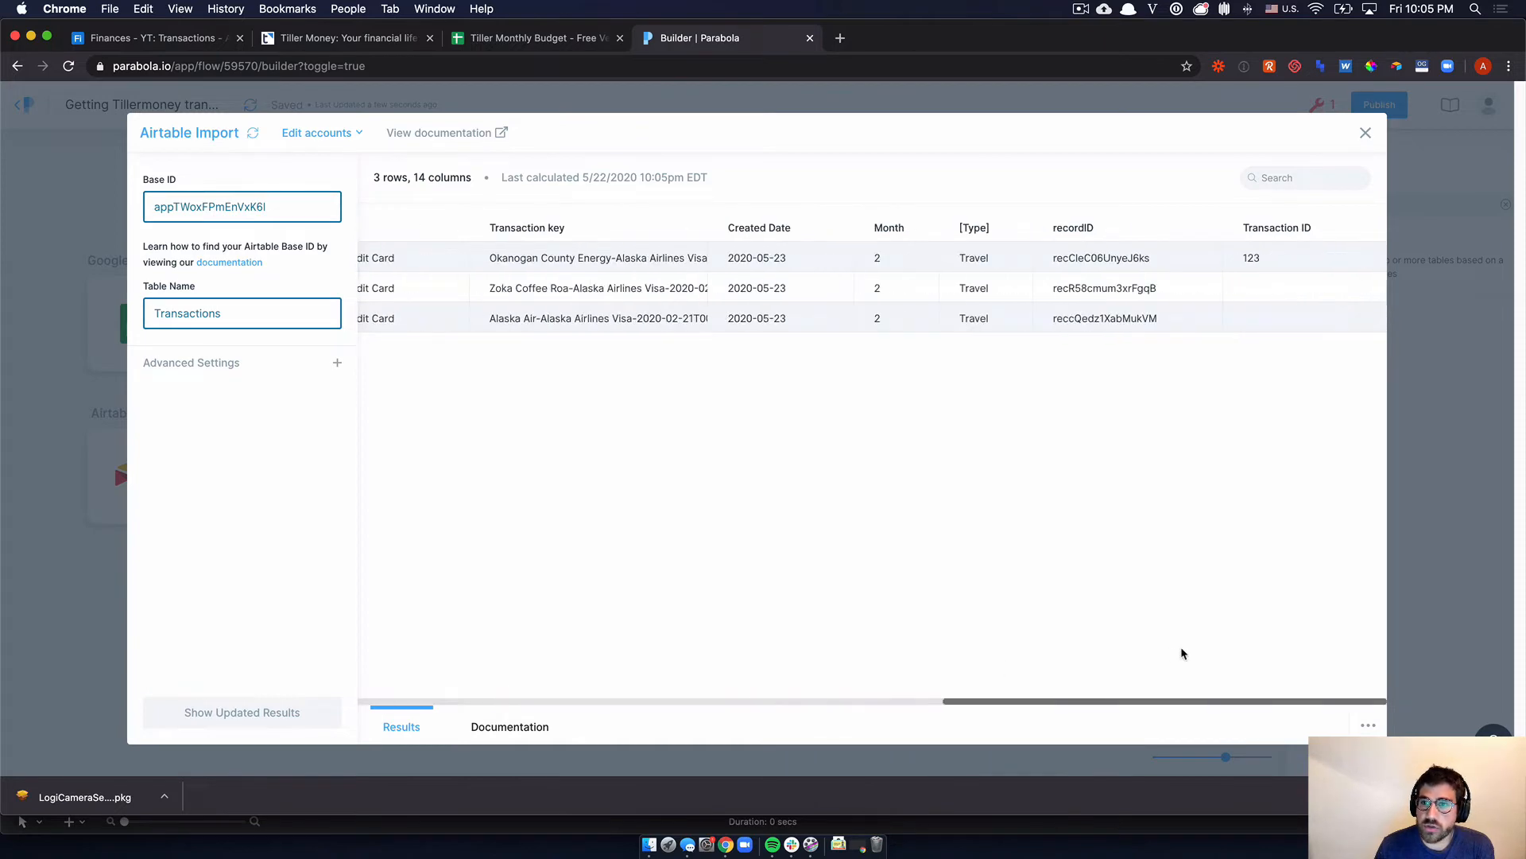
left_click(1364, 132)
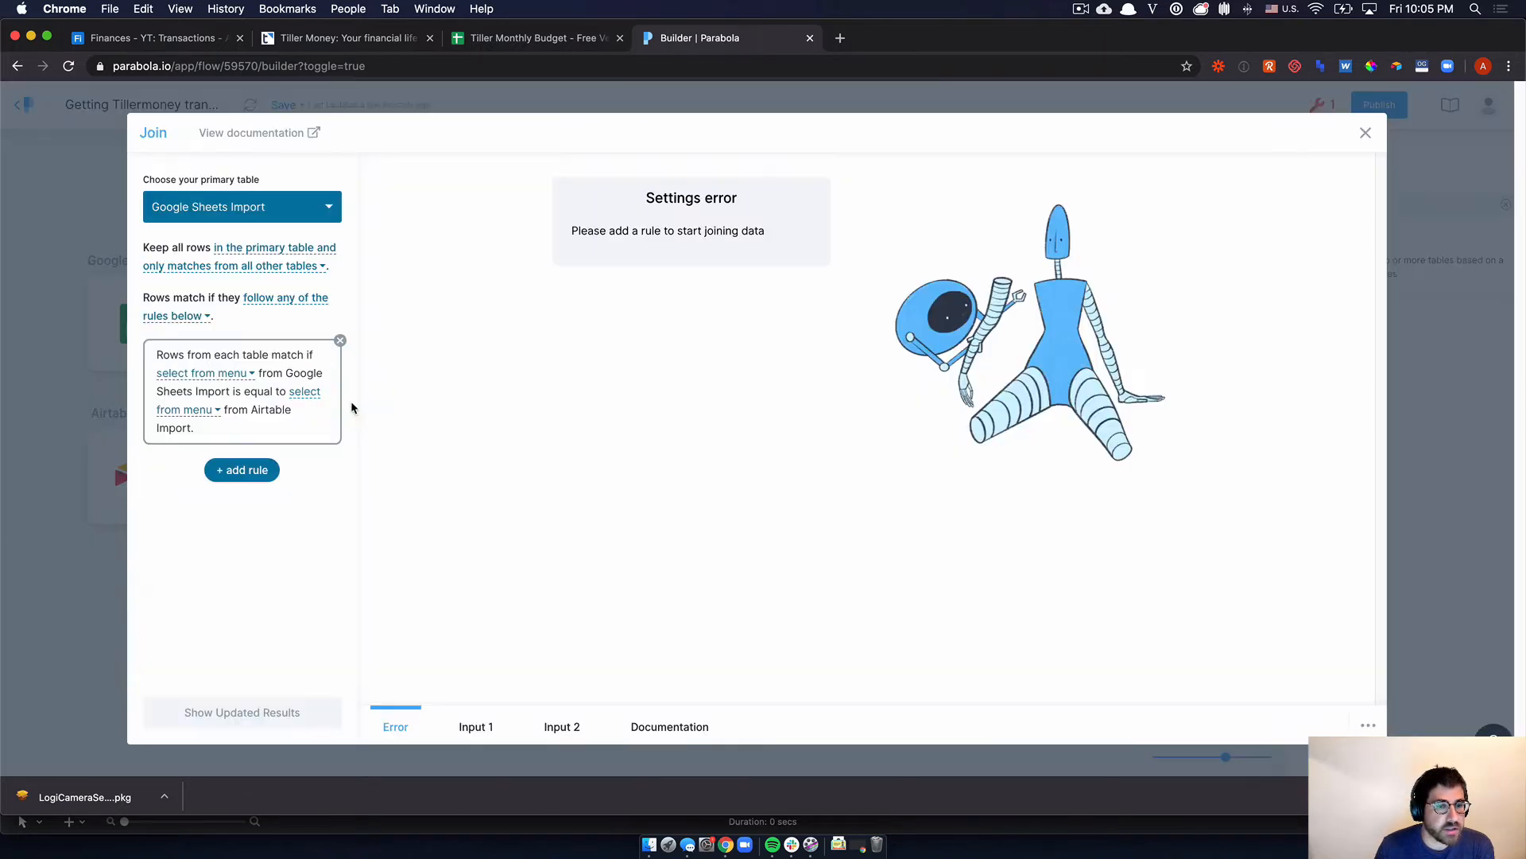
- Match the join on Transaction ID for both imports and preview the 19-row, 27-column result
left_click(204, 372)
type("trans")
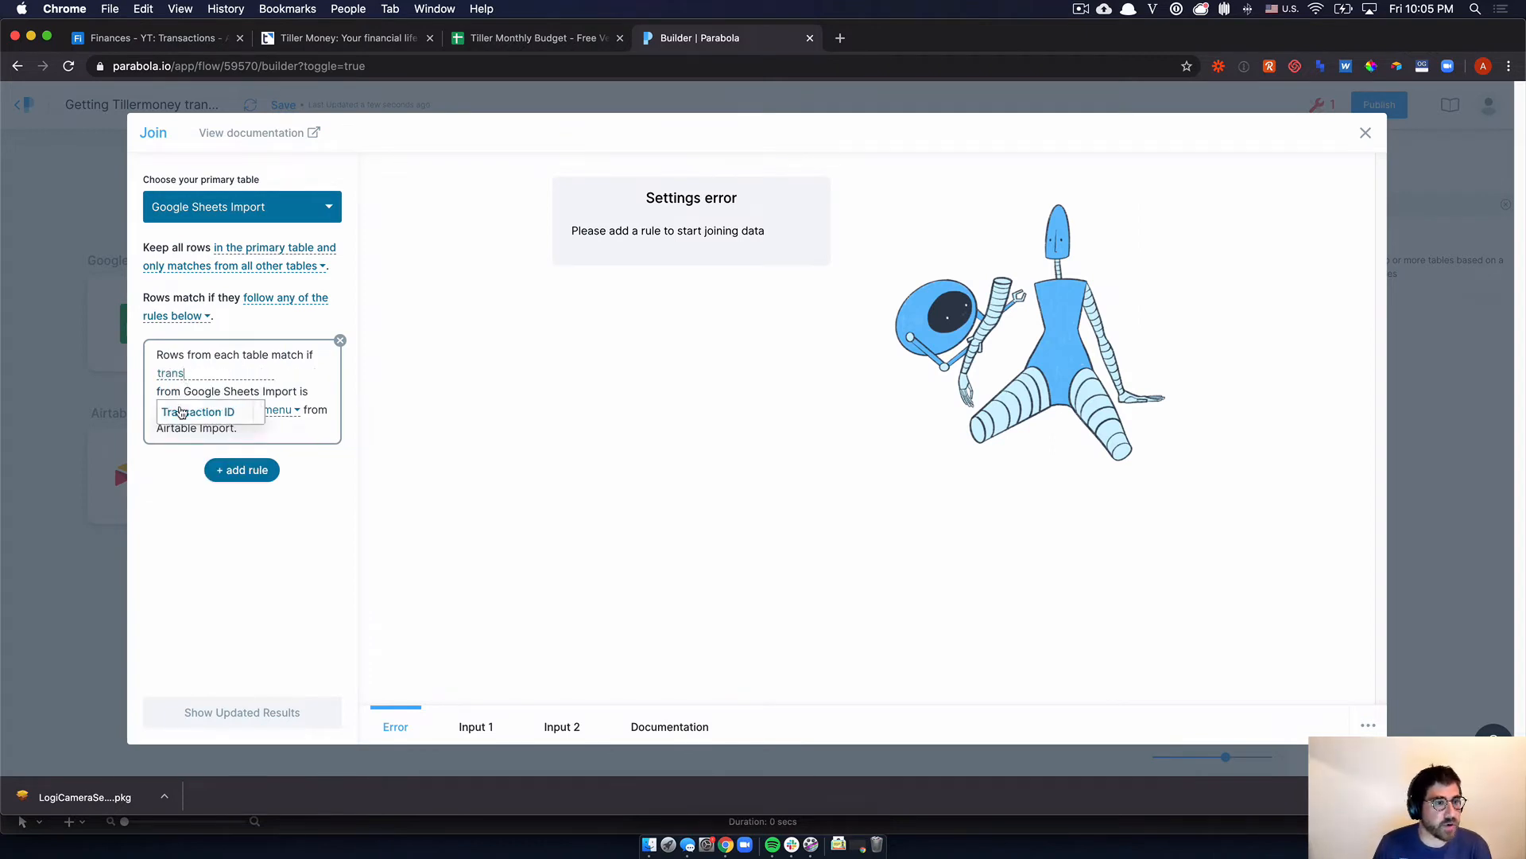
left_click(210, 409)
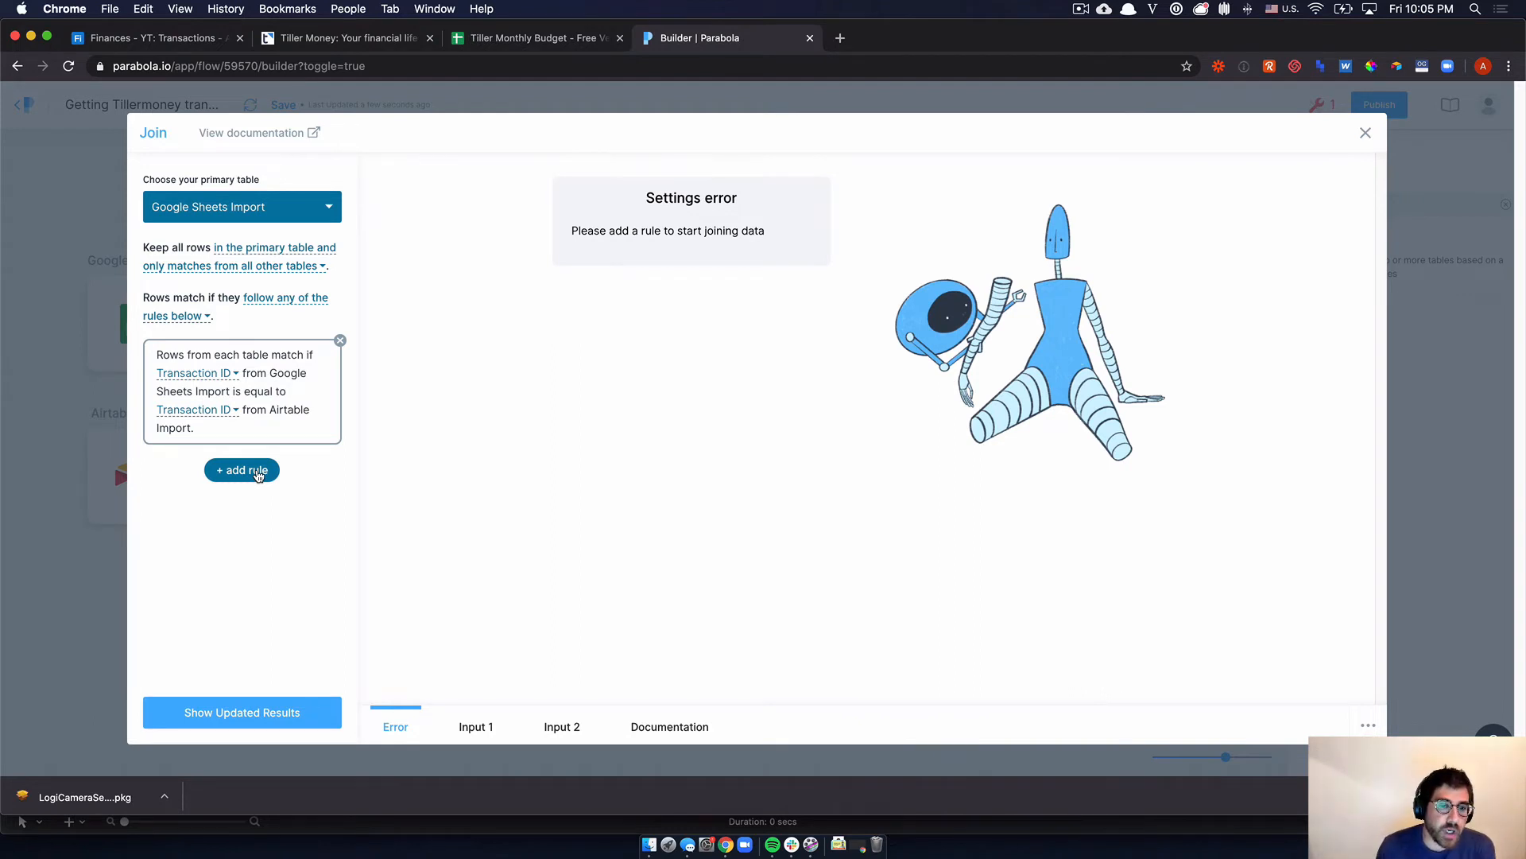
mouse_move(259, 626)
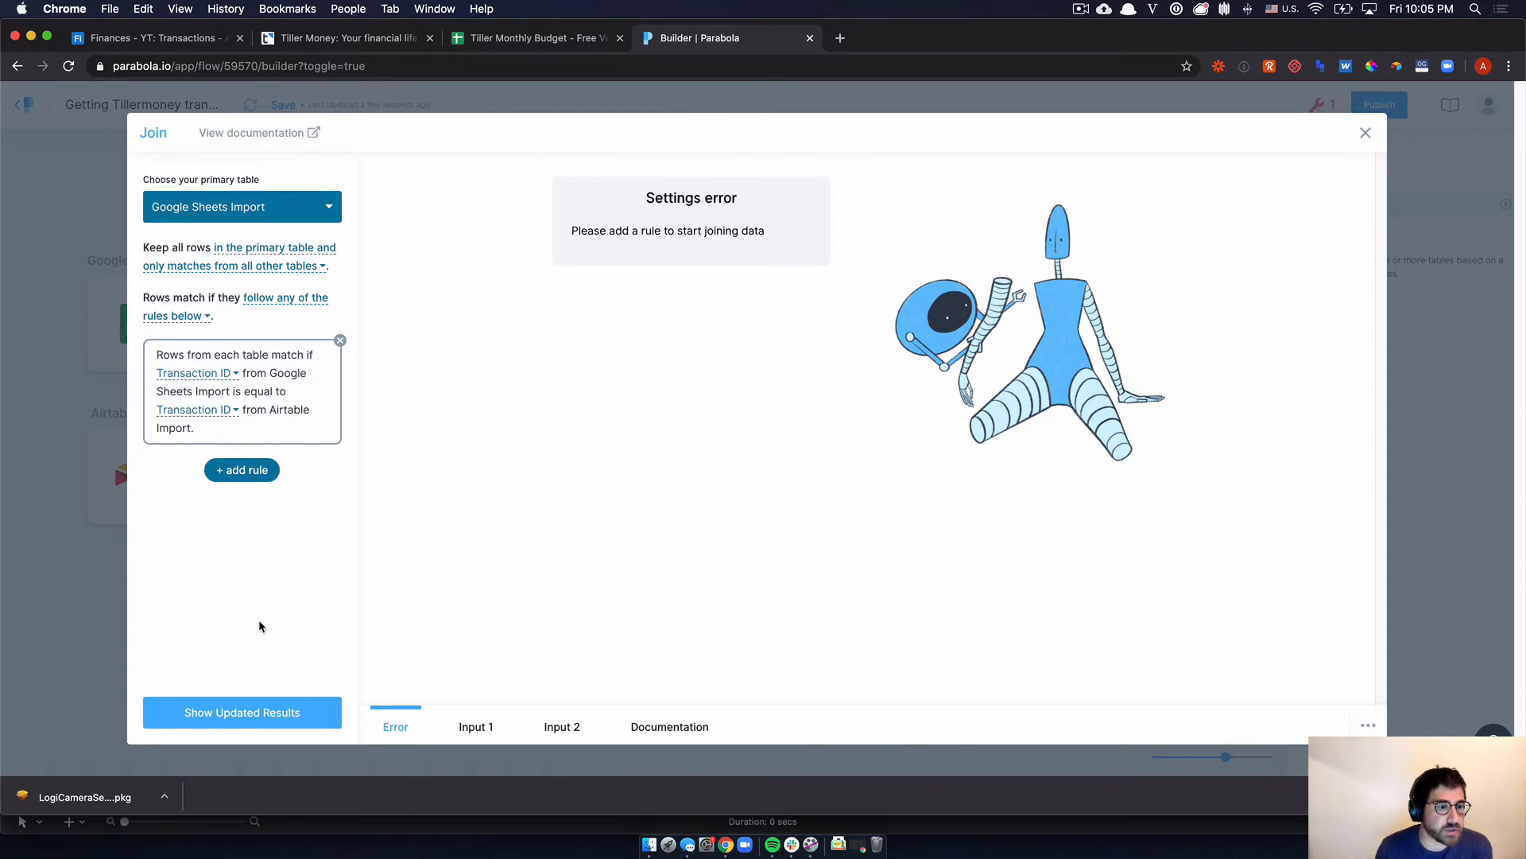
left_click(242, 712)
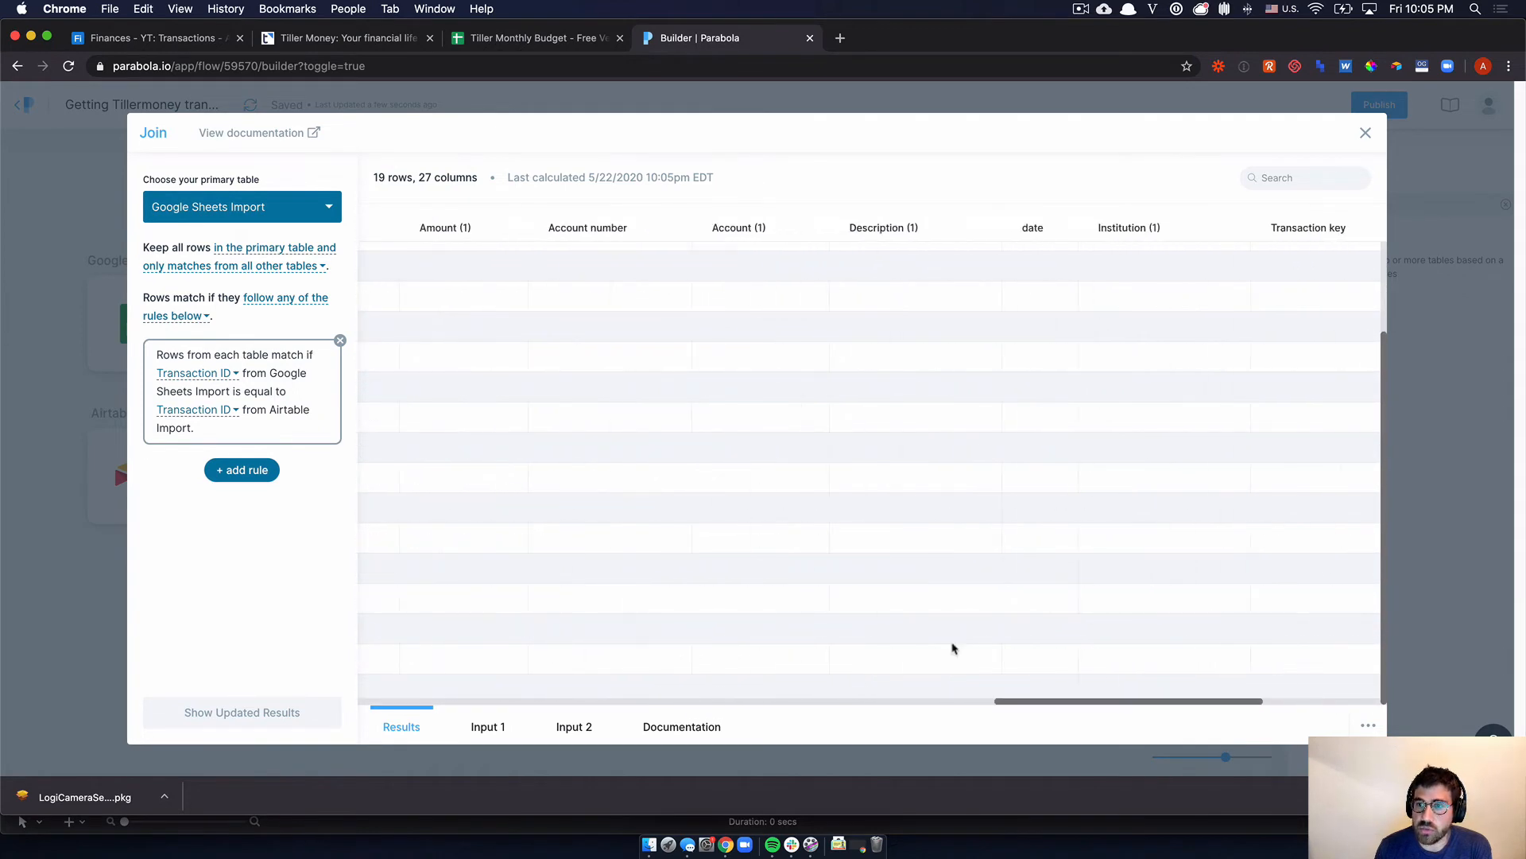
- Add a Row Filter step after the Join from the step search for 'filter'
left_click(1364, 132)
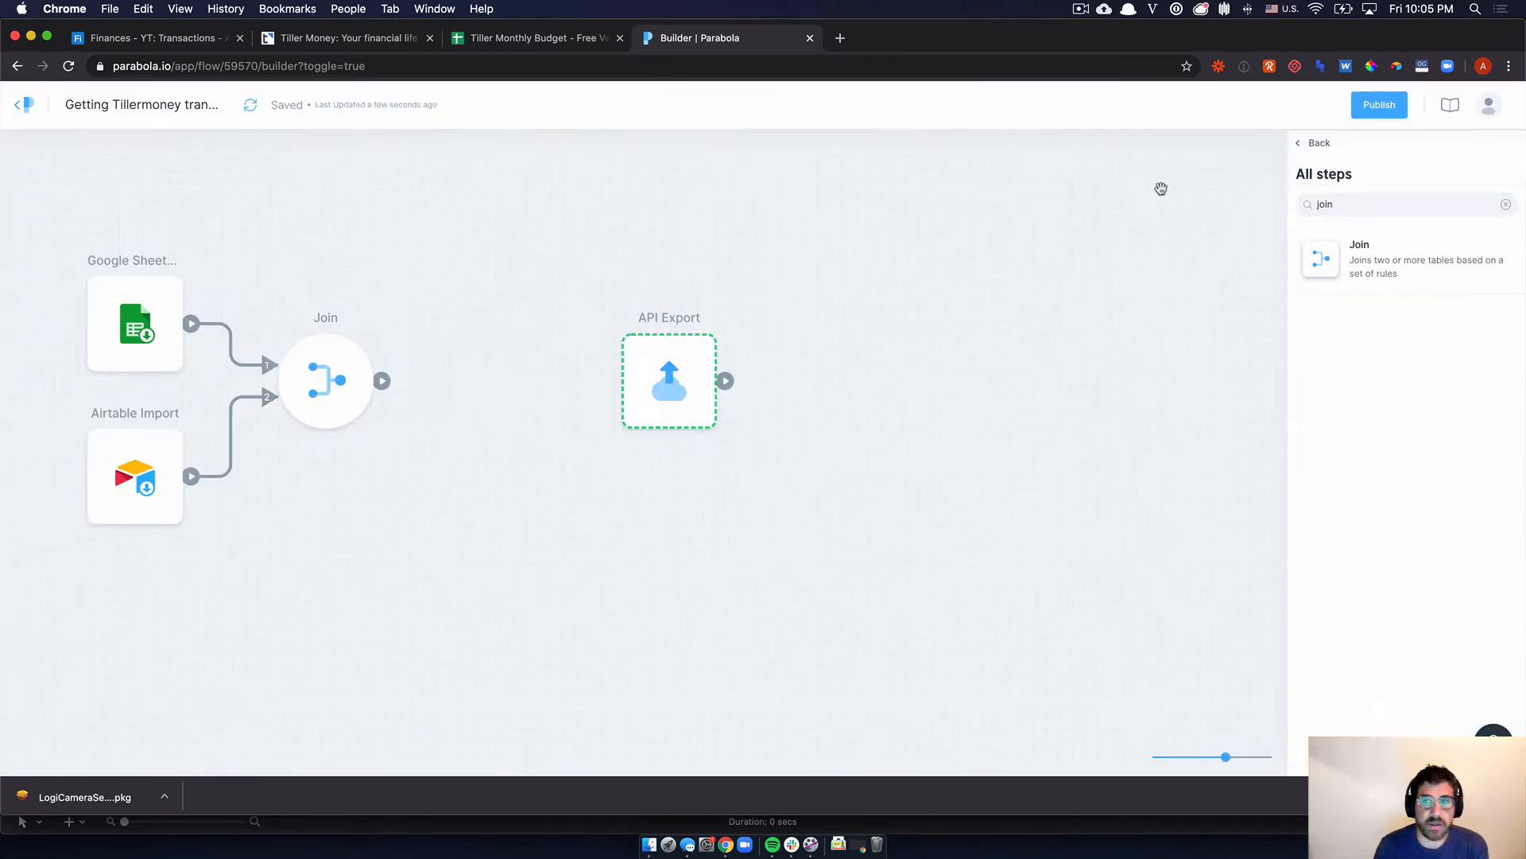
left_click(1402, 204)
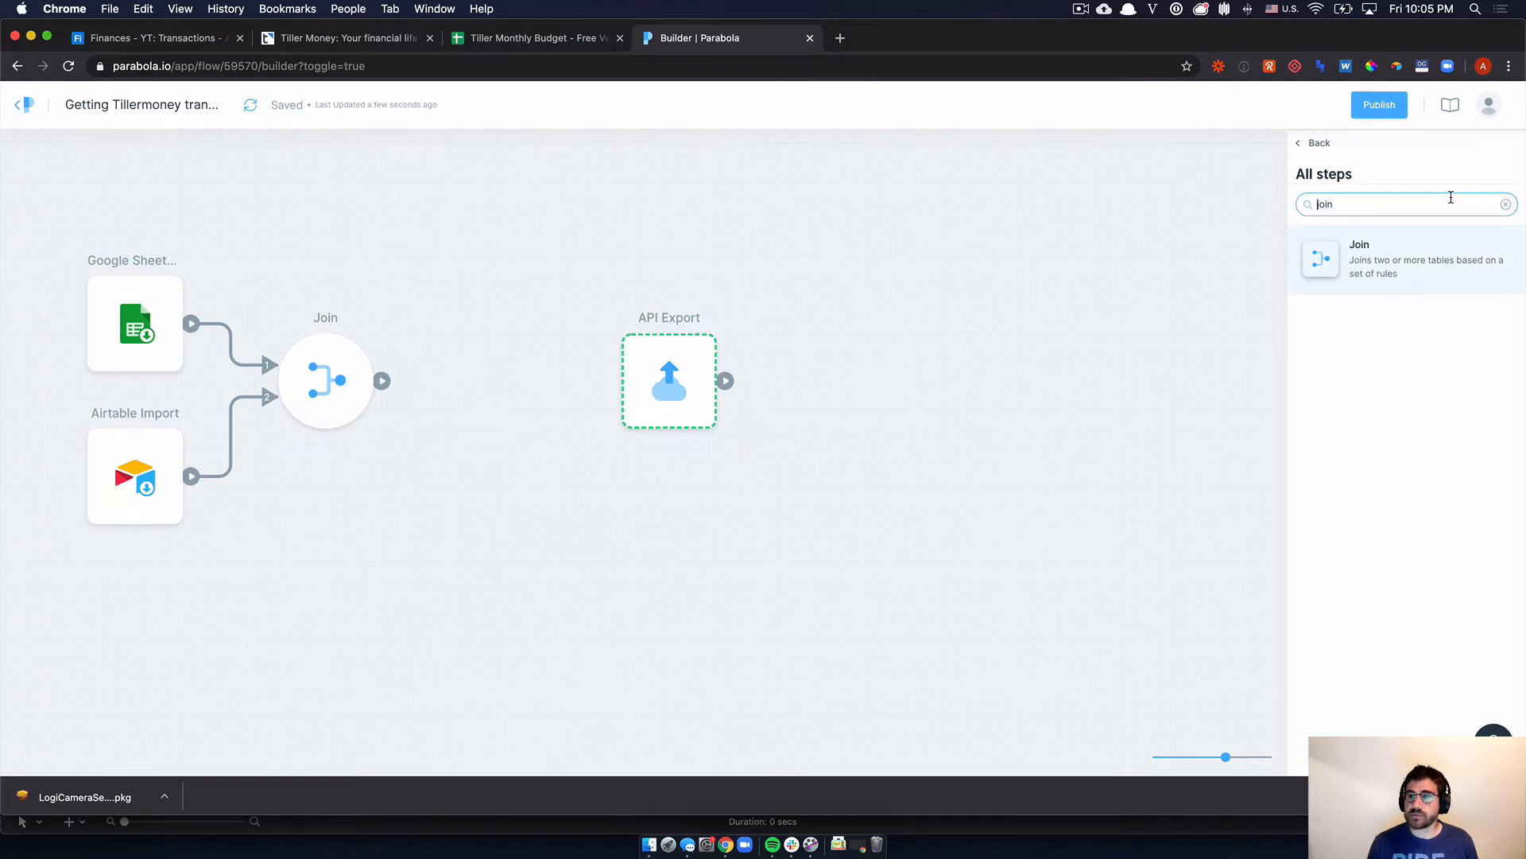
type("filter")
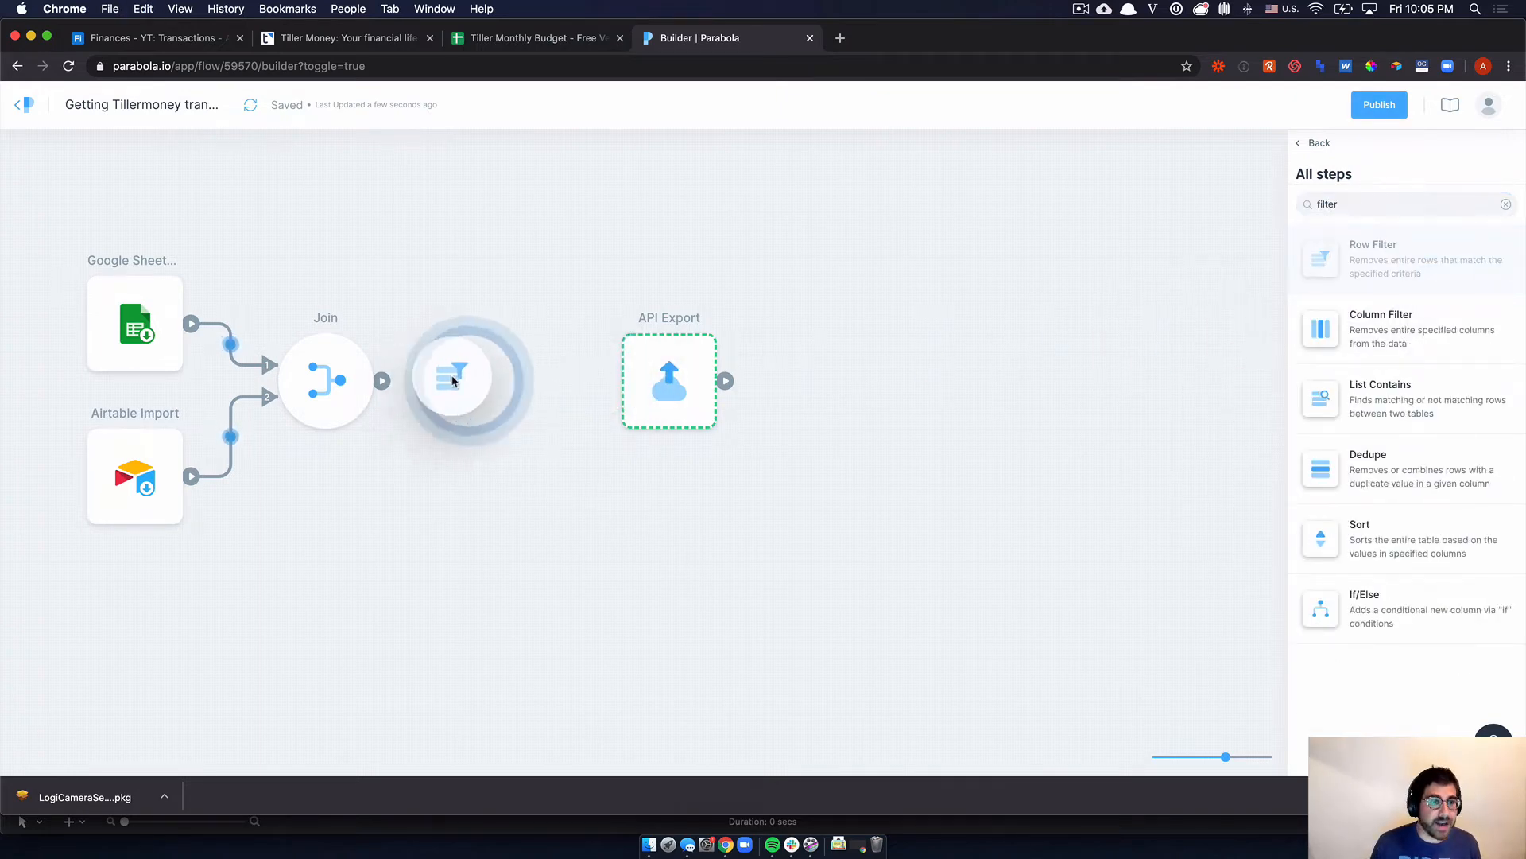
left_click(467, 379)
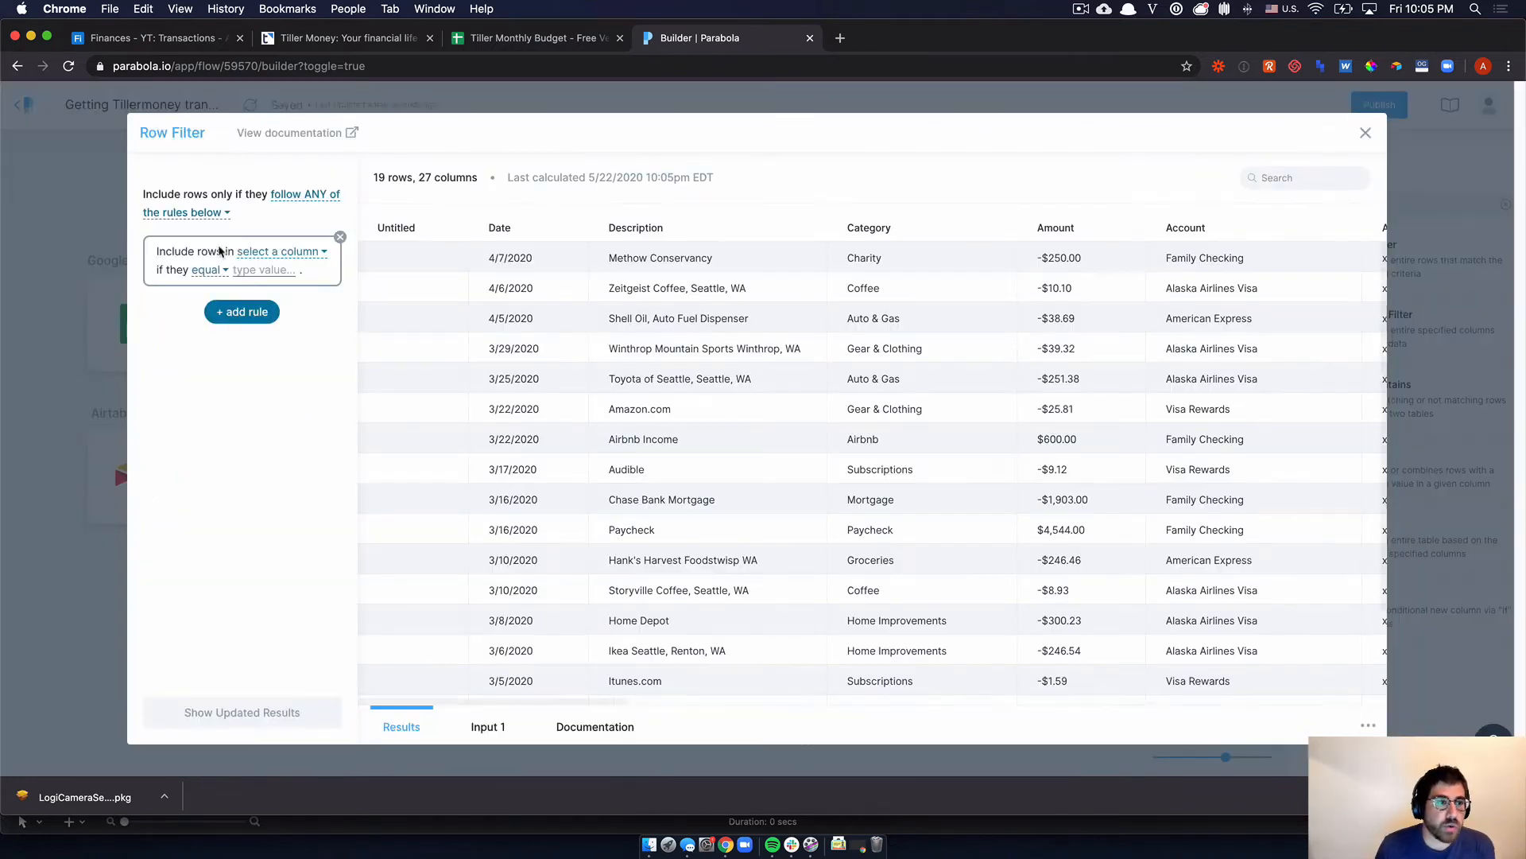
- Set the Row Filter to check the recordID column
left_click(279, 251)
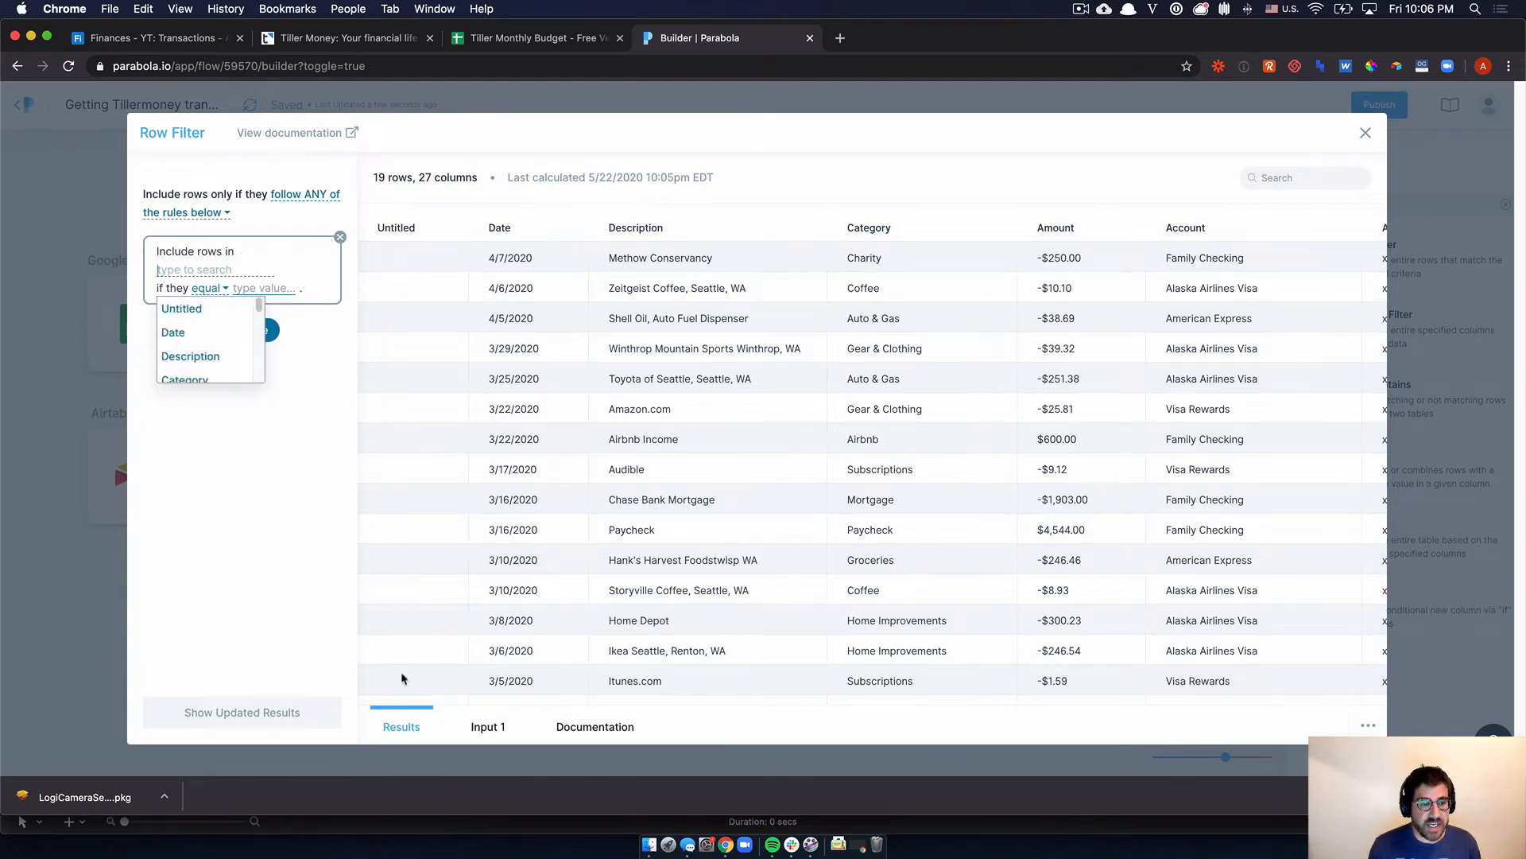
scroll("right", 3)
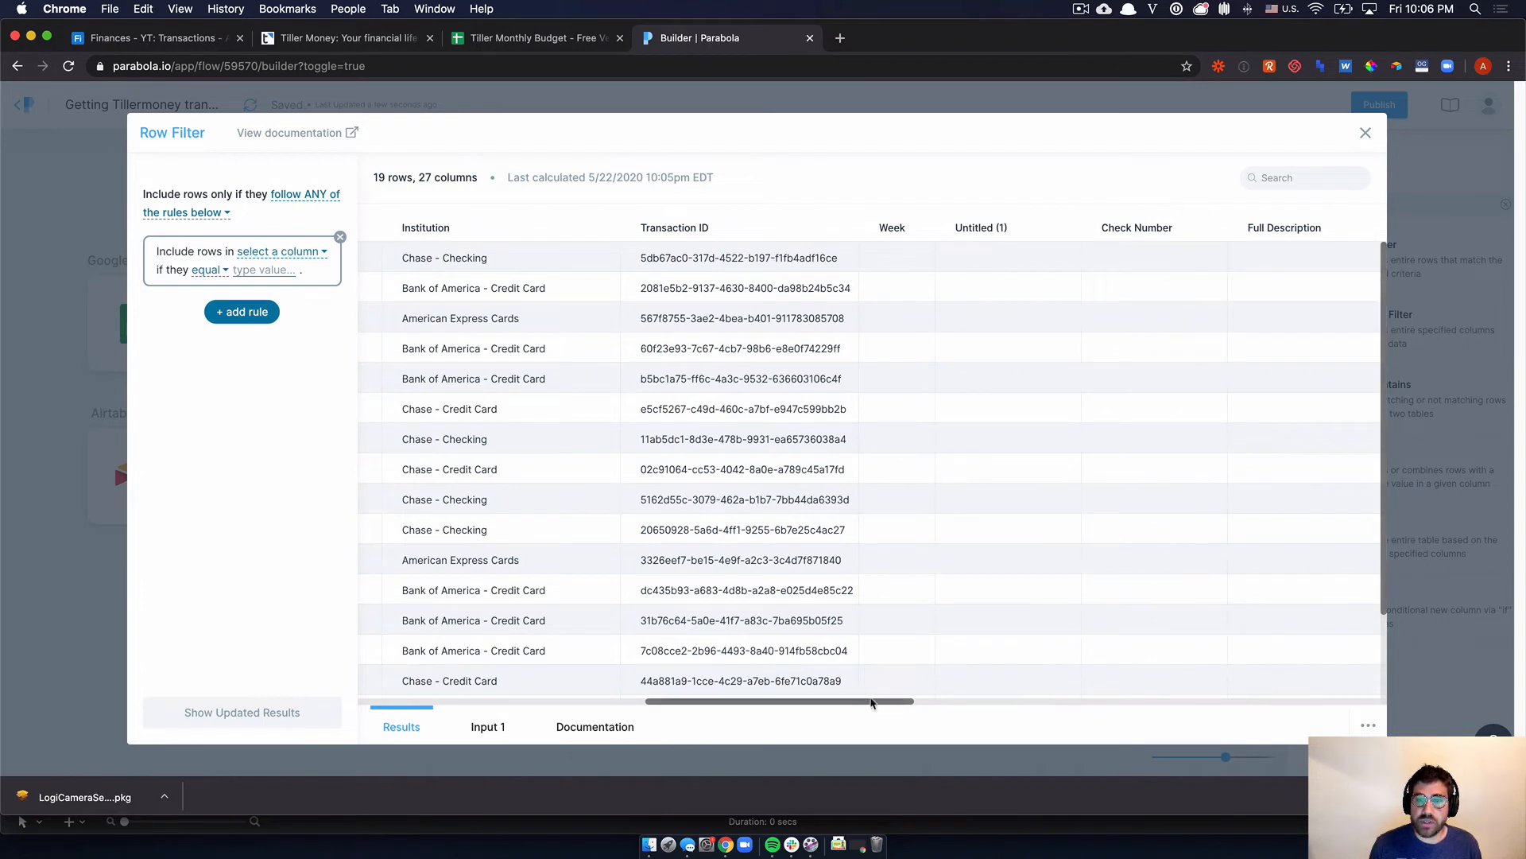
scroll("right", 3)
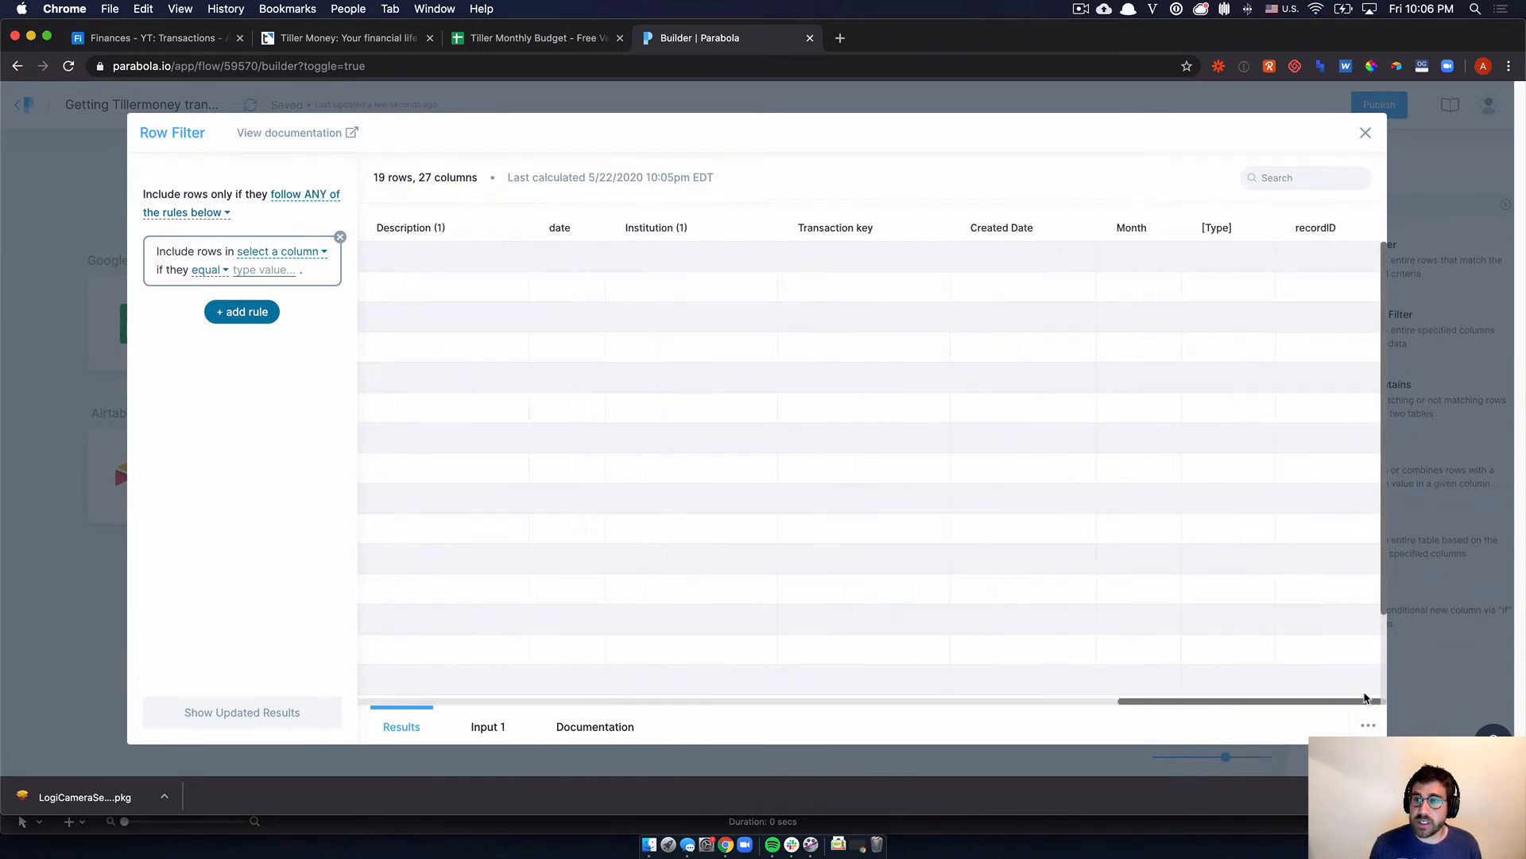
scroll("left", 3)
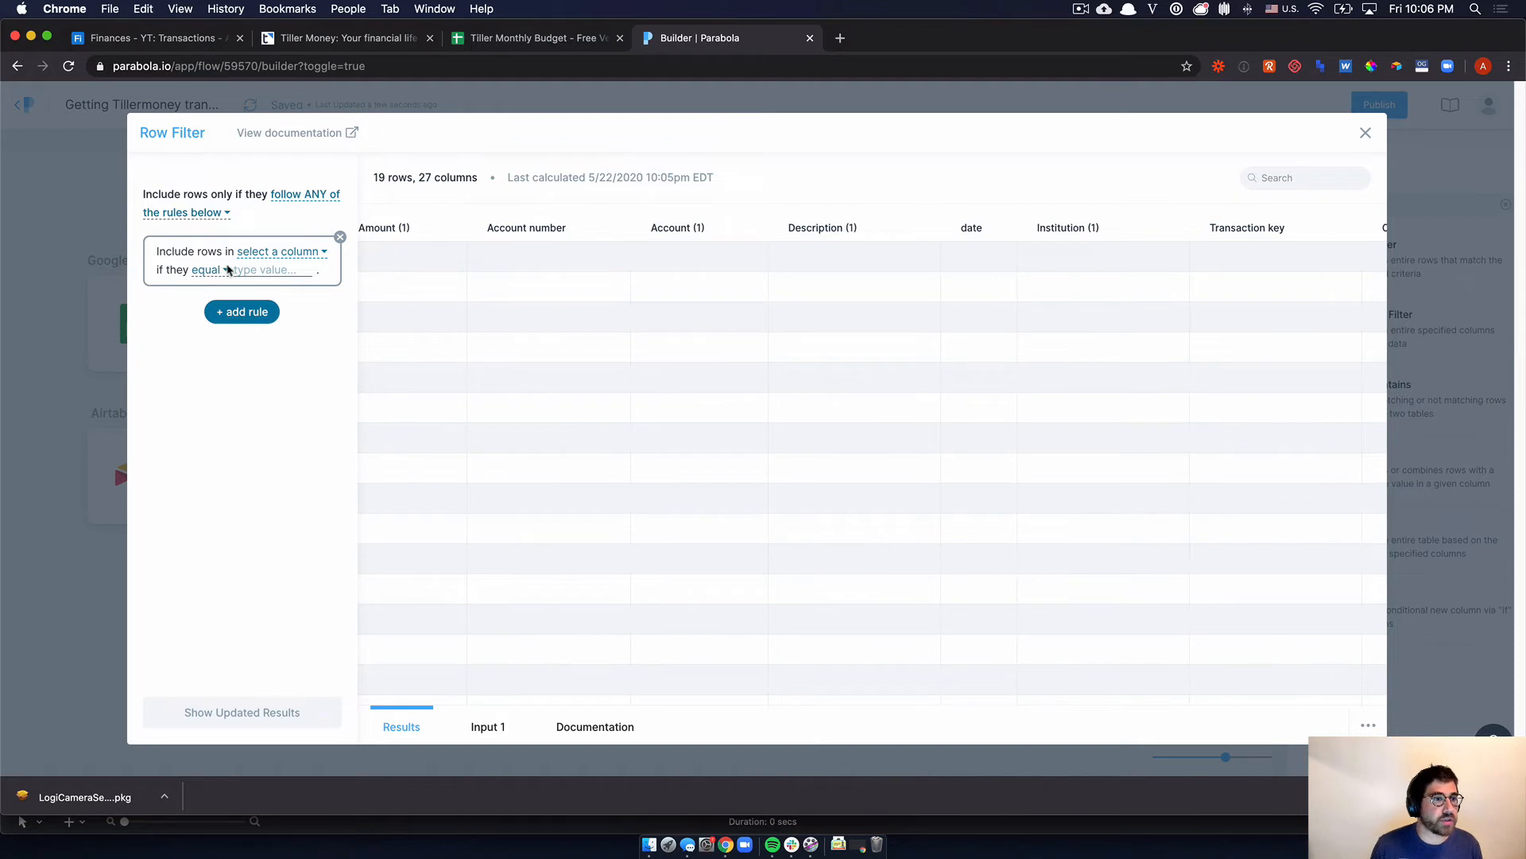
left_click(207, 270)
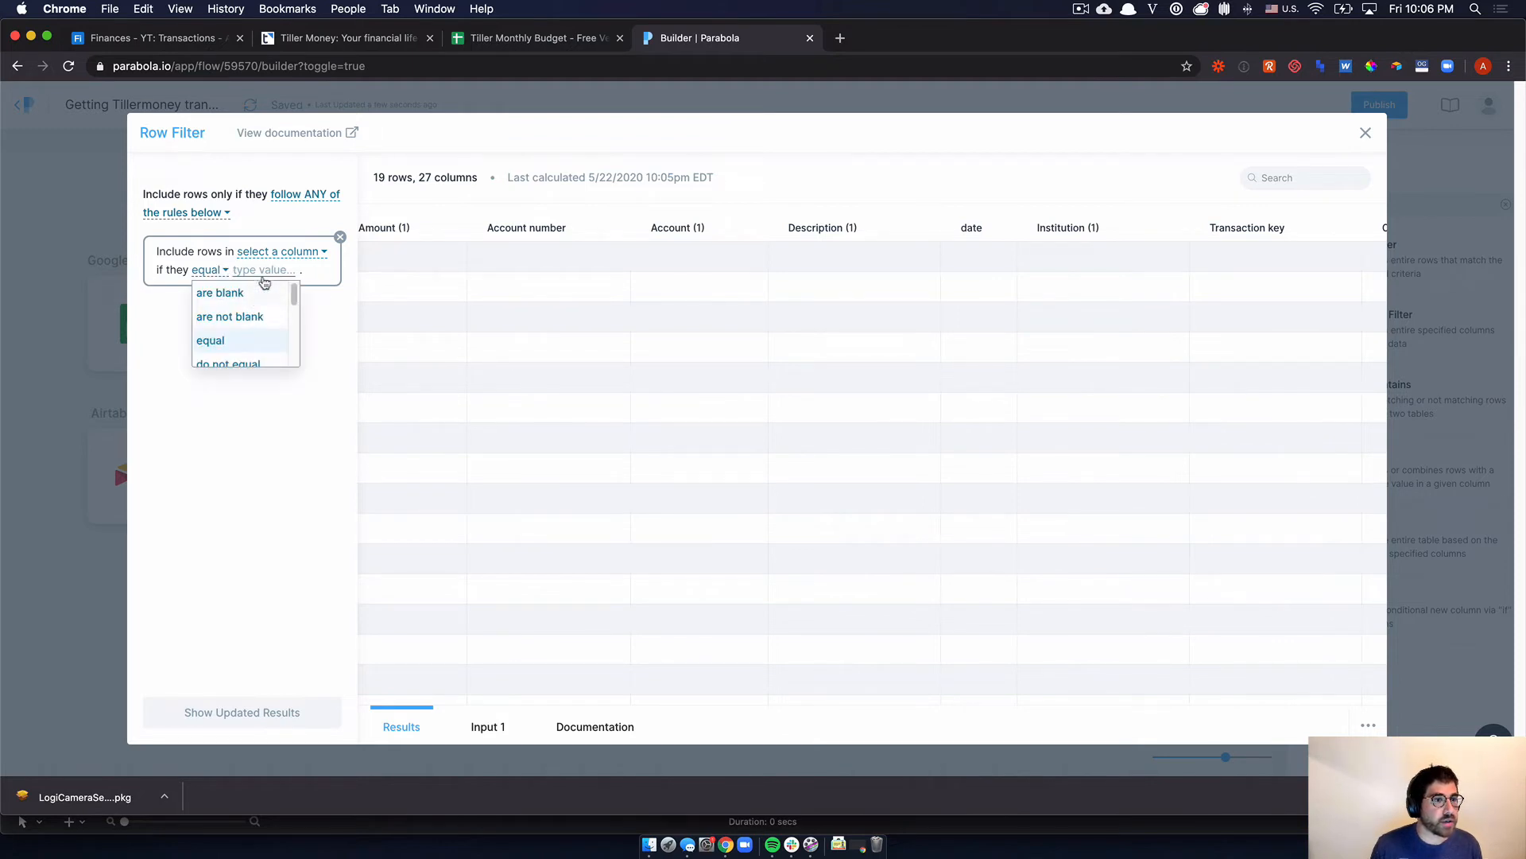
type("record")
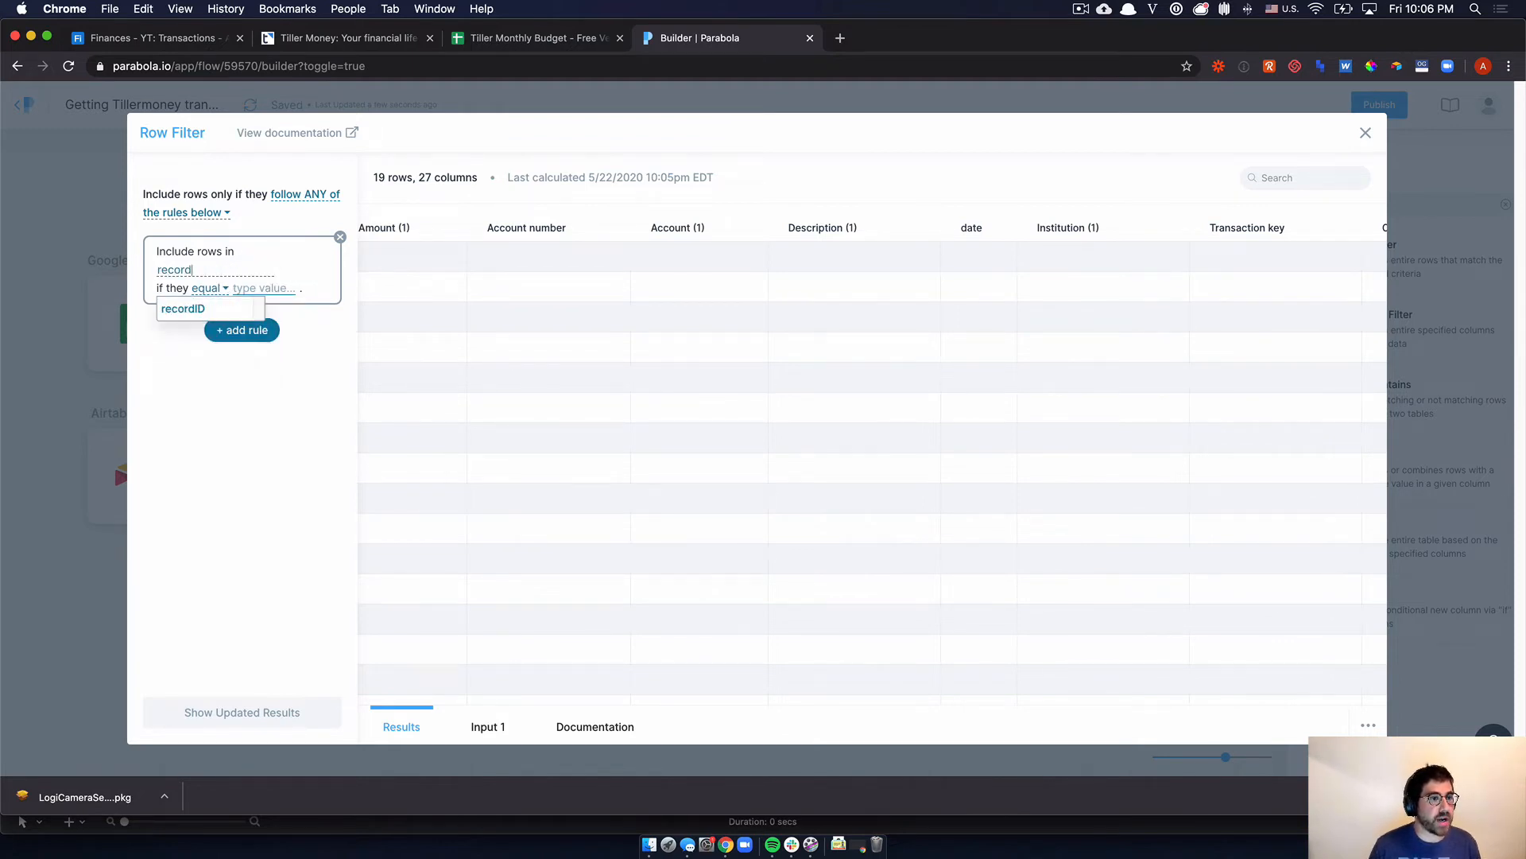
left_click(146, 38)
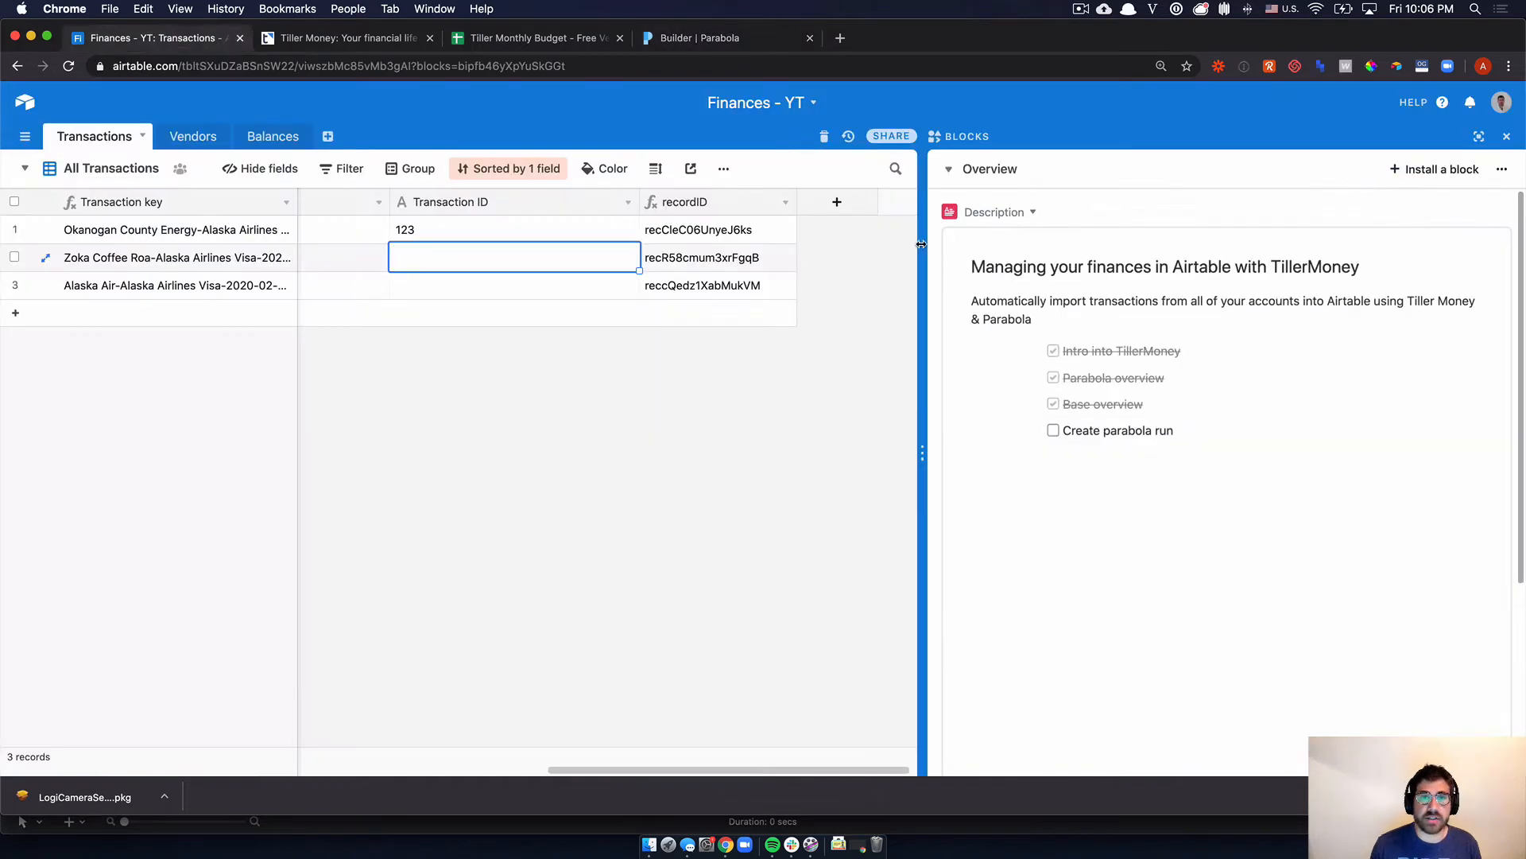
left_click(701, 37)
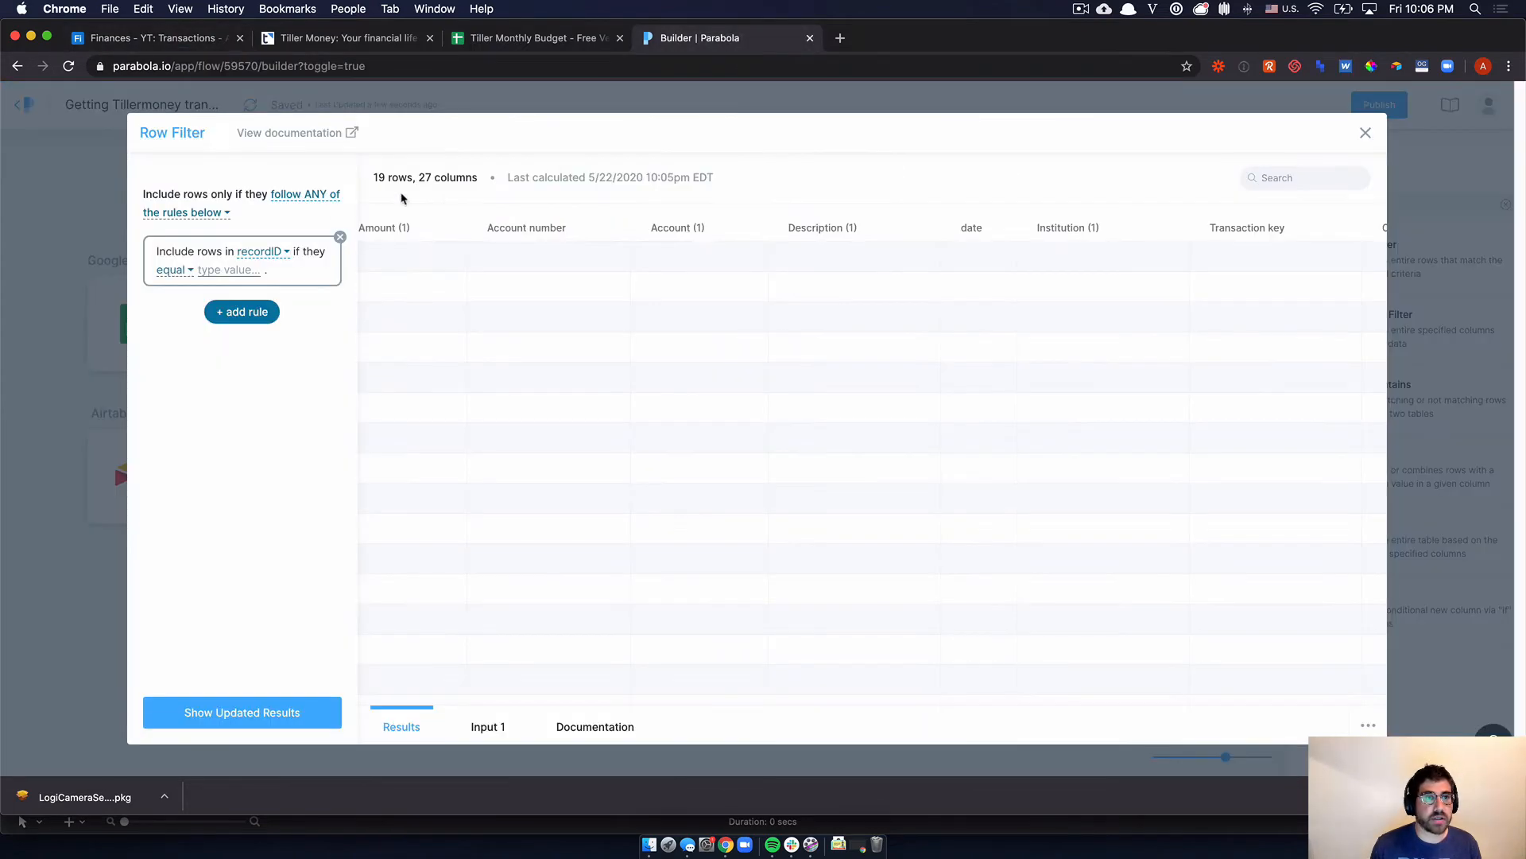
mouse_move(178, 270)
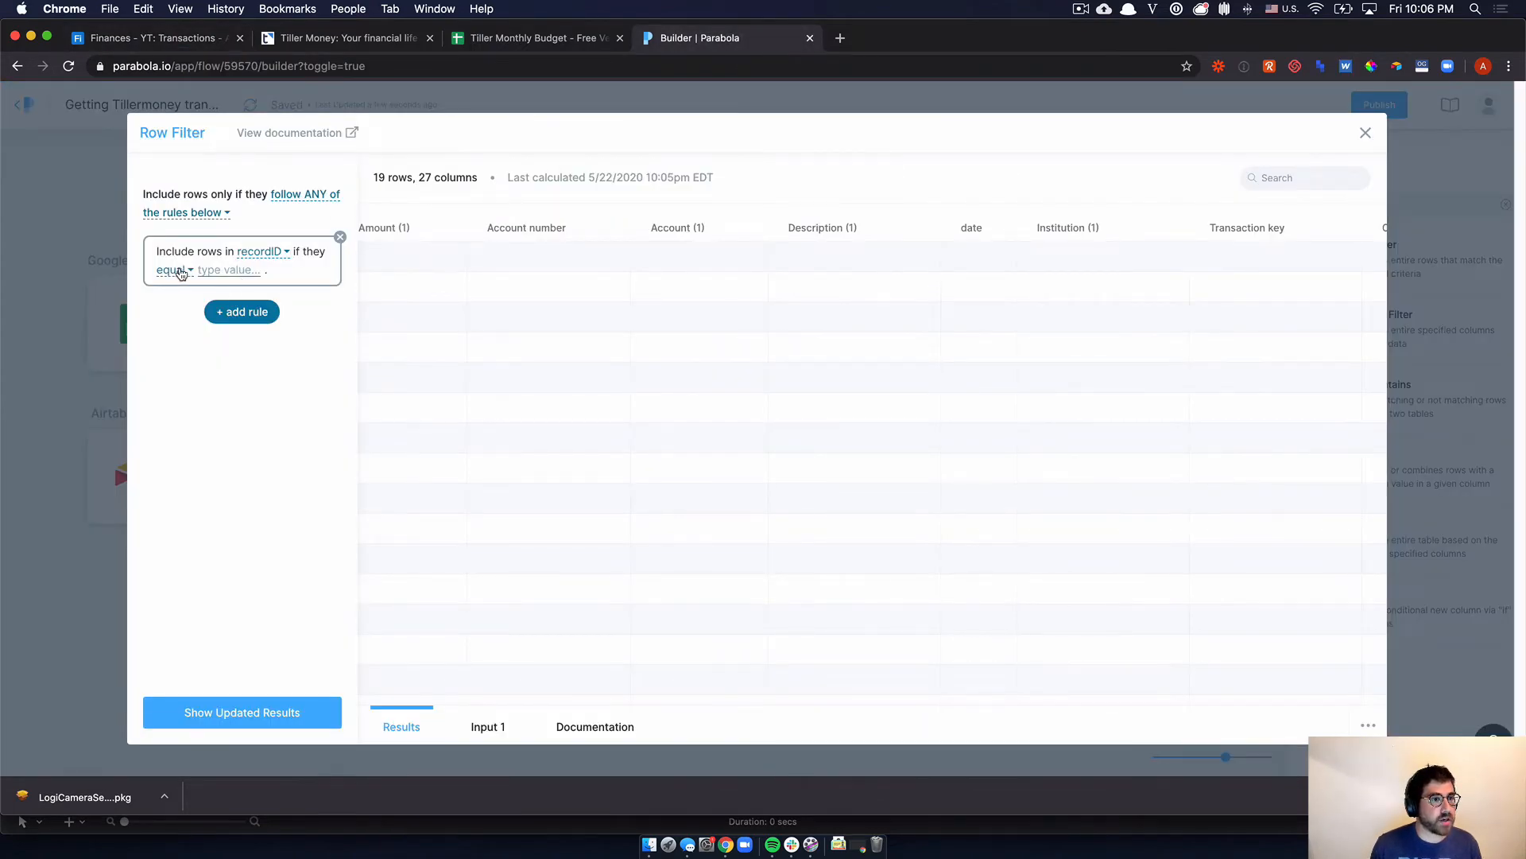
- Keep only rows where recordID is blank and return to the flow canvas
left_click(173, 270)
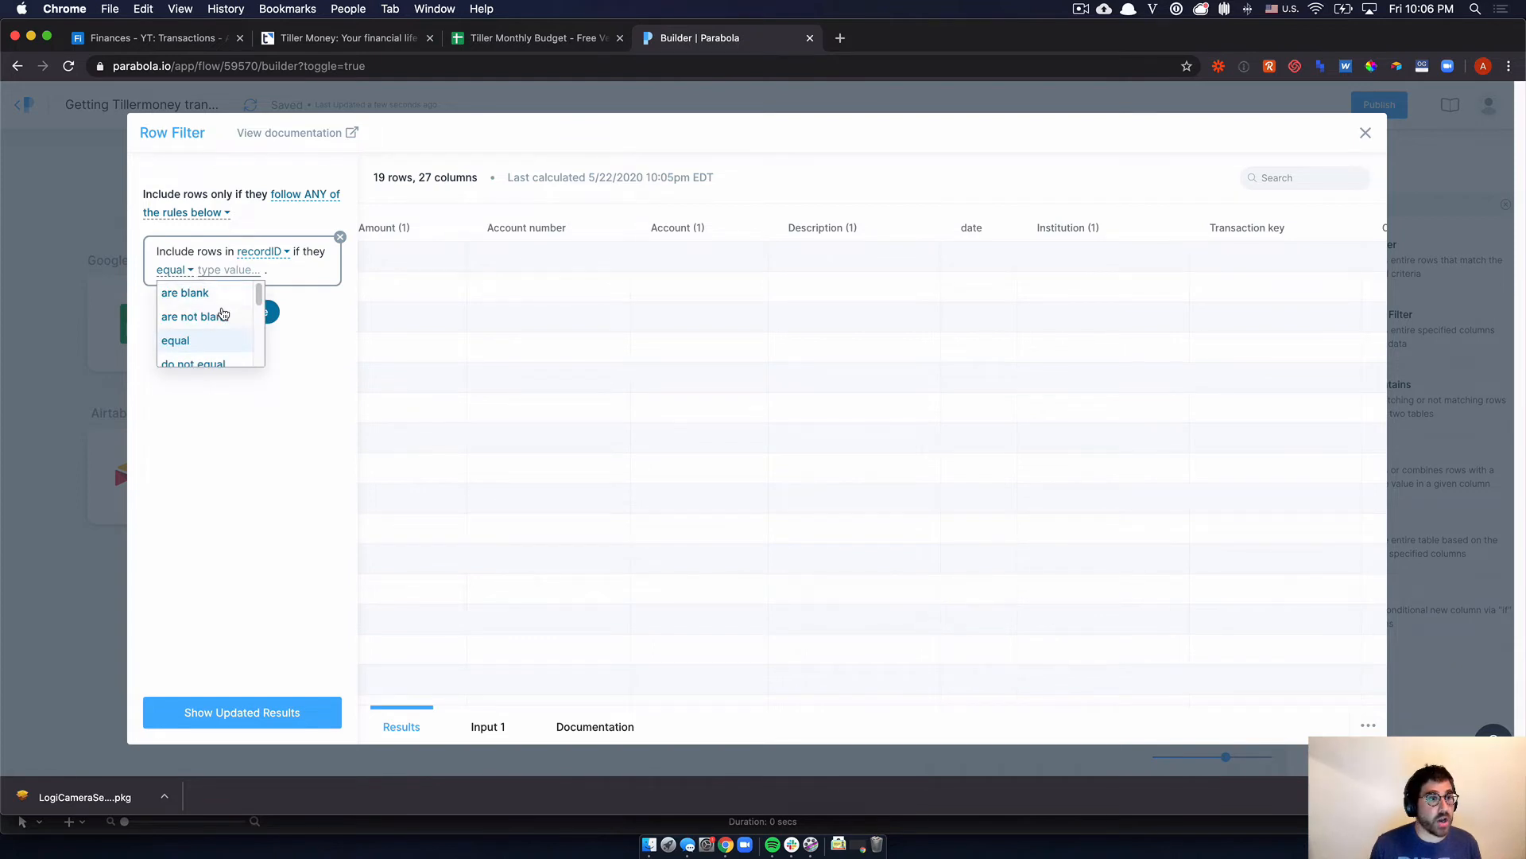
mouse_move(219, 296)
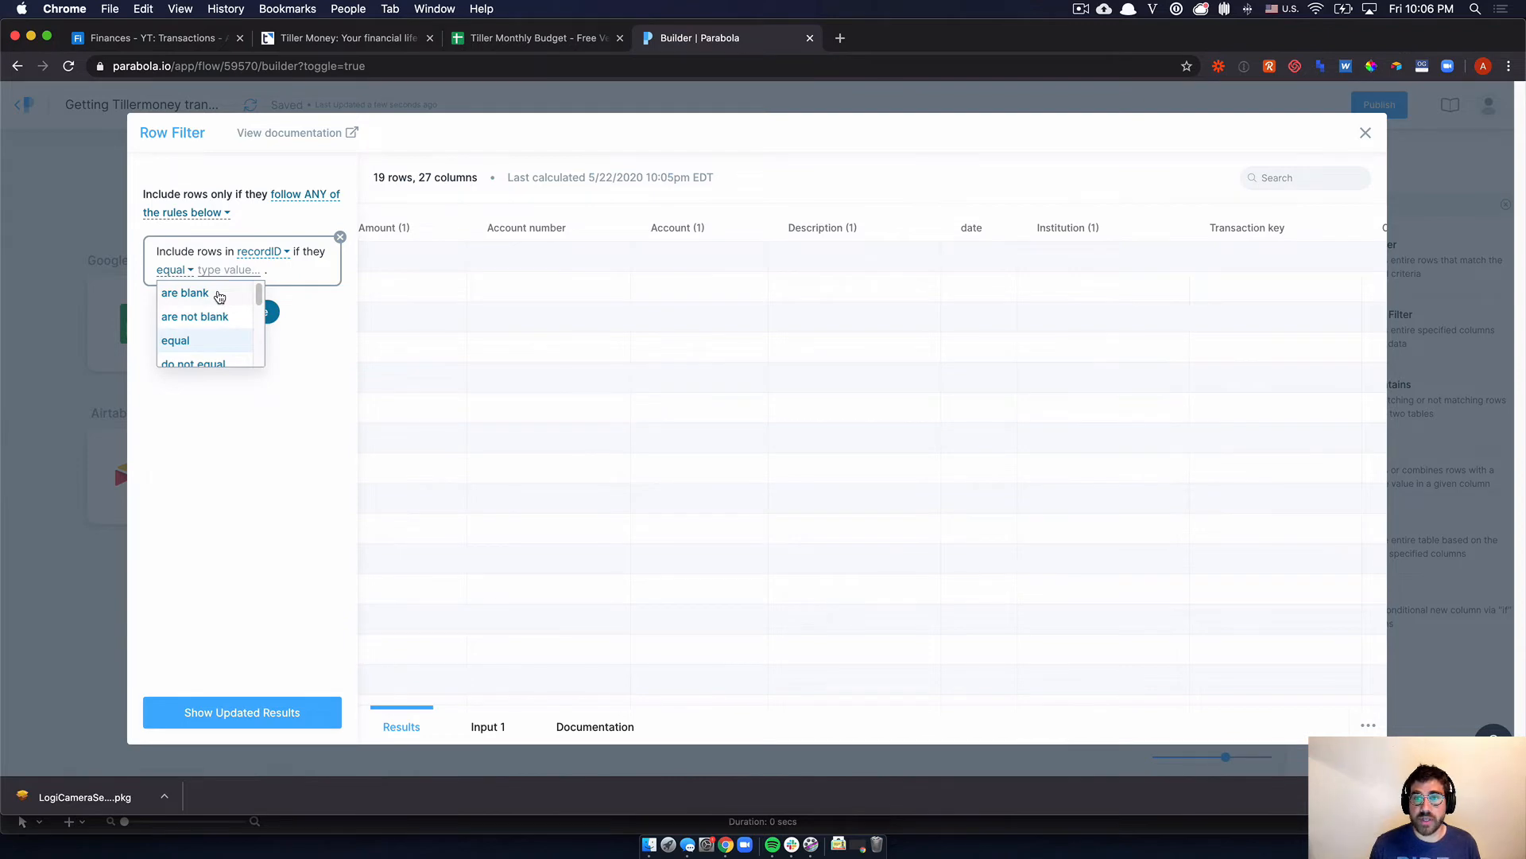
left_click(185, 292)
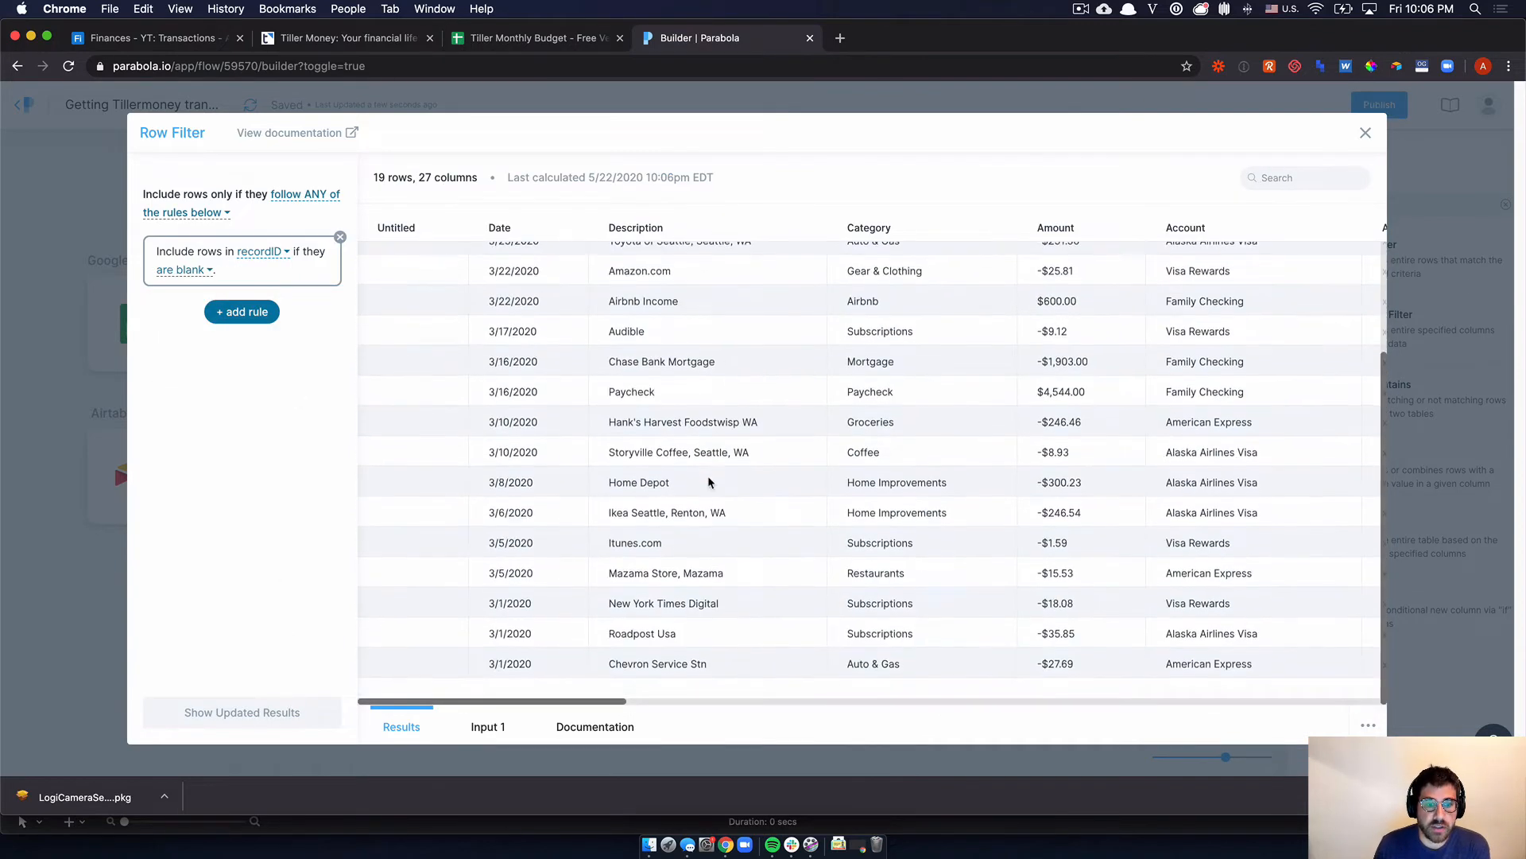
left_click(1364, 132)
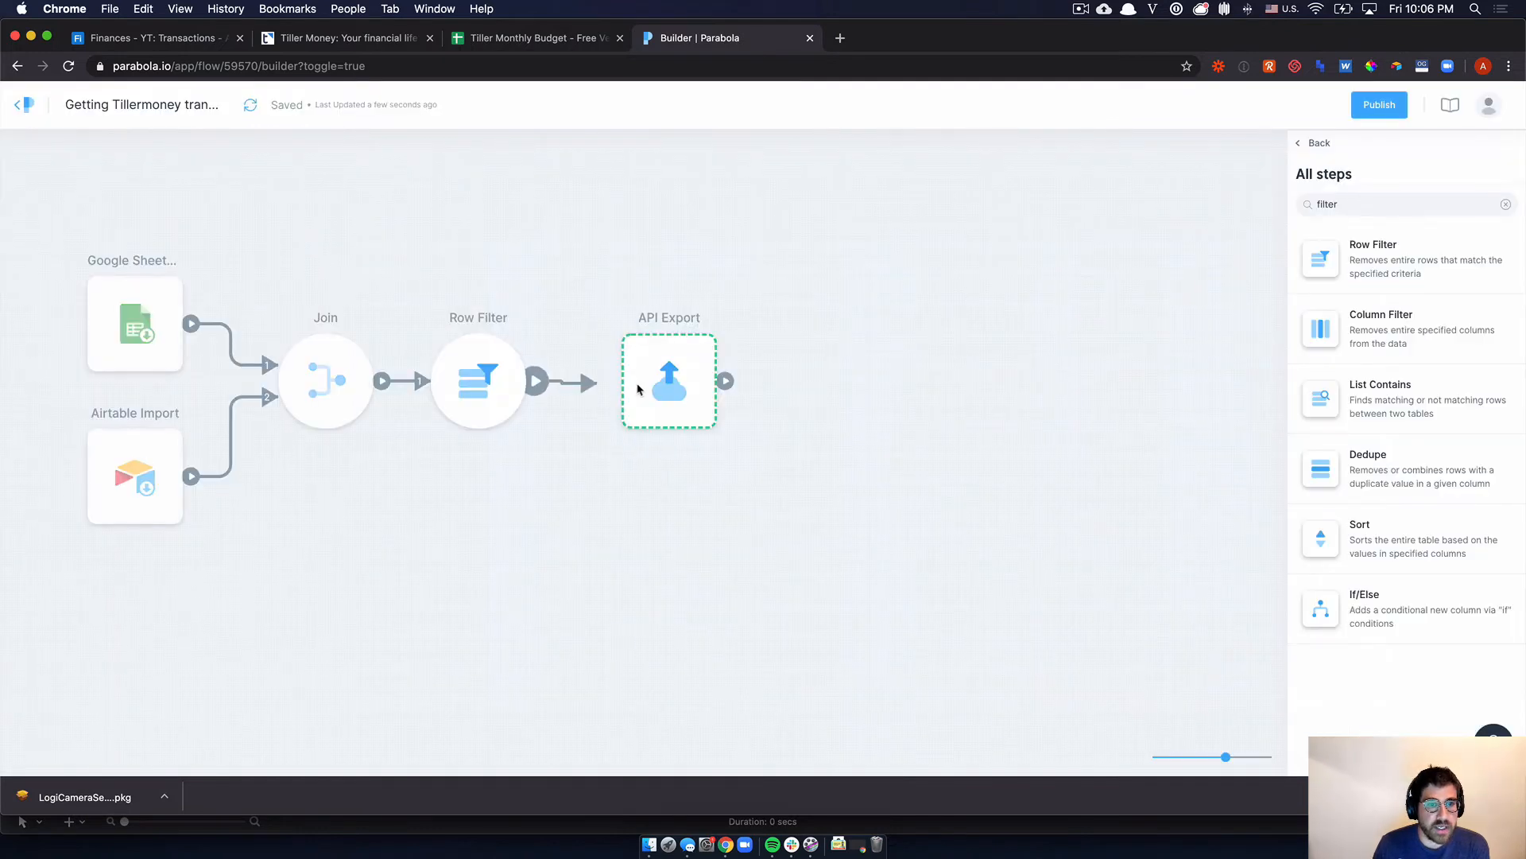
- Review the API Export settings' POST type and Airtable endpoint URL
left_click(669, 380)
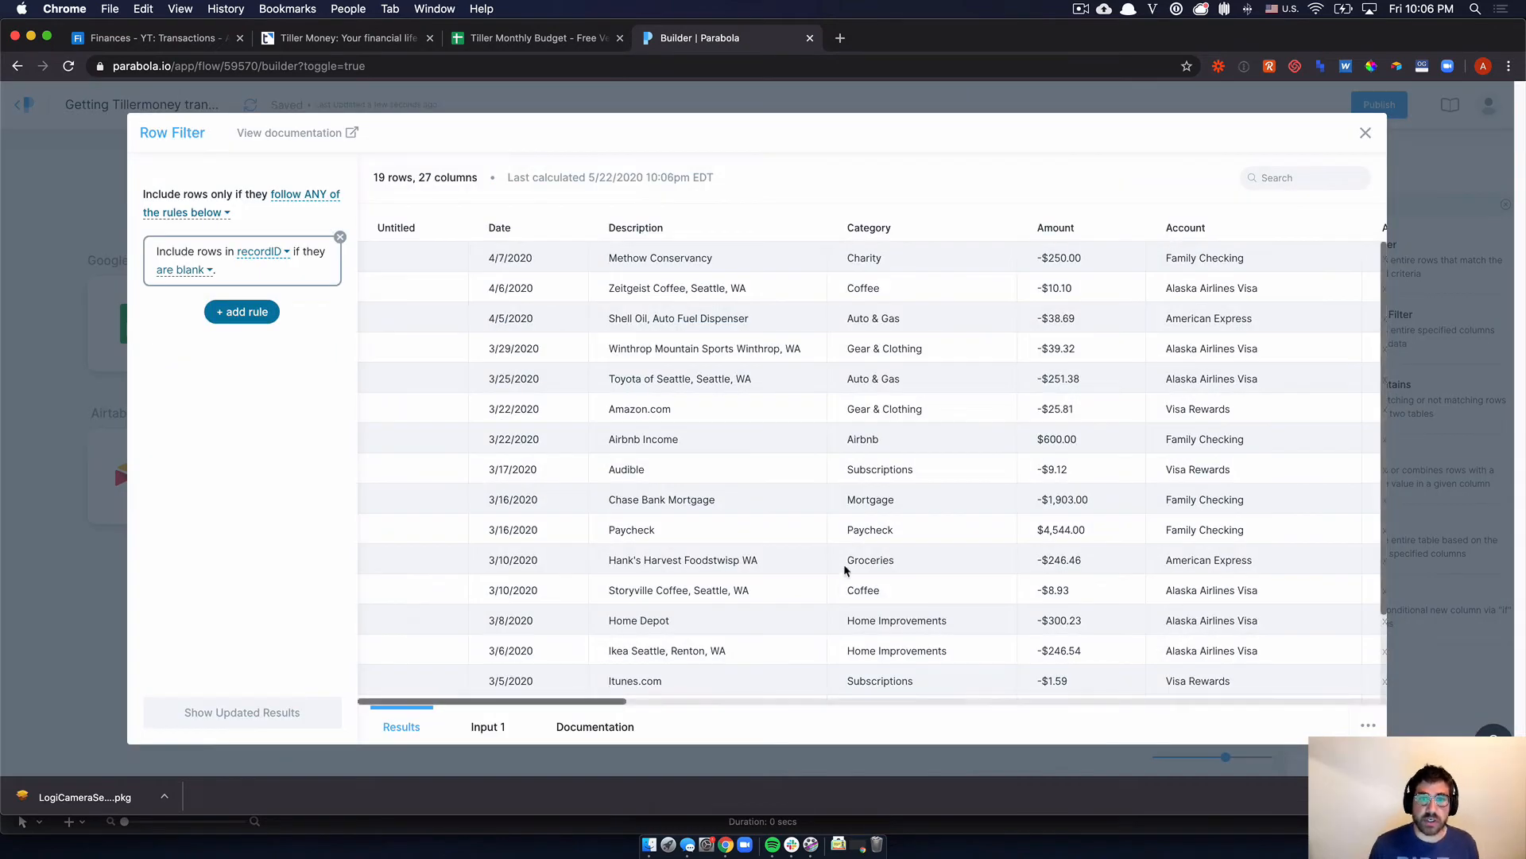
left_click(1366, 132)
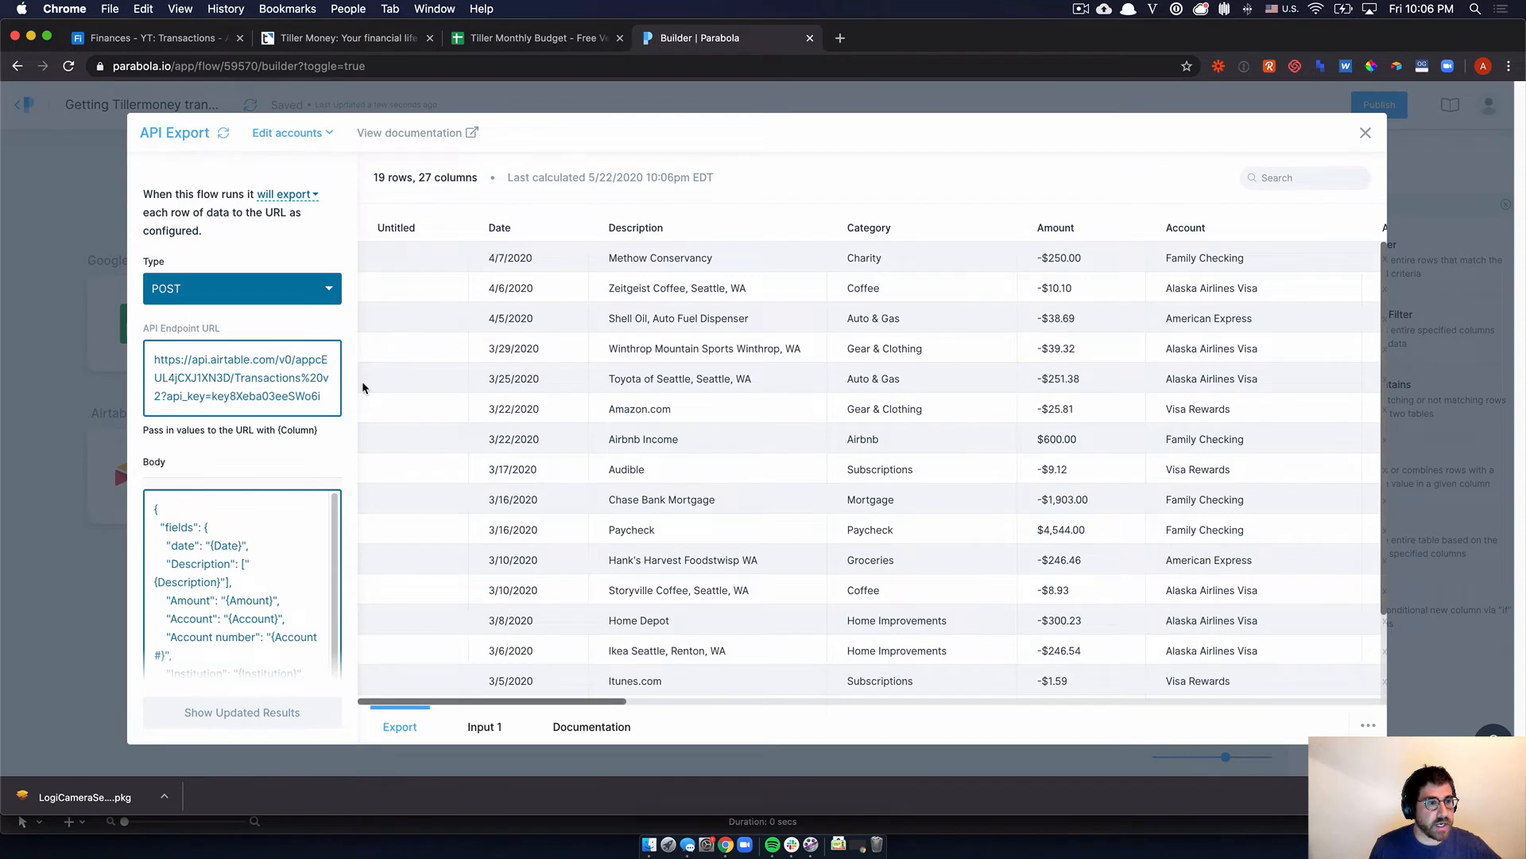
scroll("down", 3)
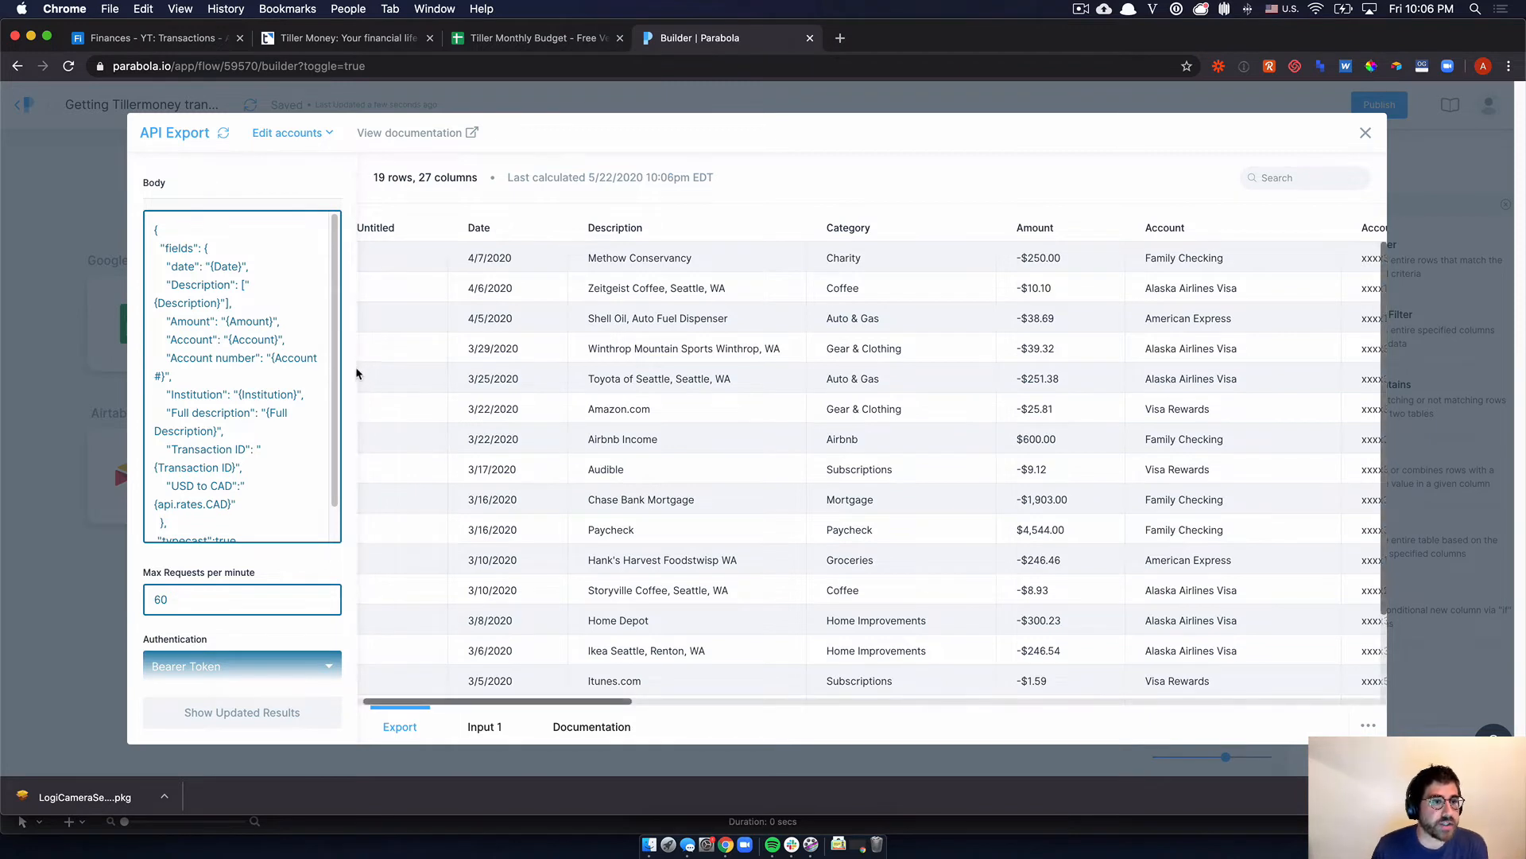
scroll("up", 3)
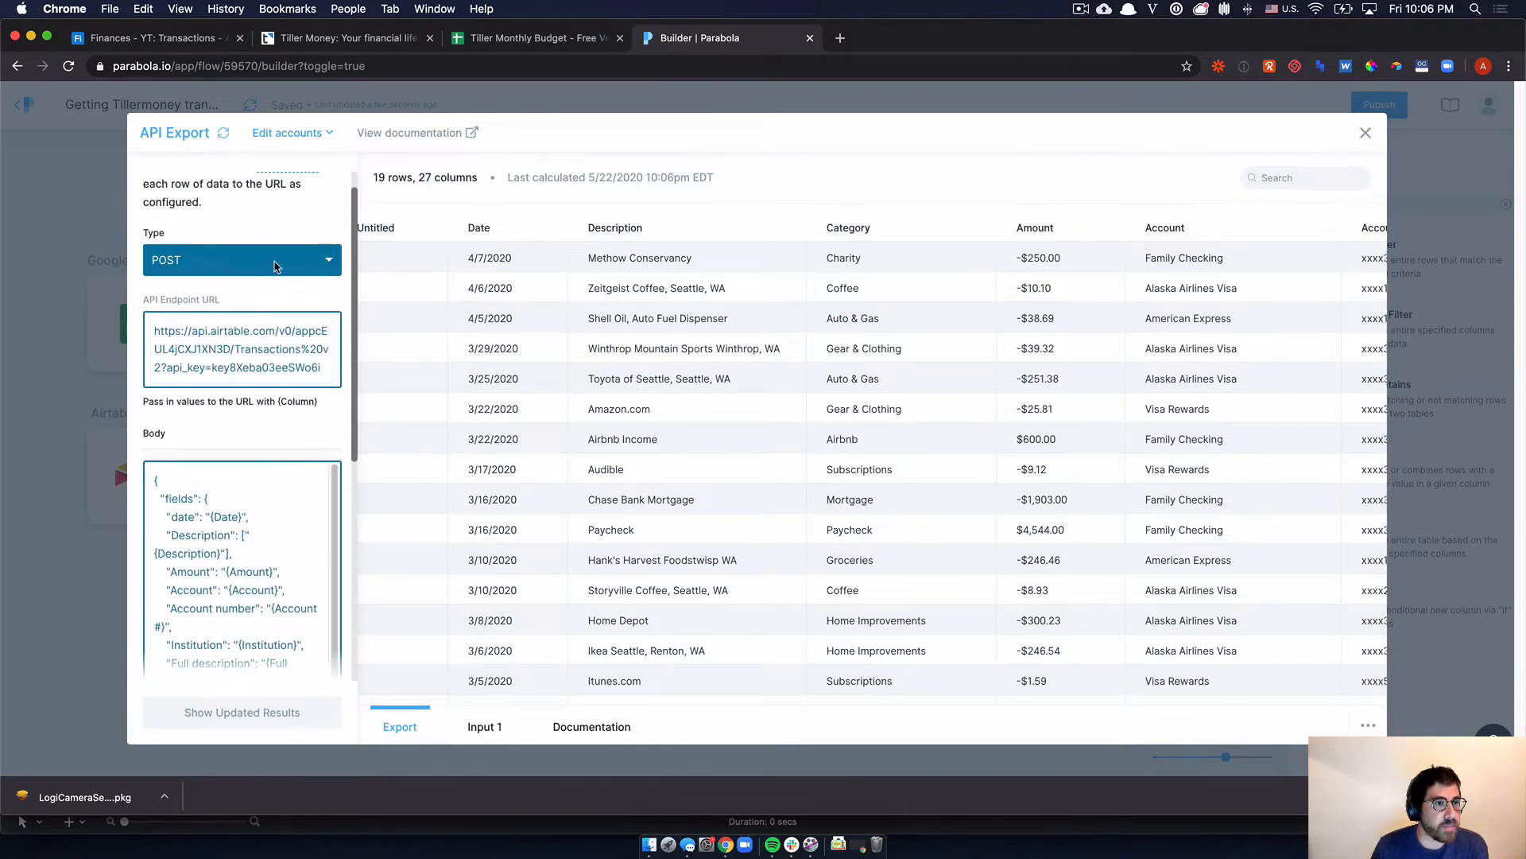
mouse_move(356, 284)
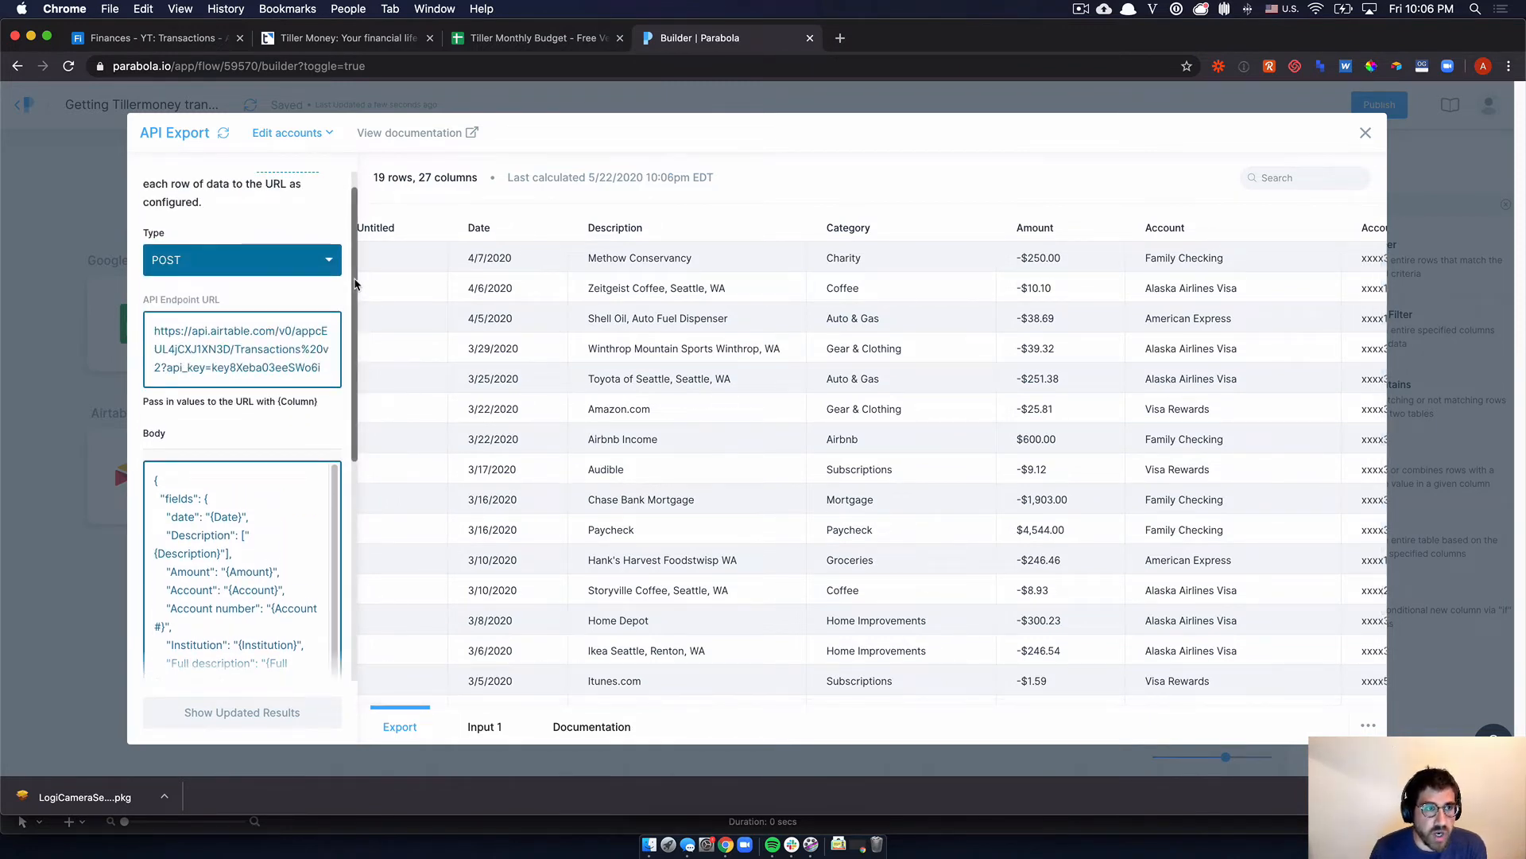
scroll("down", 3)
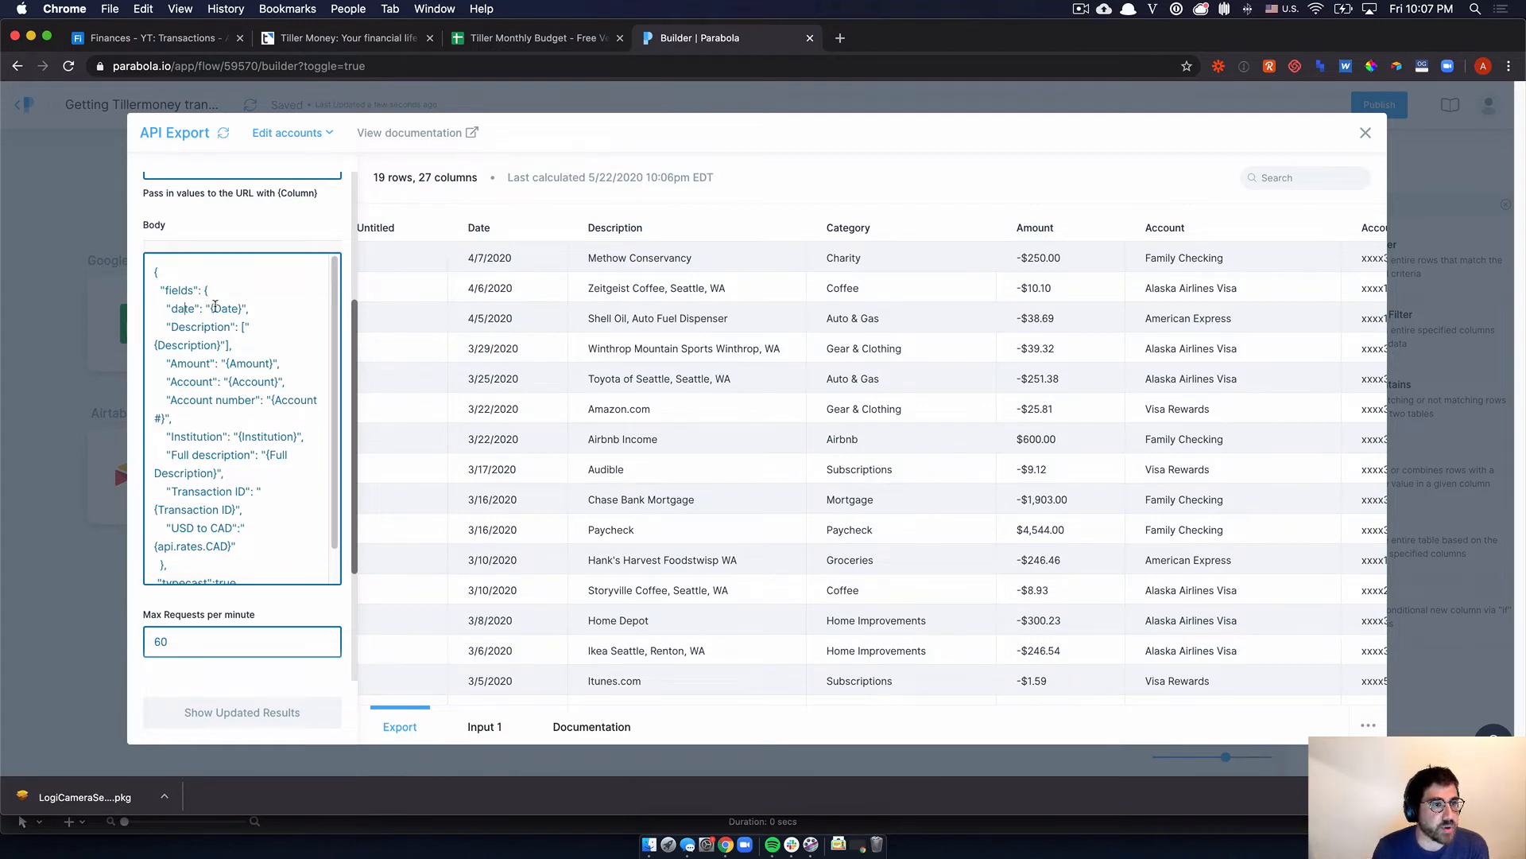
- Review the JSON Body field mappings, then switch to the Tiller Monthly Budget sheet
scroll("down", 3)
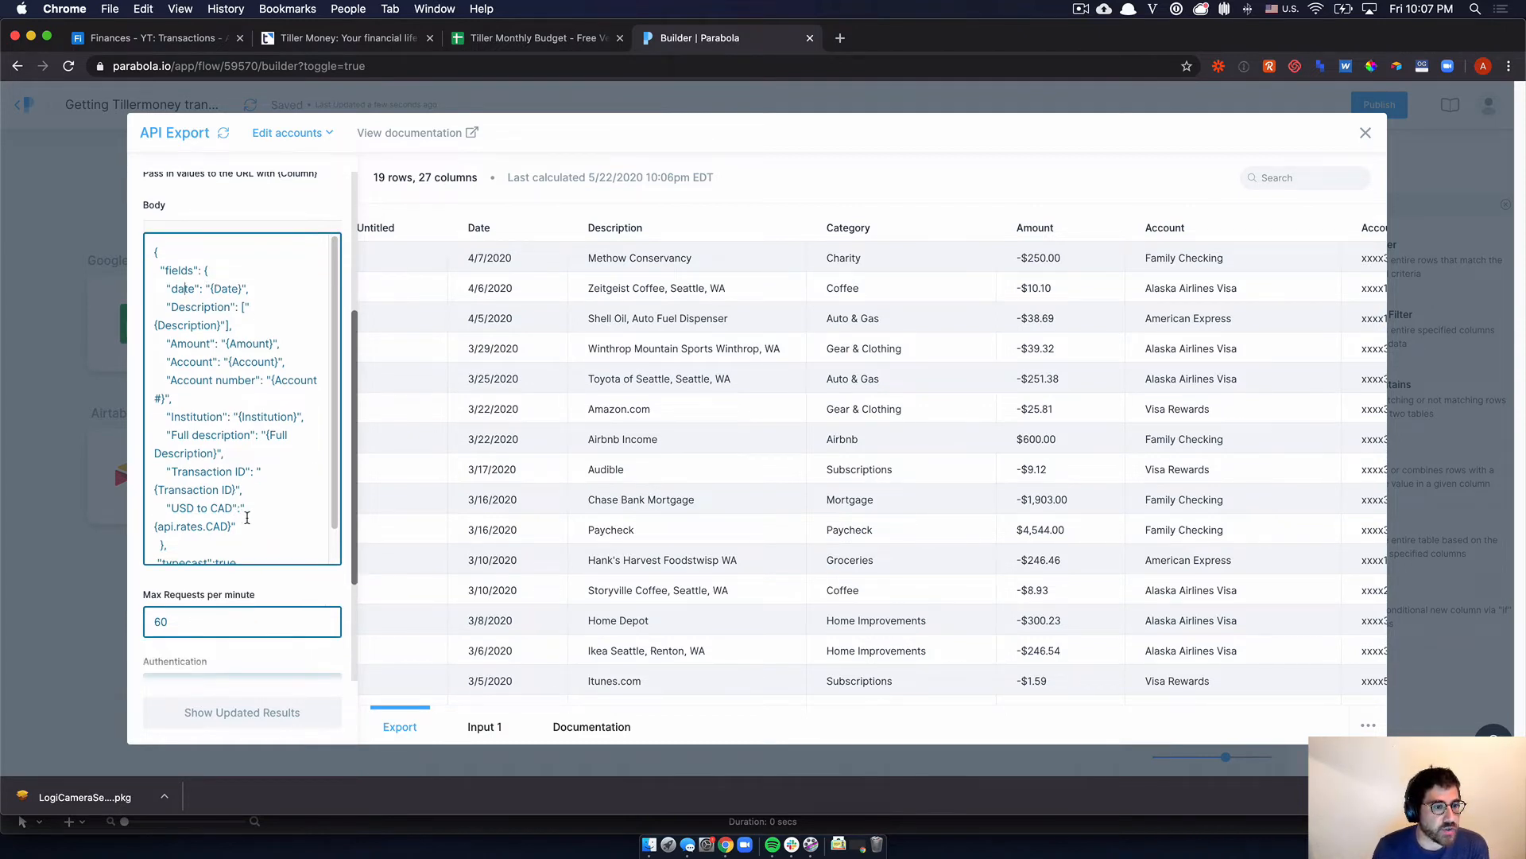
scroll("down", 3)
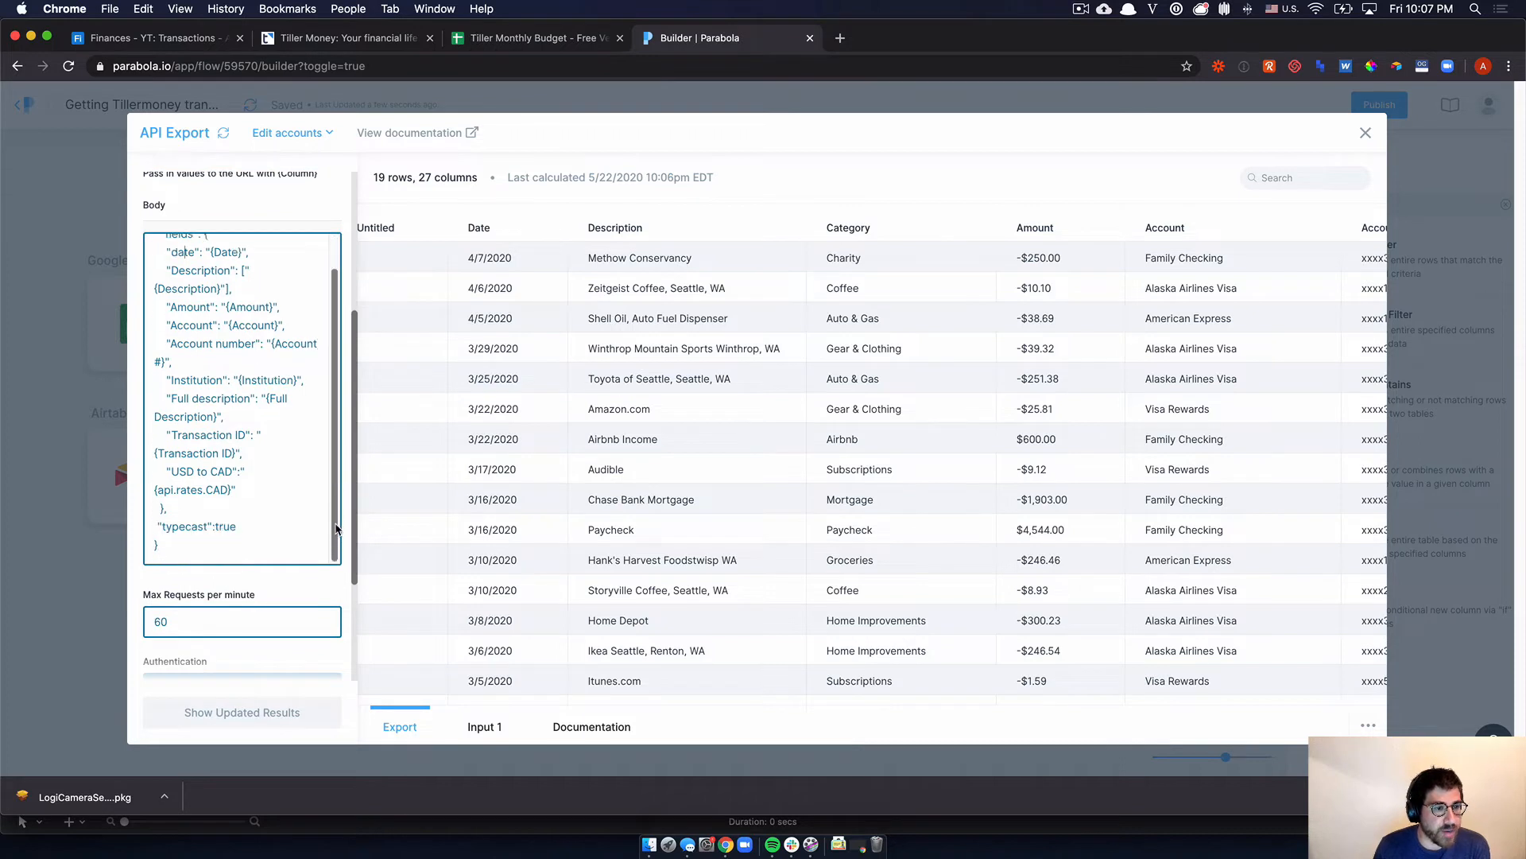
scroll("up", 3)
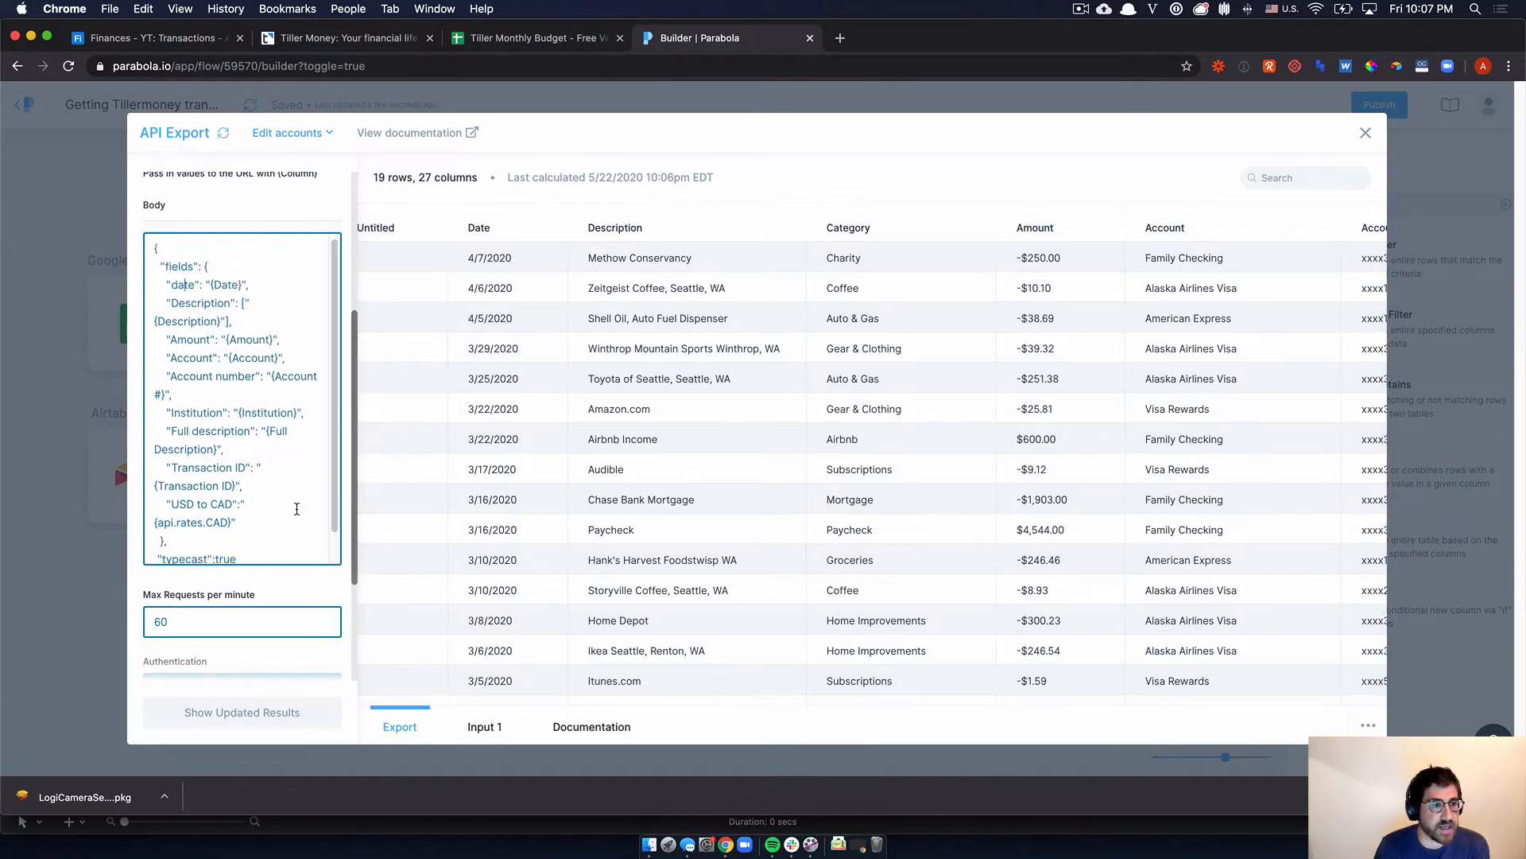
scroll("up", 3)
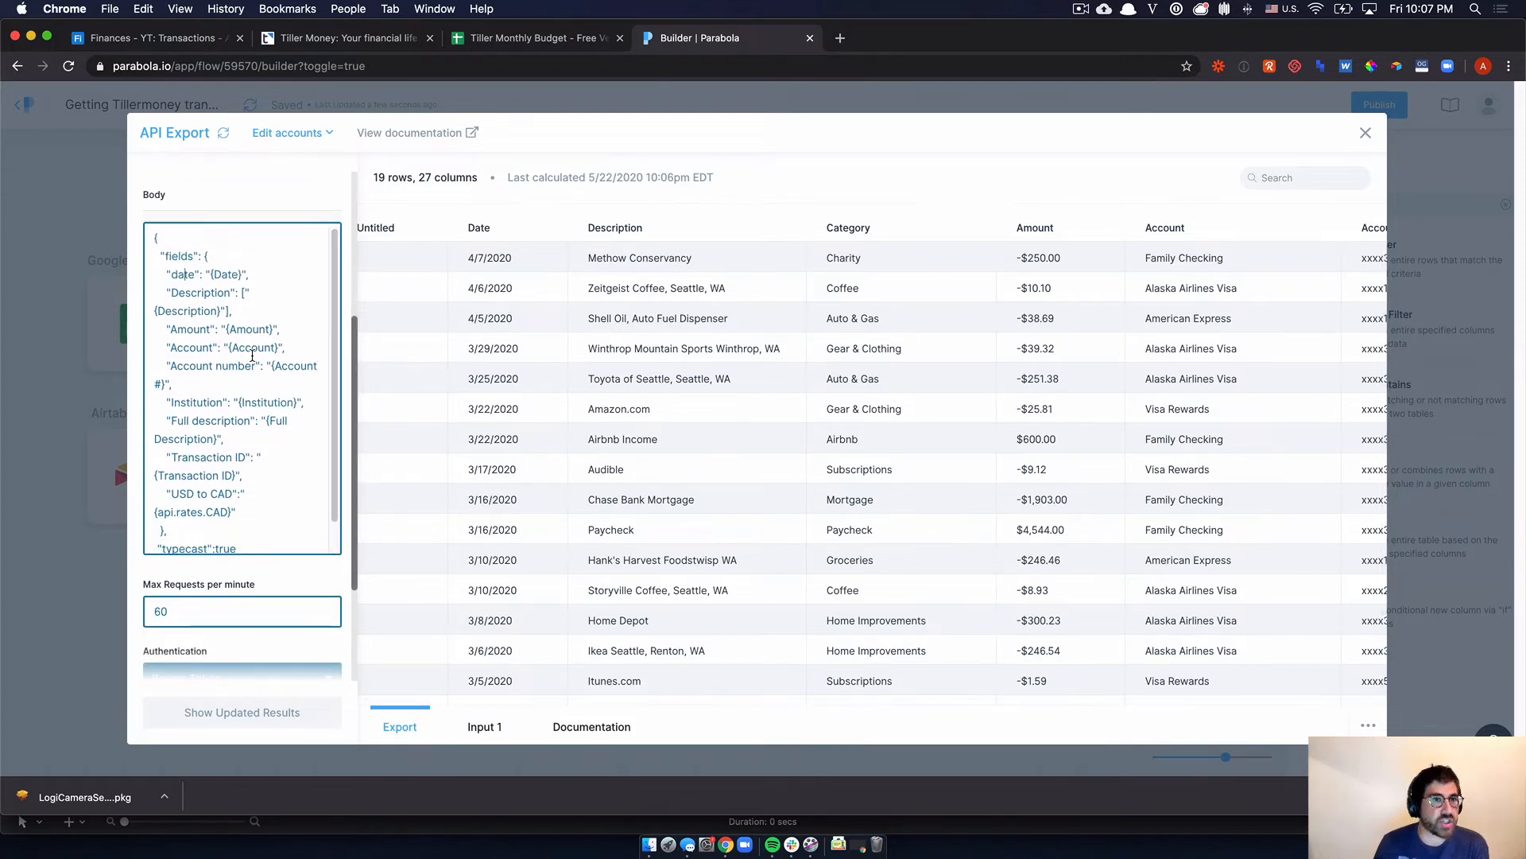
left_click(151, 37)
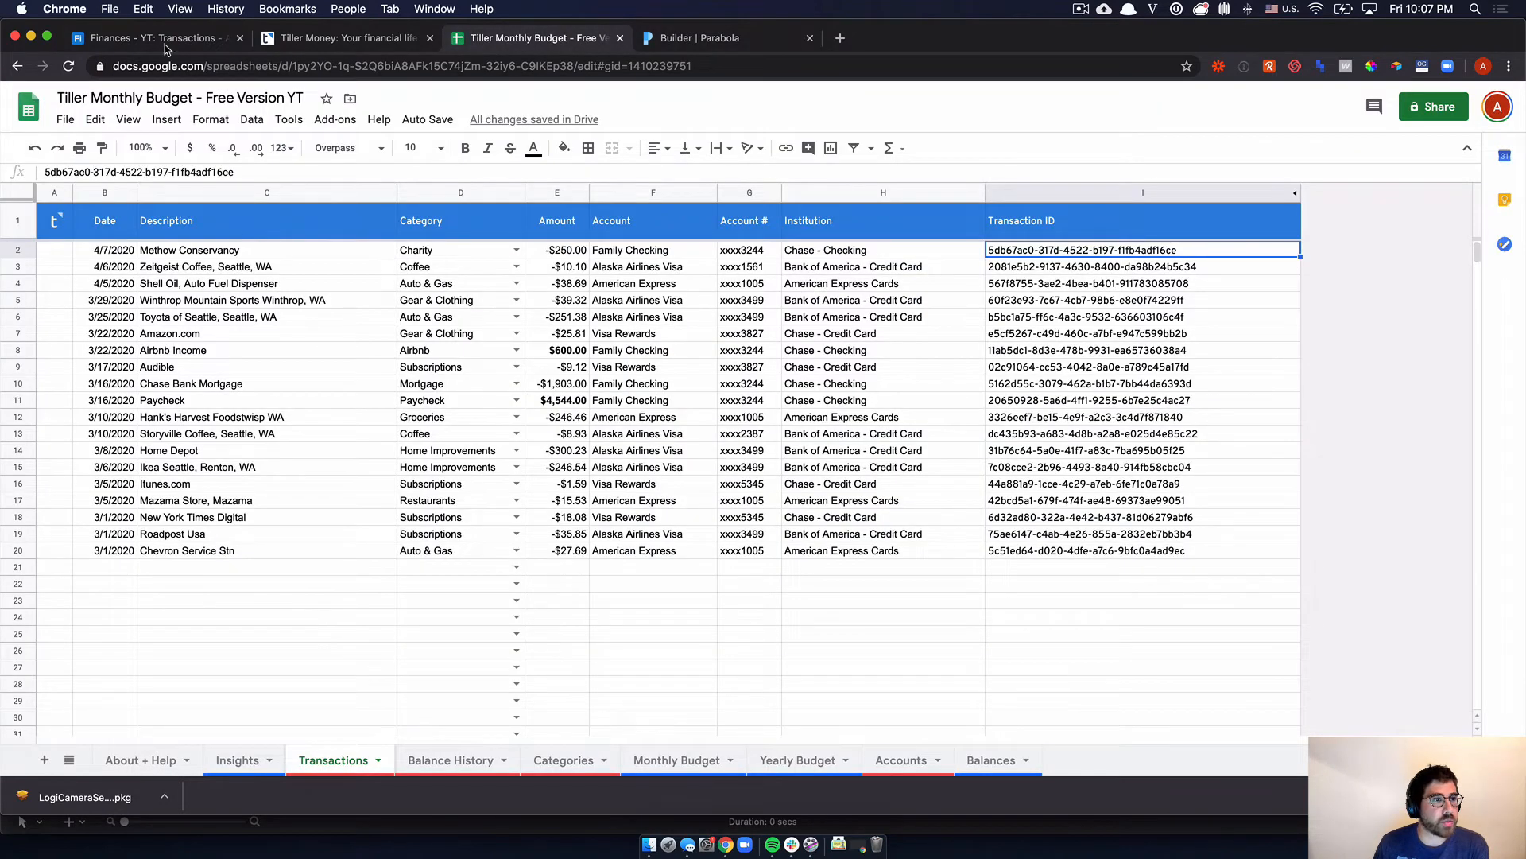
- Glance at the Airtable Finances base and return to the Parabola API Export settings
left_click(156, 37)
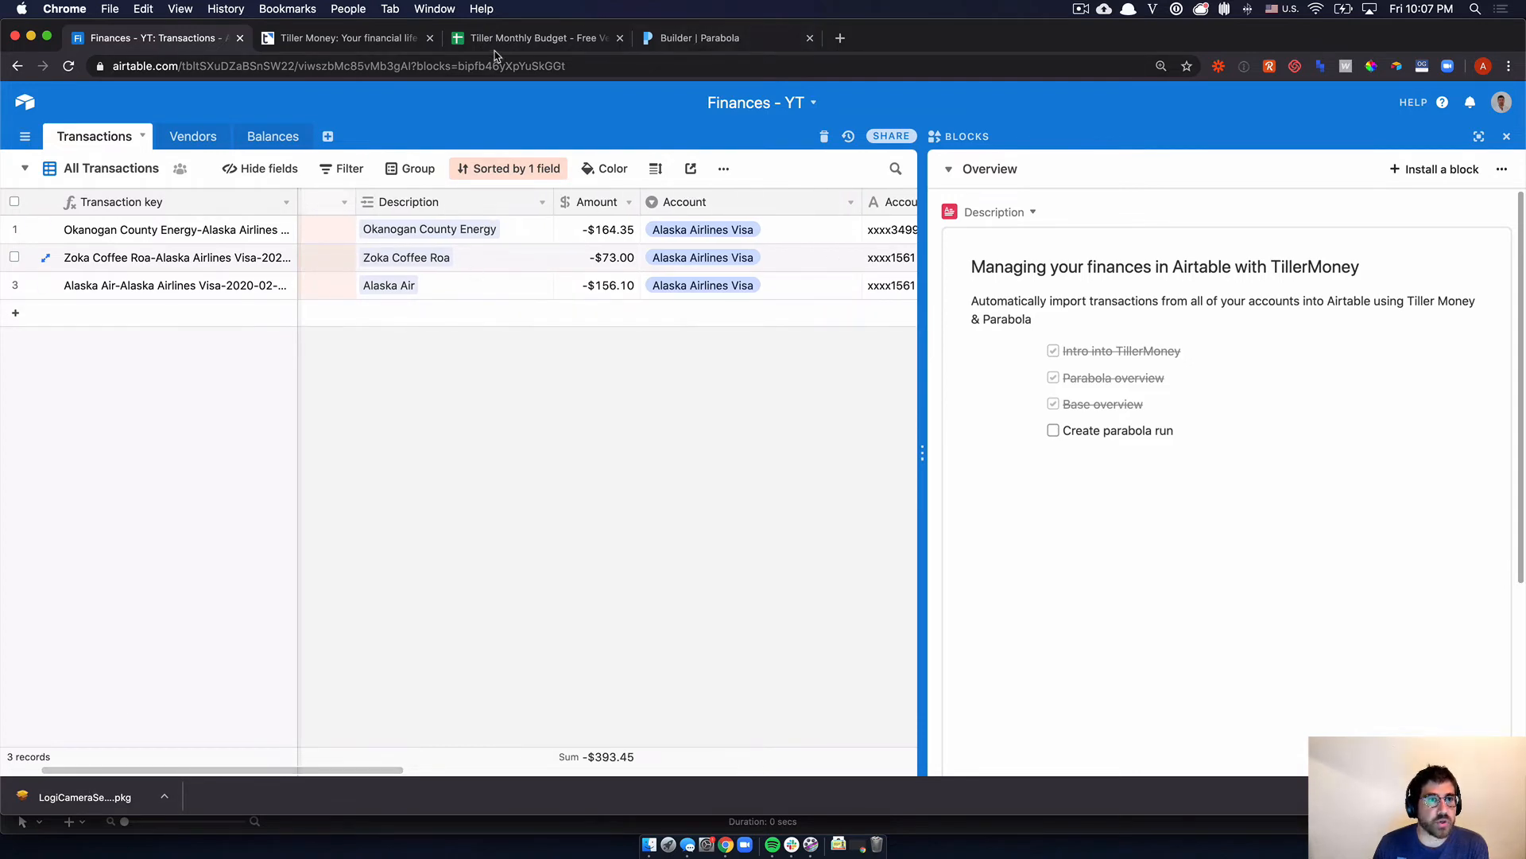
left_click(701, 38)
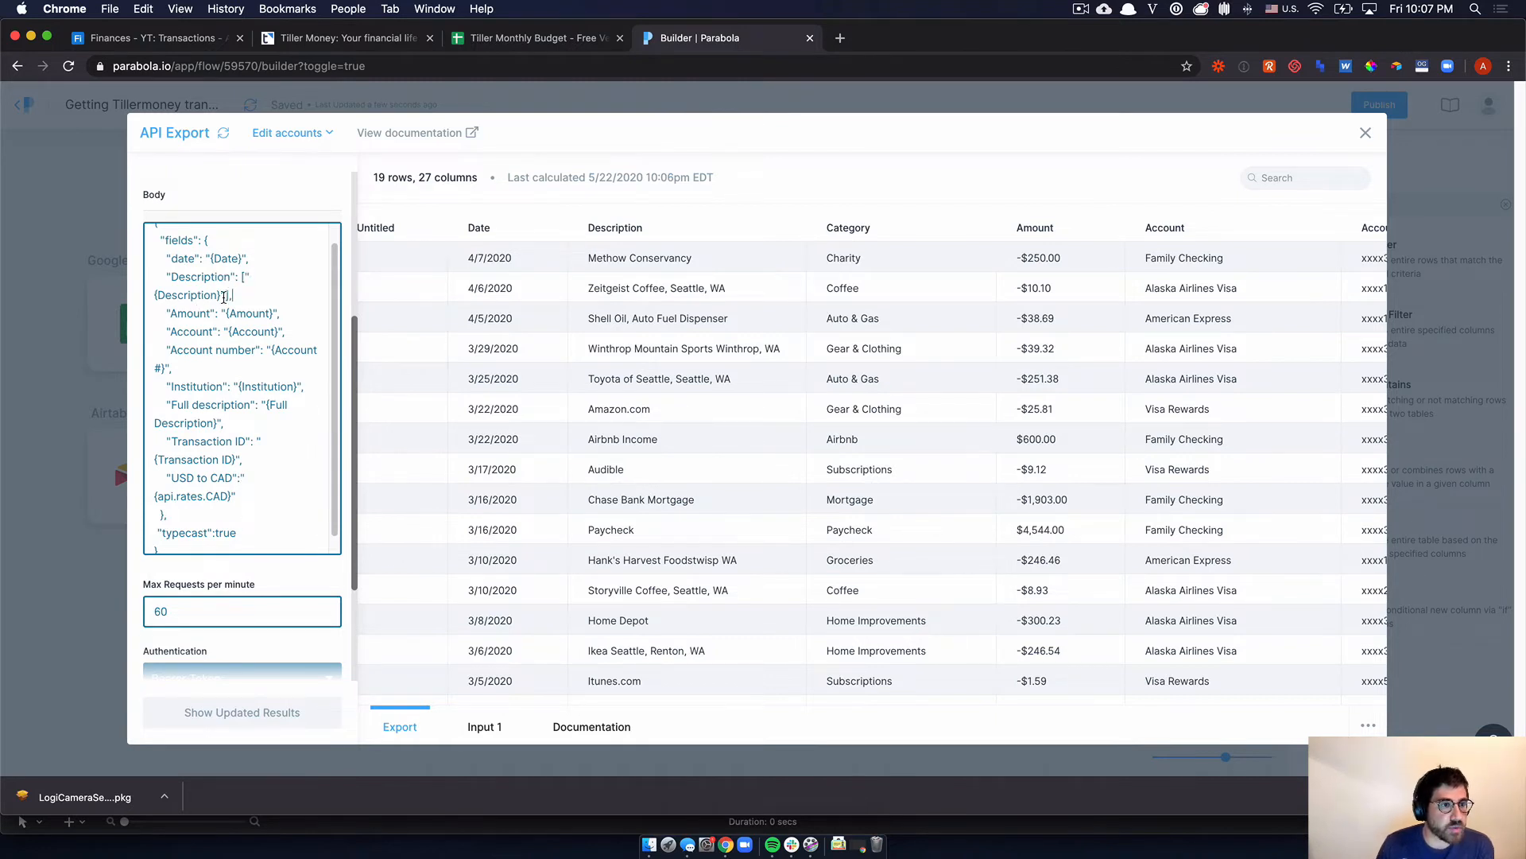
- Inspect the {Description} placeholder in the request body and close the API Export settings
double_click(186, 296)
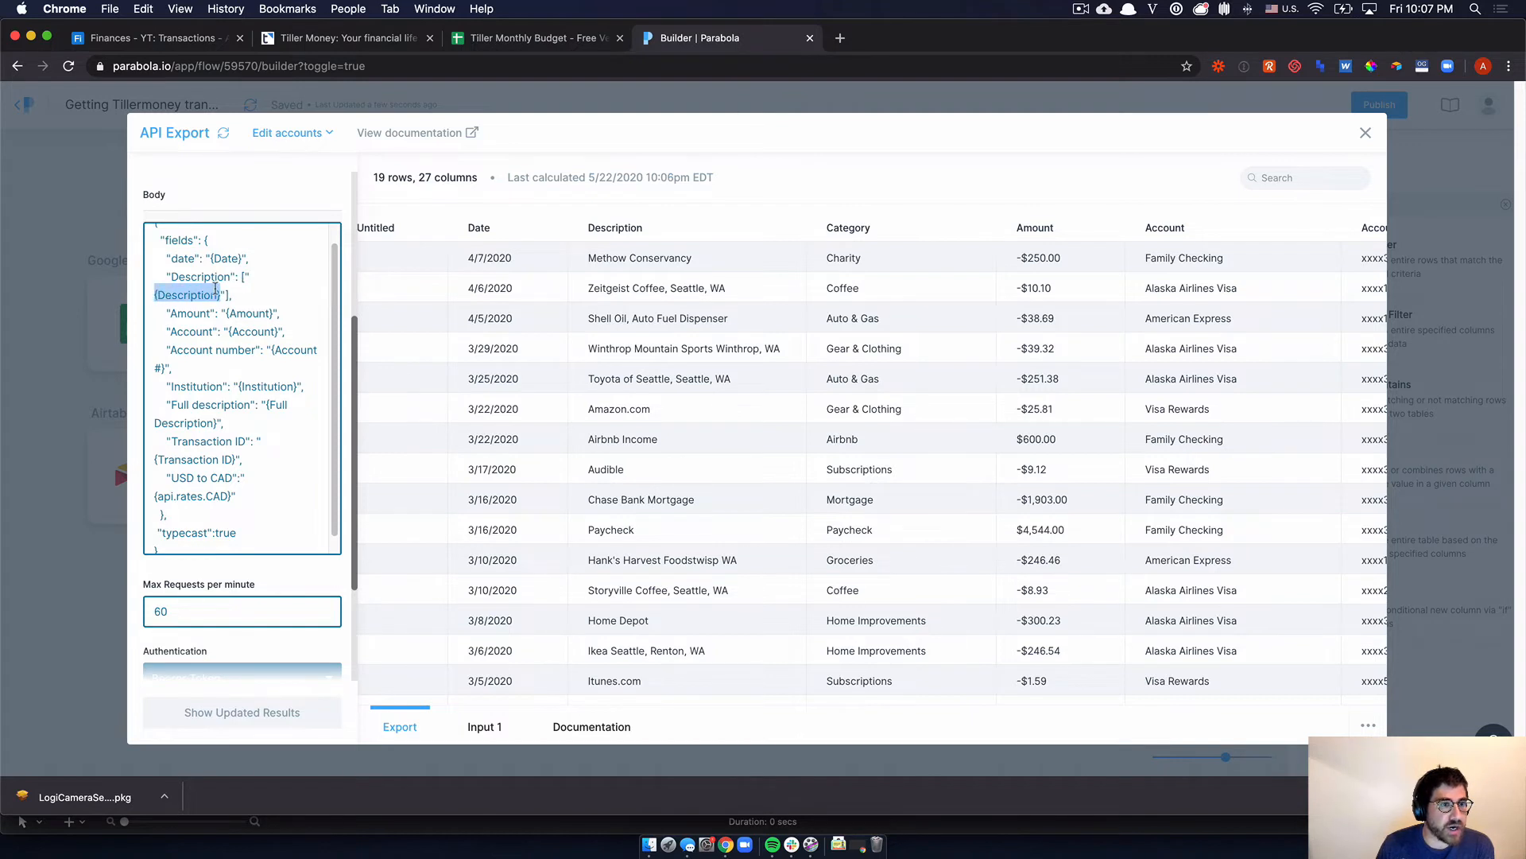
mouse_move(536, 719)
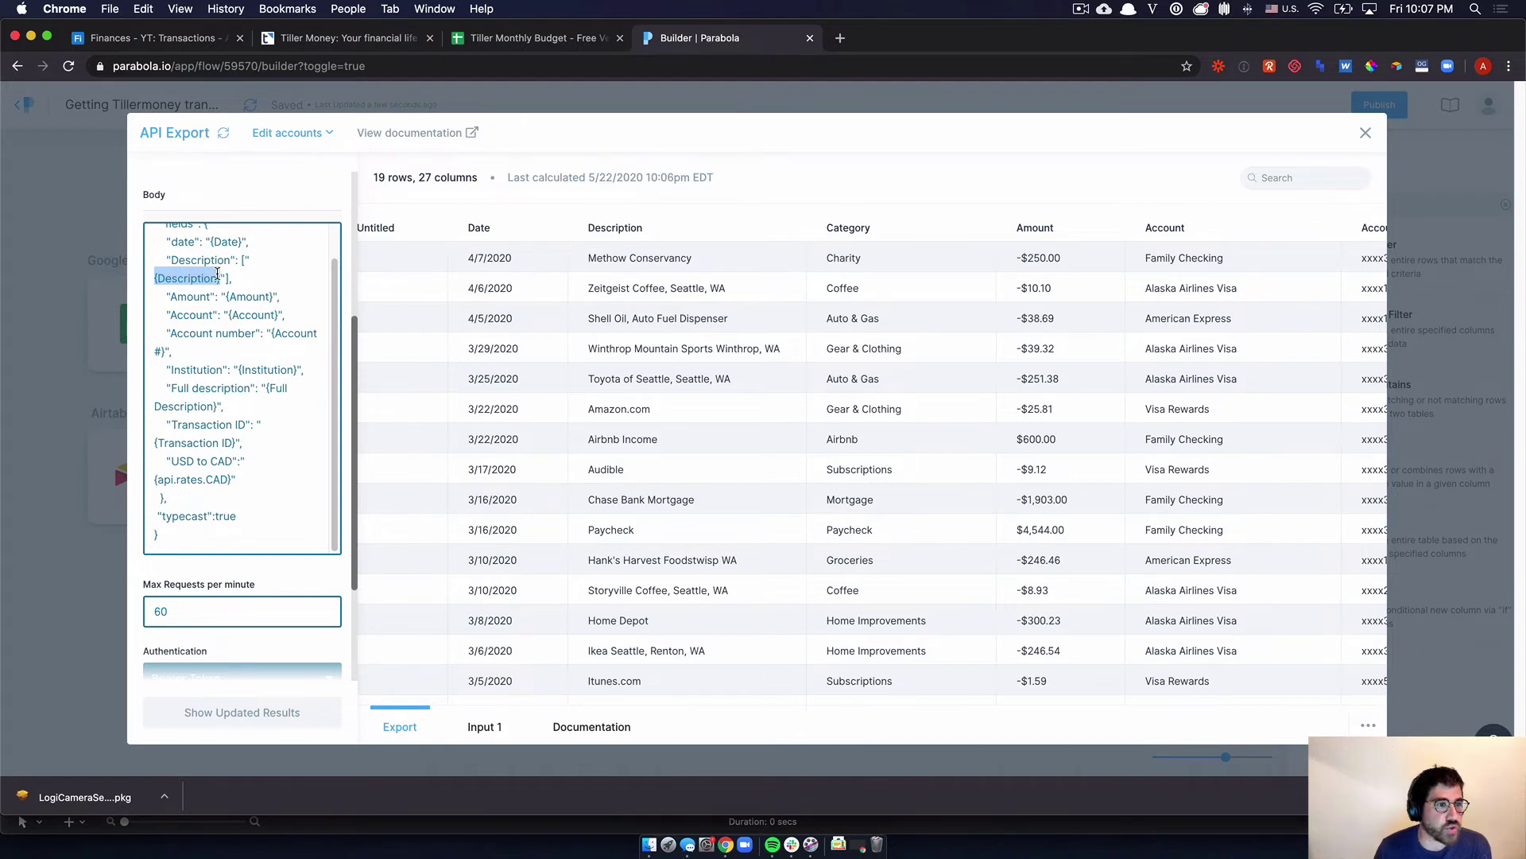
mouse_move(218, 507)
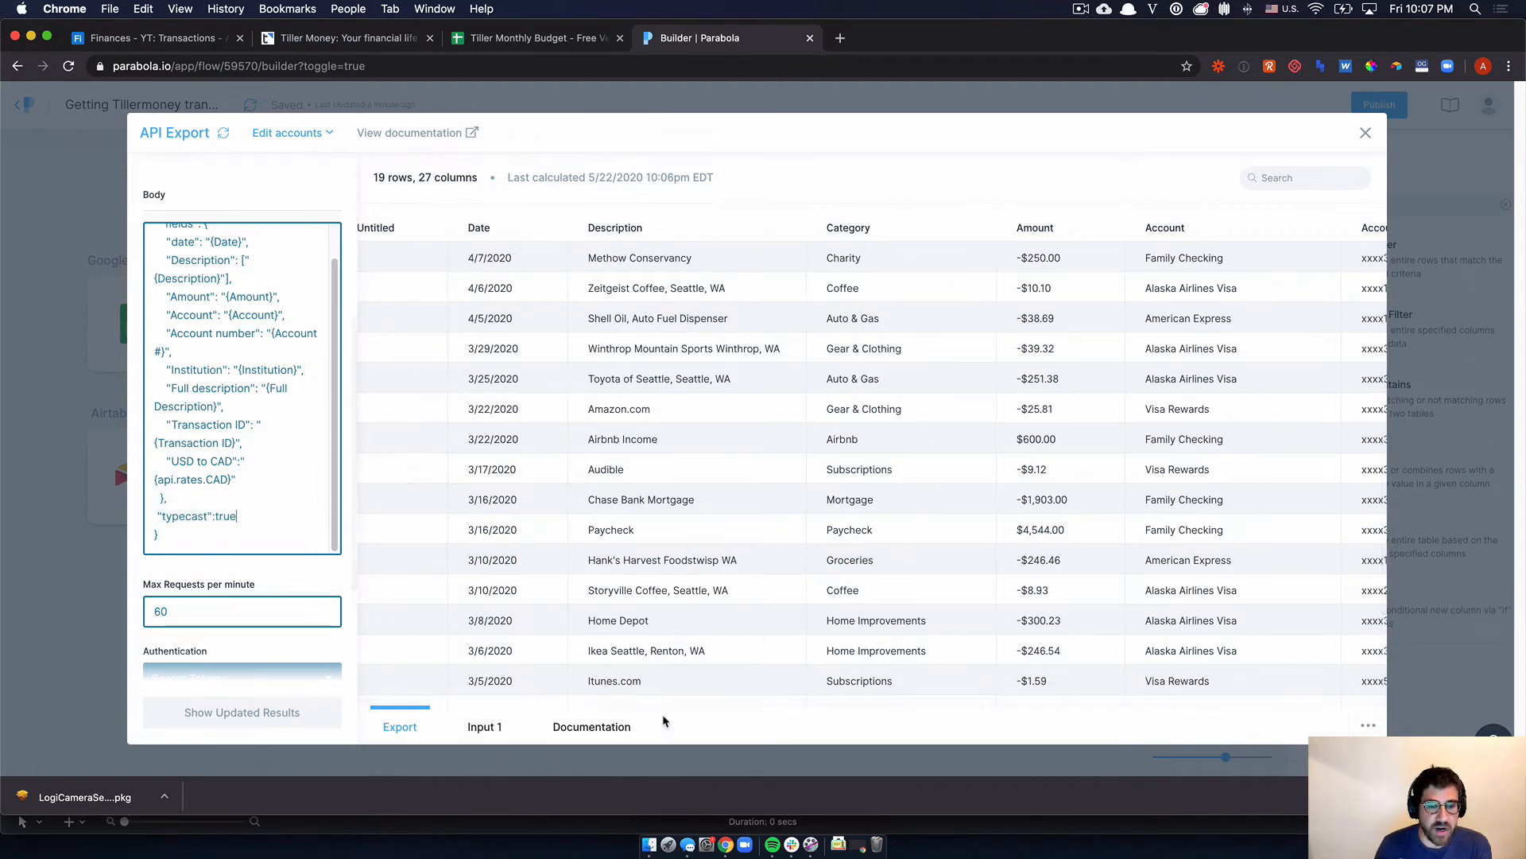
scroll("down", 3)
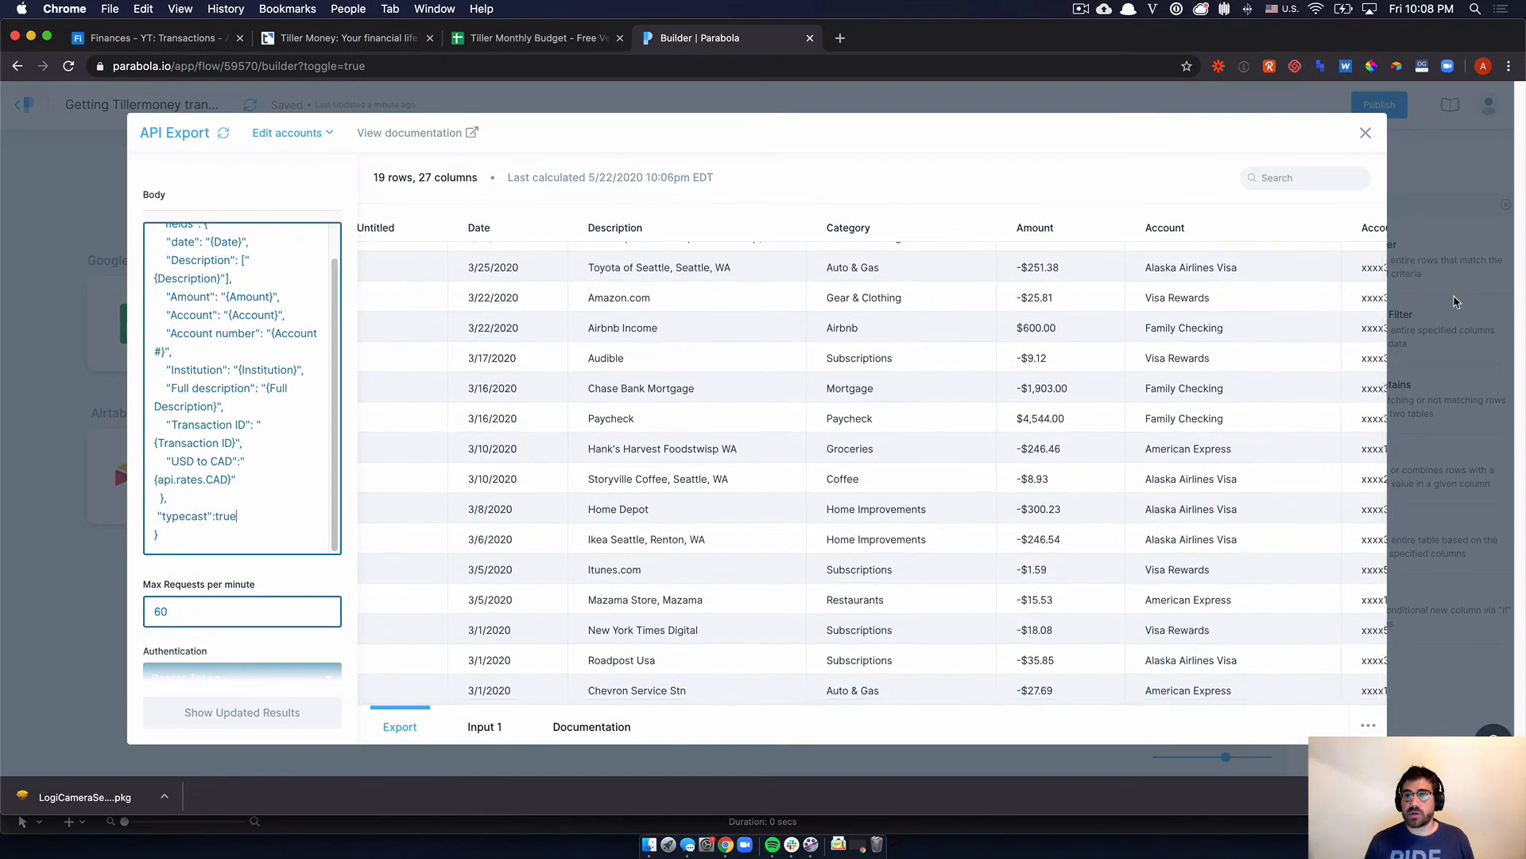
left_click(1364, 132)
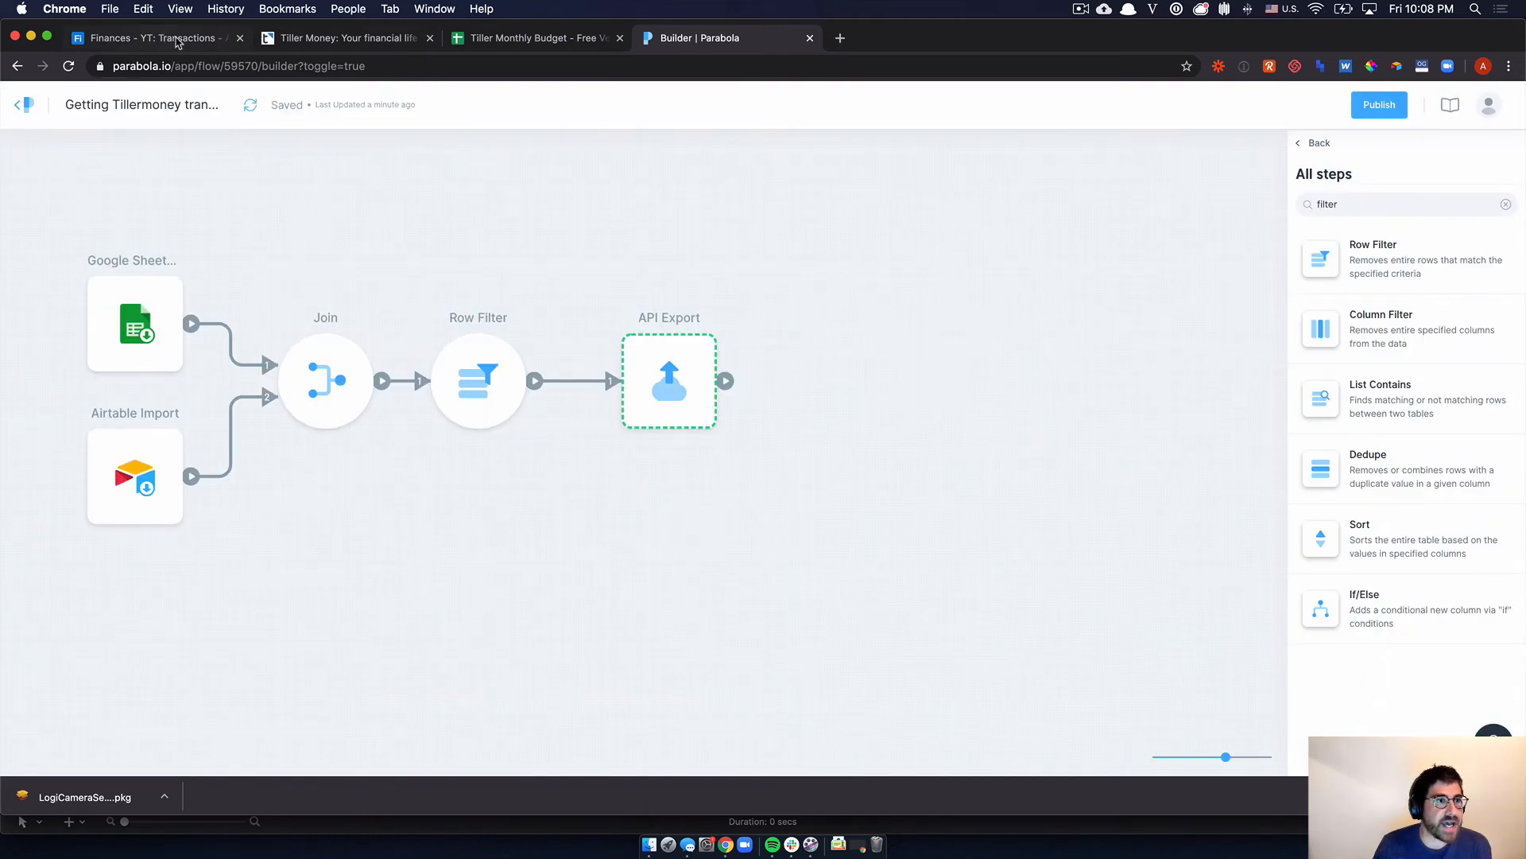
- Glance at the Airtable and Tiller tabs, then publish the Parabola flow
left_click(146, 38)
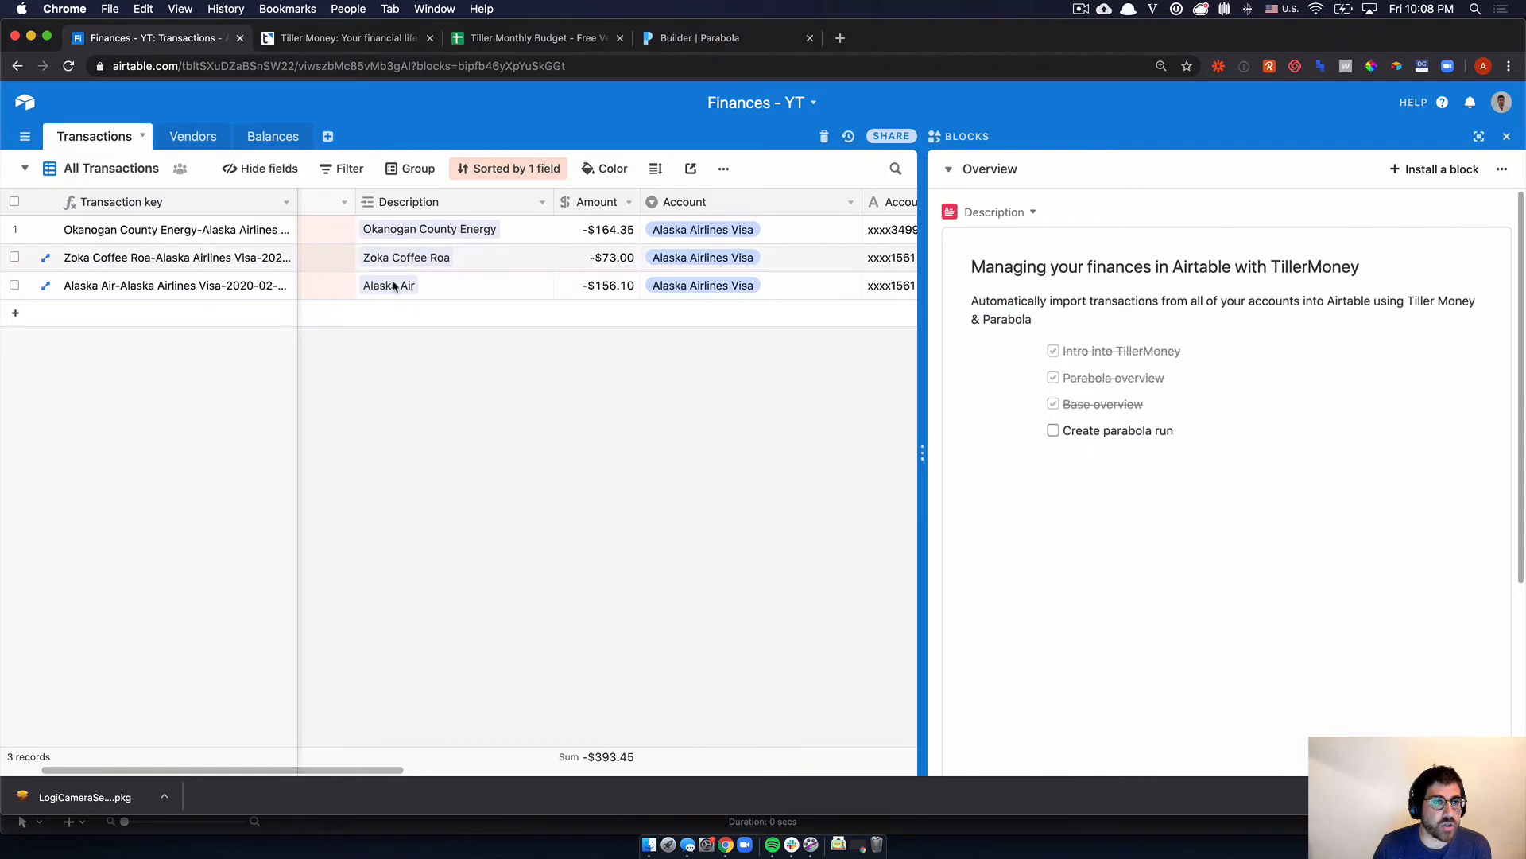
left_click(536, 37)
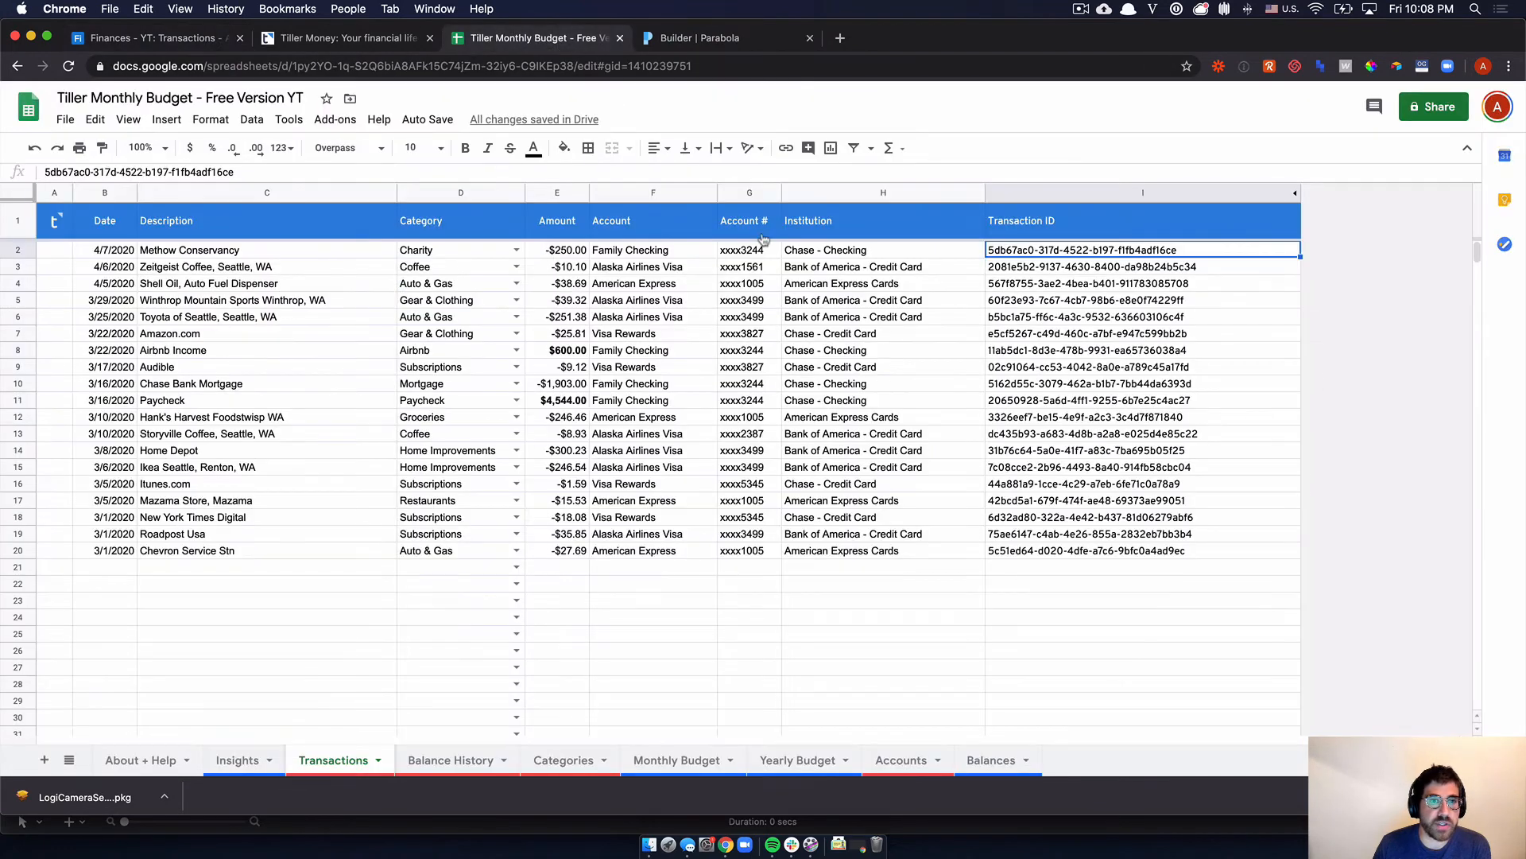
left_click(725, 38)
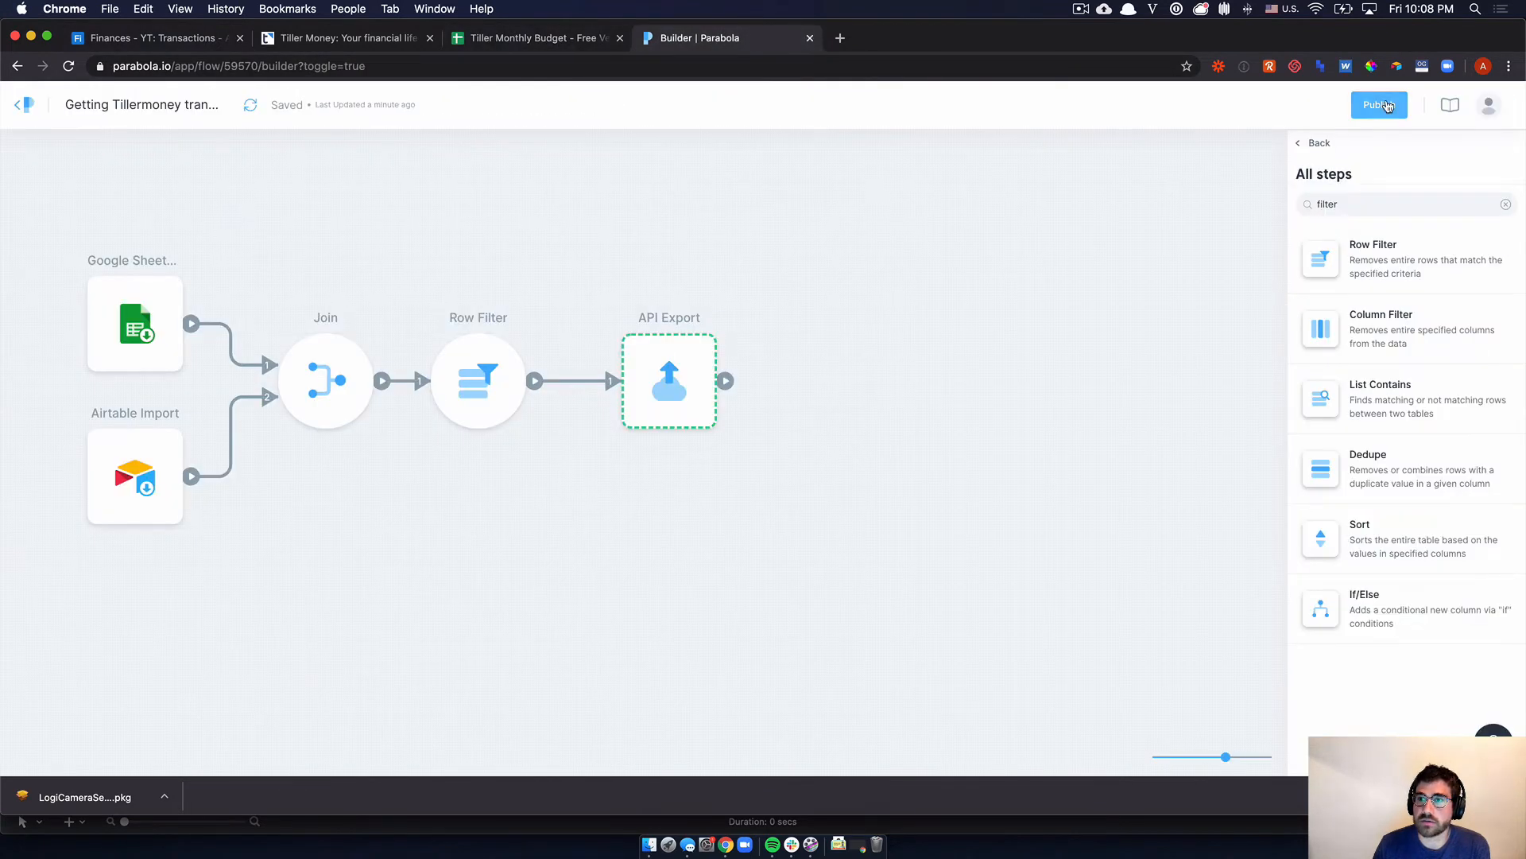
left_click(1379, 105)
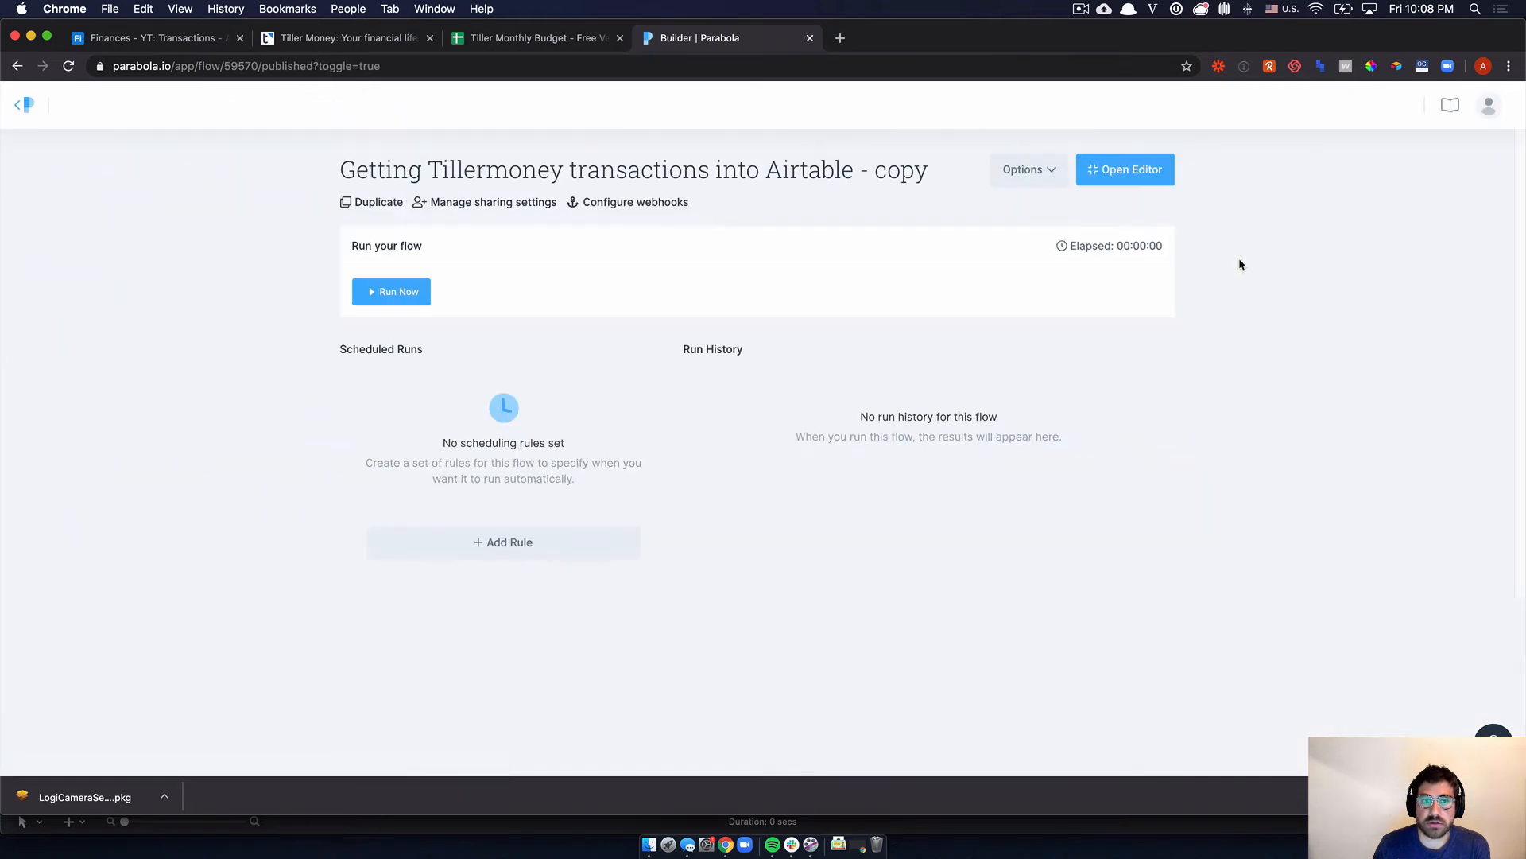
- Run the flow now and check the Airtable Transactions table for the 22 imported records
left_click(391, 291)
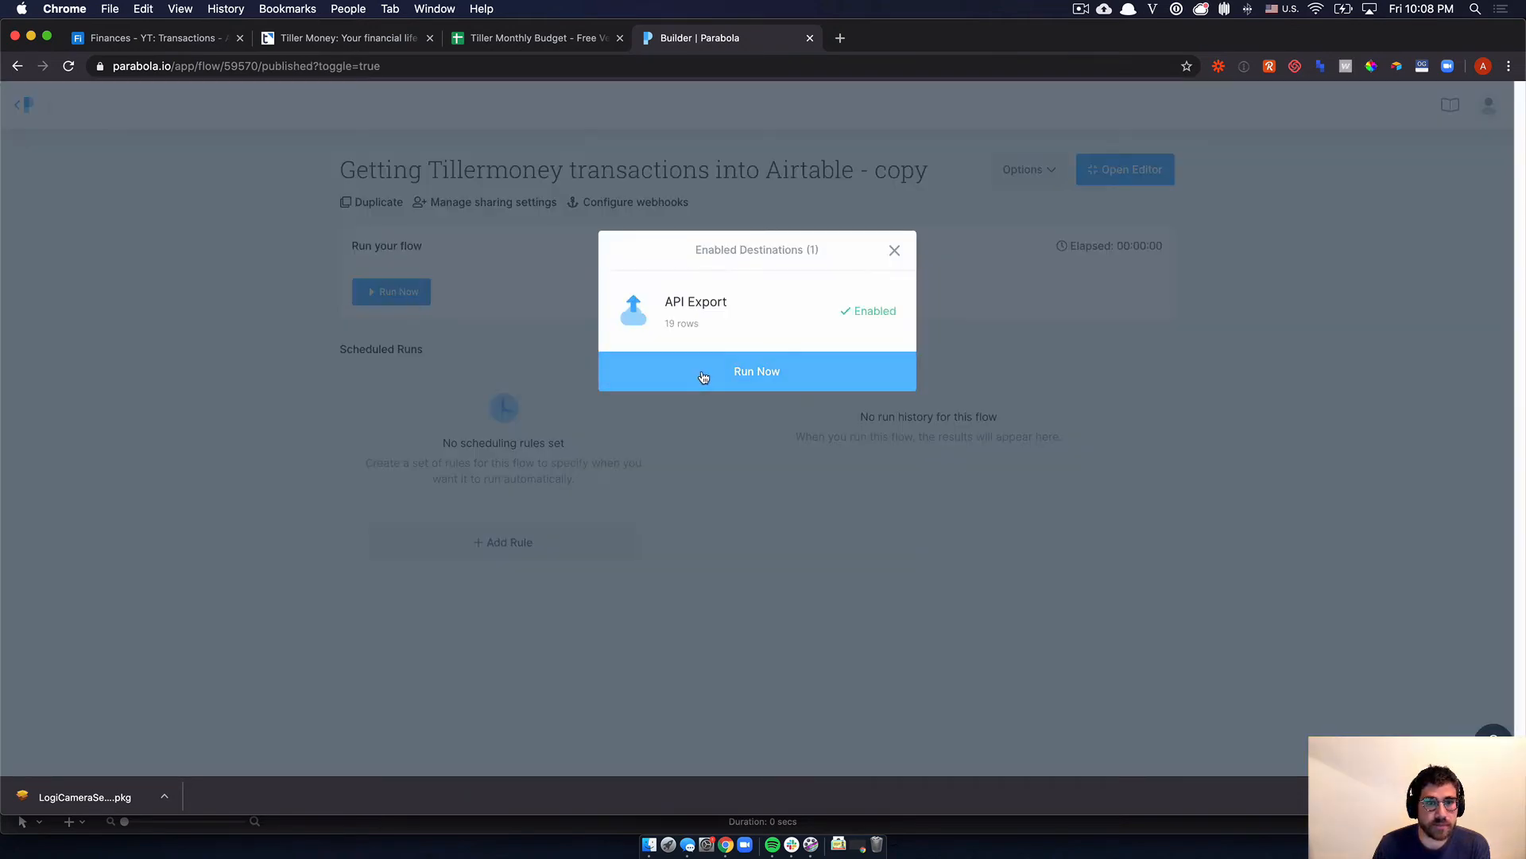
left_click(757, 371)
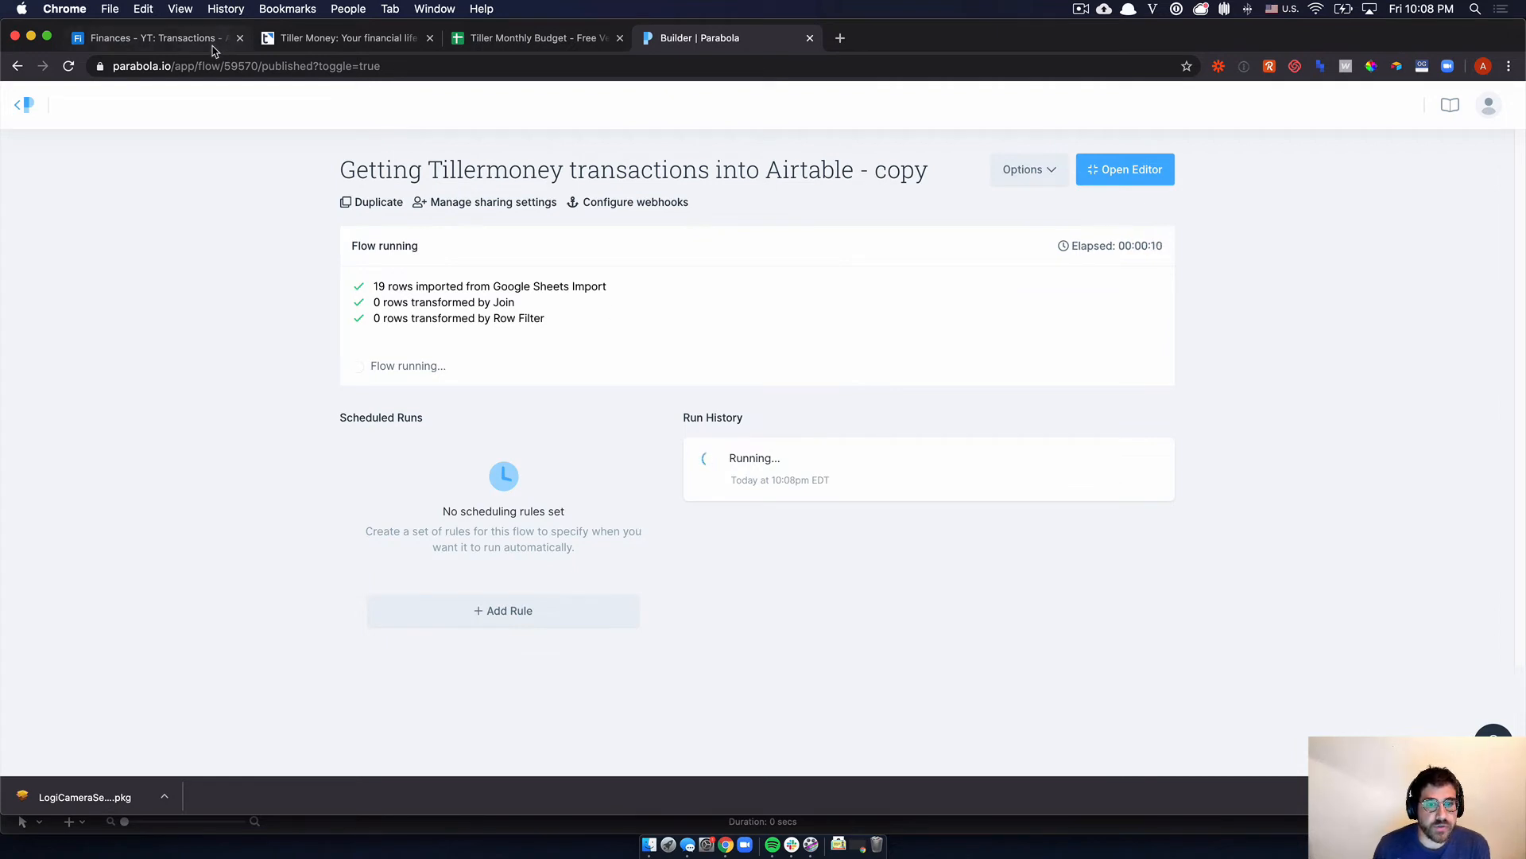
left_click(146, 36)
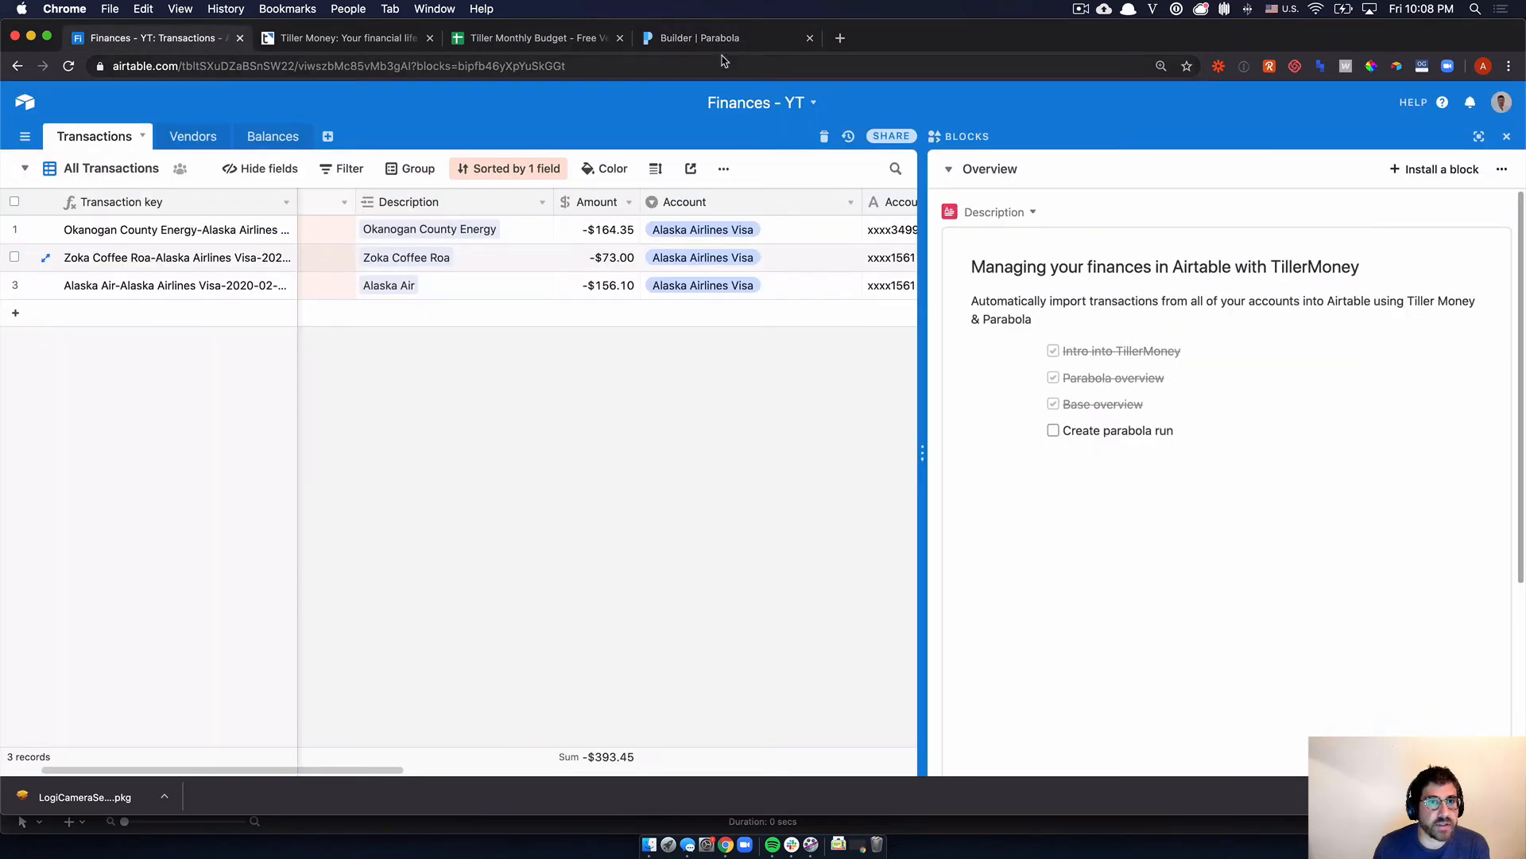
left_click(692, 38)
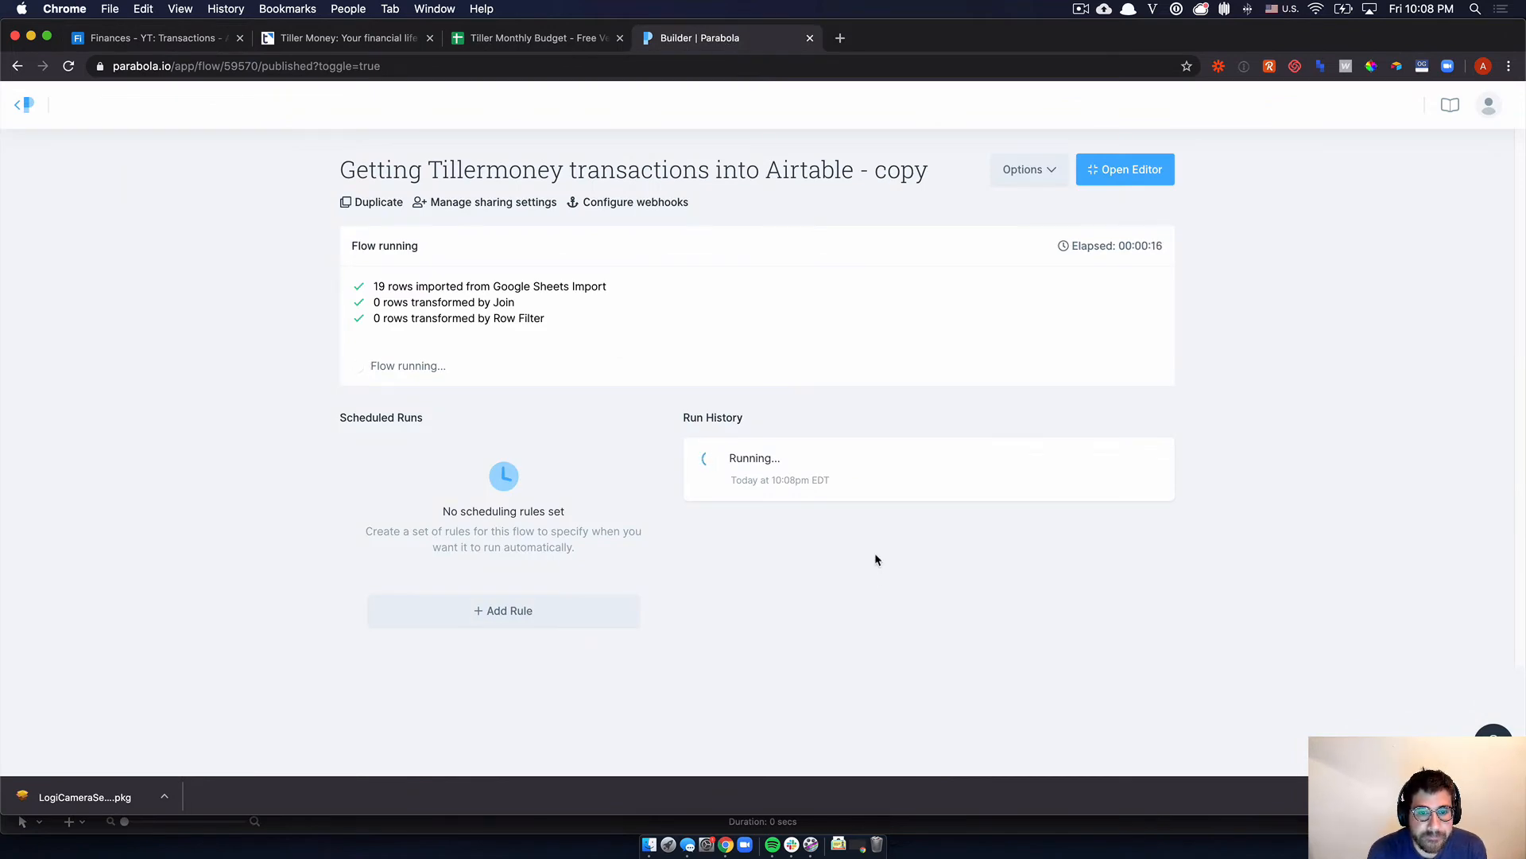
left_click(146, 39)
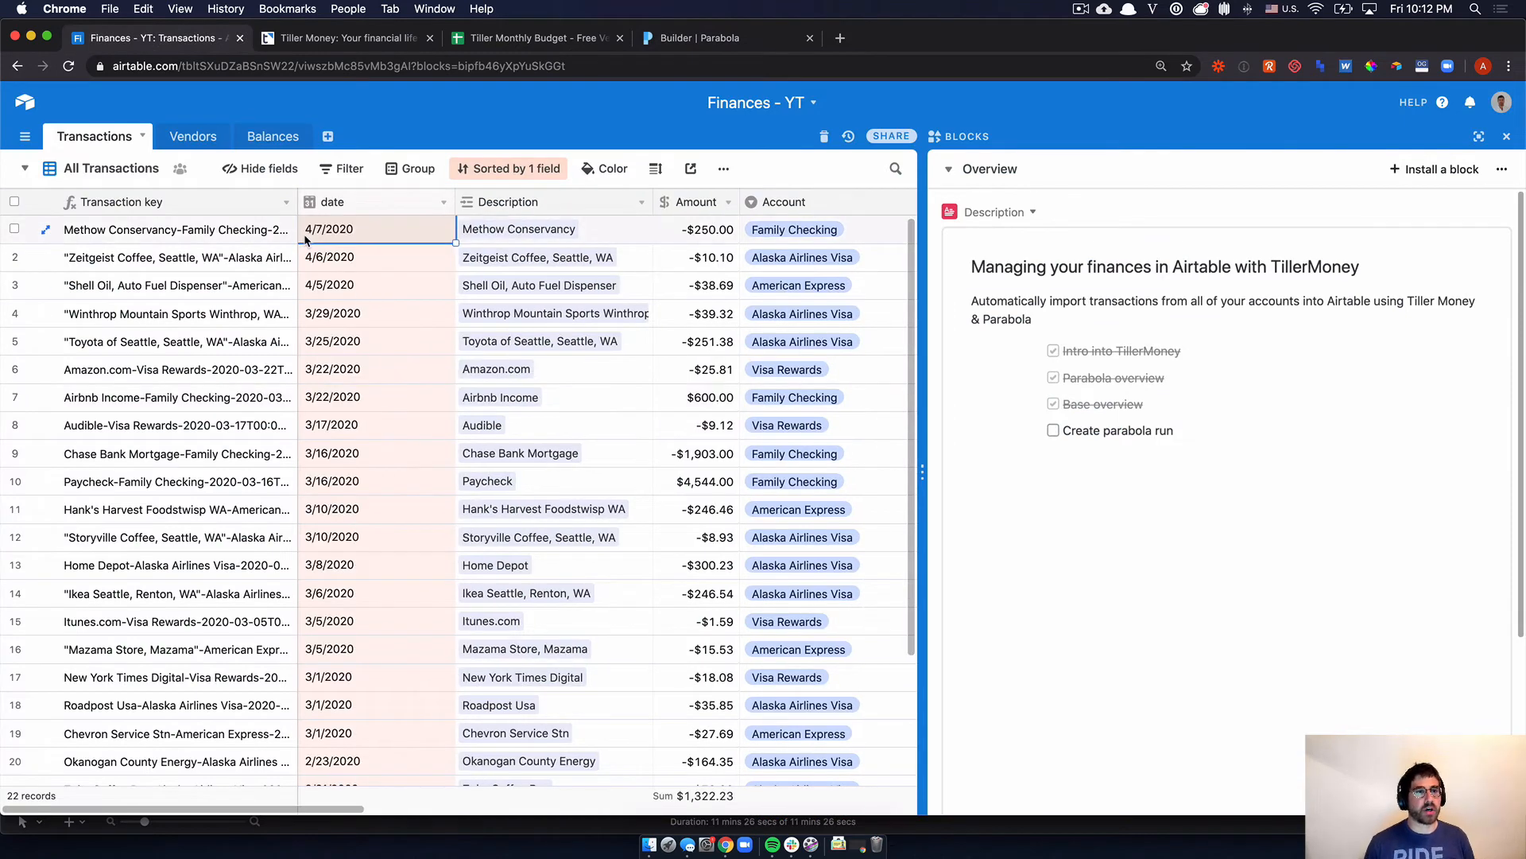
mouse_move(636, 236)
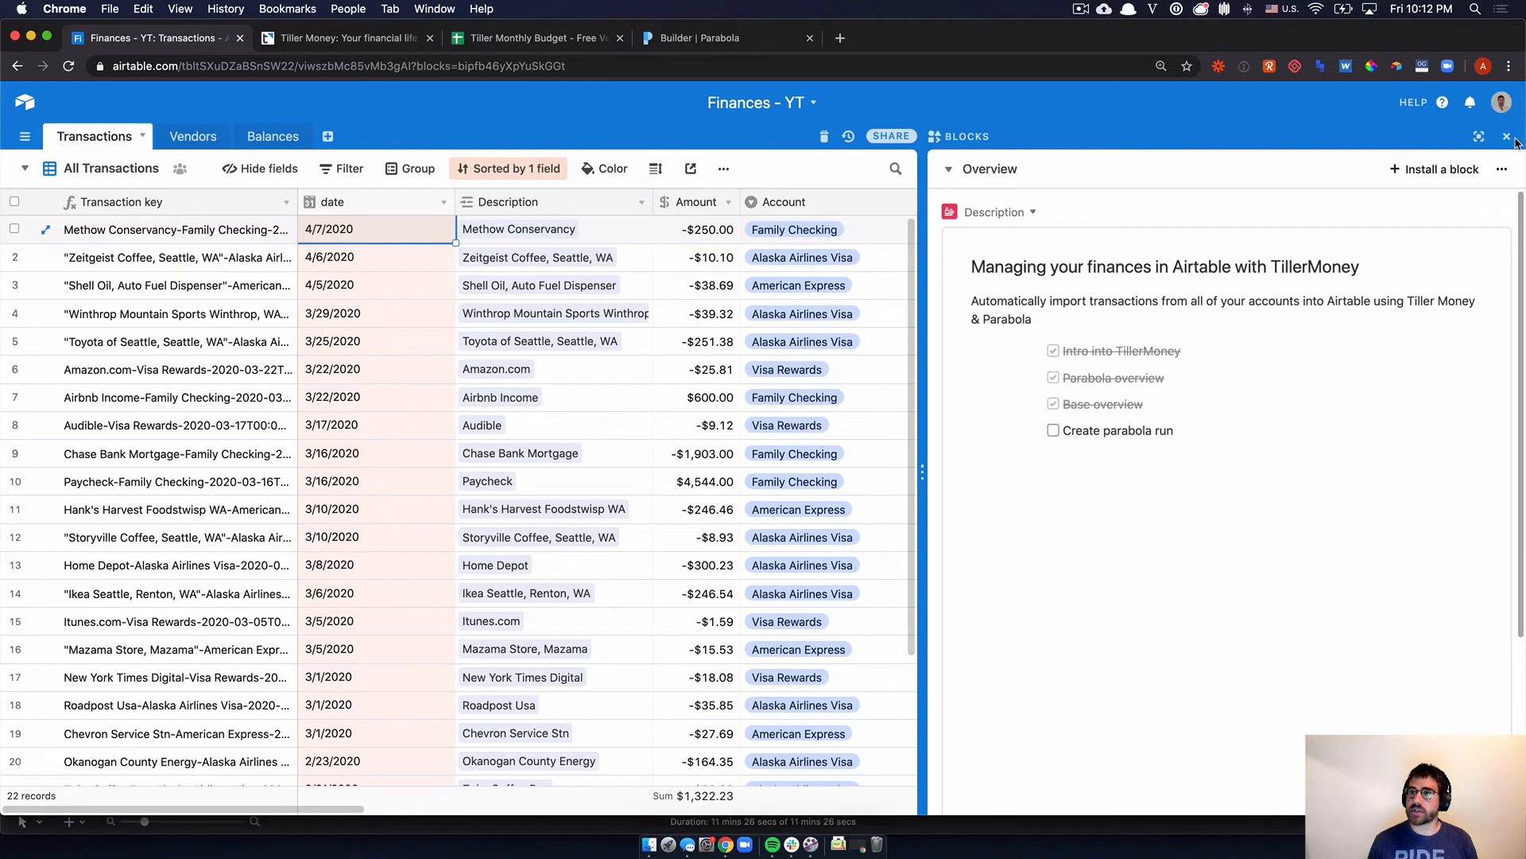
- Hide the Blocks panel, look across the Transactions grid and switch to the Vendors table
left_click(1507, 137)
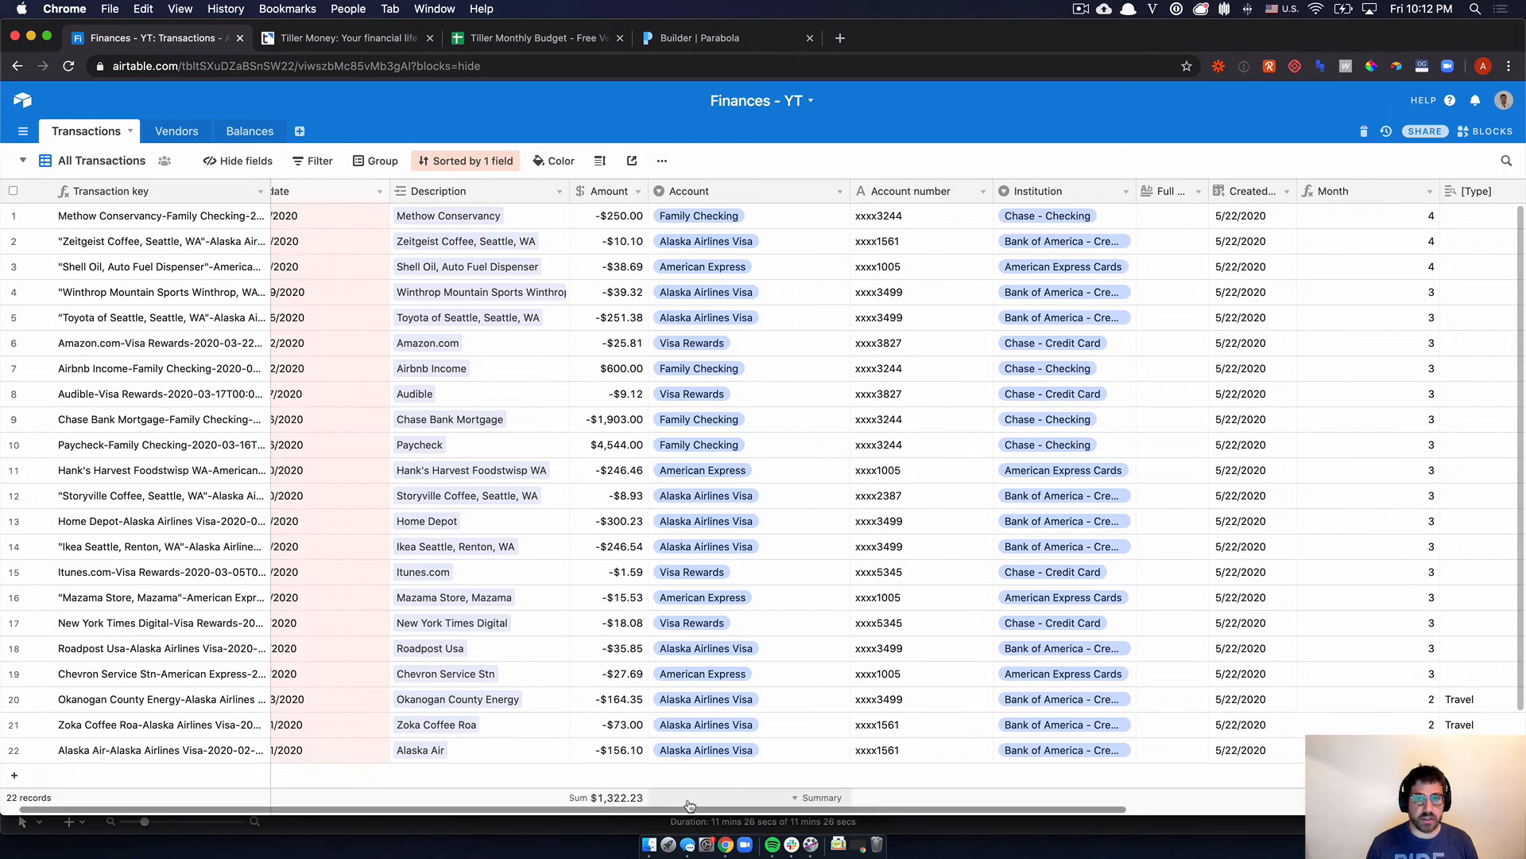
scroll("right", 3)
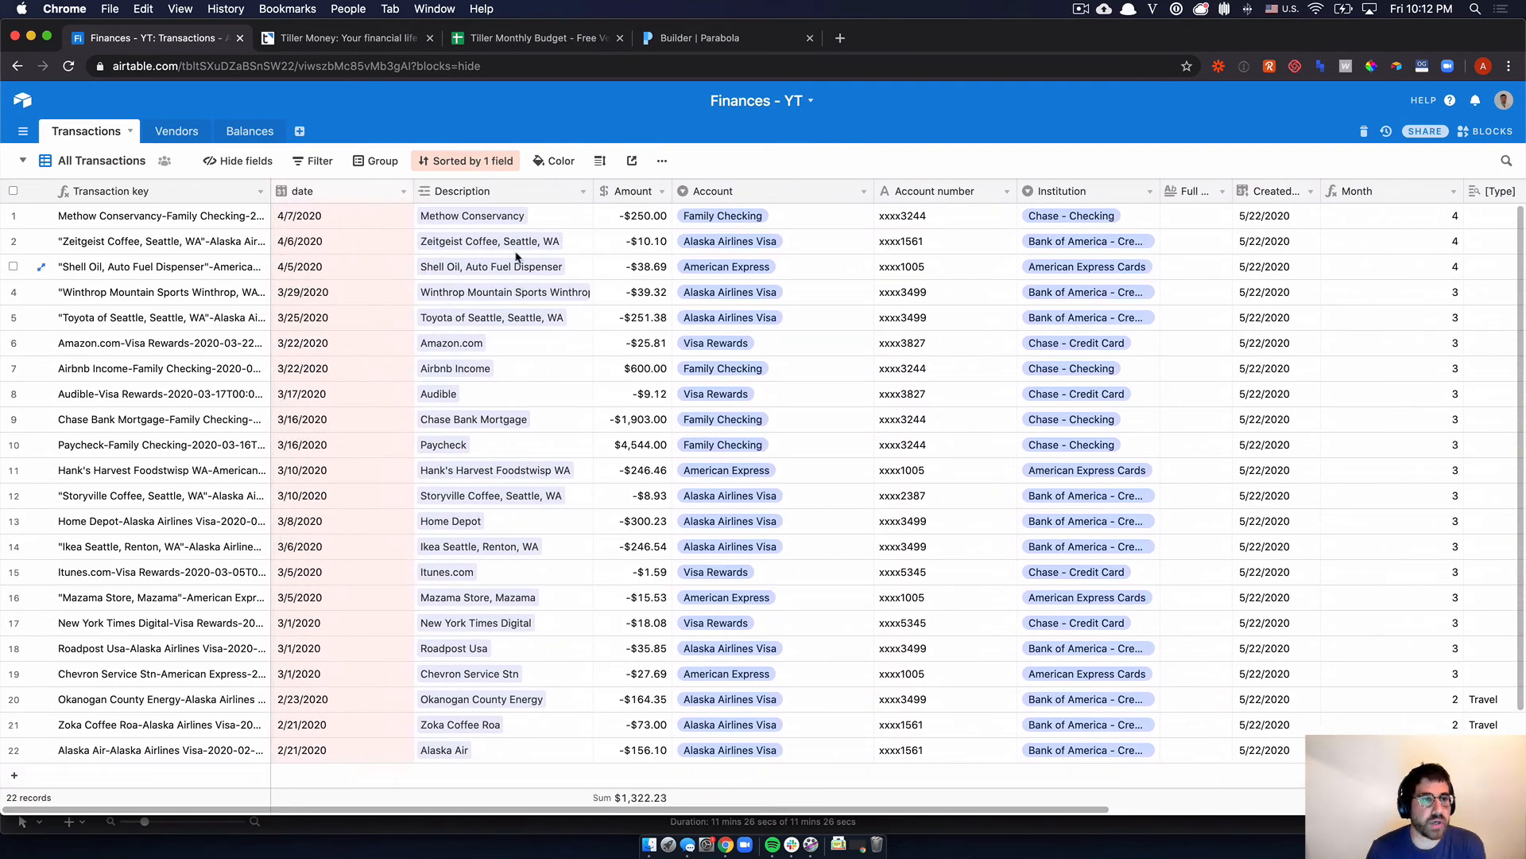
mouse_move(488, 298)
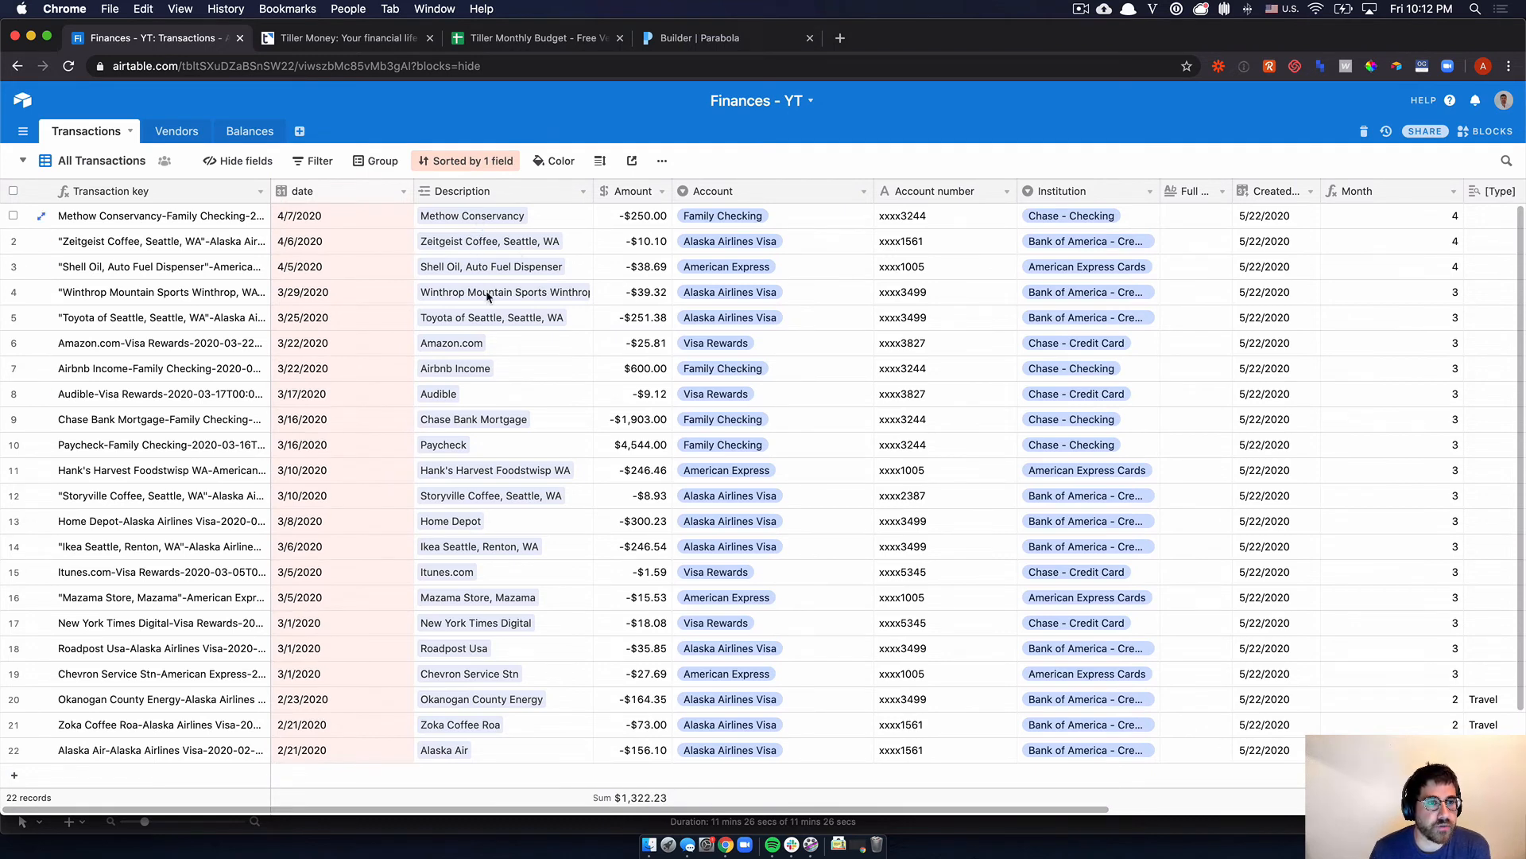
left_click(168, 130)
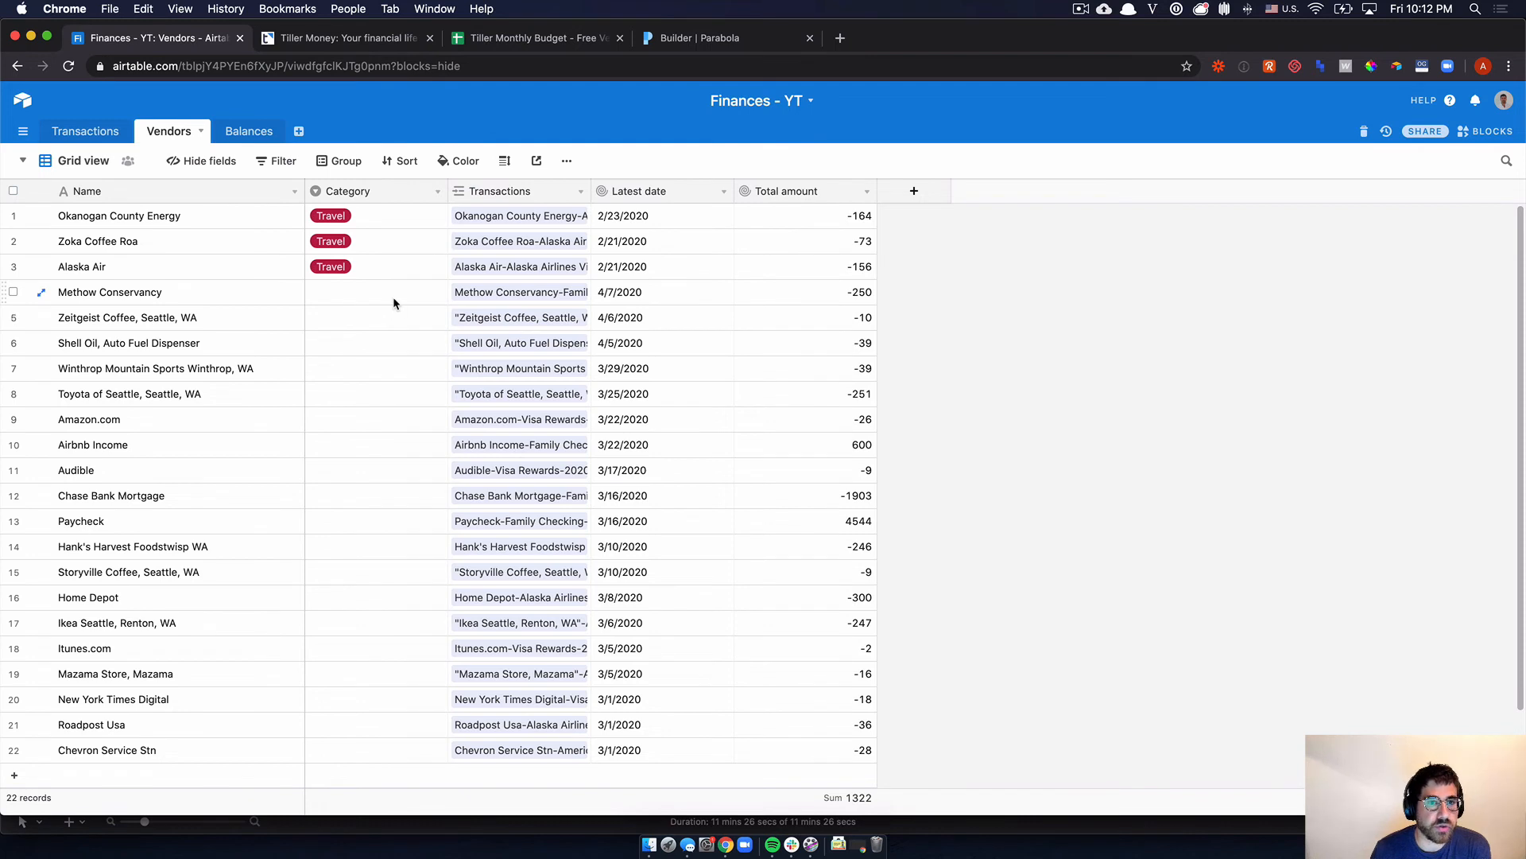
- Categorise Methow Conservancy as Fees
left_click(375, 291)
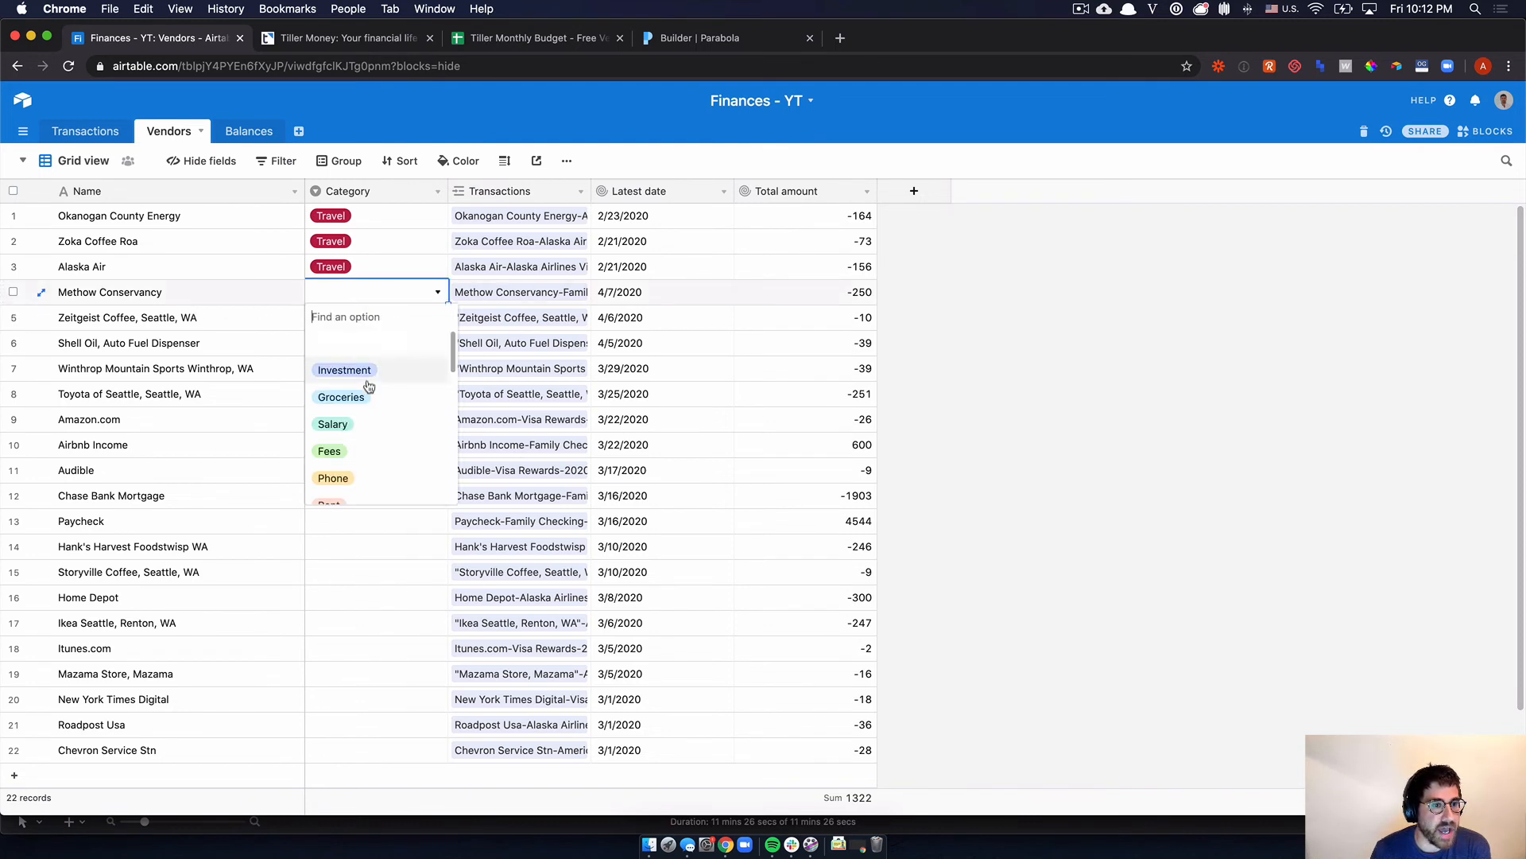
left_click(329, 450)
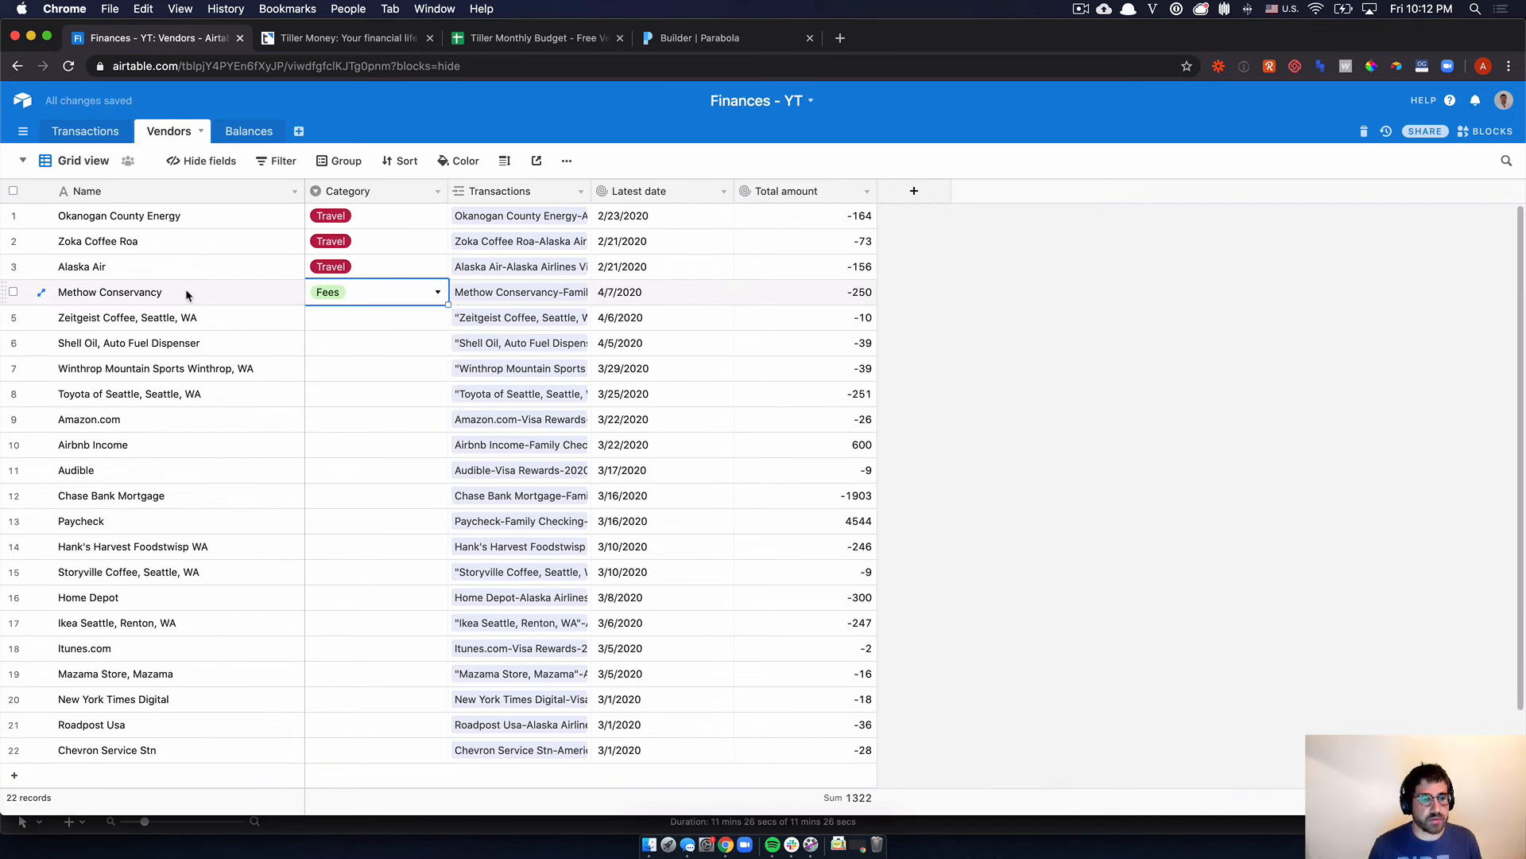
left_click(89, 418)
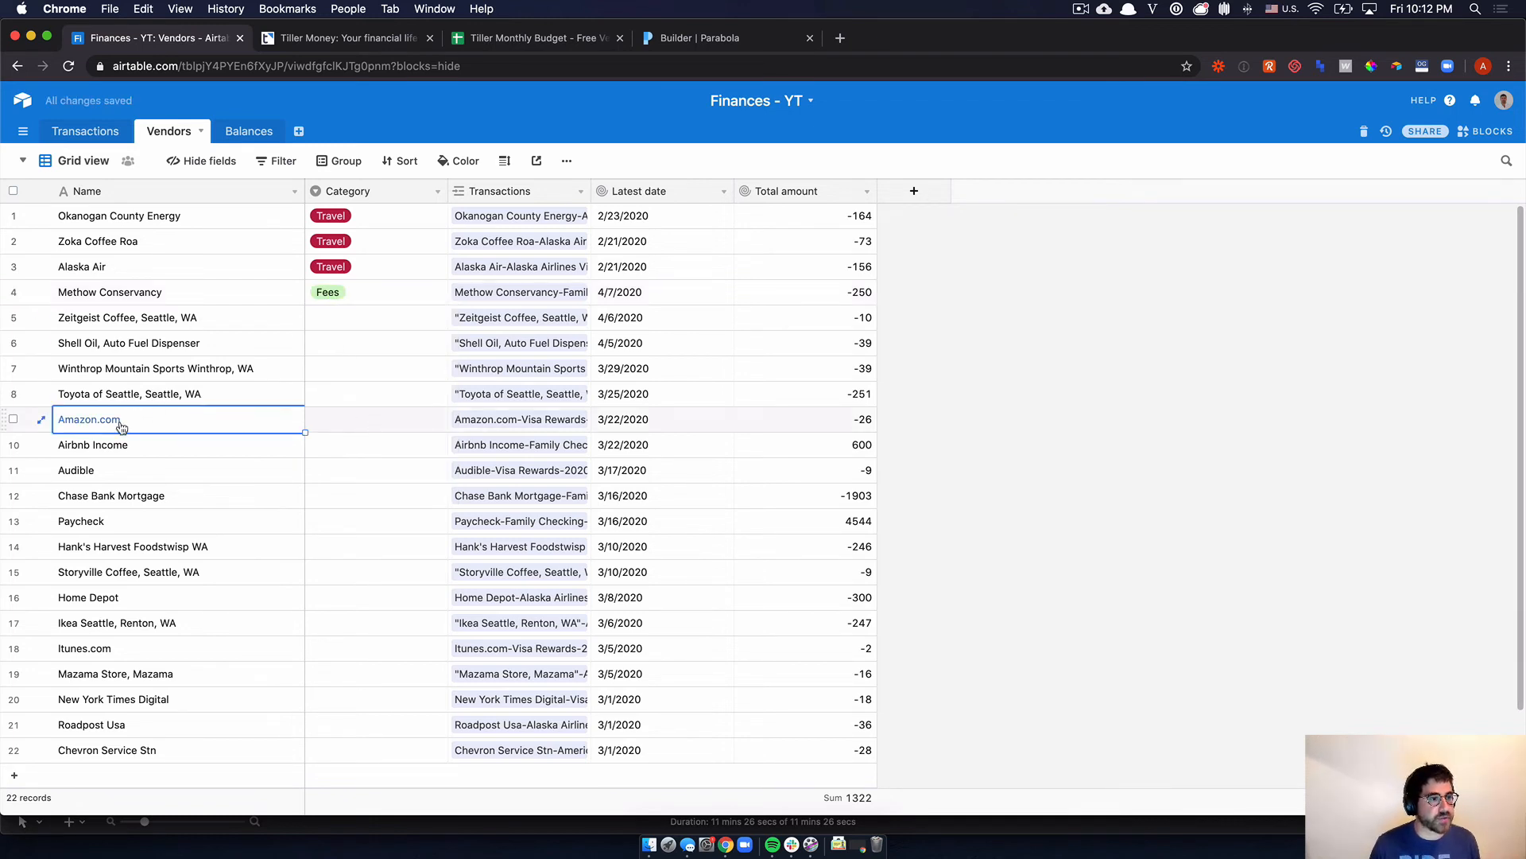
- Categorise Audible as Entertainment
left_click(376, 469)
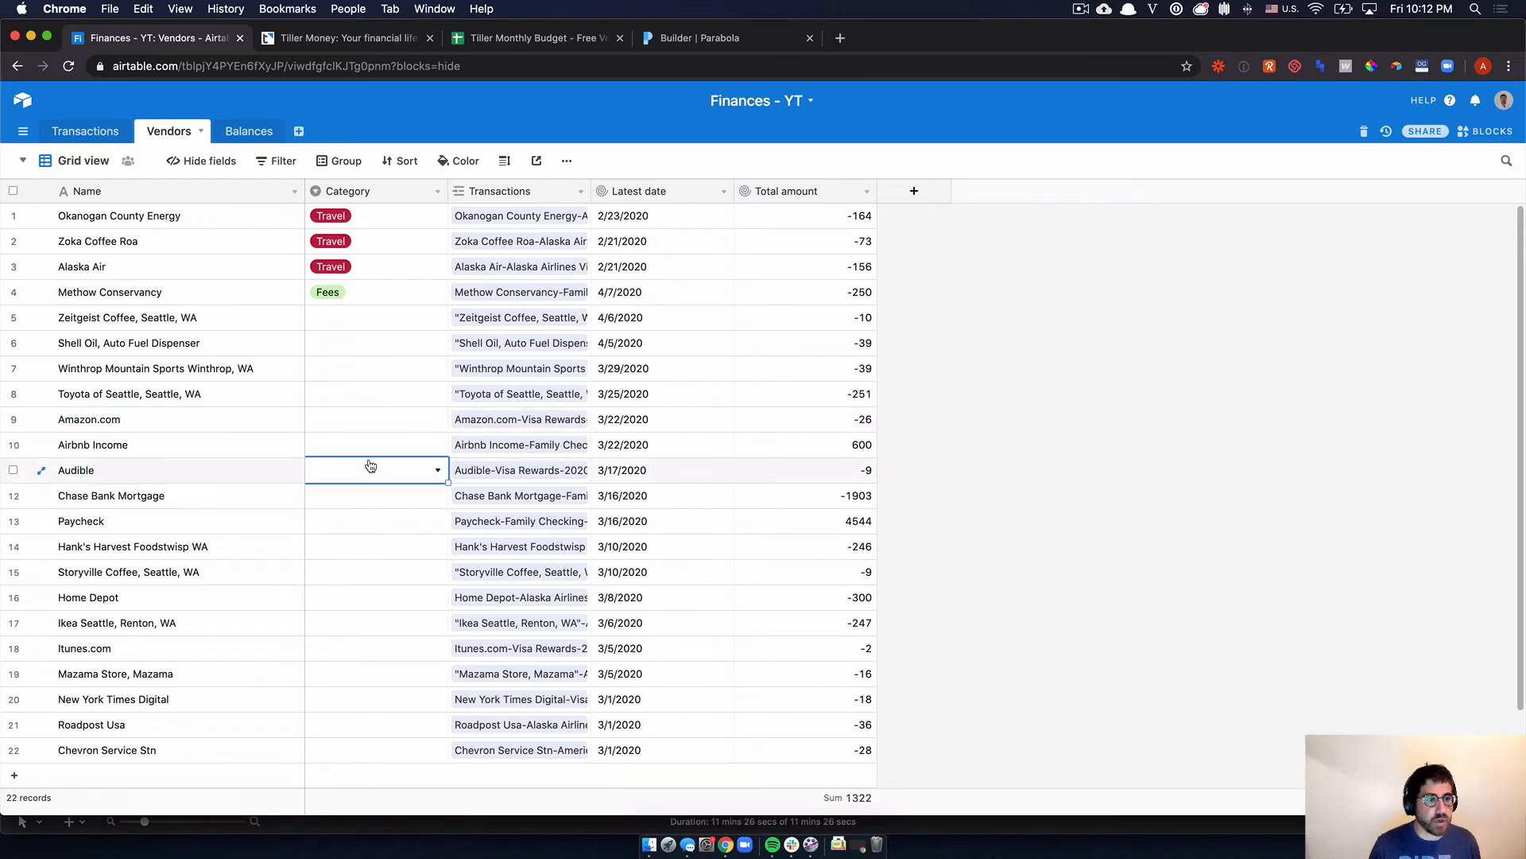
left_click(375, 471)
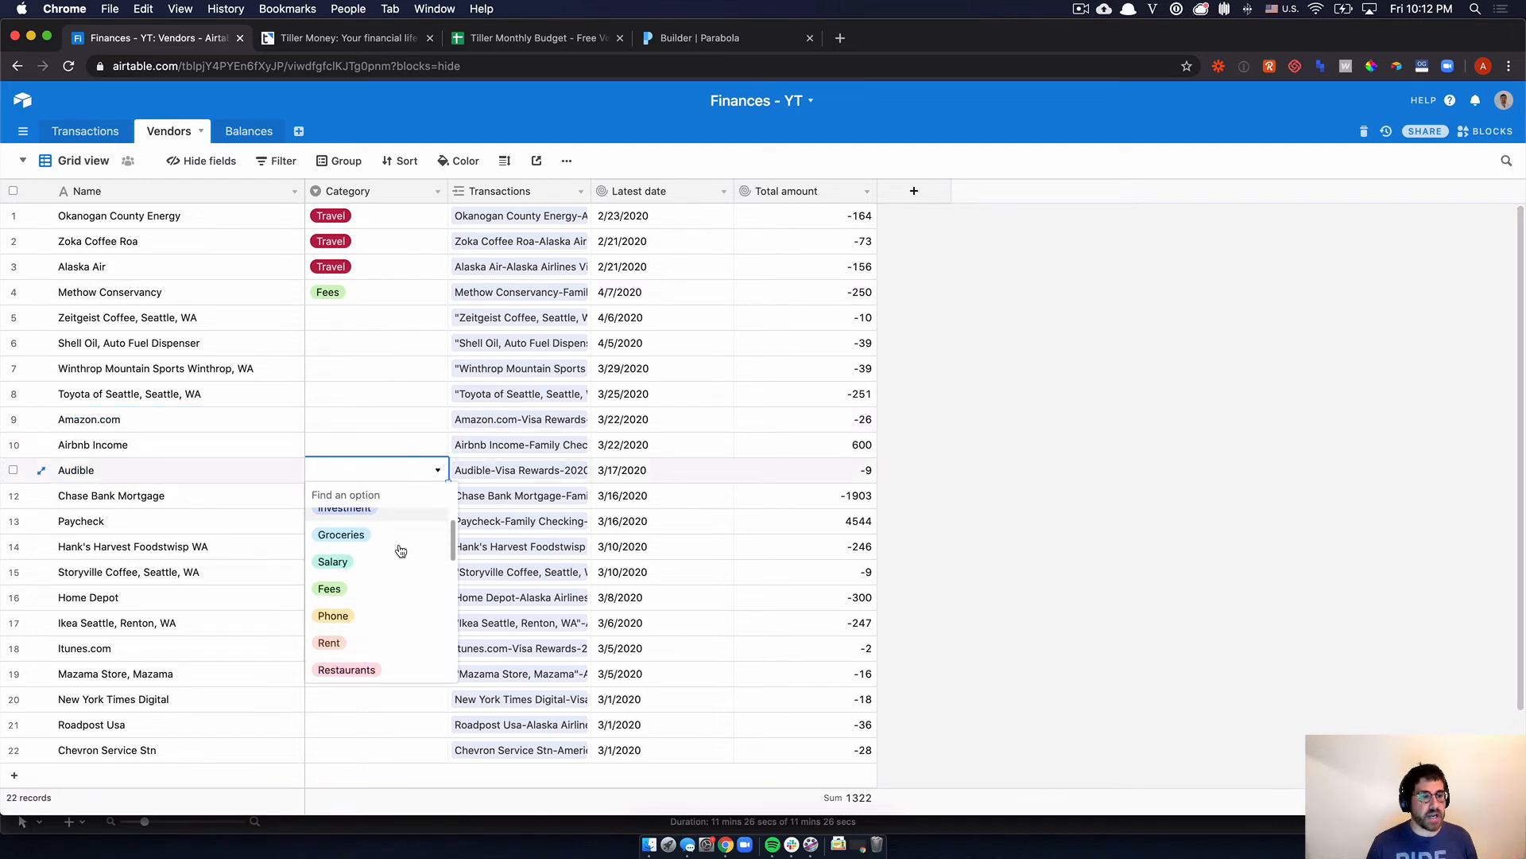
type("en")
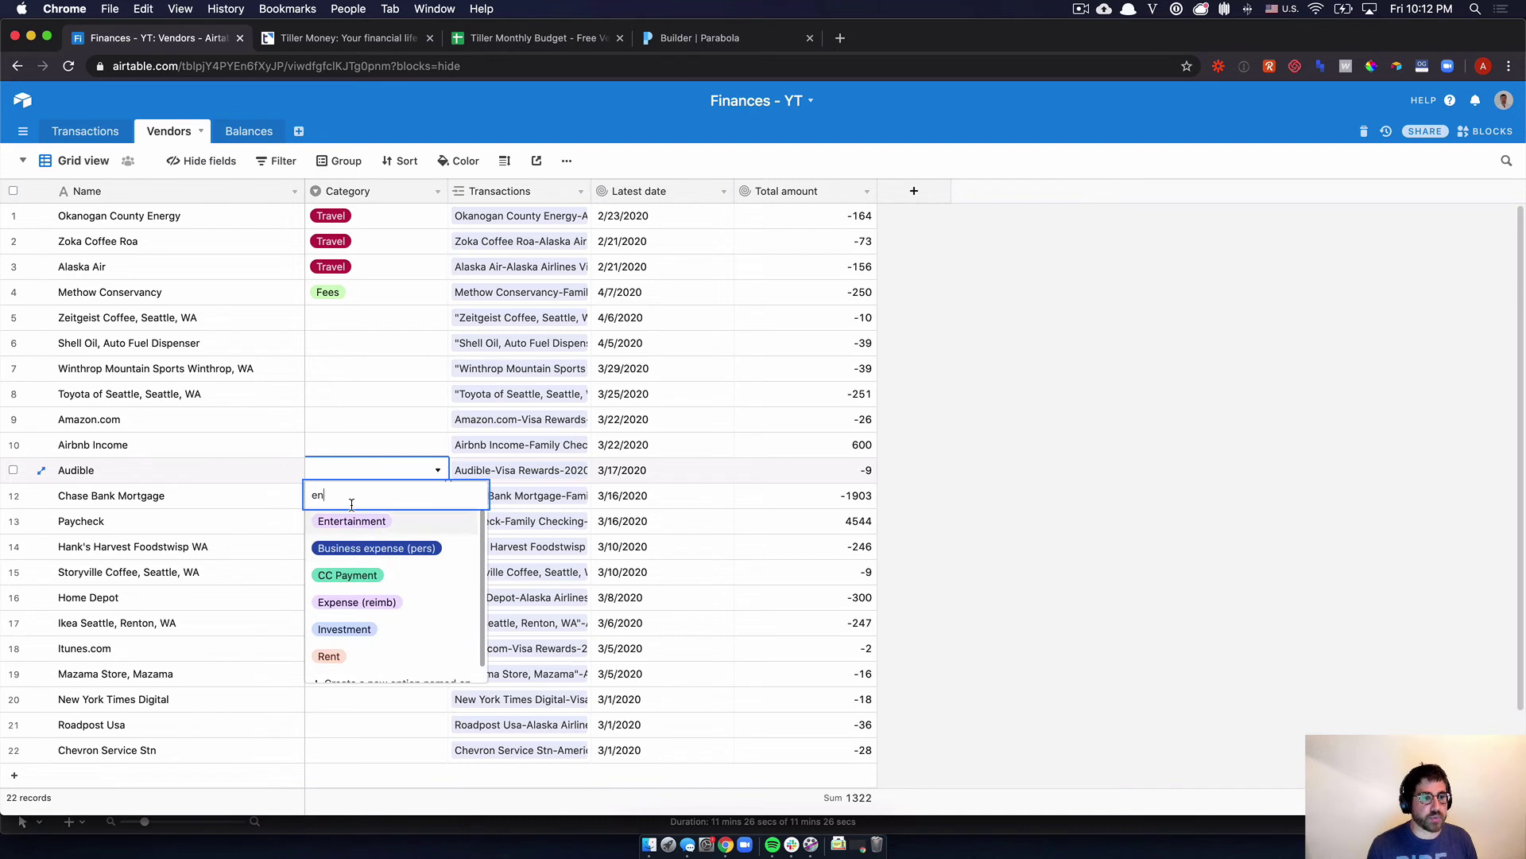
left_click(351, 521)
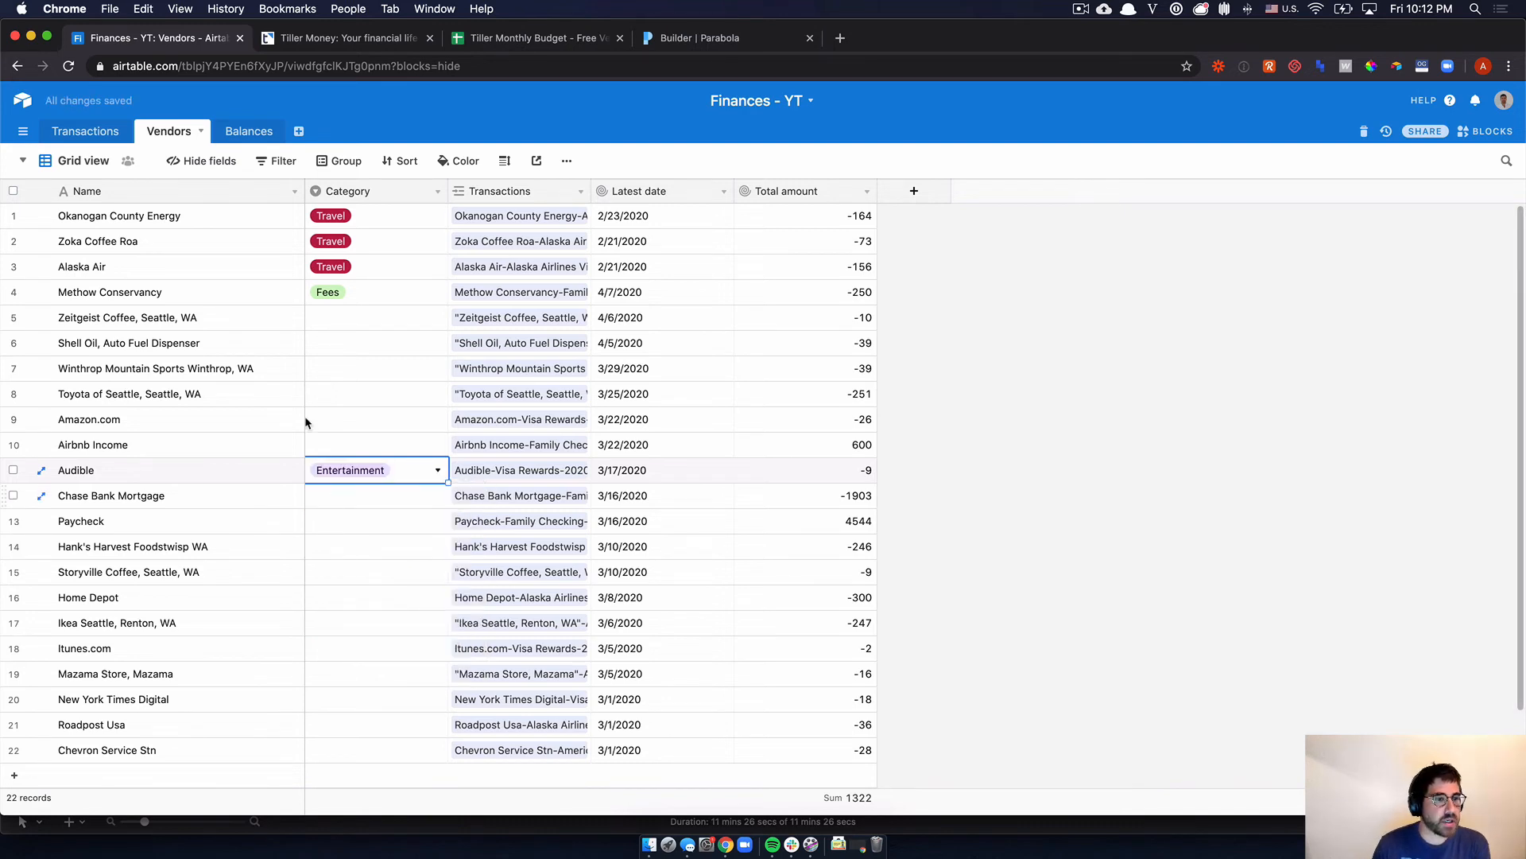
mouse_move(84, 130)
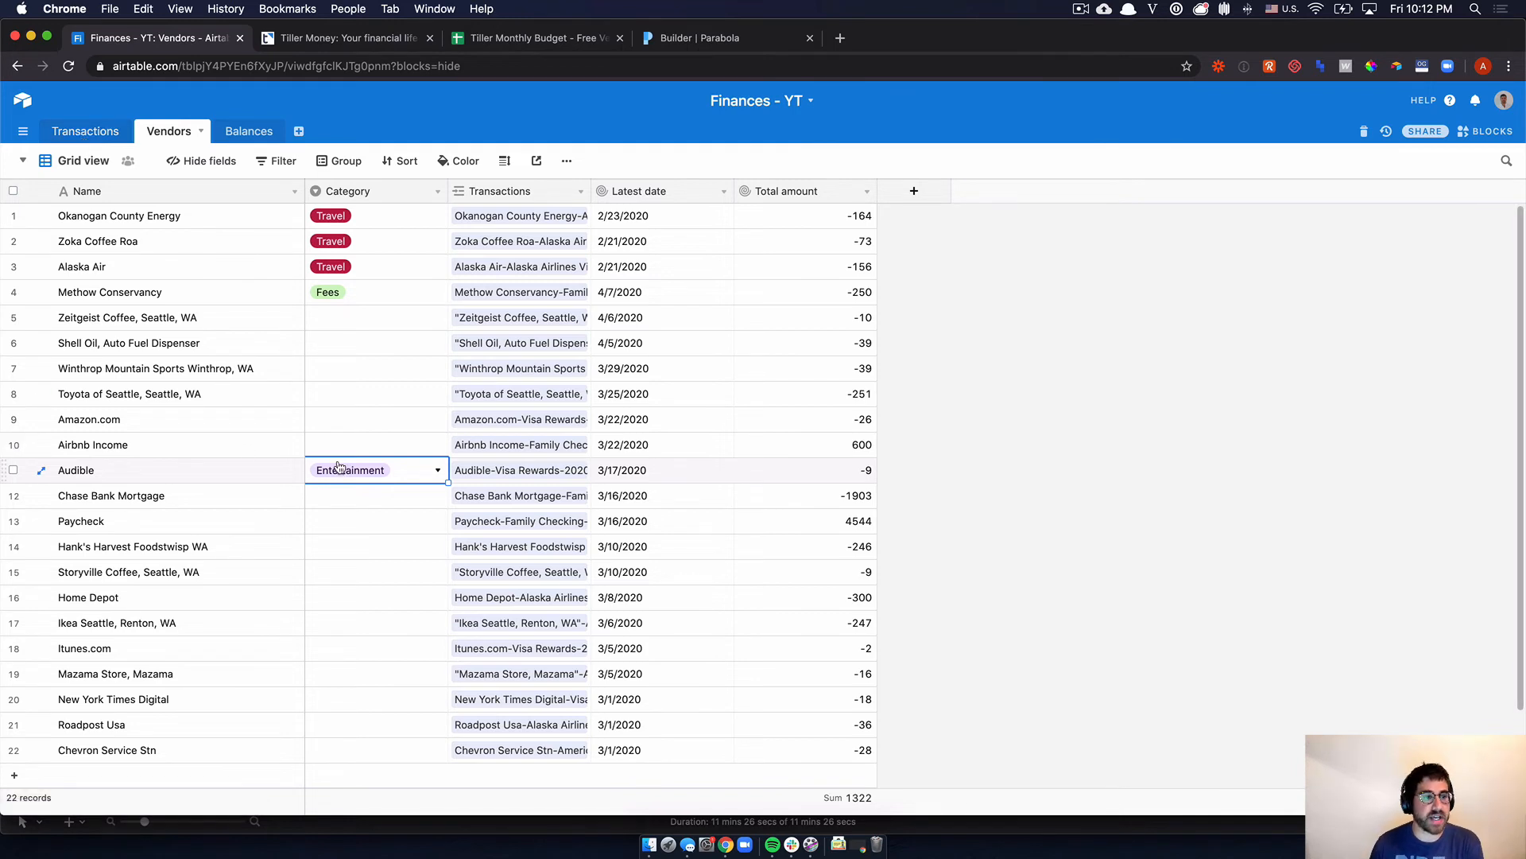
mouse_move(820, 393)
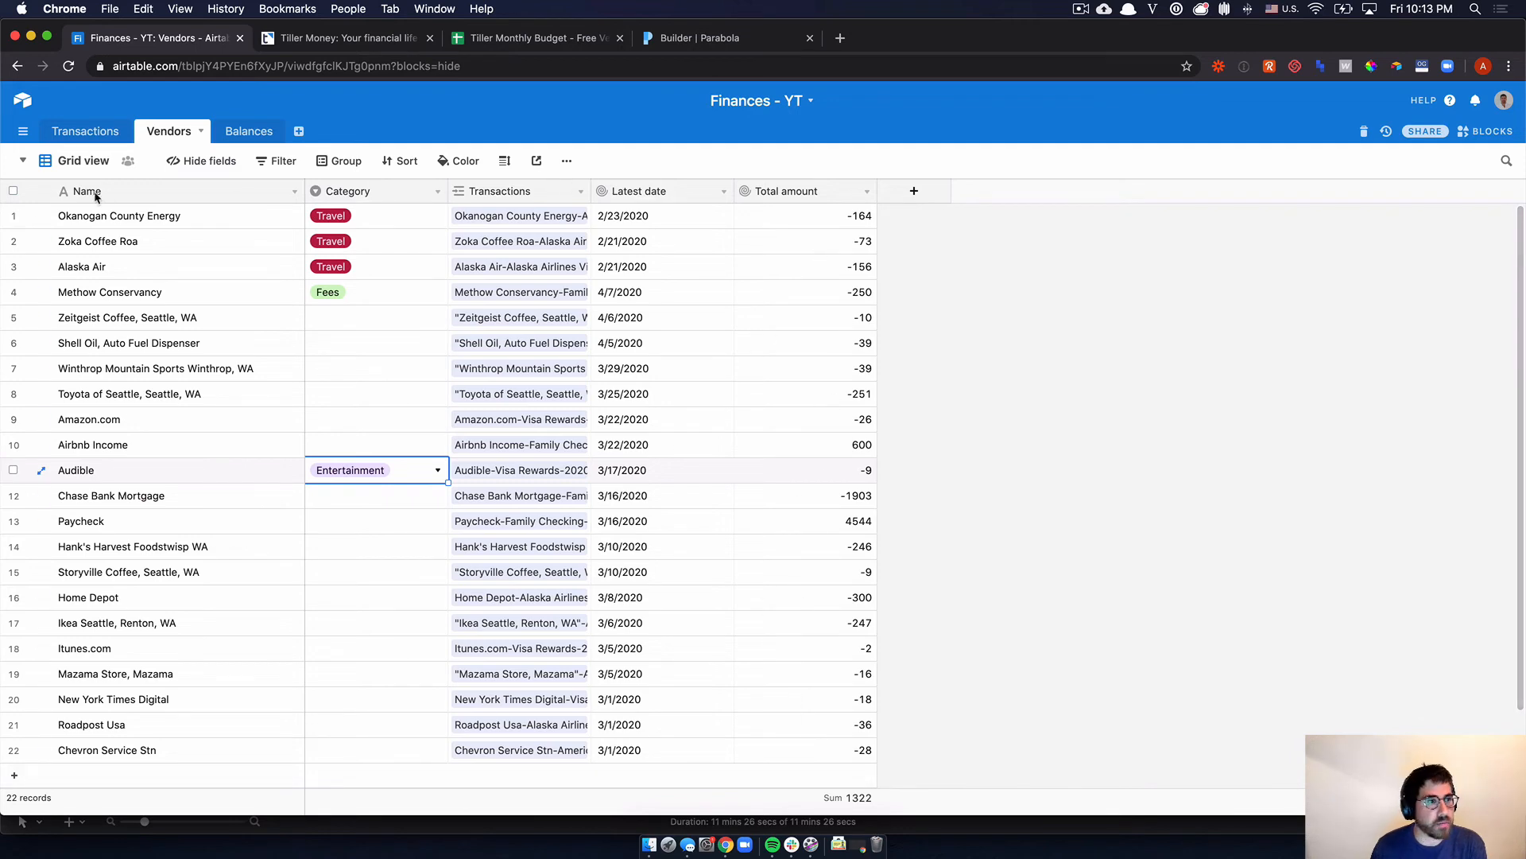
- Create a By Month grid view on Transactions, grouped by the Month field
left_click(85, 130)
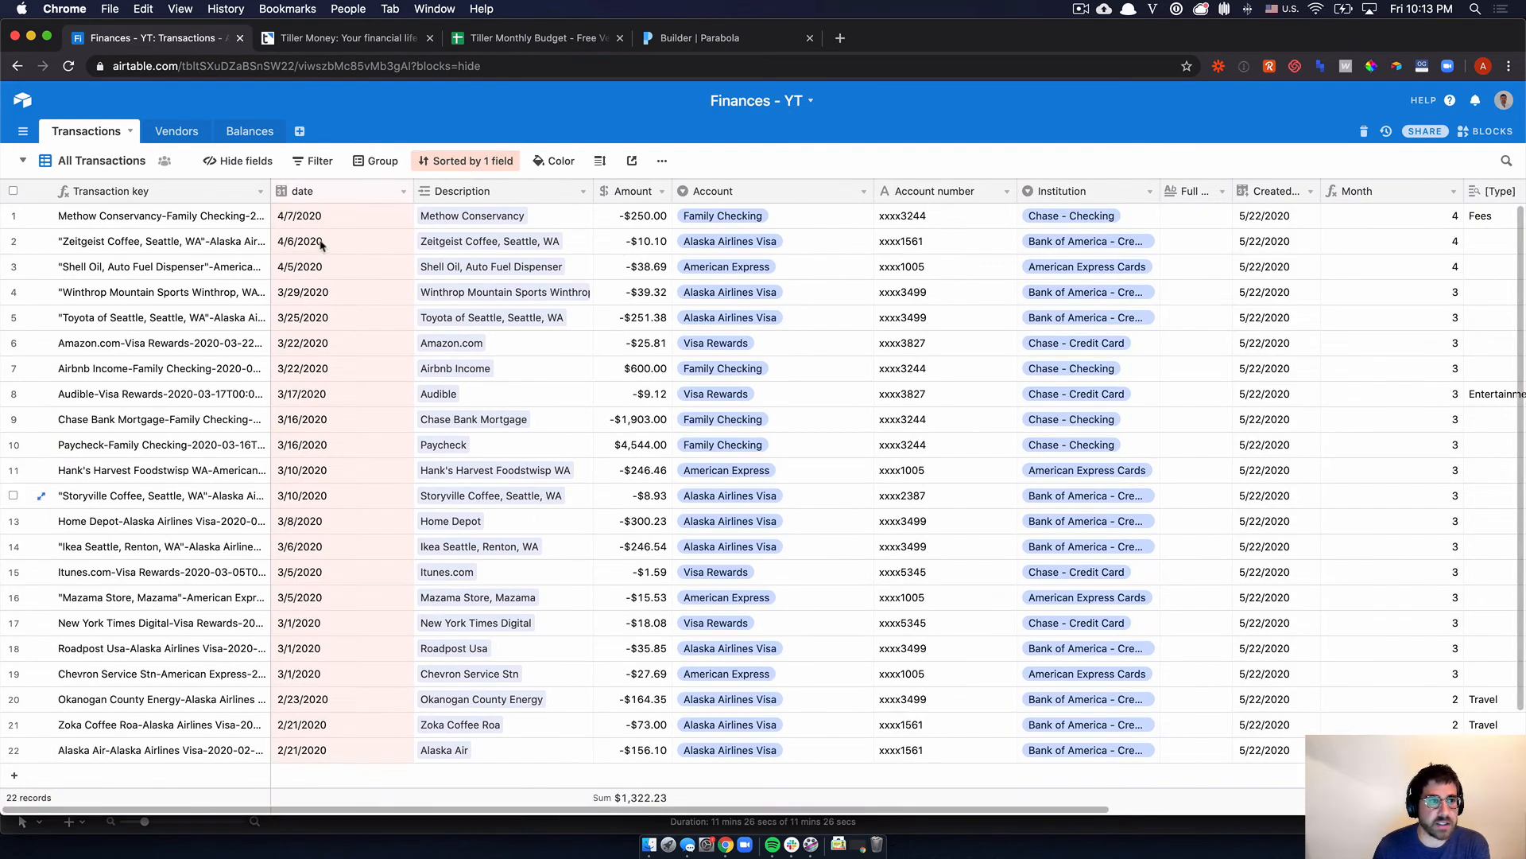
left_click(21, 131)
type("By Mo")
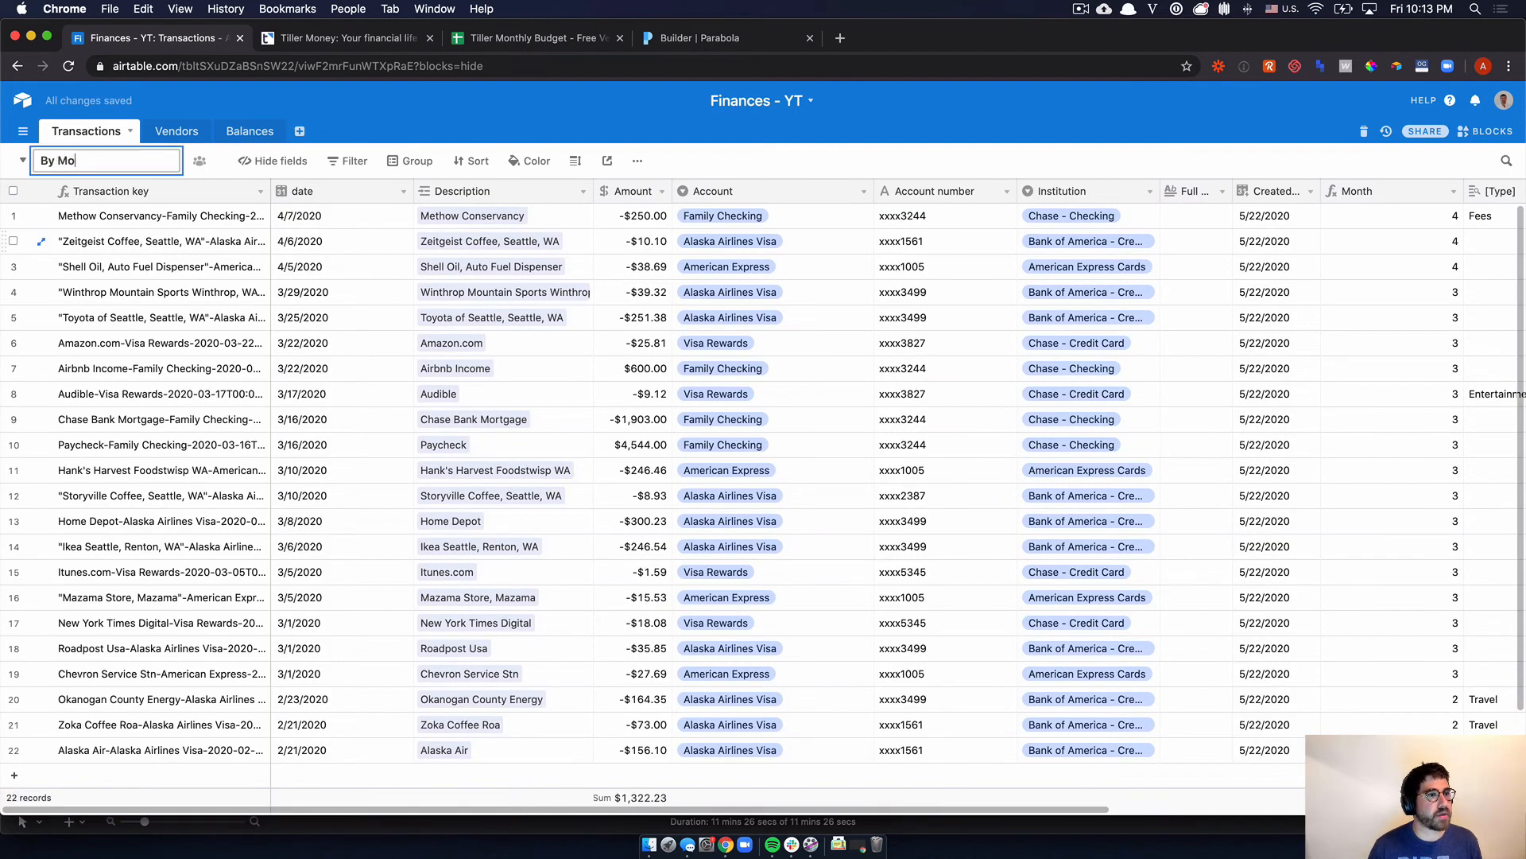
left_click(466, 161)
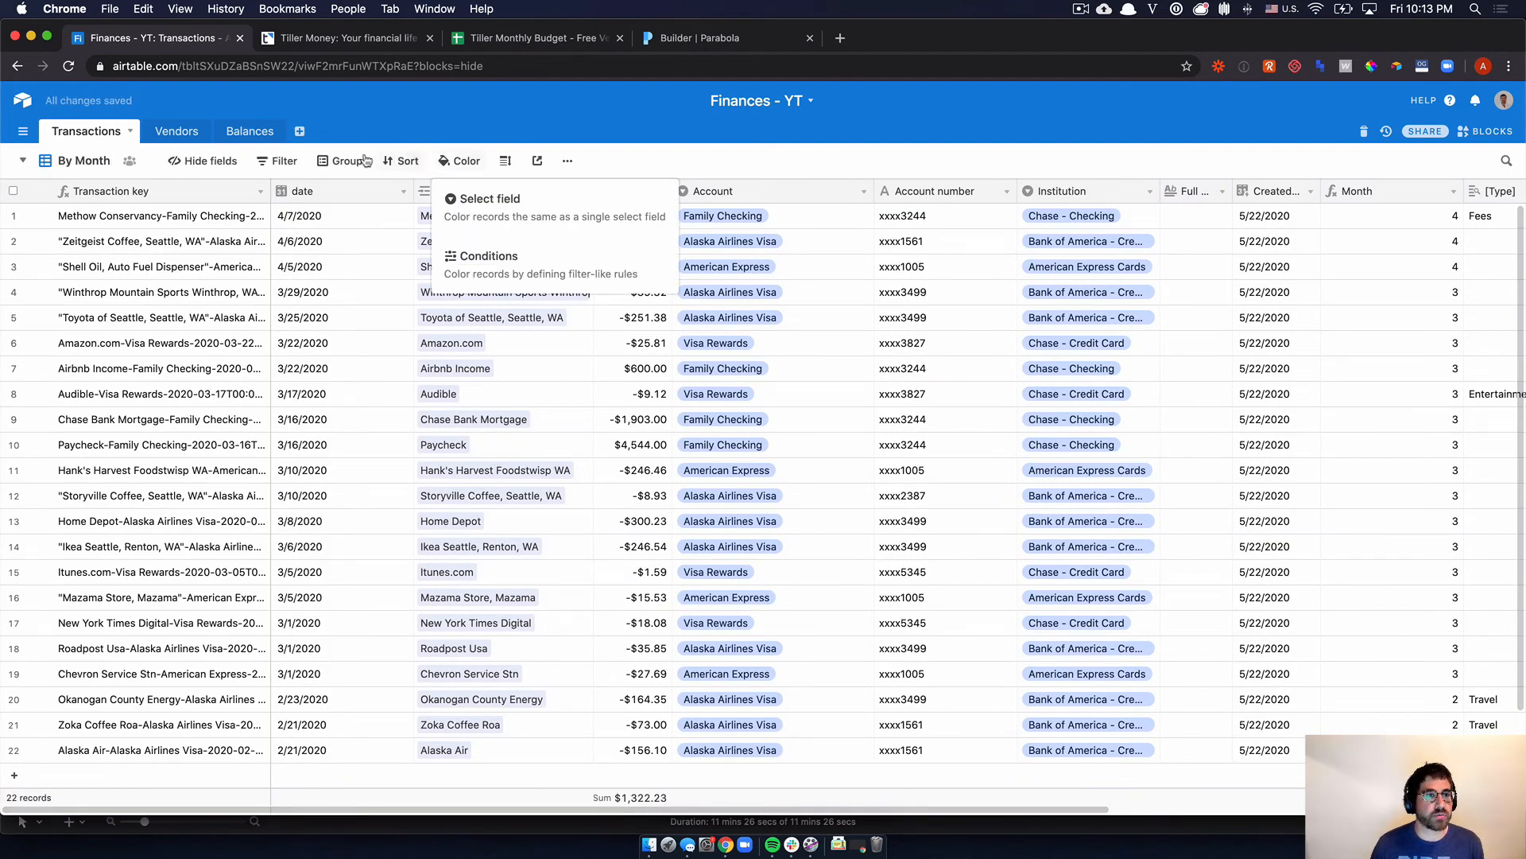
left_click(345, 160)
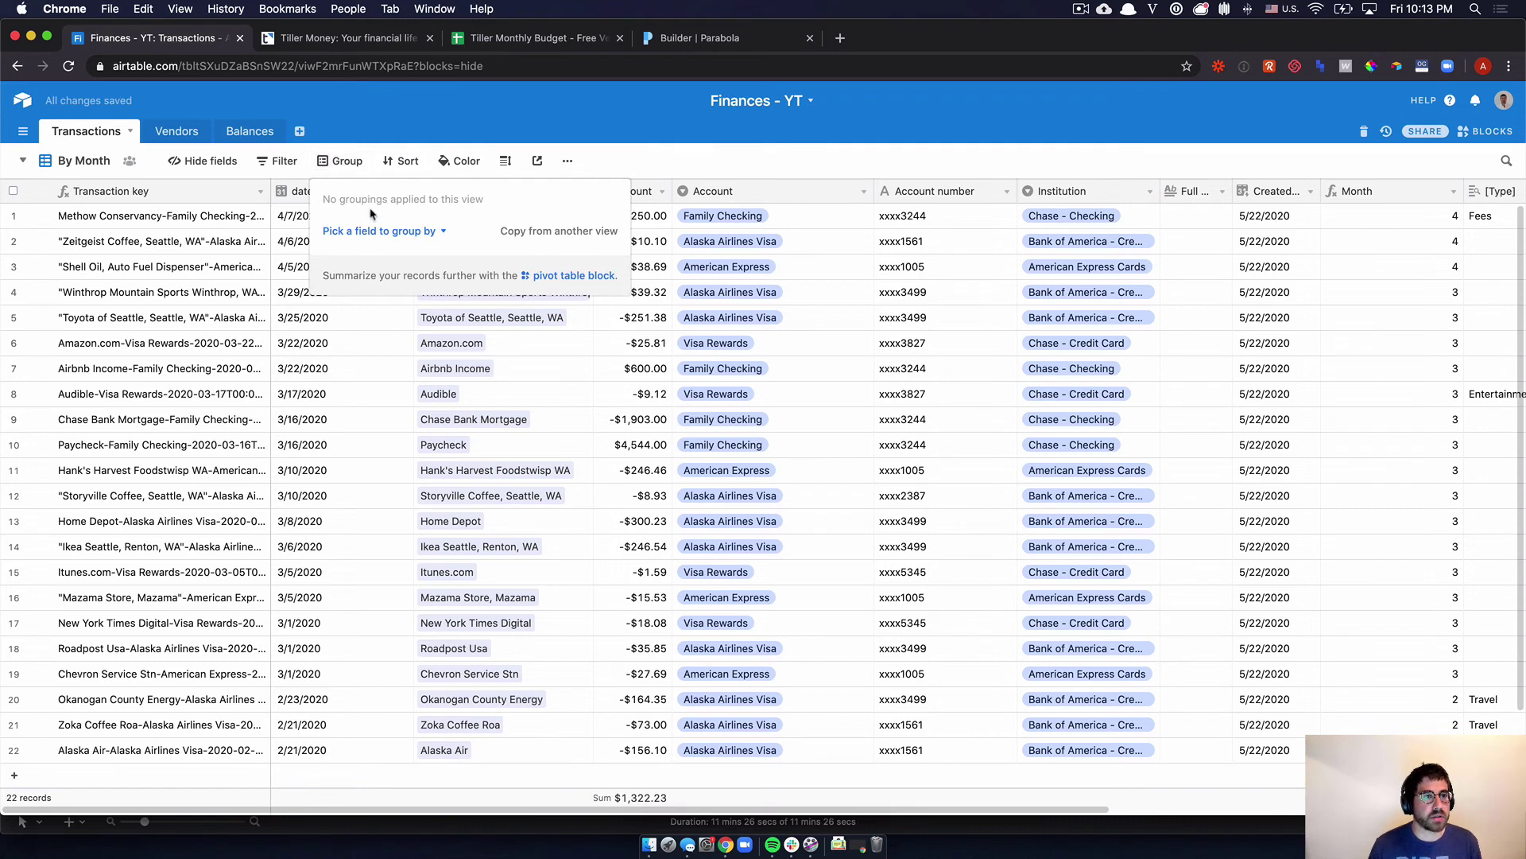
type("mon")
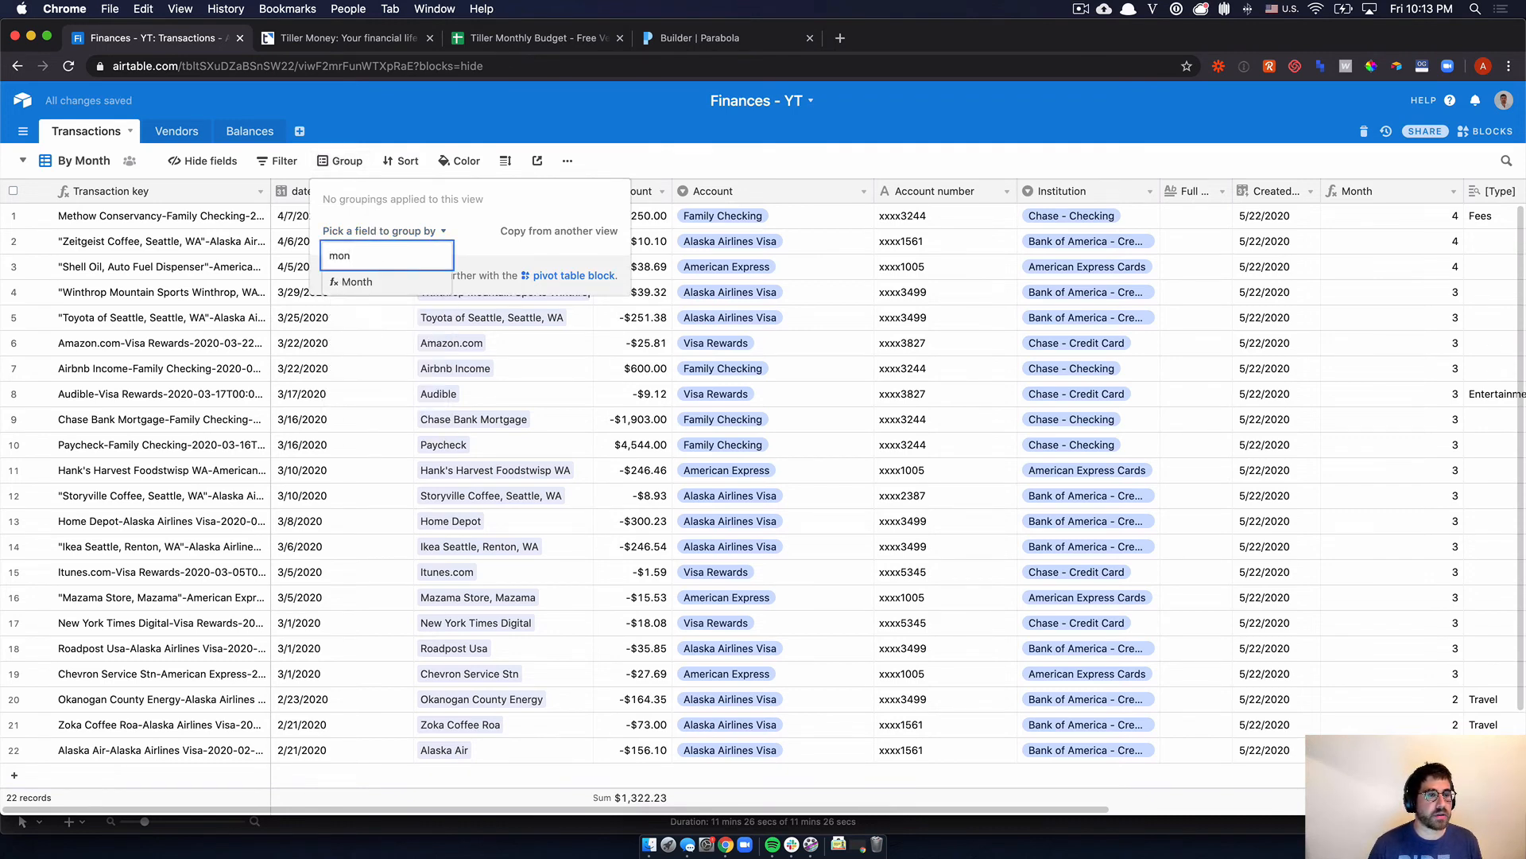
left_click(356, 282)
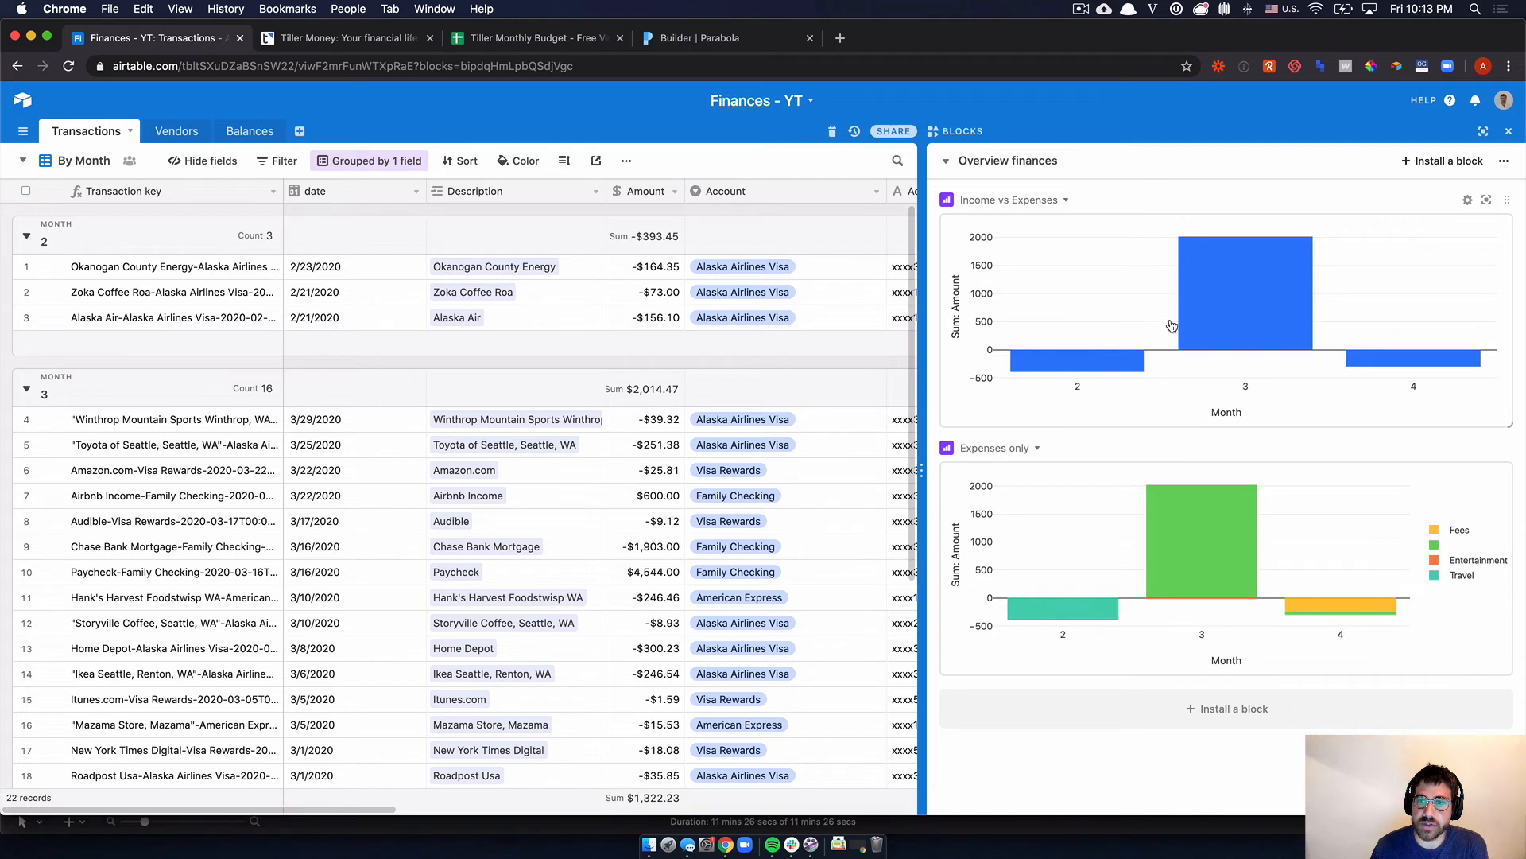
mouse_move(1395, 368)
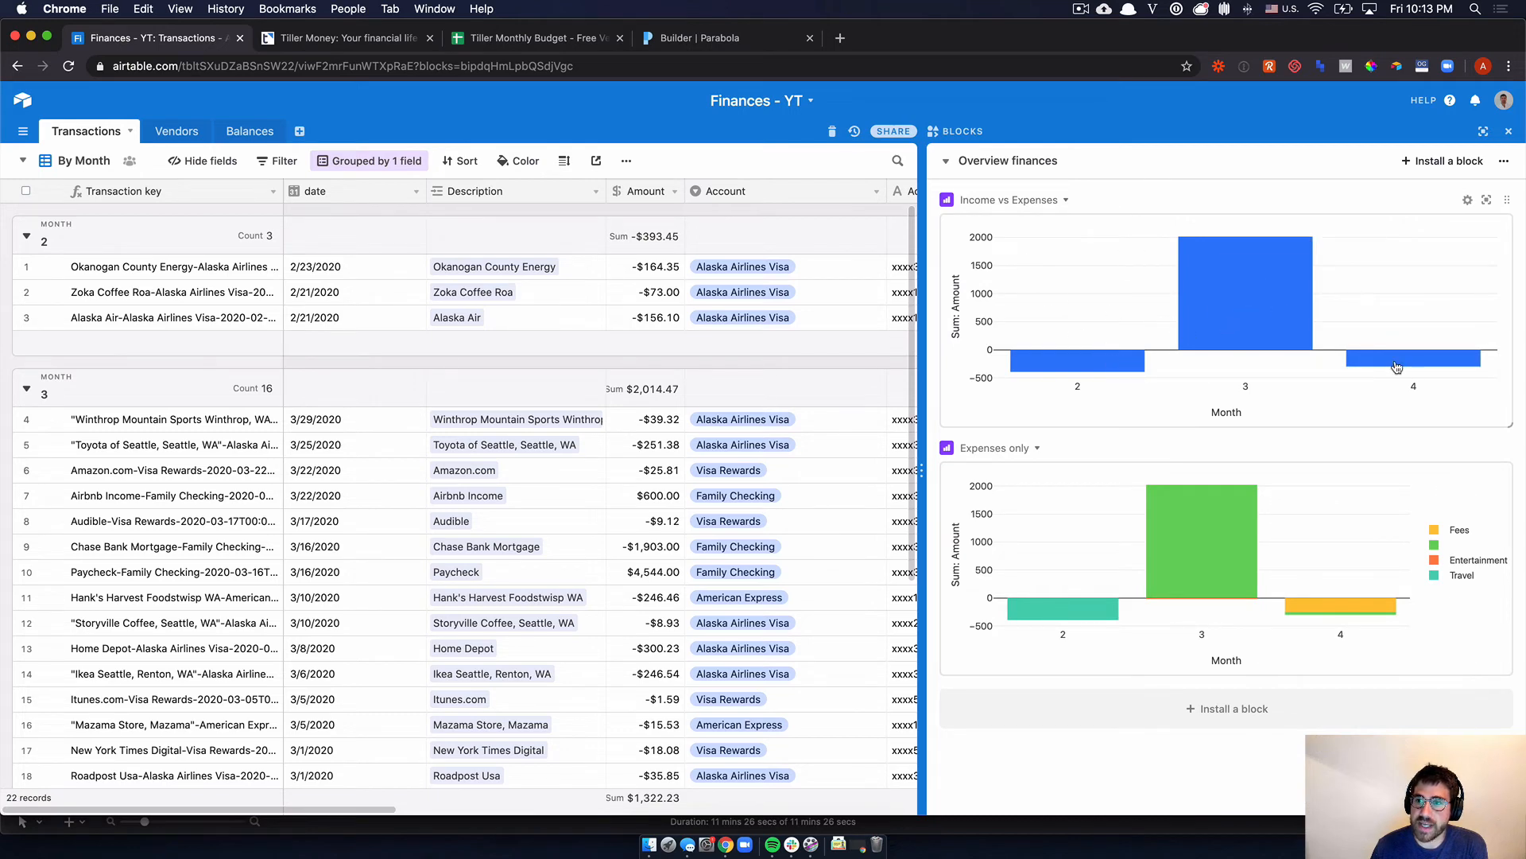
mouse_move(1247, 527)
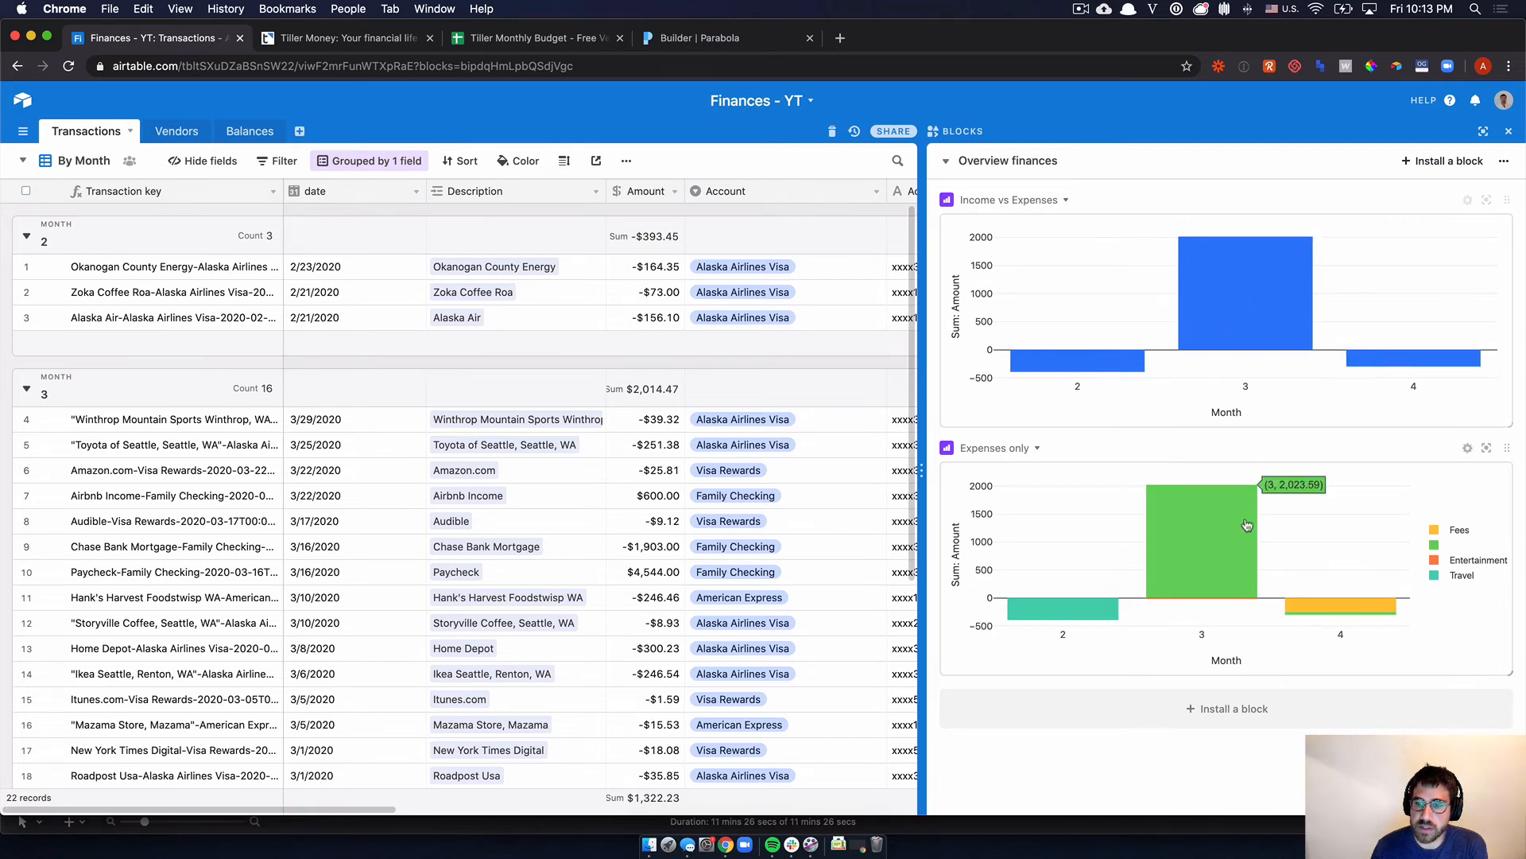
mouse_move(1375, 511)
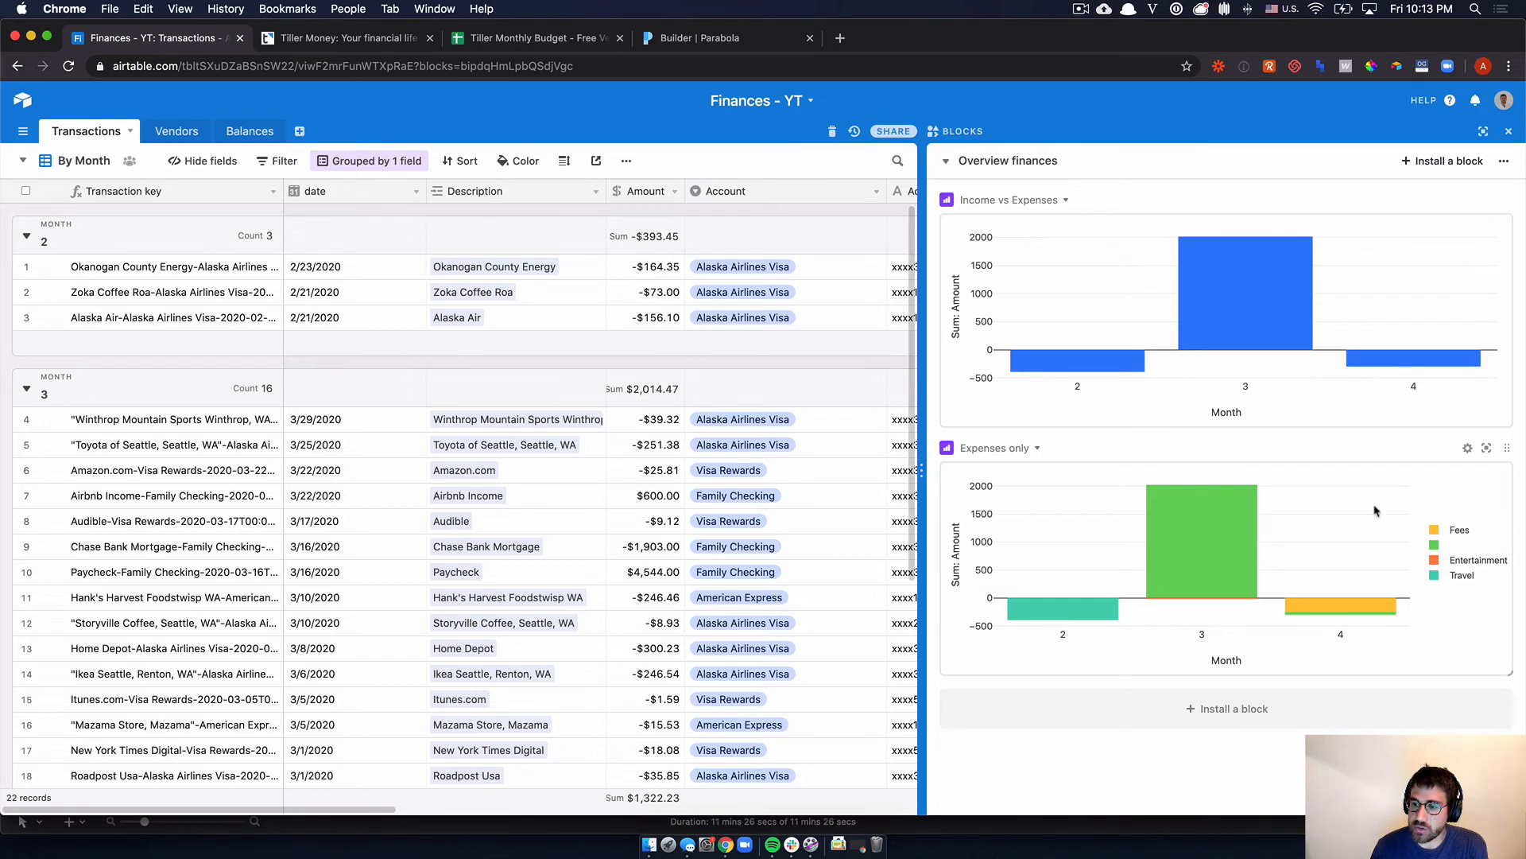
mouse_move(1350, 532)
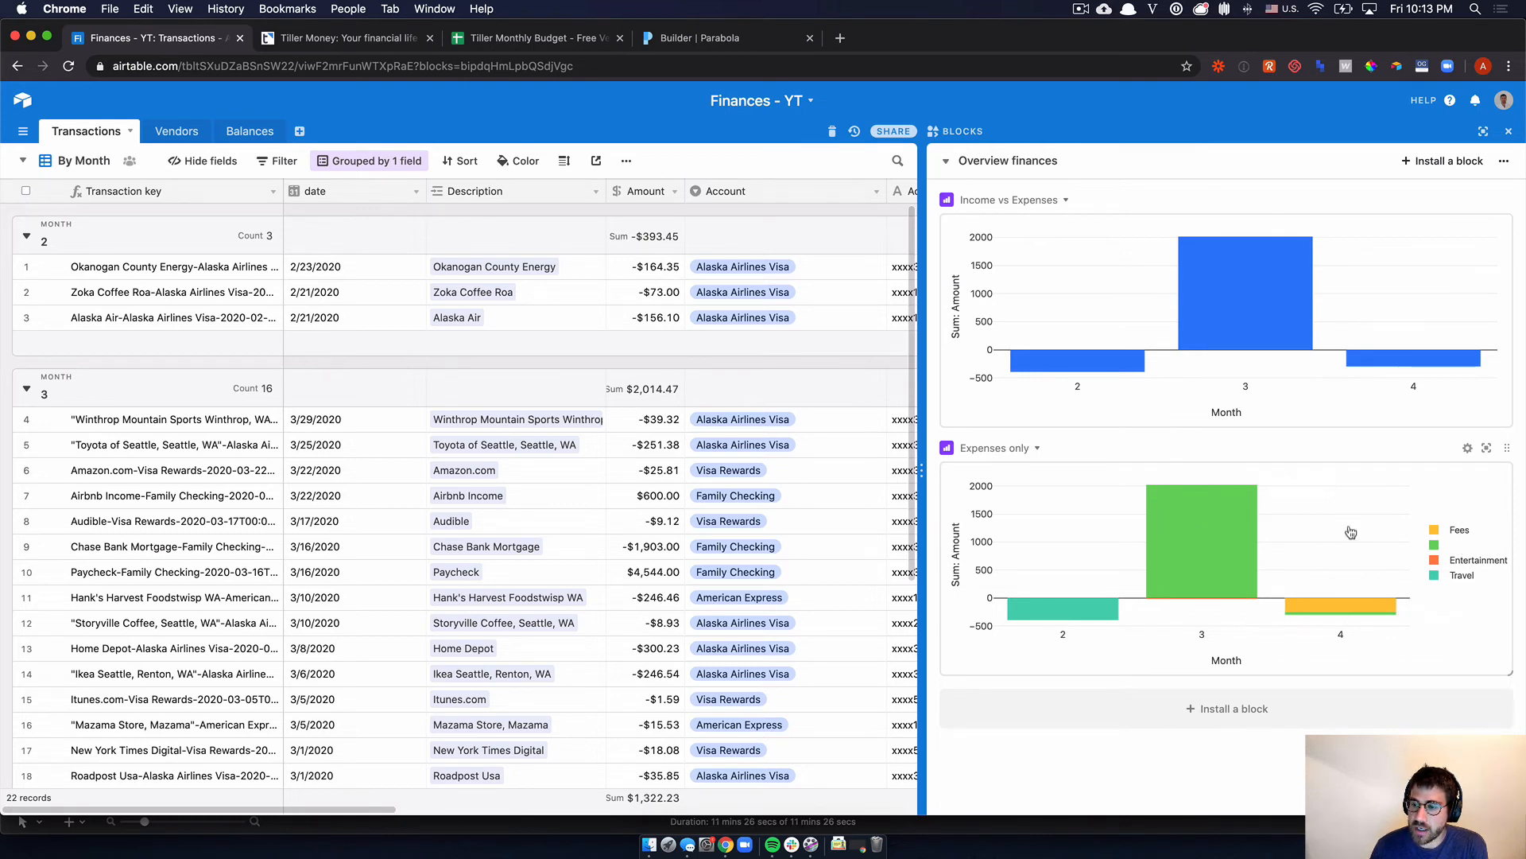
mouse_move(1222, 574)
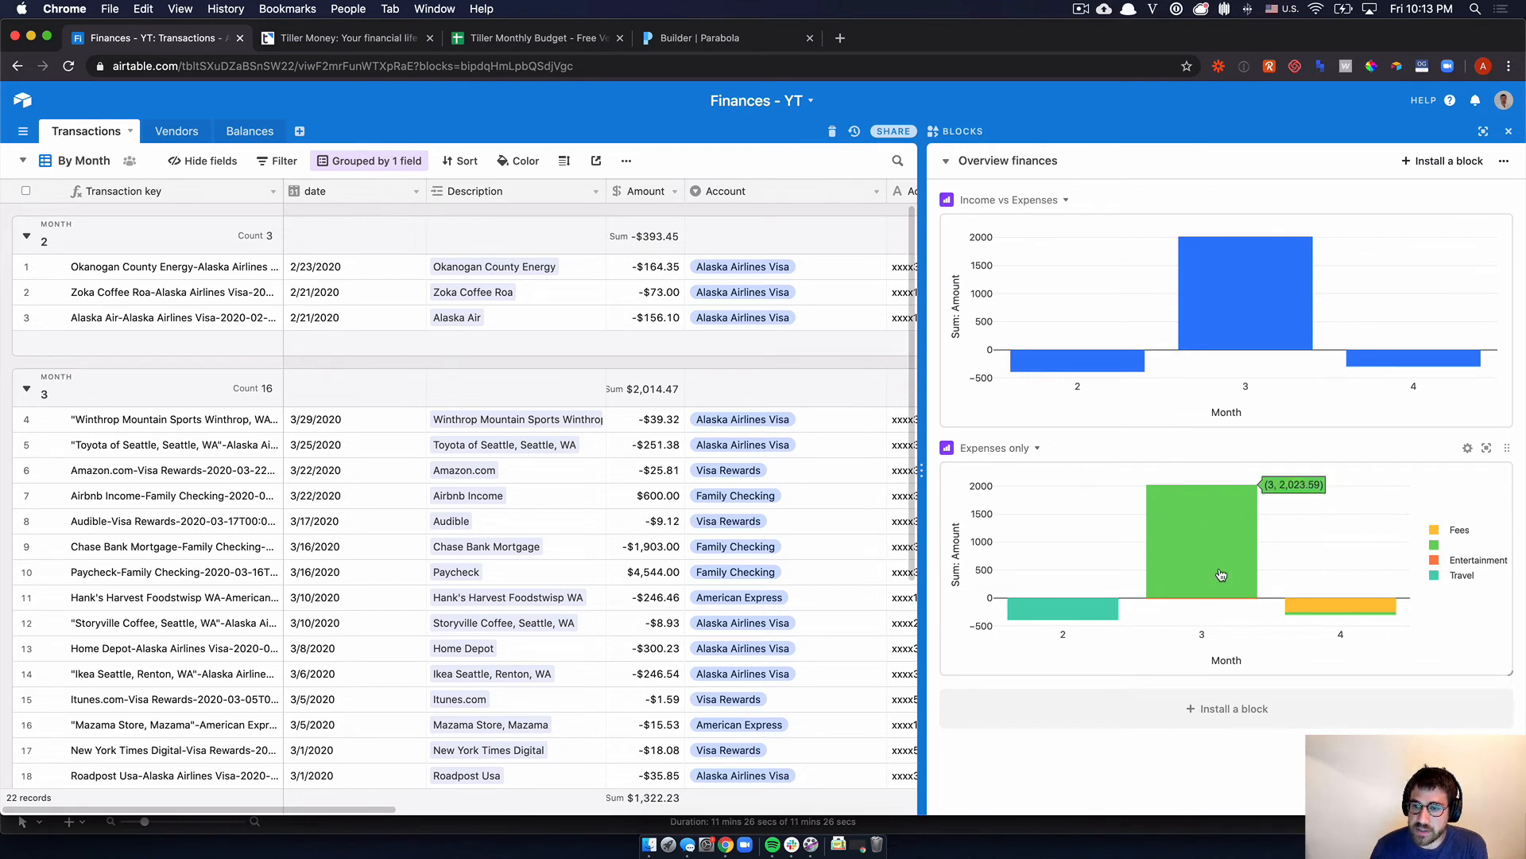
mouse_move(1295, 528)
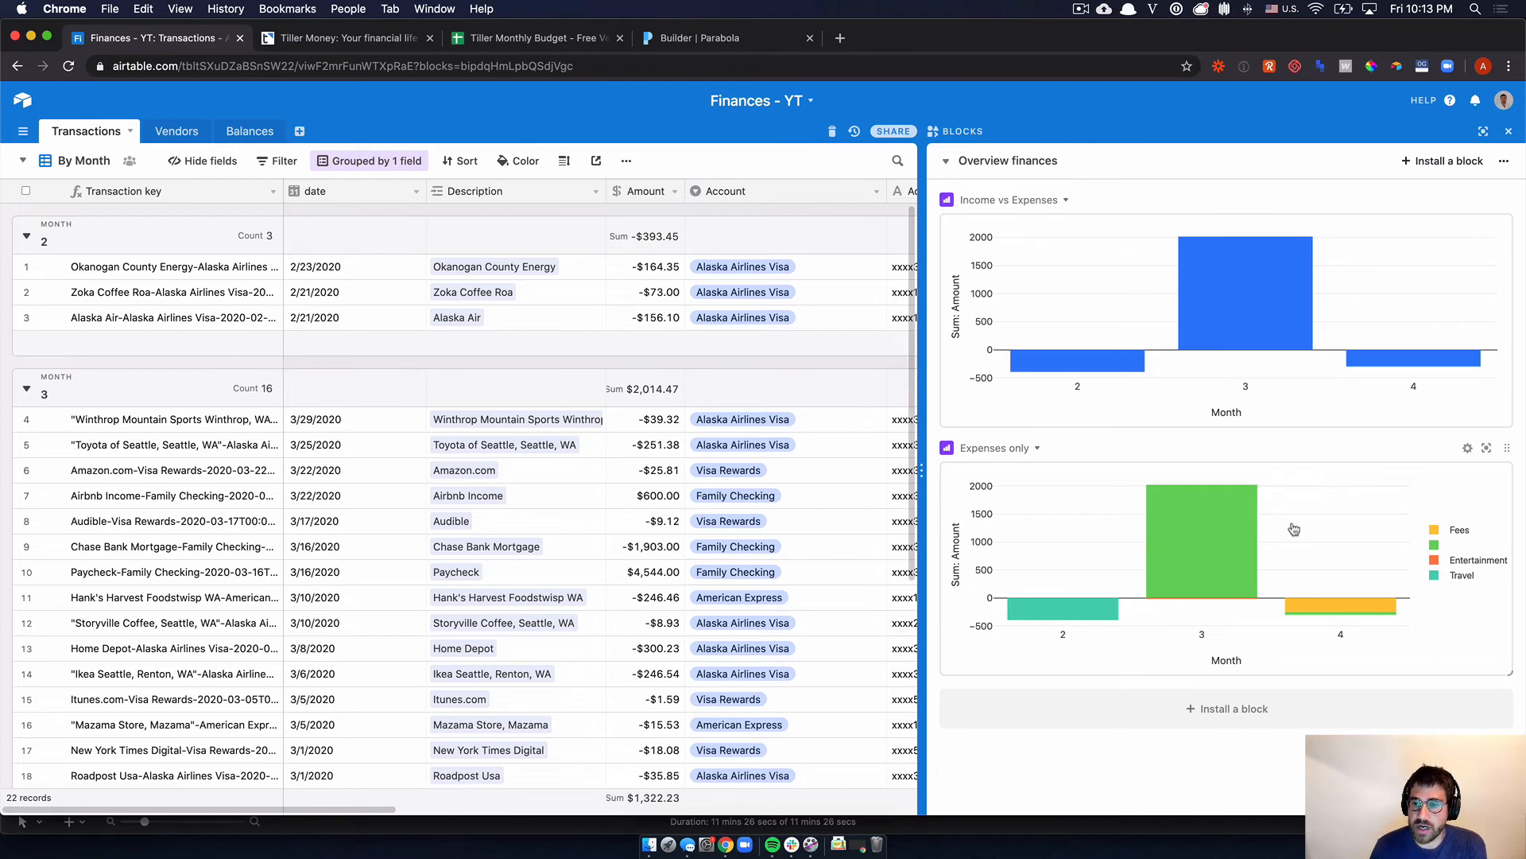
mouse_move(1294, 151)
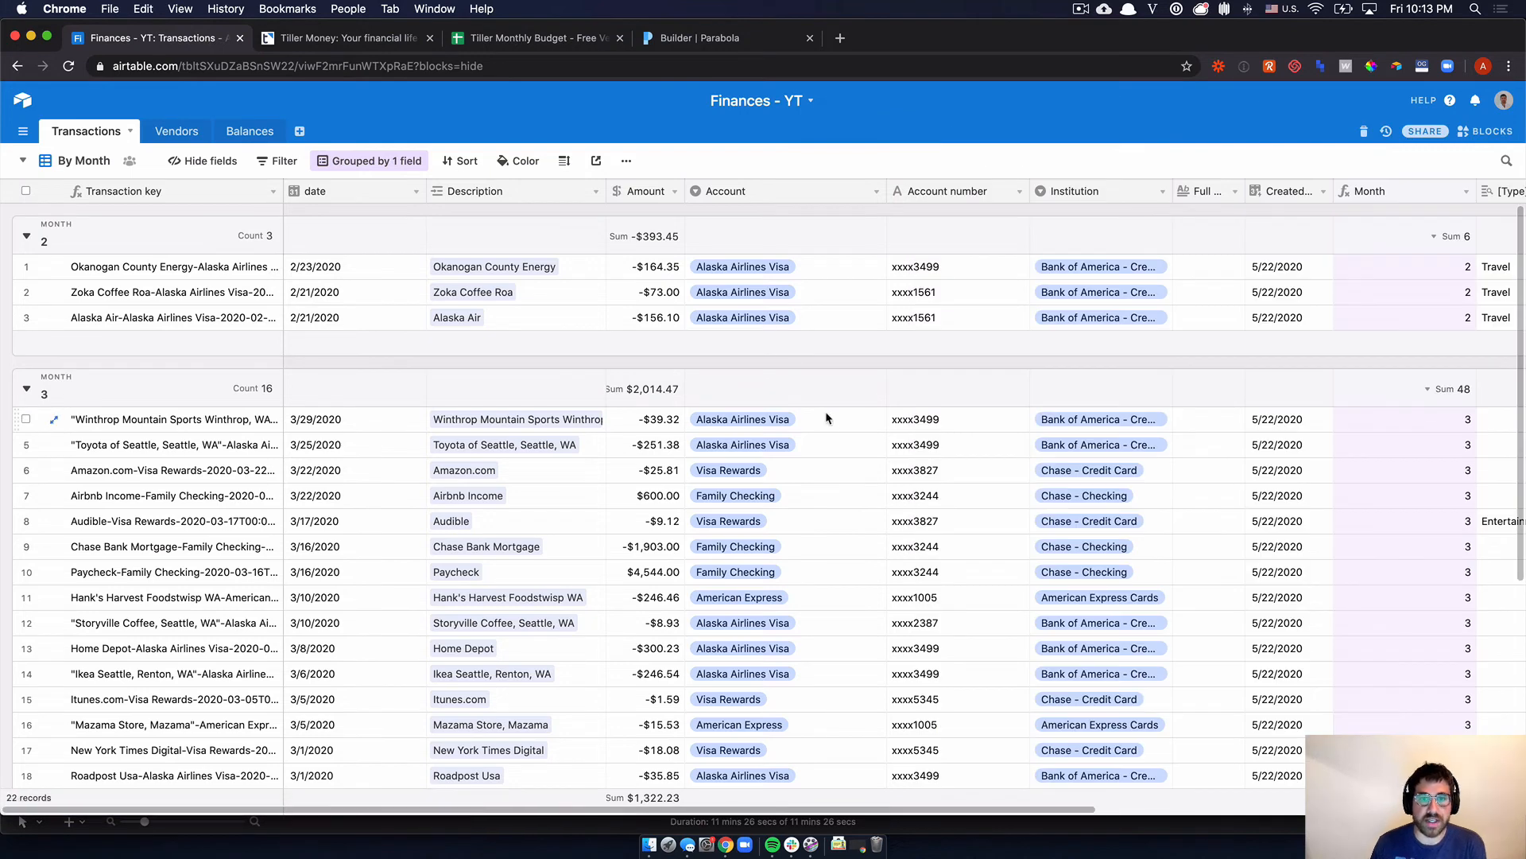
- Compare the Airtable transaction records against the Tiller budget spreadsheet
left_click(957, 570)
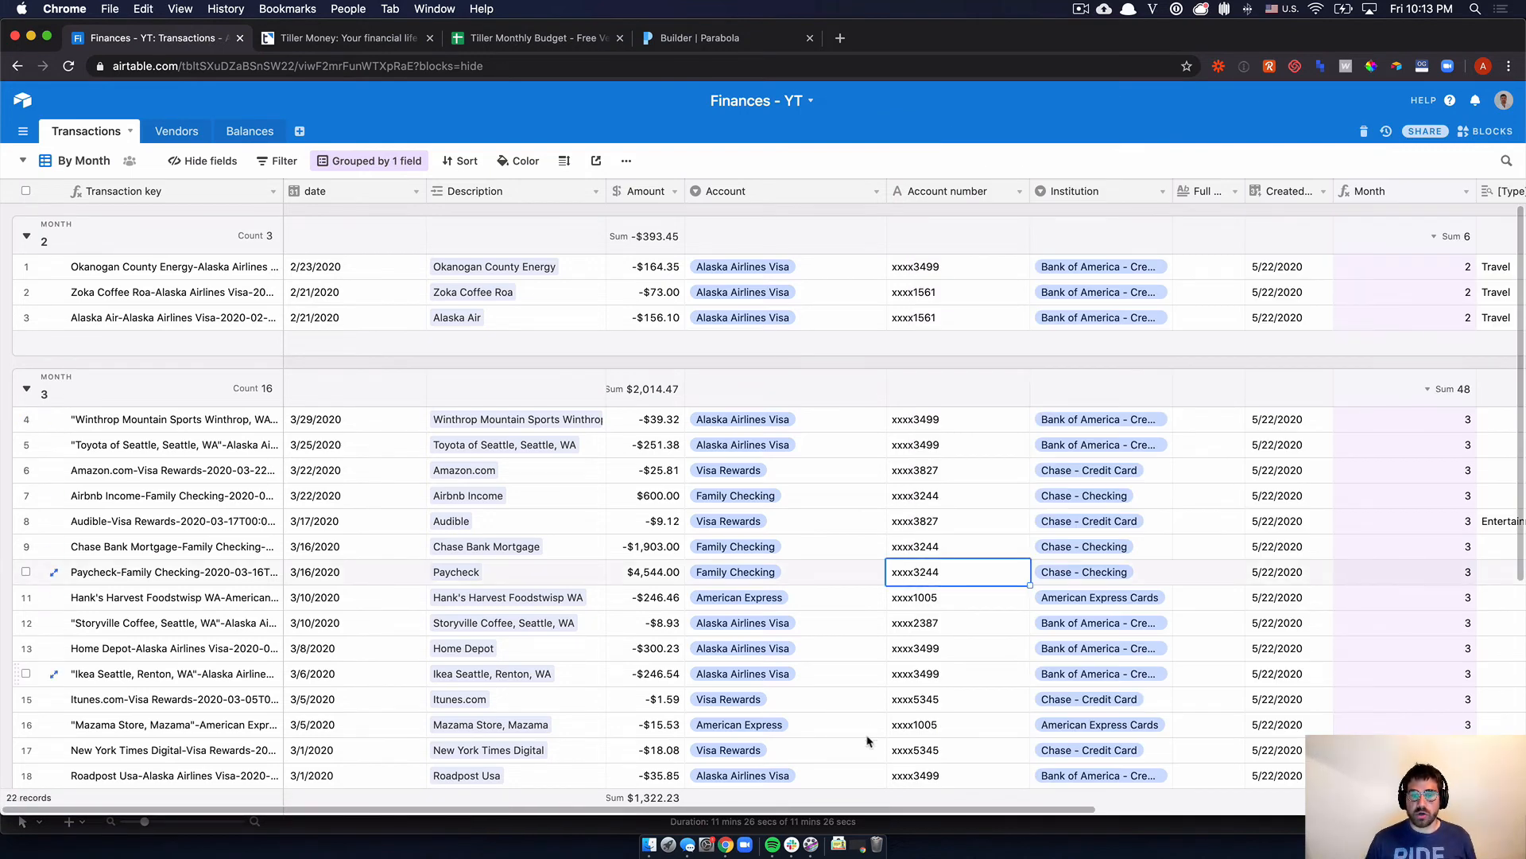
scroll("right", 3)
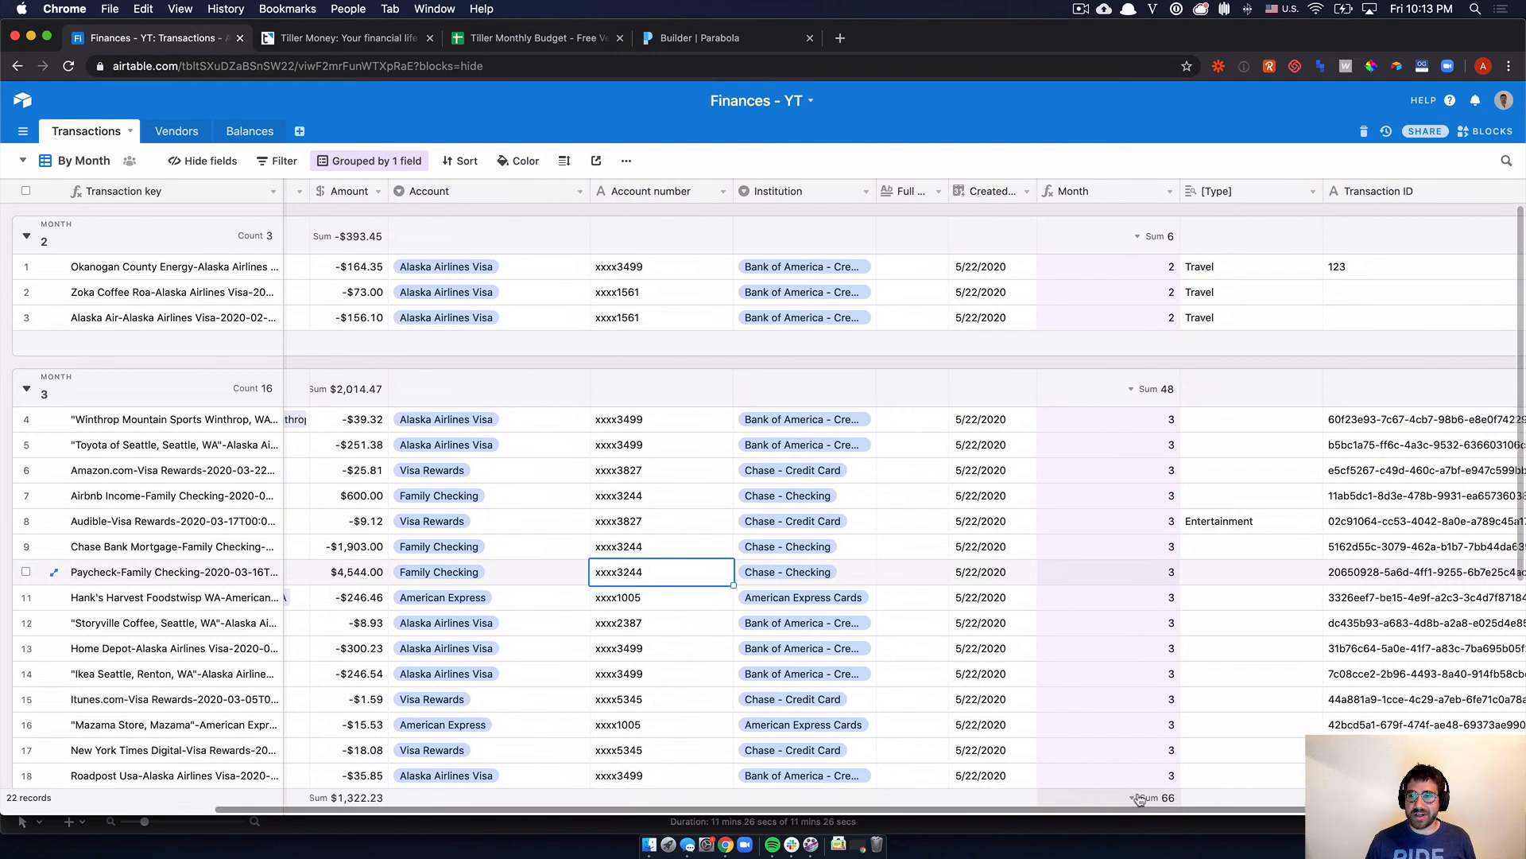
scroll("right", 3)
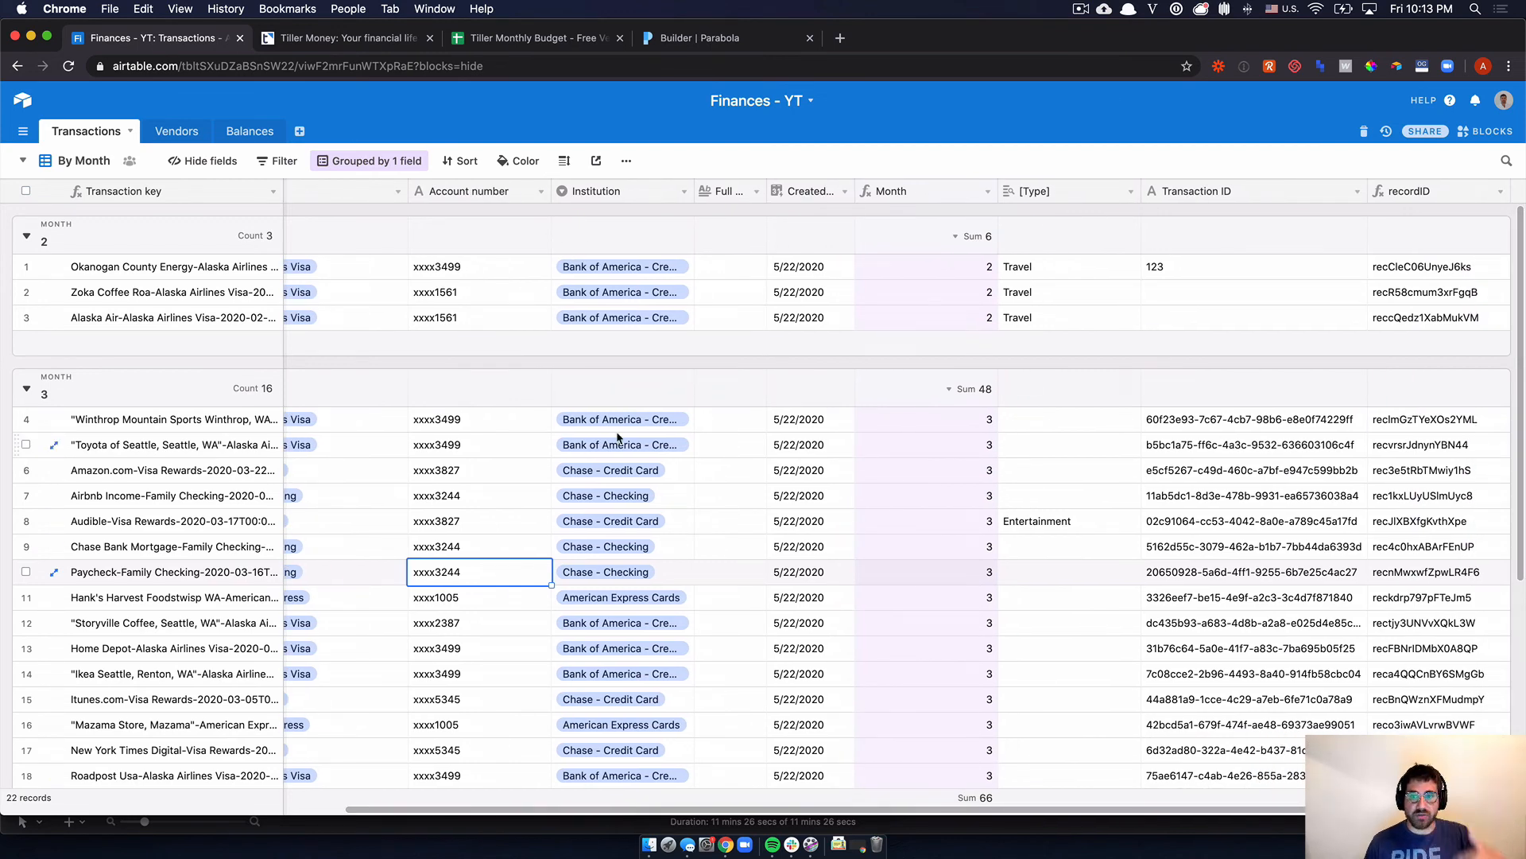
mouse_move(749, 170)
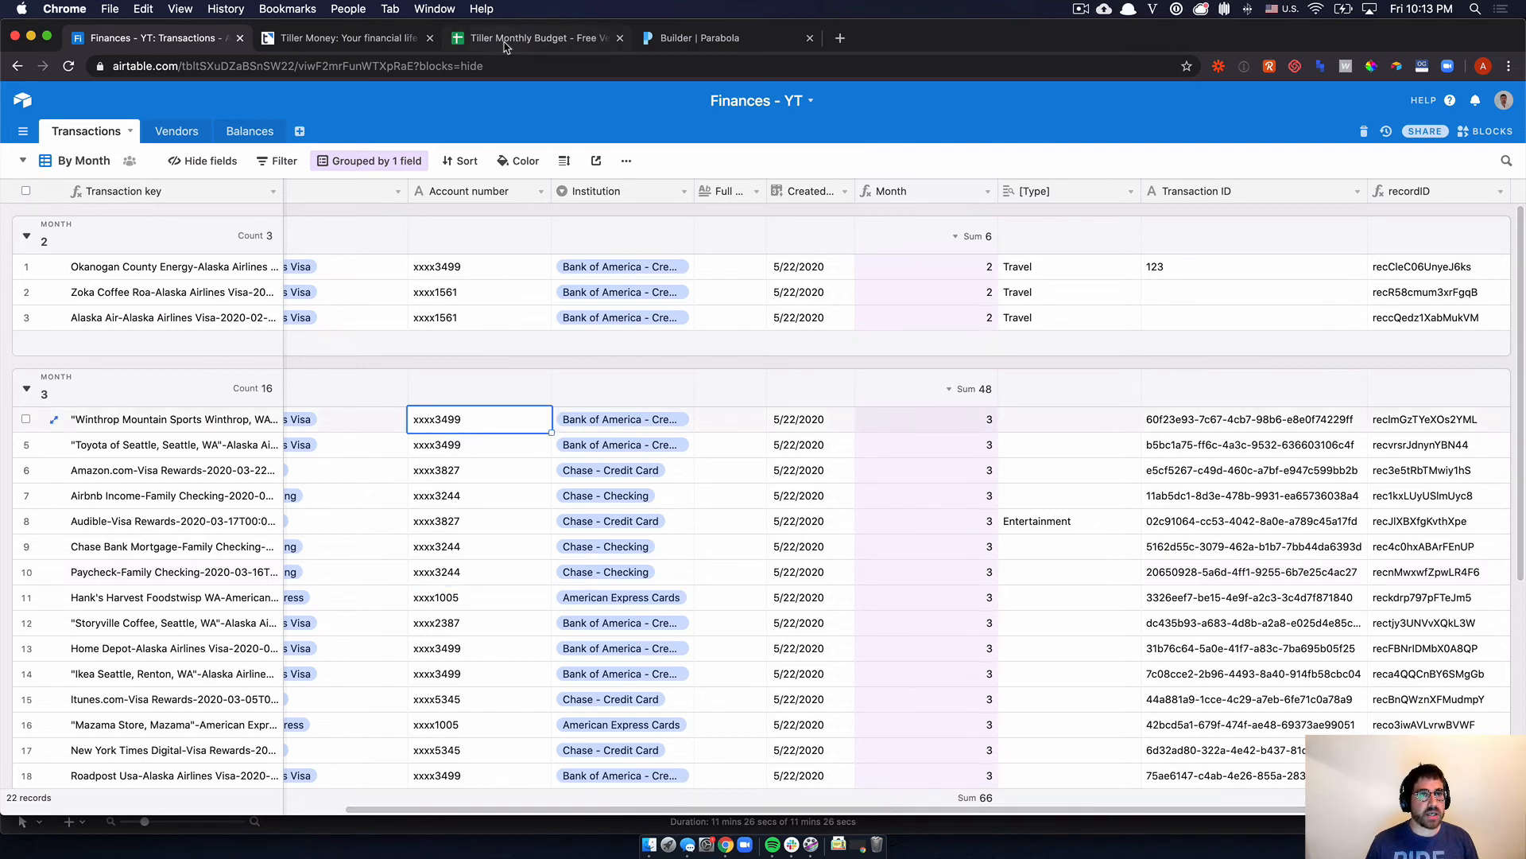
left_click(531, 37)
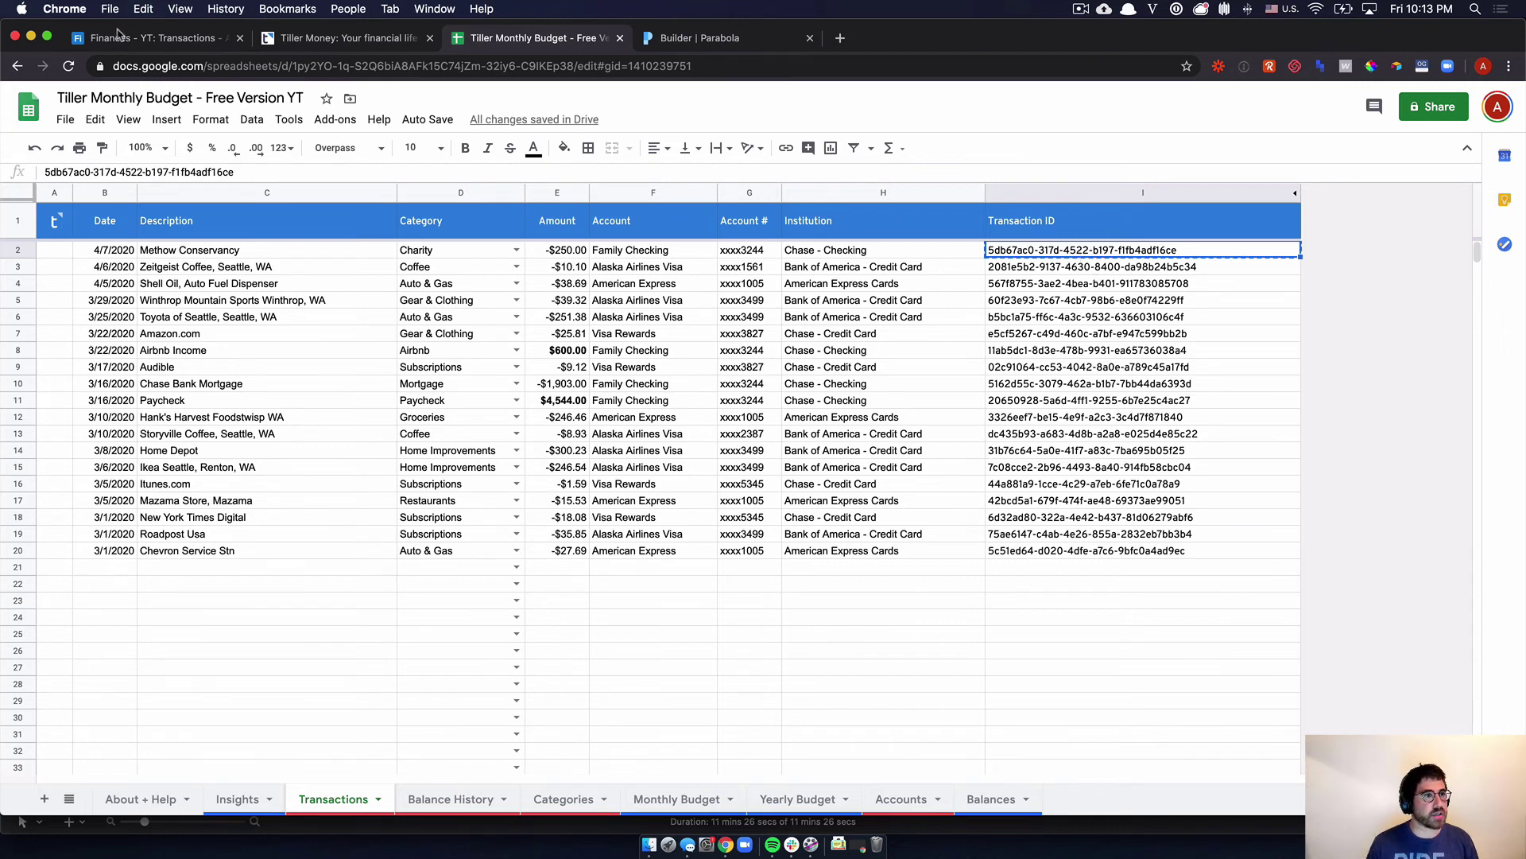
left_click(146, 38)
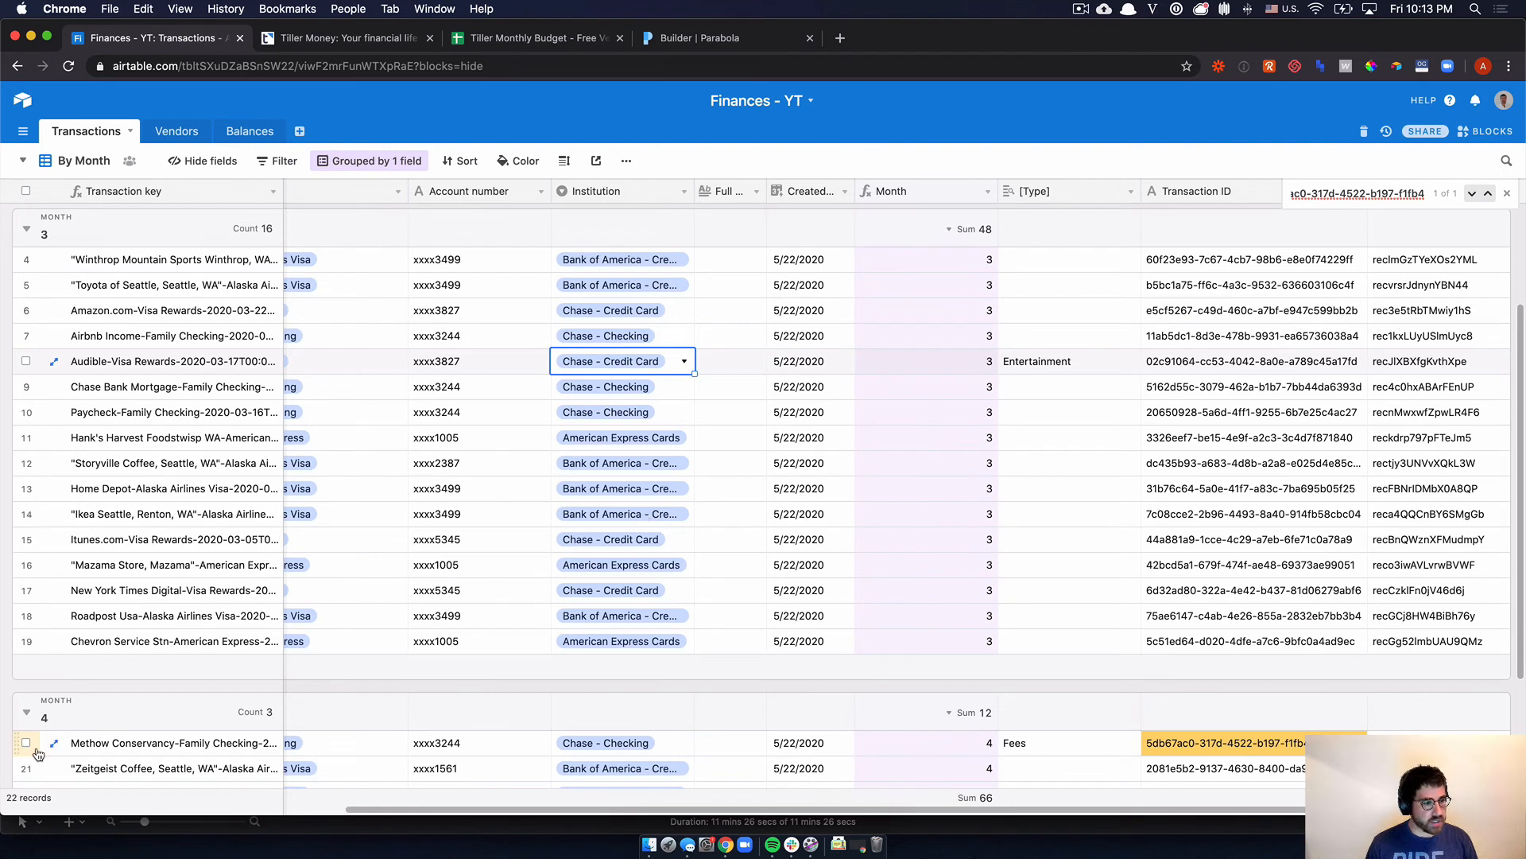
- Delete the Methow Conservancy record, leaving 21, and return to the Tiller sheet
right_click(38, 742)
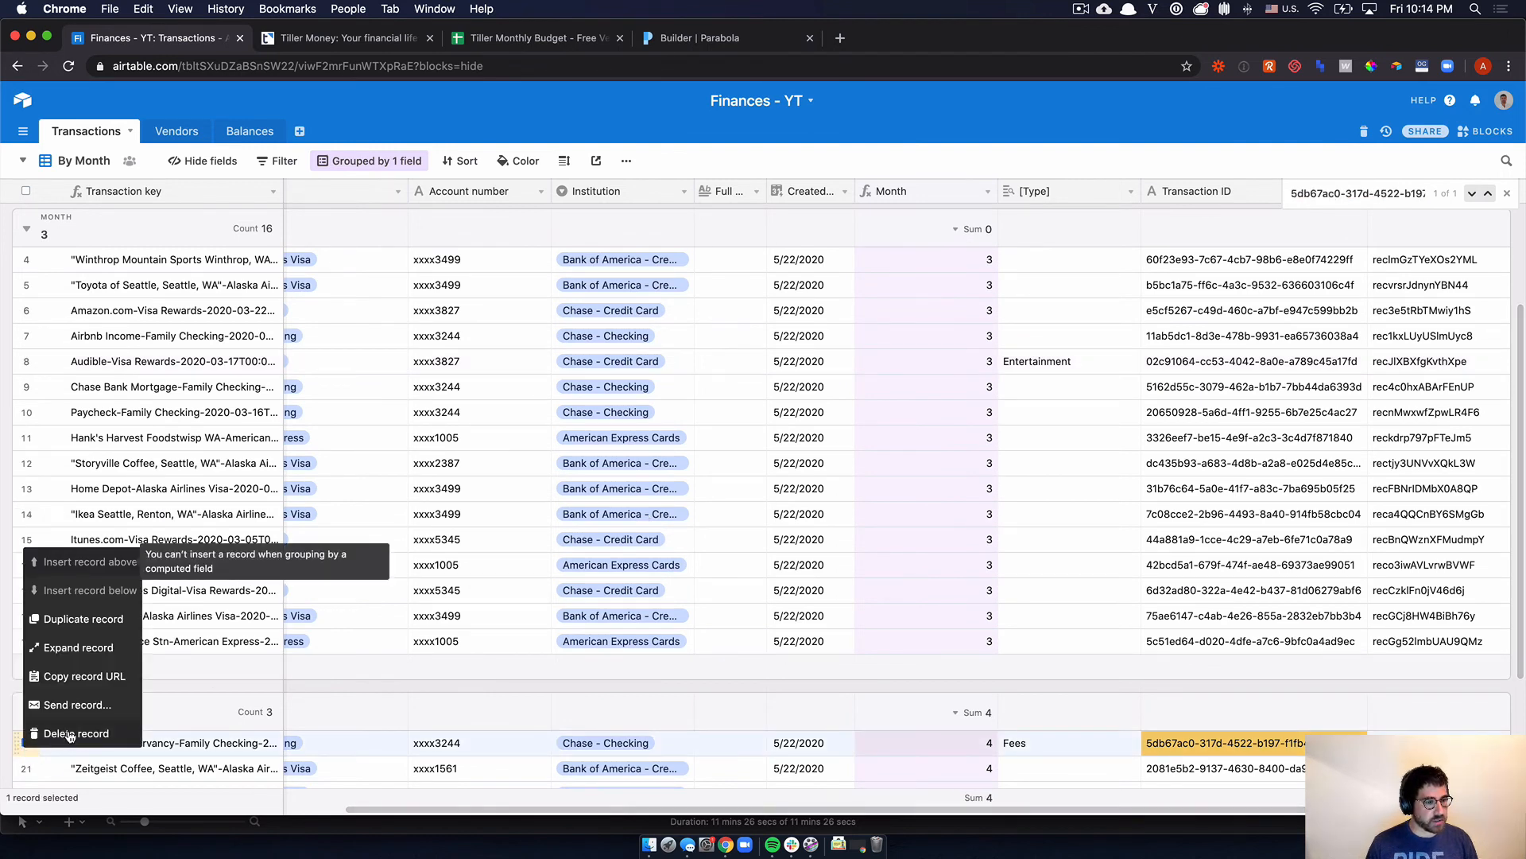
left_click(77, 733)
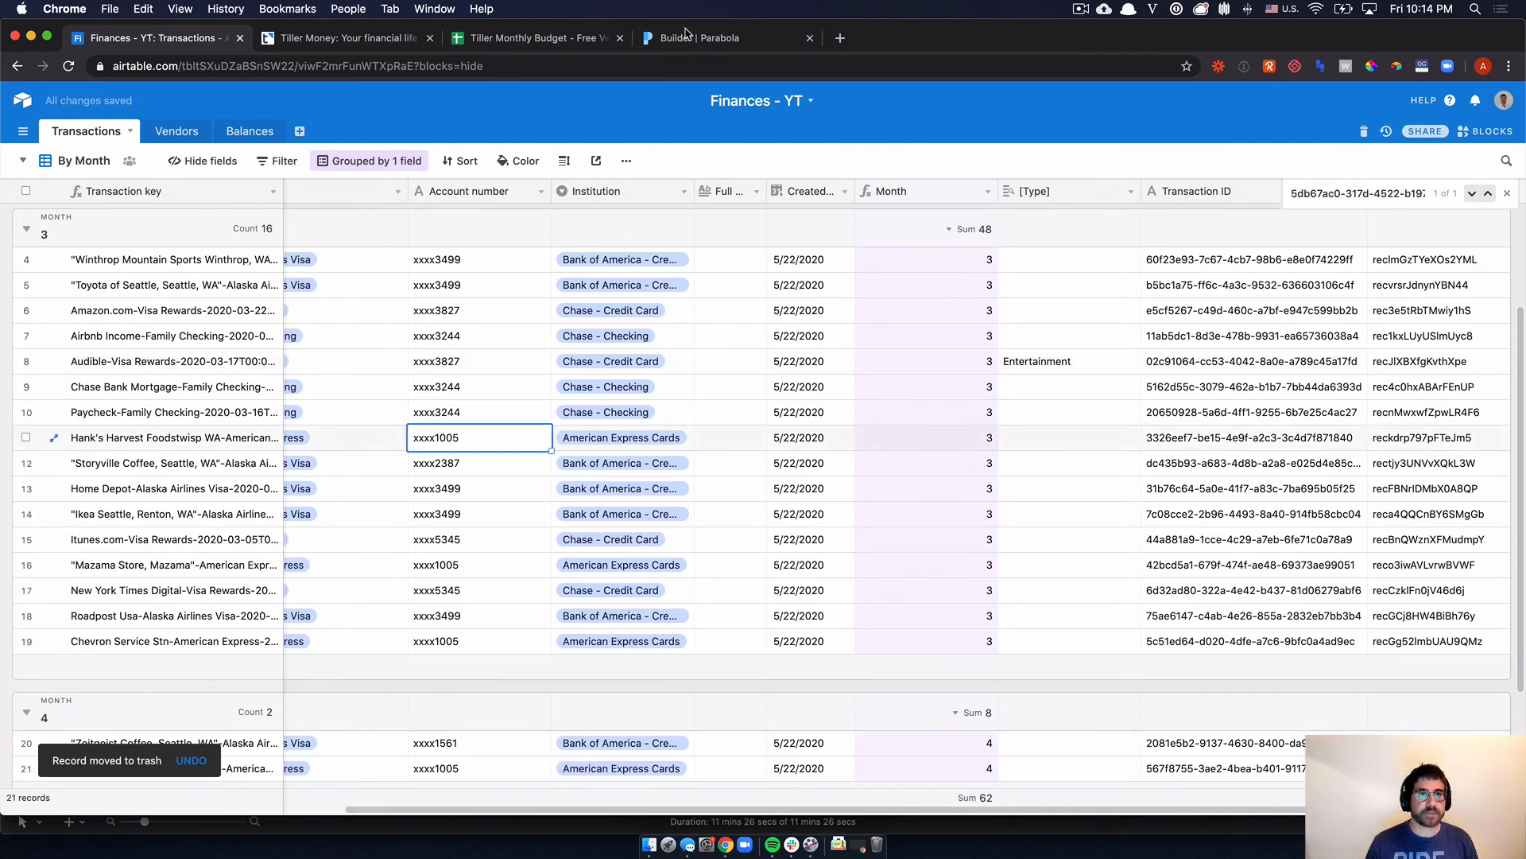
left_click(534, 39)
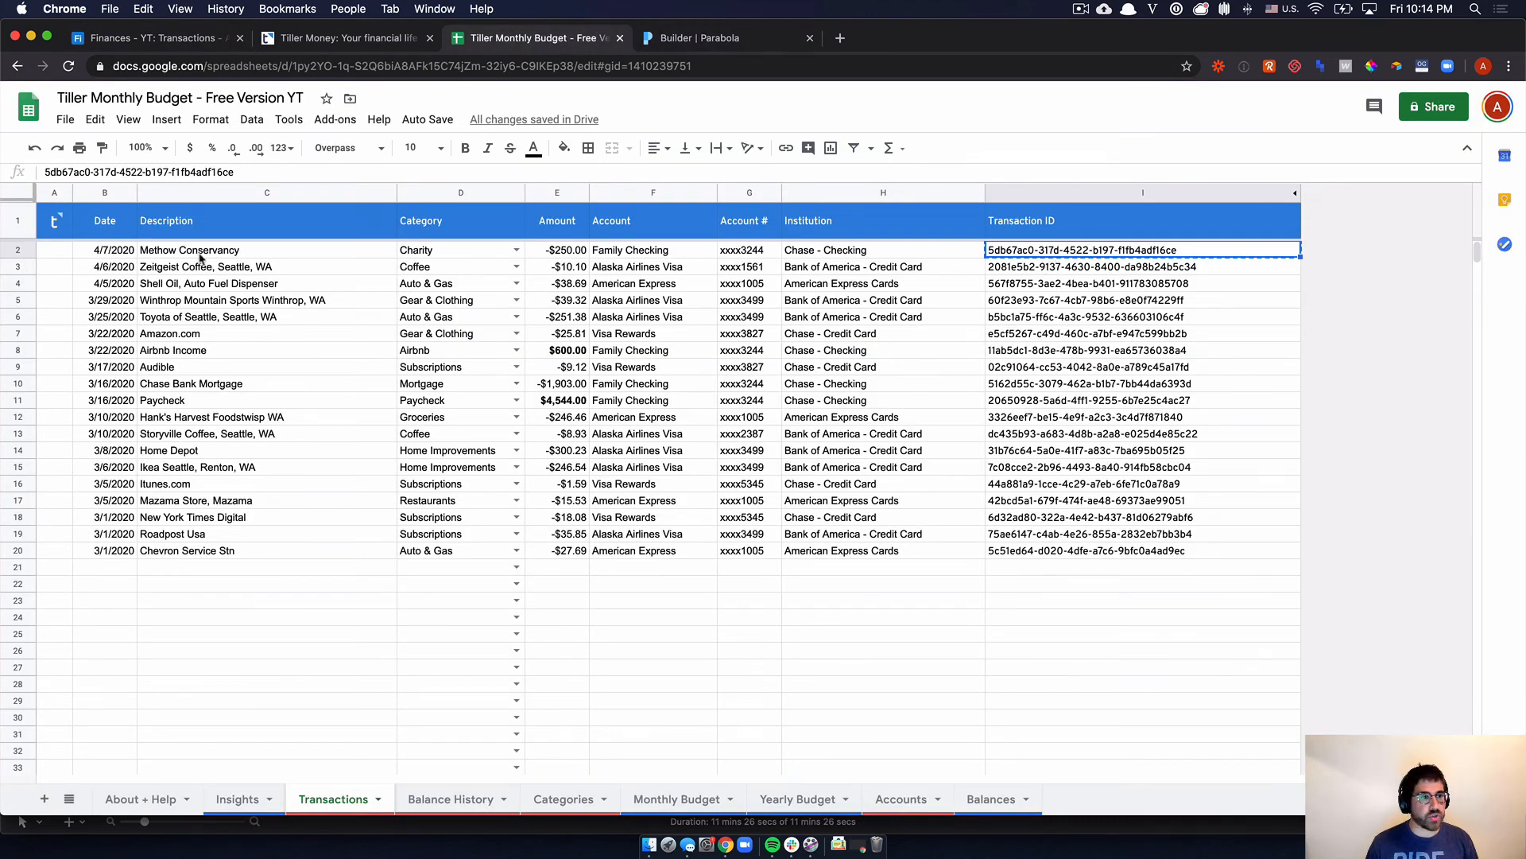
mouse_move(339, 248)
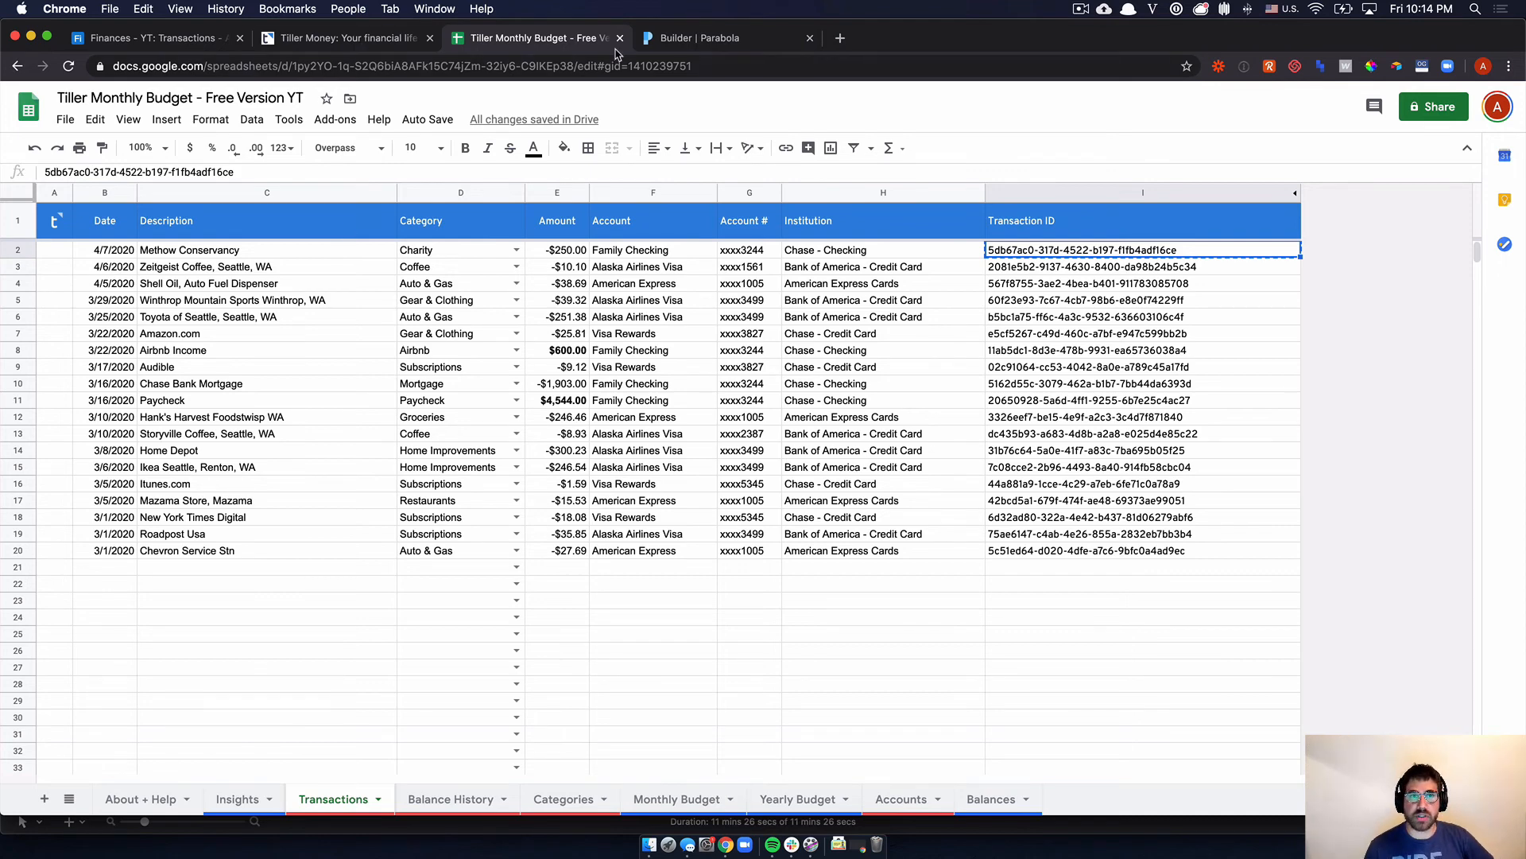
- Reopen the 'Getting Tillermoney transactions into Airtable - copy' flow in the editor
left_click(725, 39)
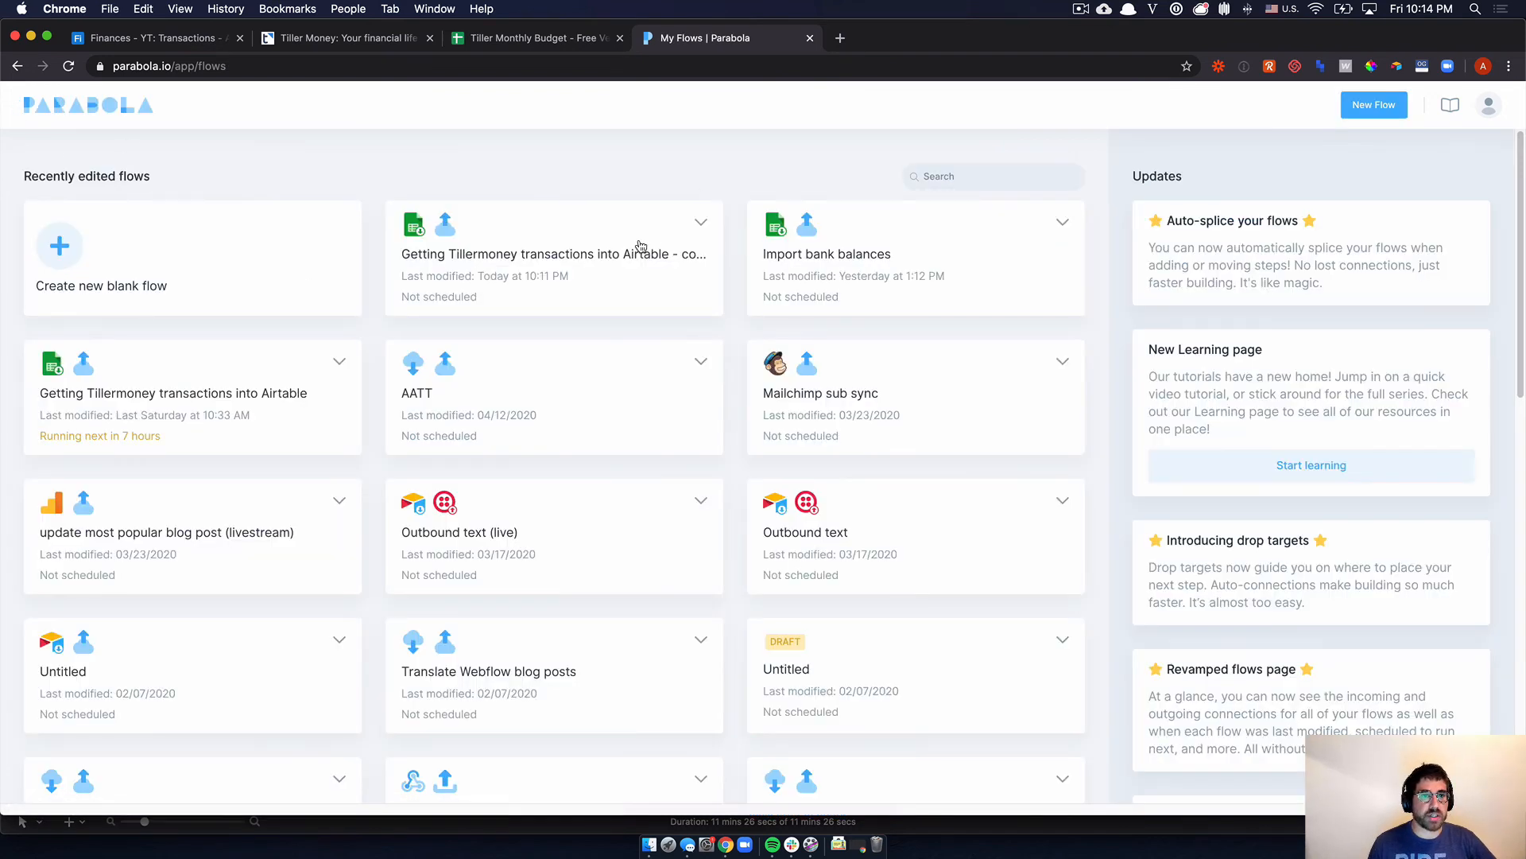
left_click(554, 255)
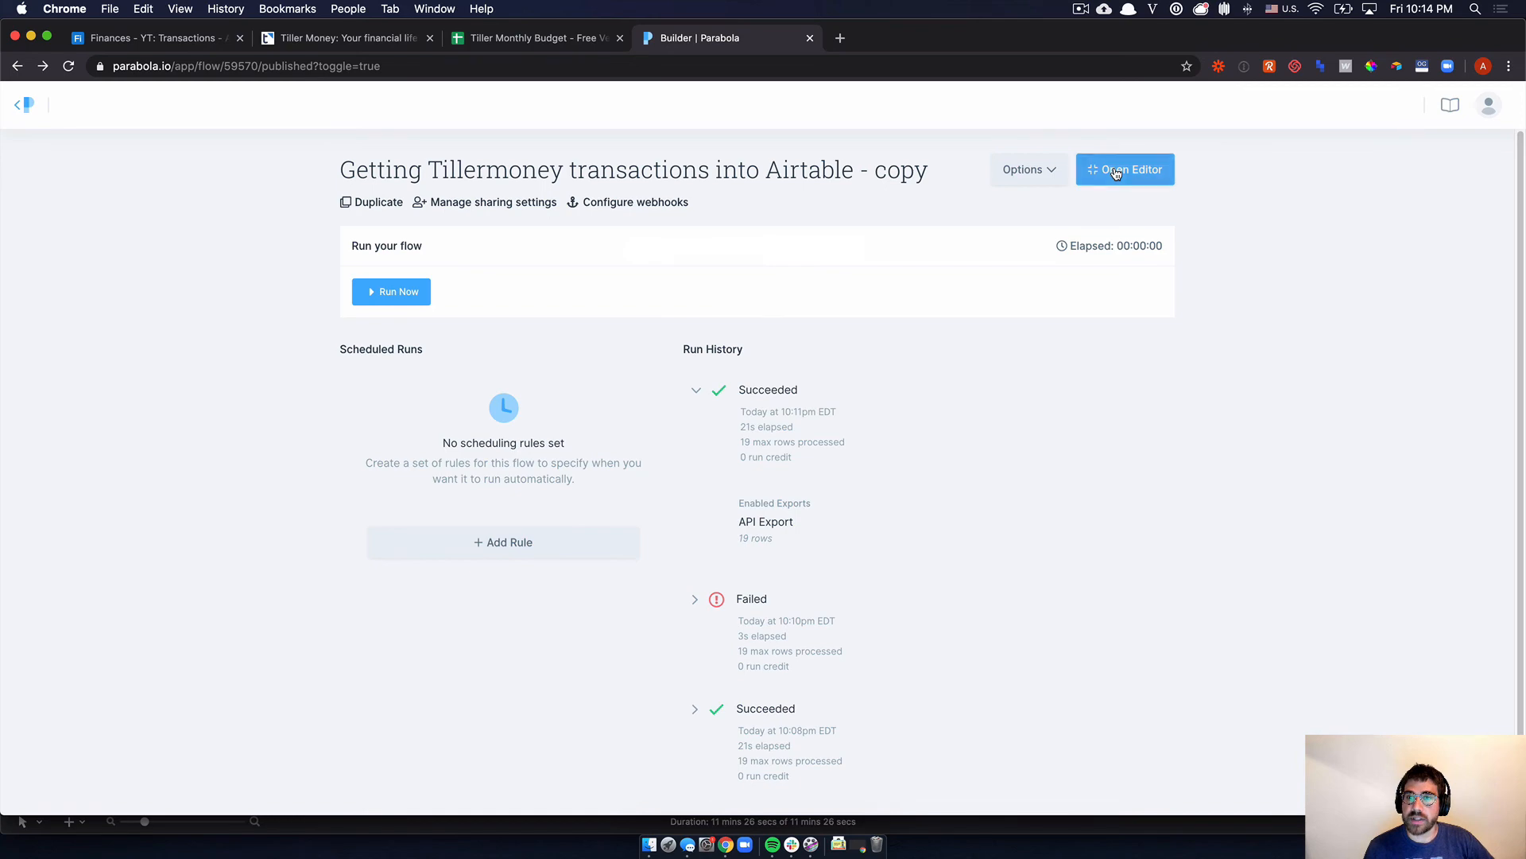
left_click(1124, 168)
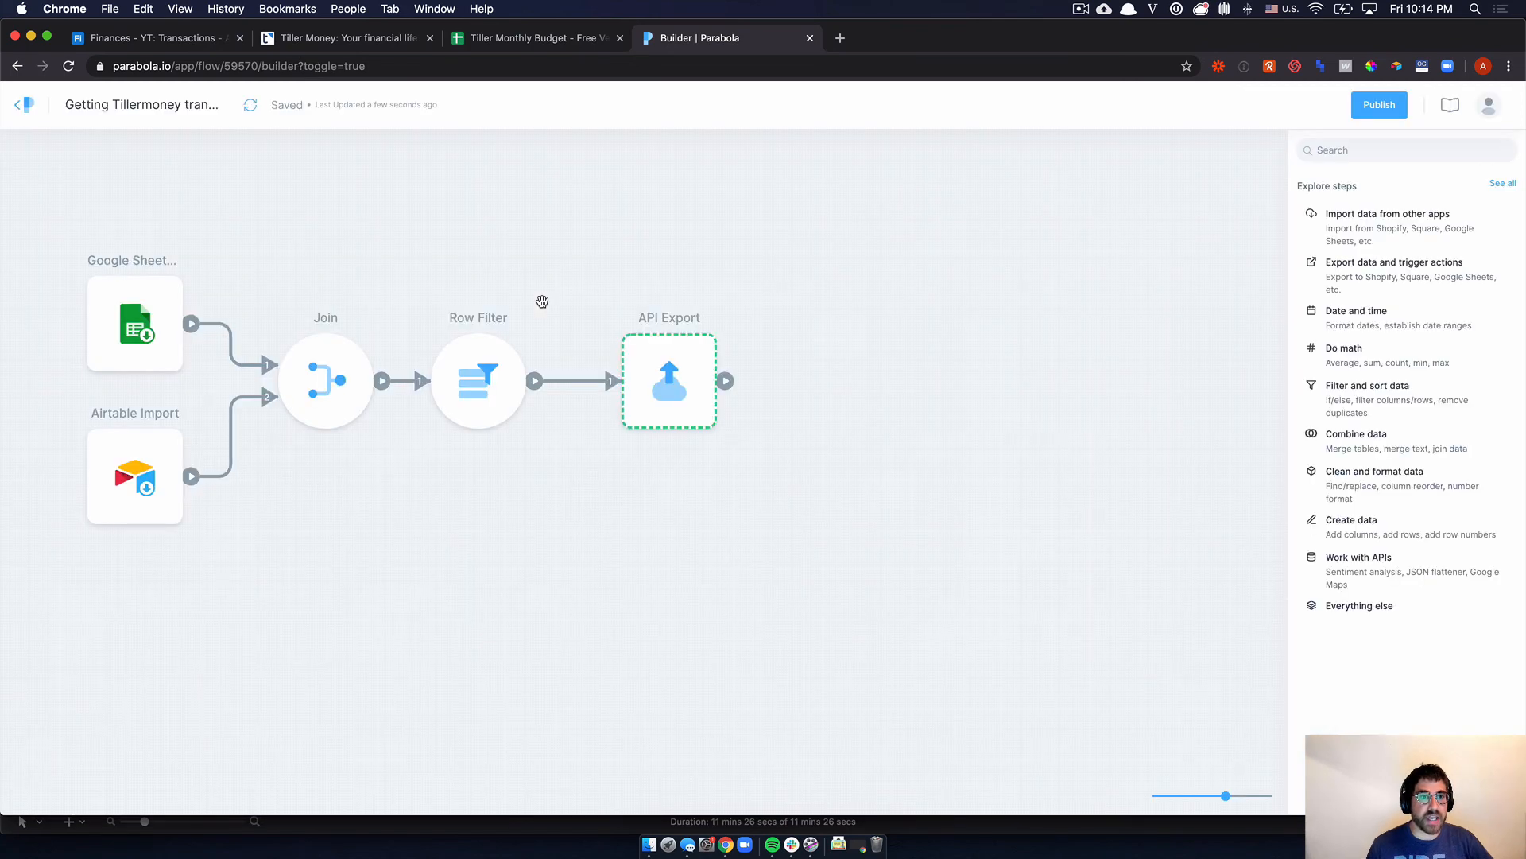
- Refresh the Google Sheets and Airtable import steps to pull current data
left_click(134, 323)
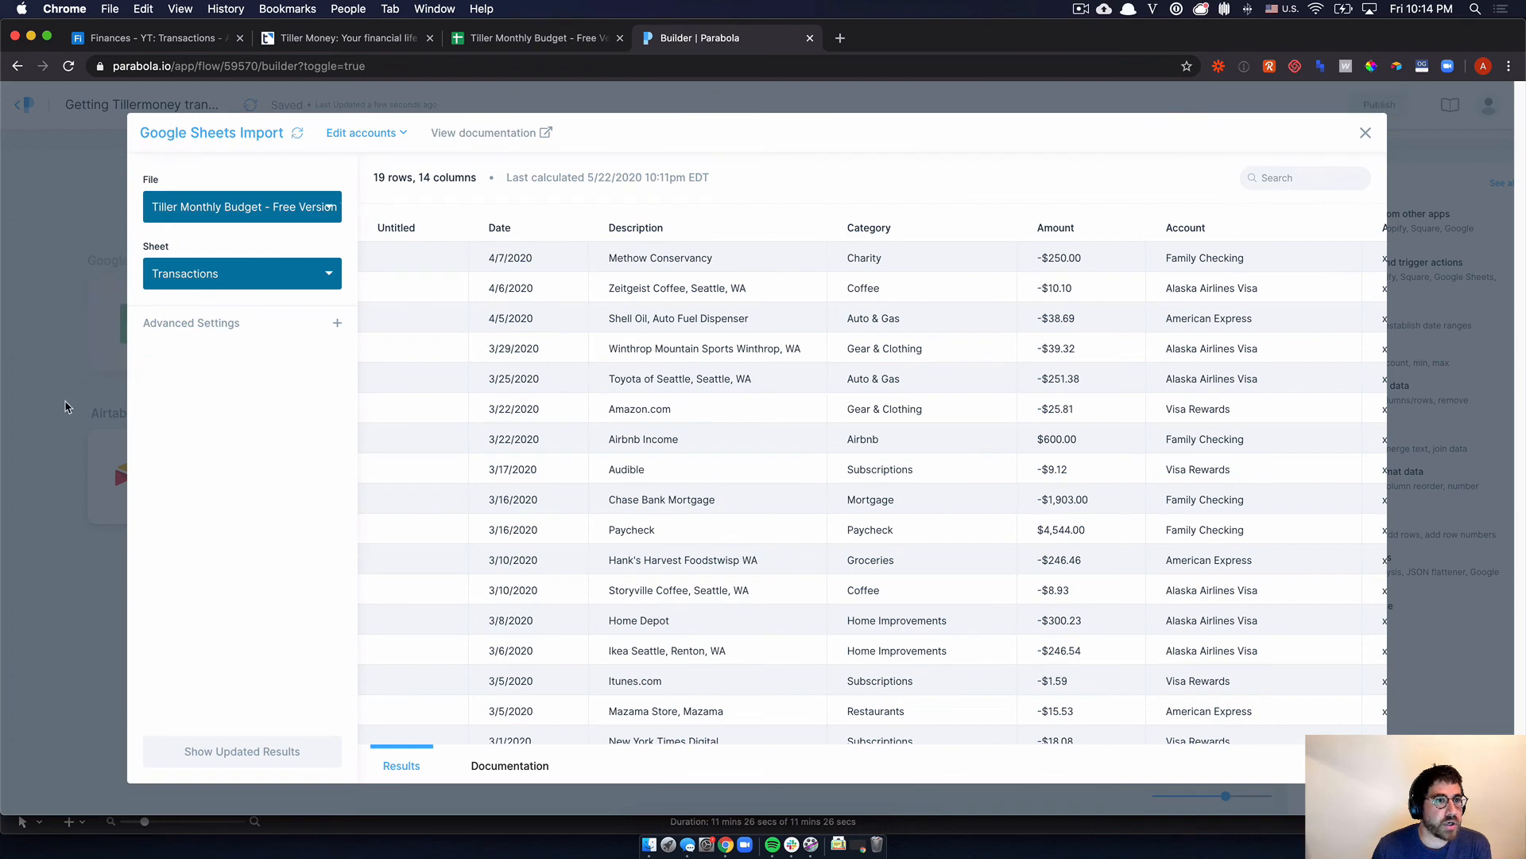
left_click(242, 751)
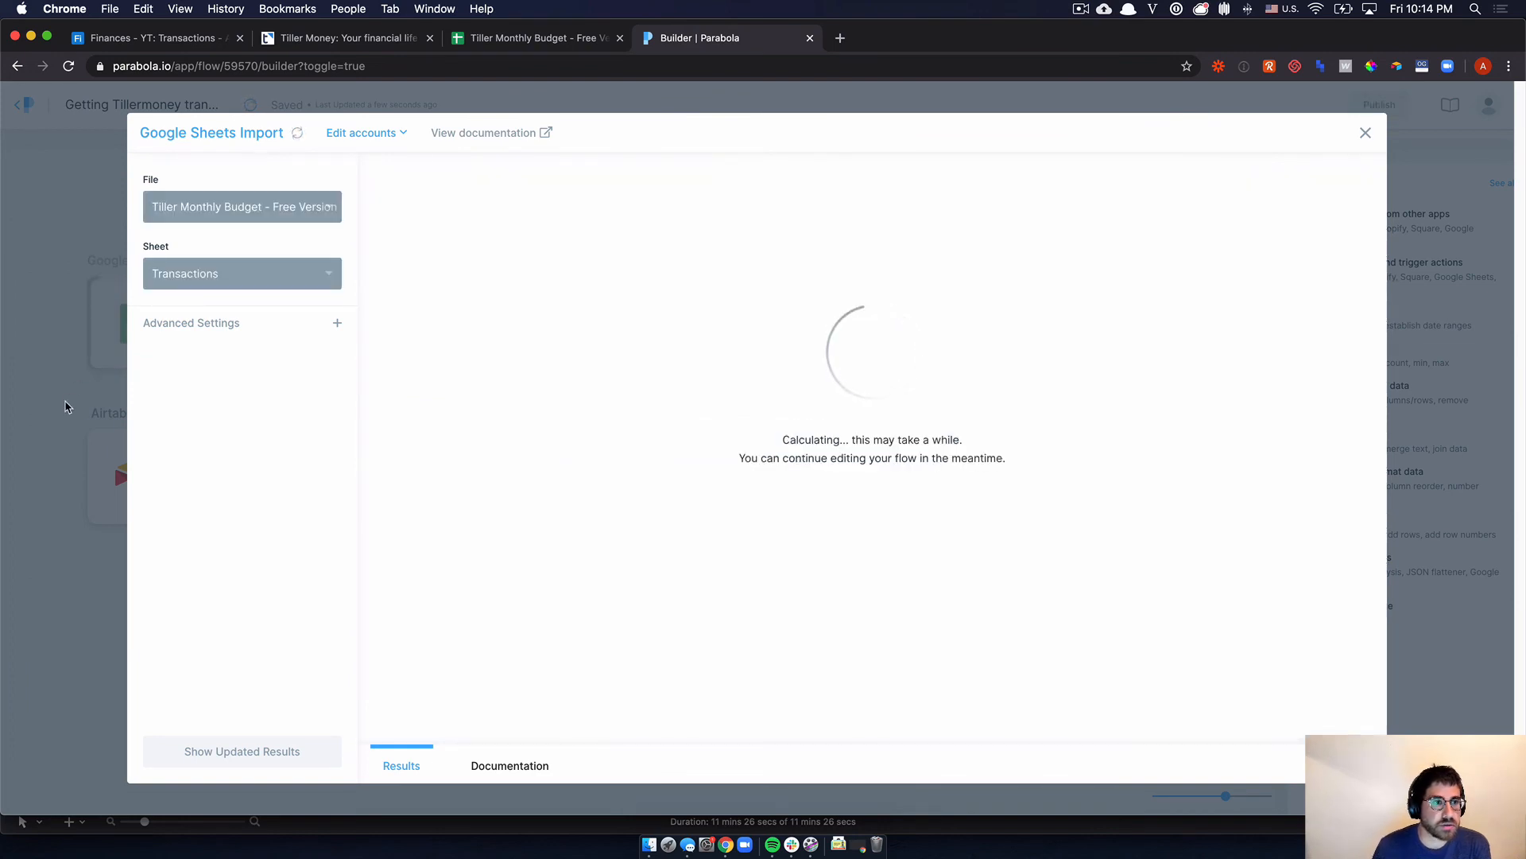
left_click(1364, 132)
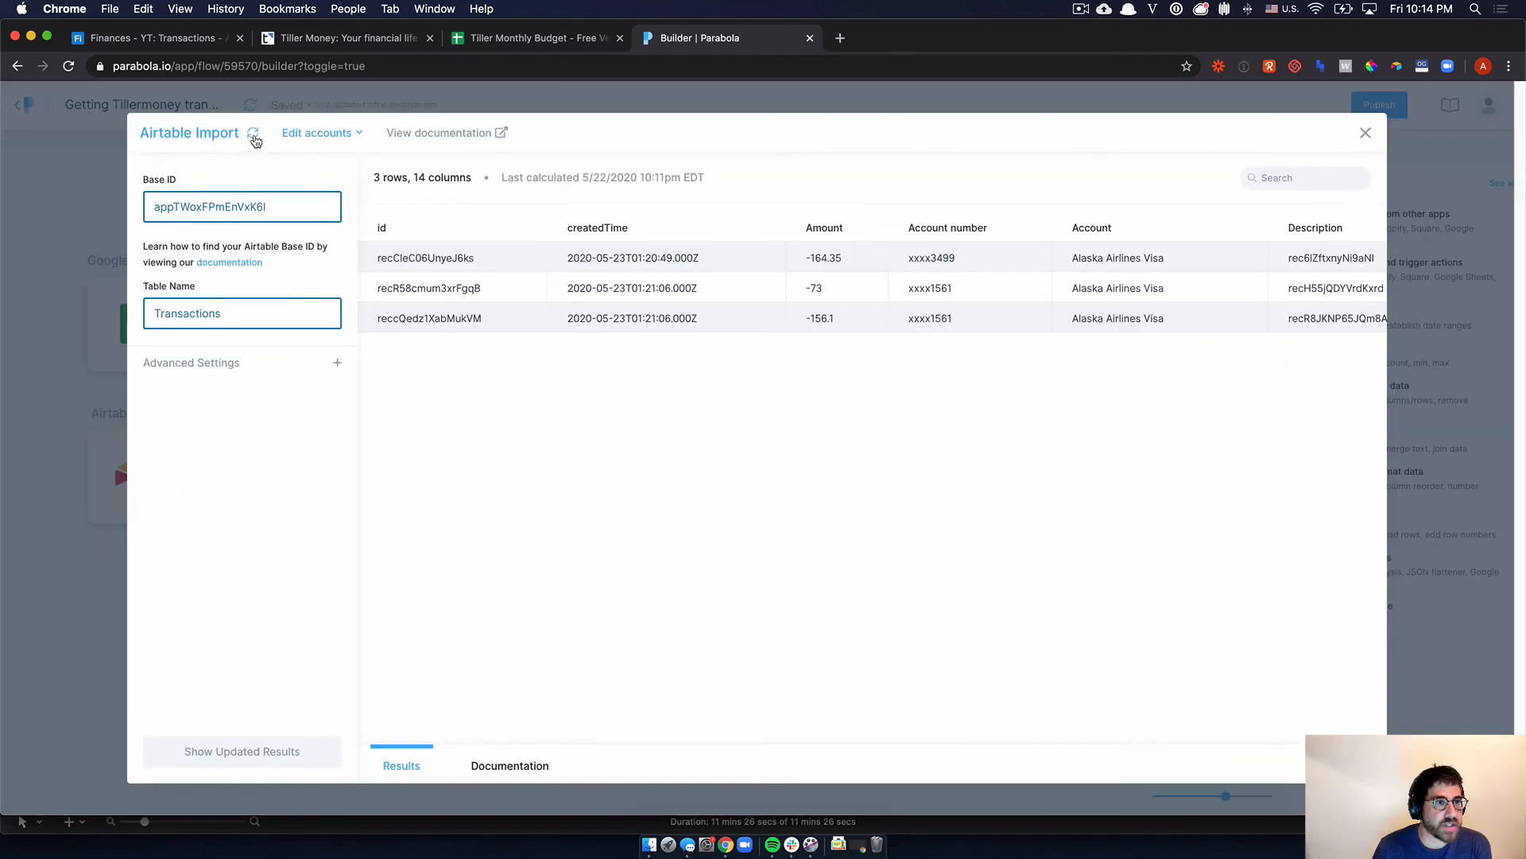
left_click(253, 132)
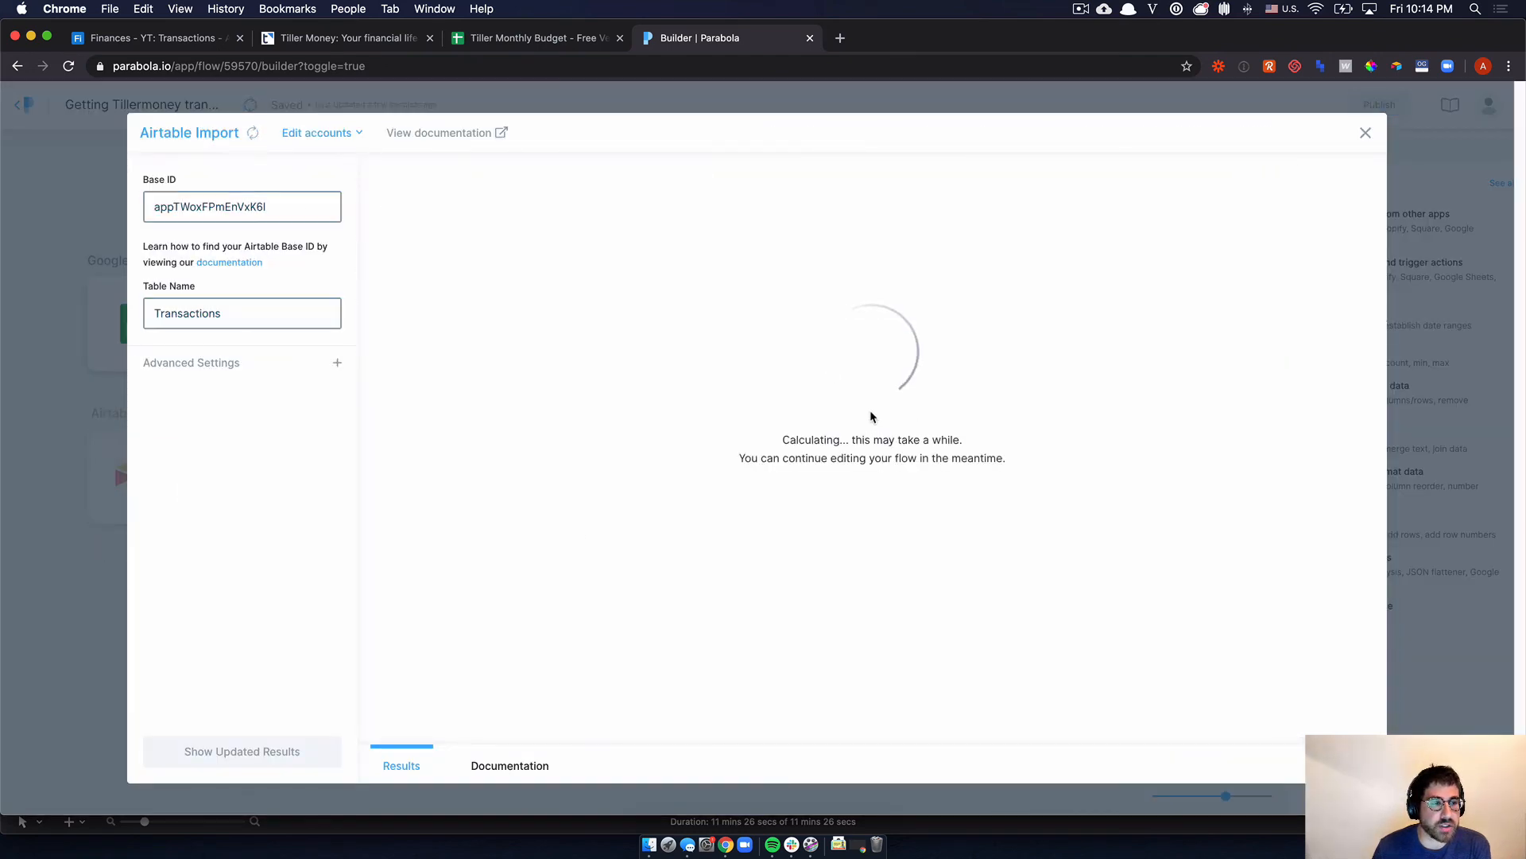
left_click(1364, 132)
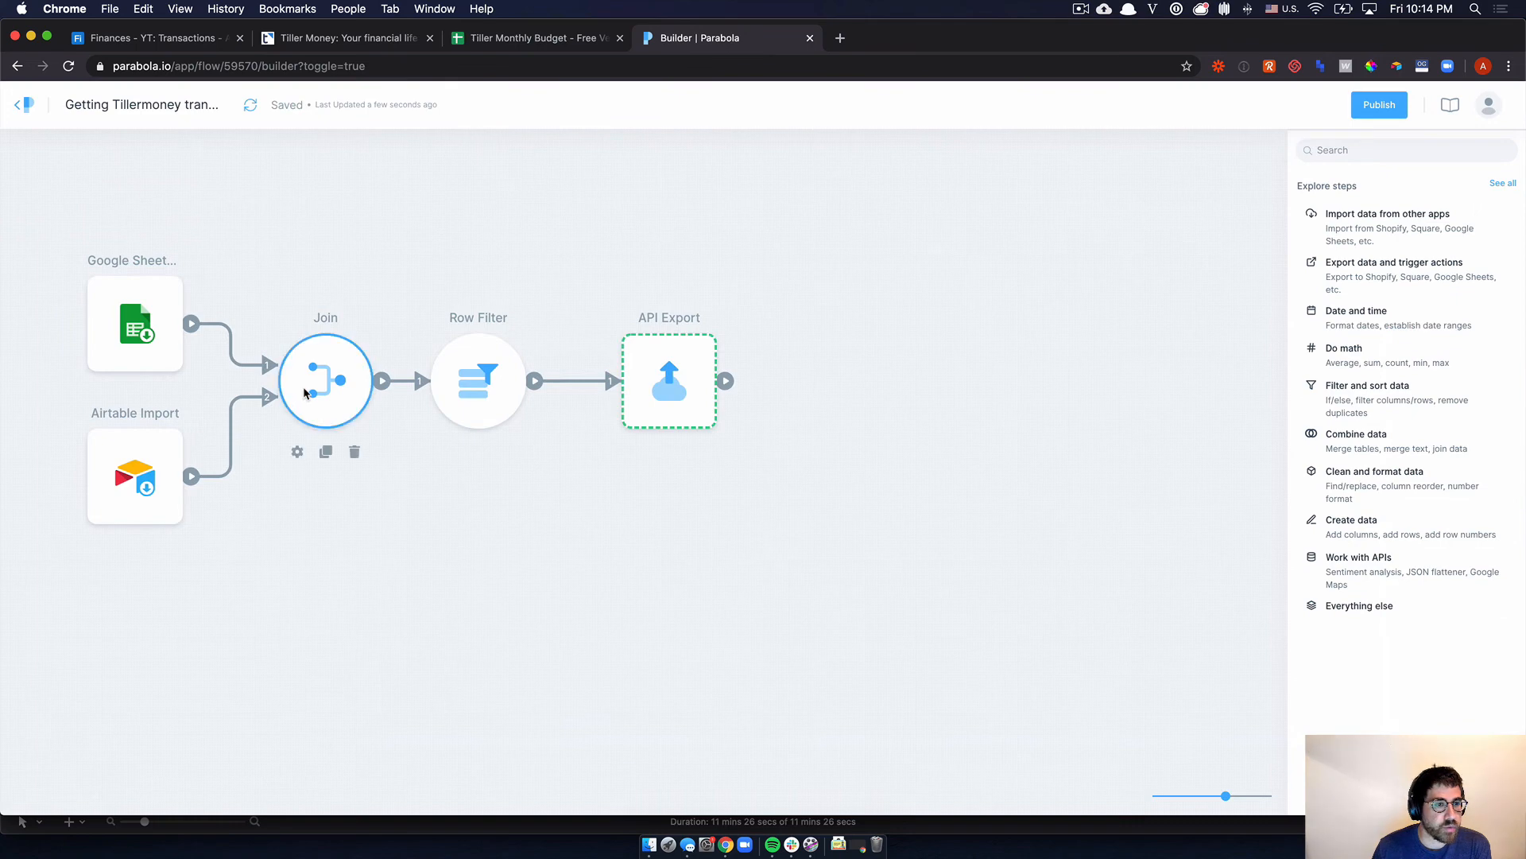
- Review the Join and Row Filter passing the single Methow Conservancy row to API Export
left_click(324, 380)
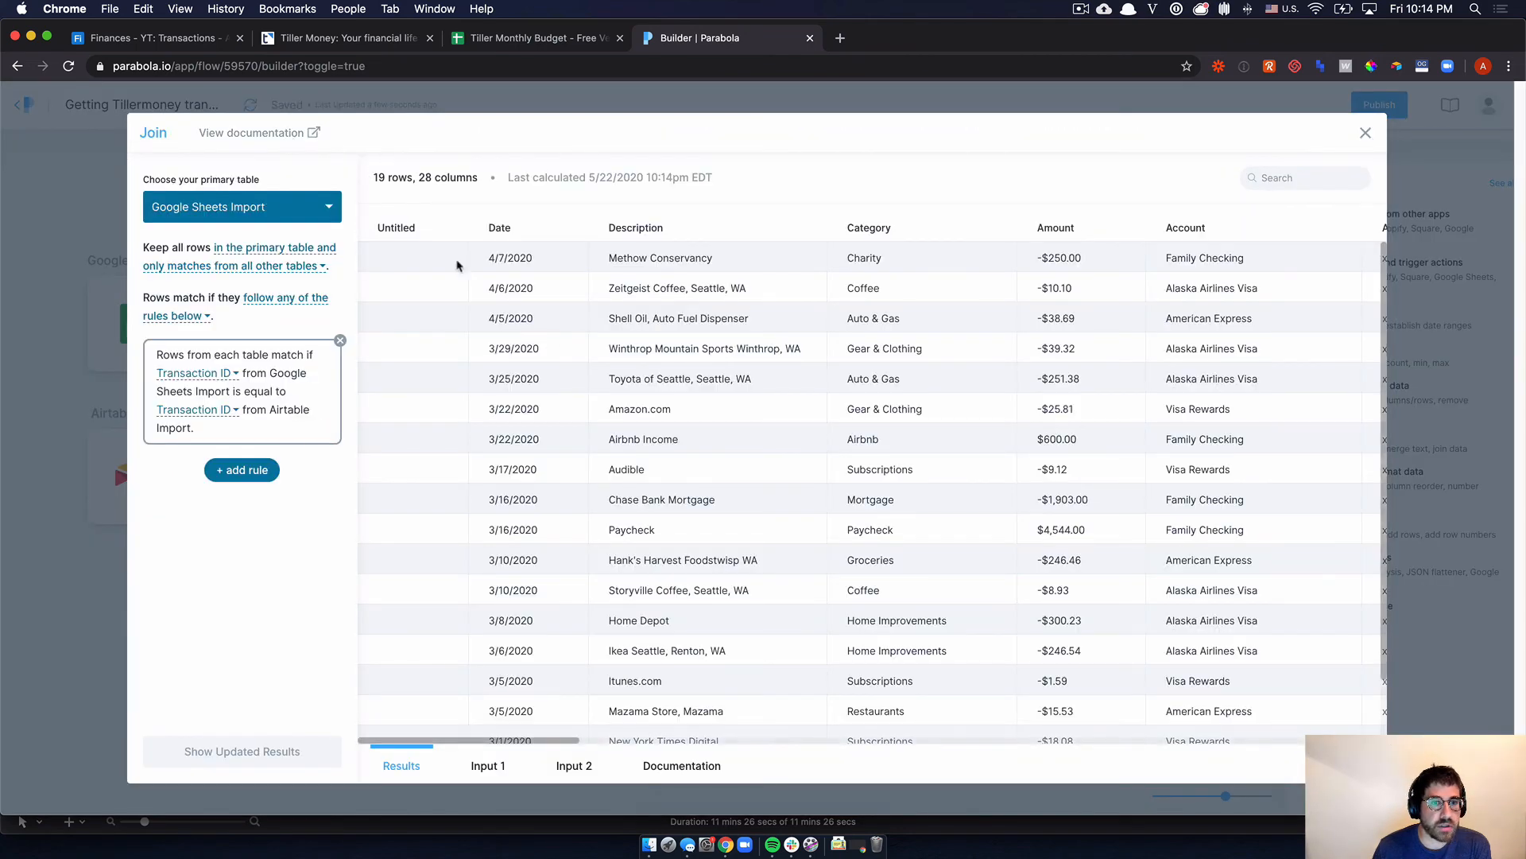
scroll("right", 3)
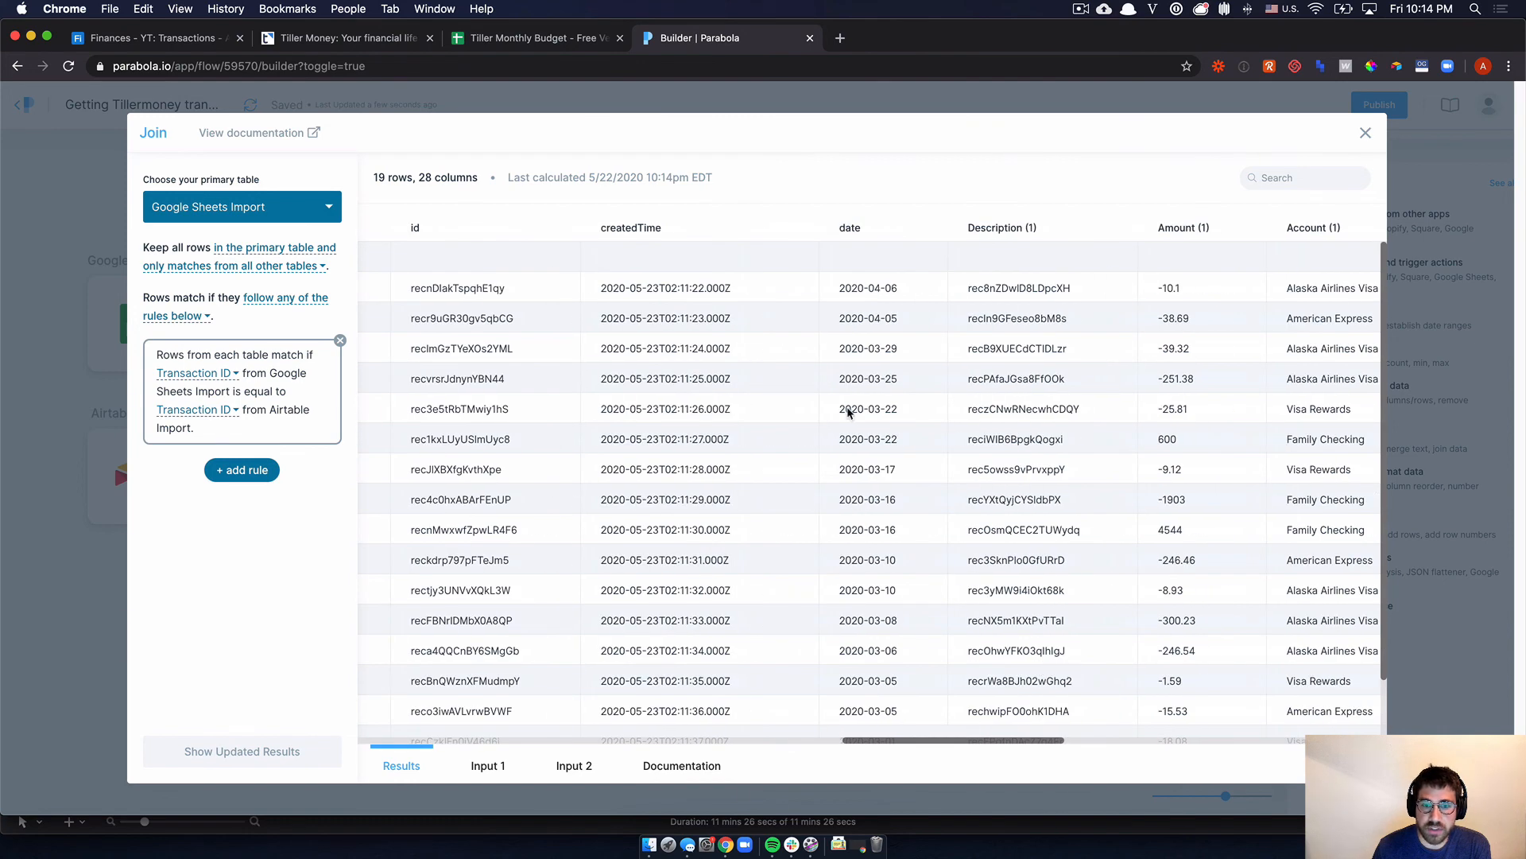
mouse_move(952, 744)
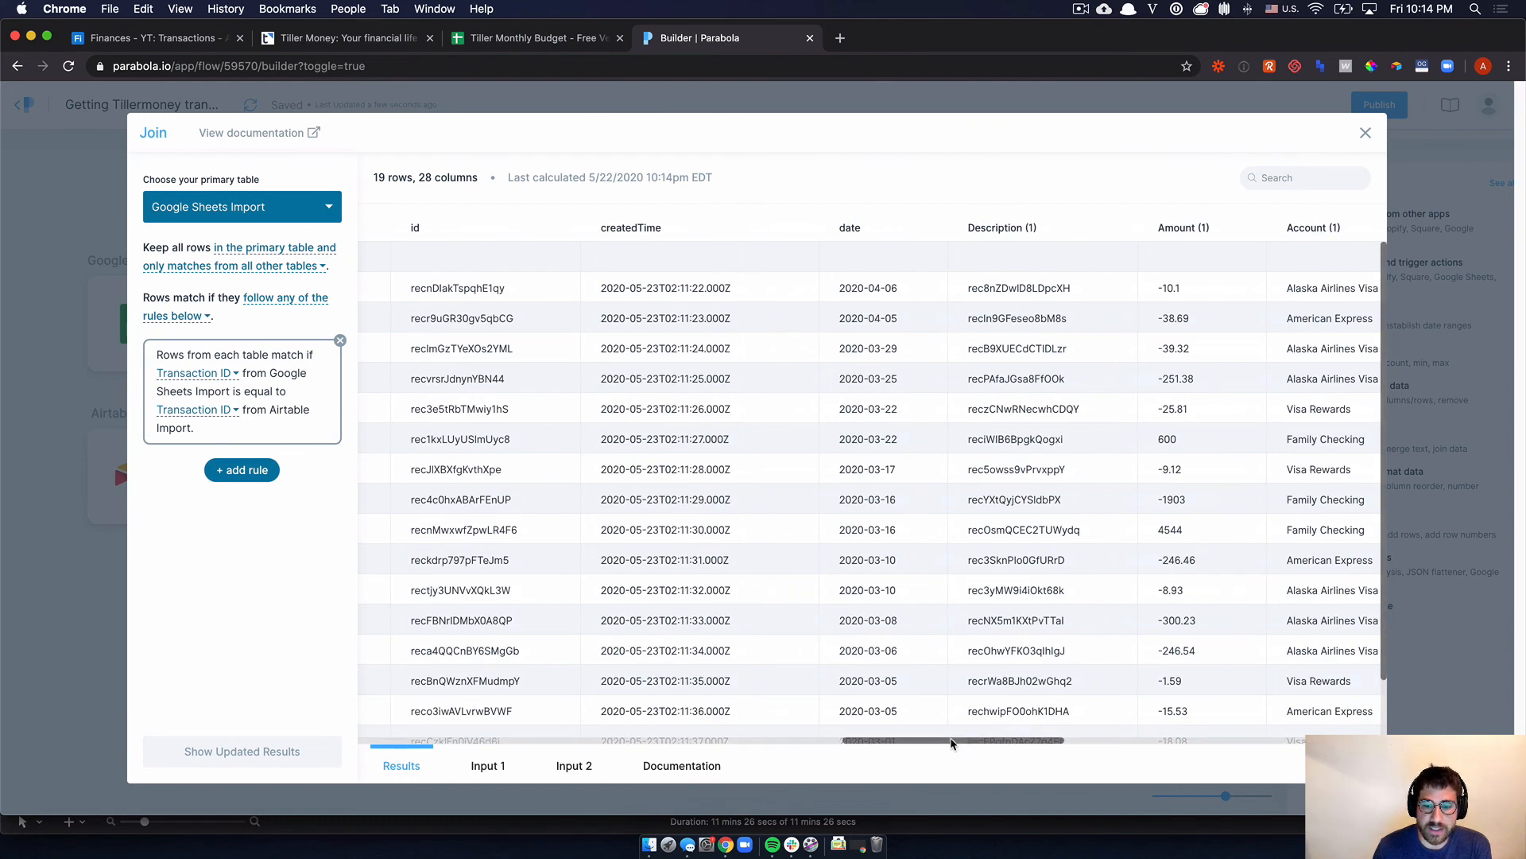
scroll("right", 3)
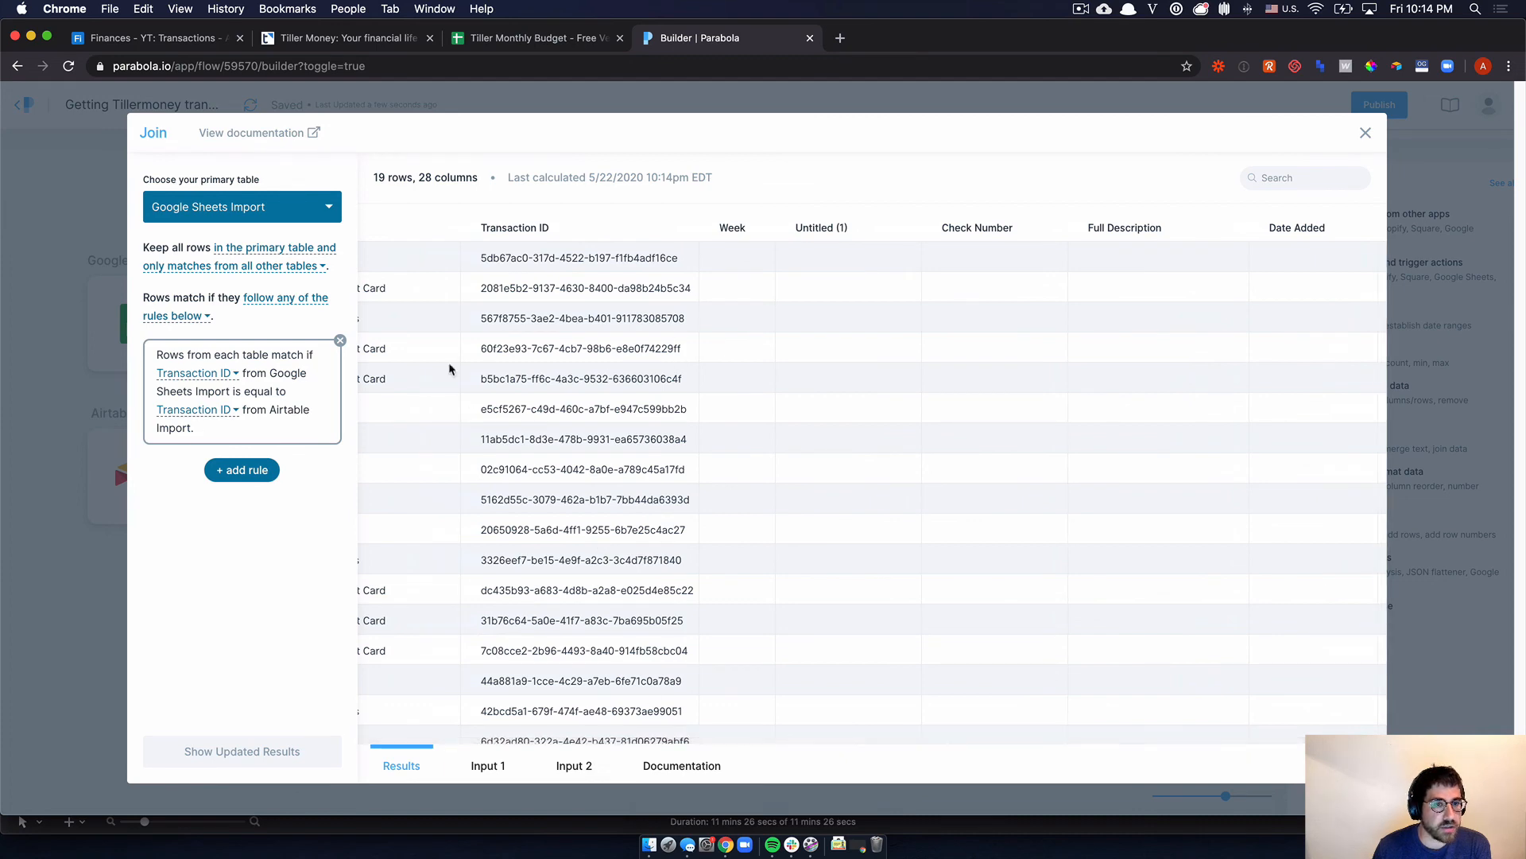
mouse_move(78, 451)
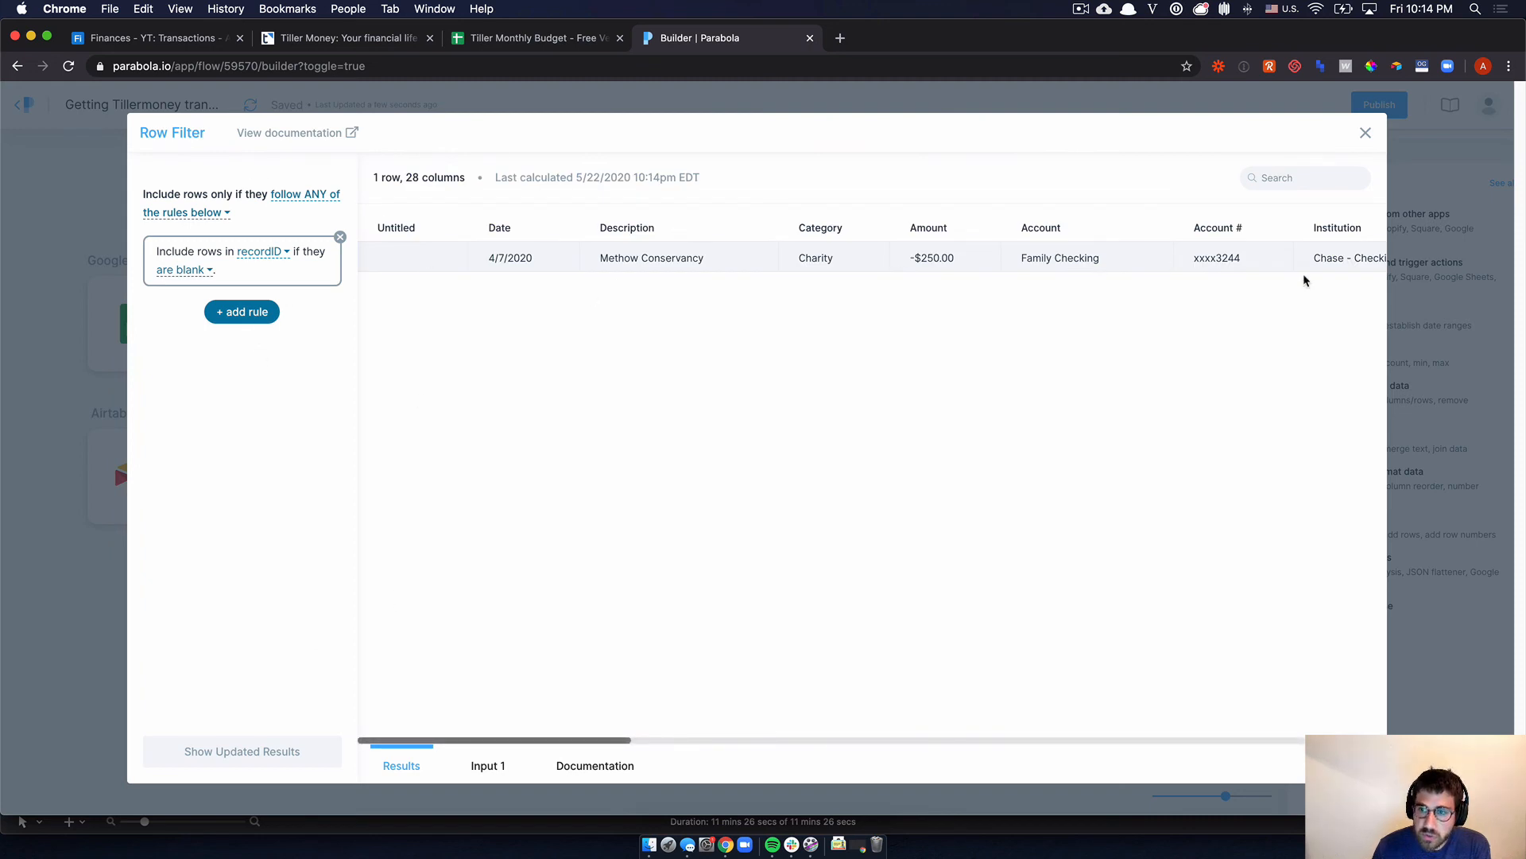
left_click(1364, 132)
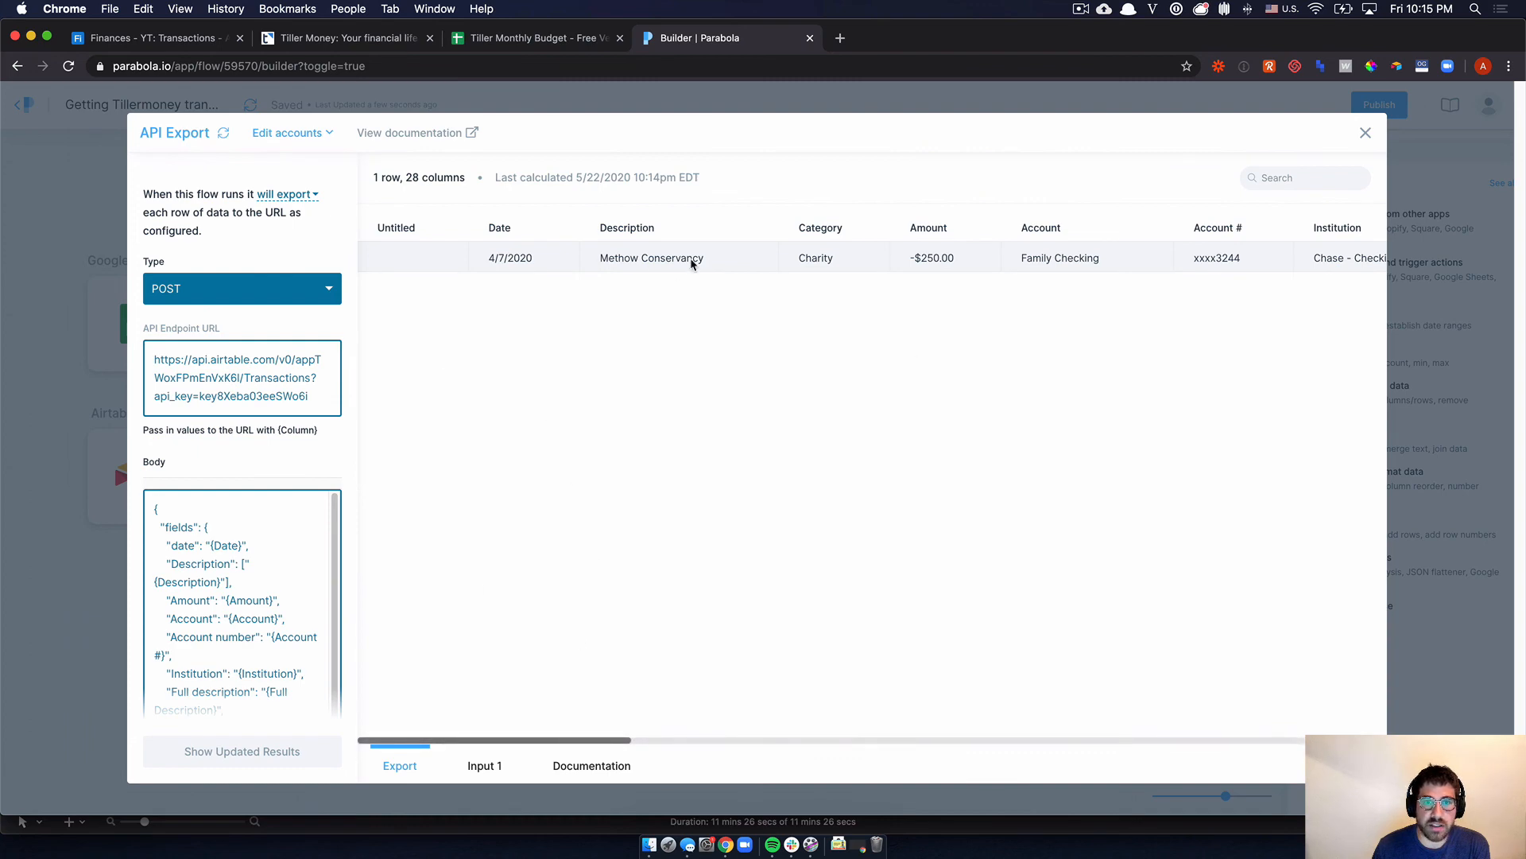
mouse_move(185, 37)
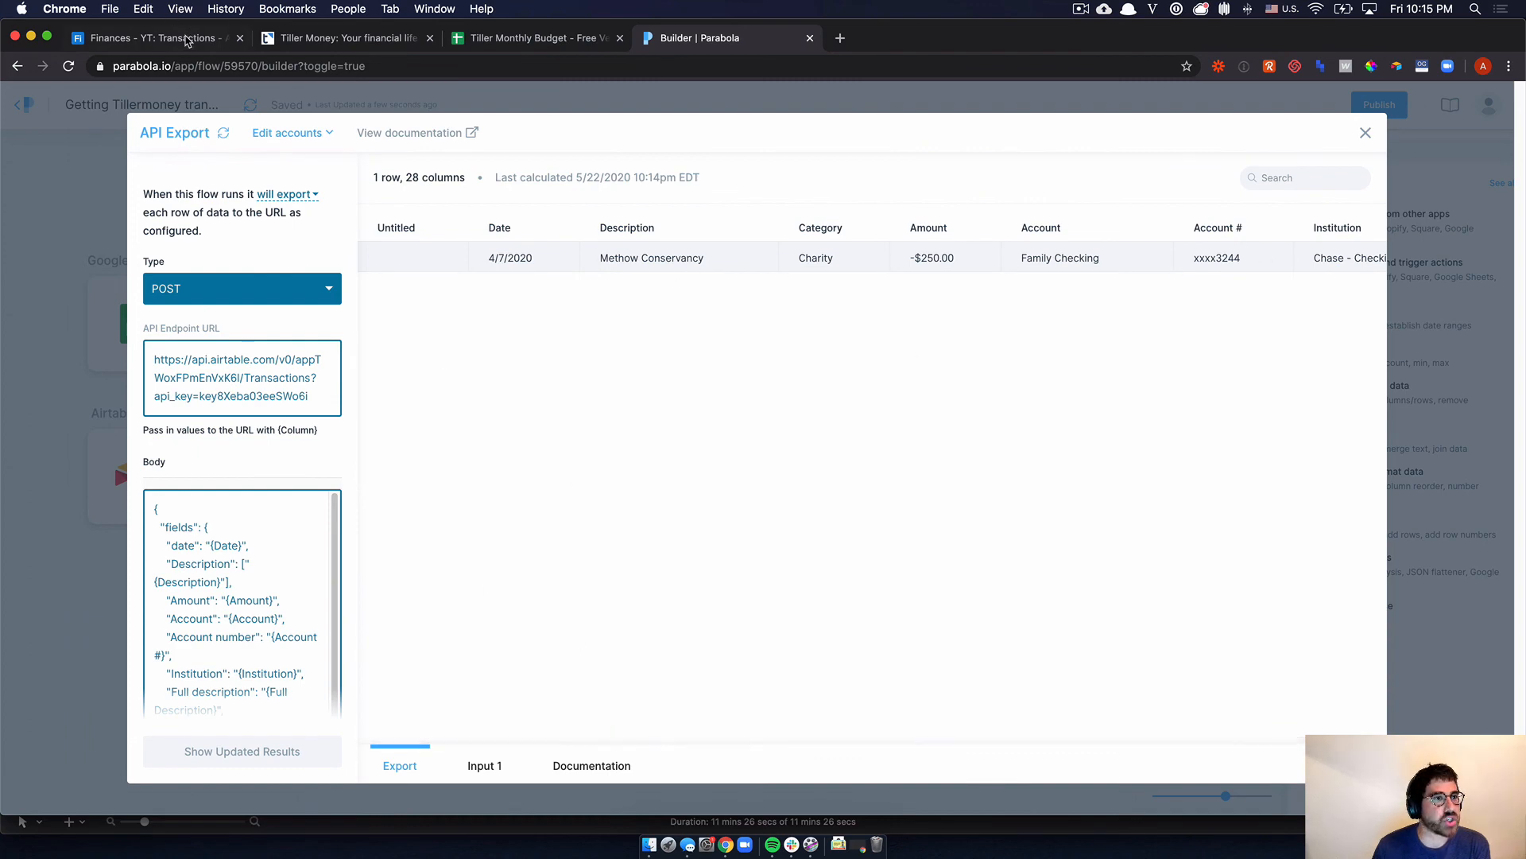
- Check the Airtable By Month view shows 21 records against the Tiller sheet
left_click(146, 38)
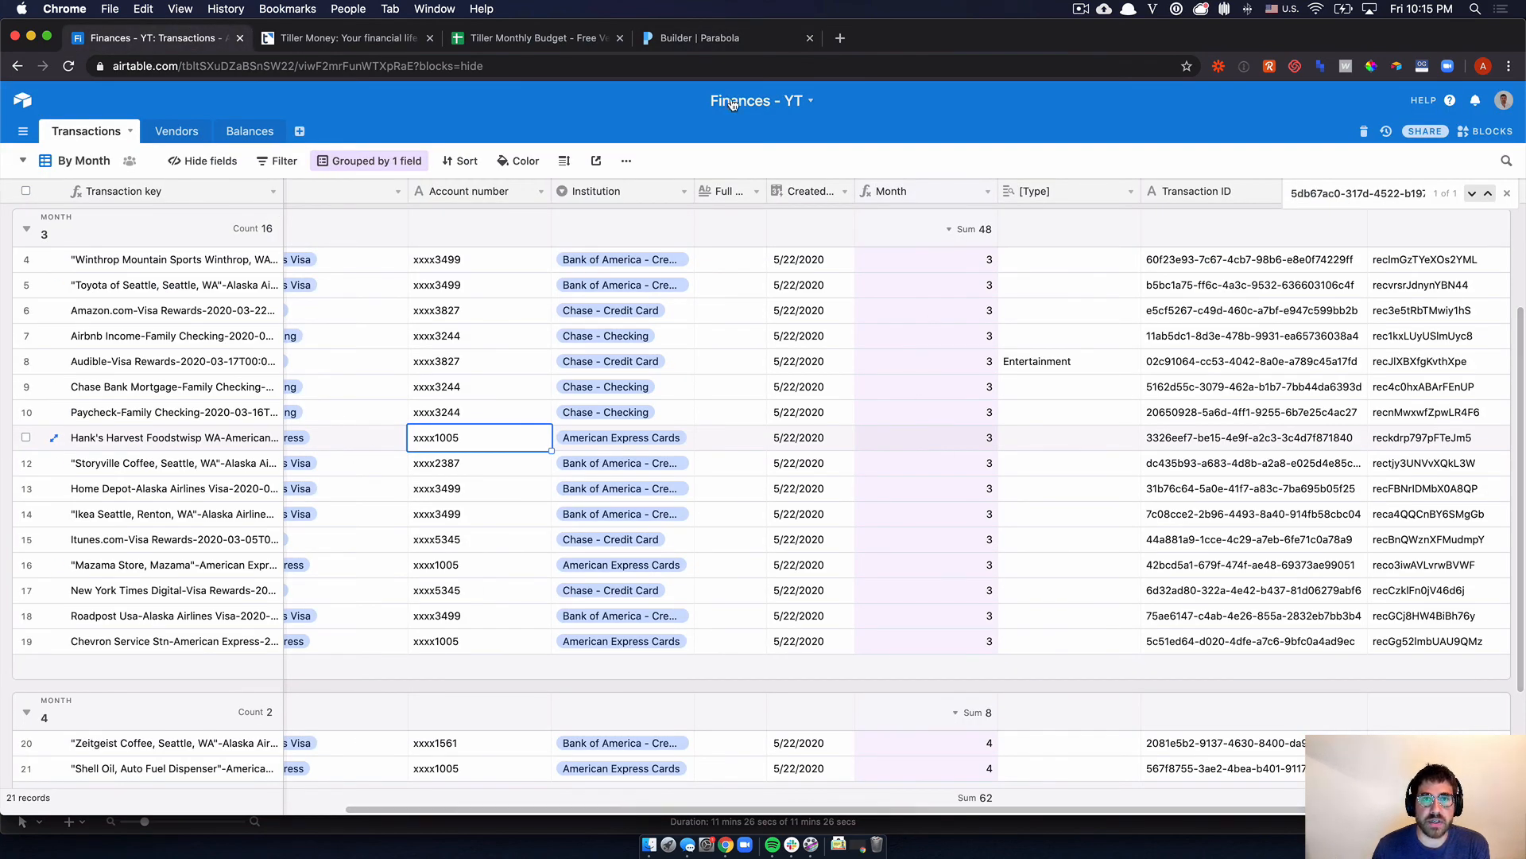
mouse_move(600, 296)
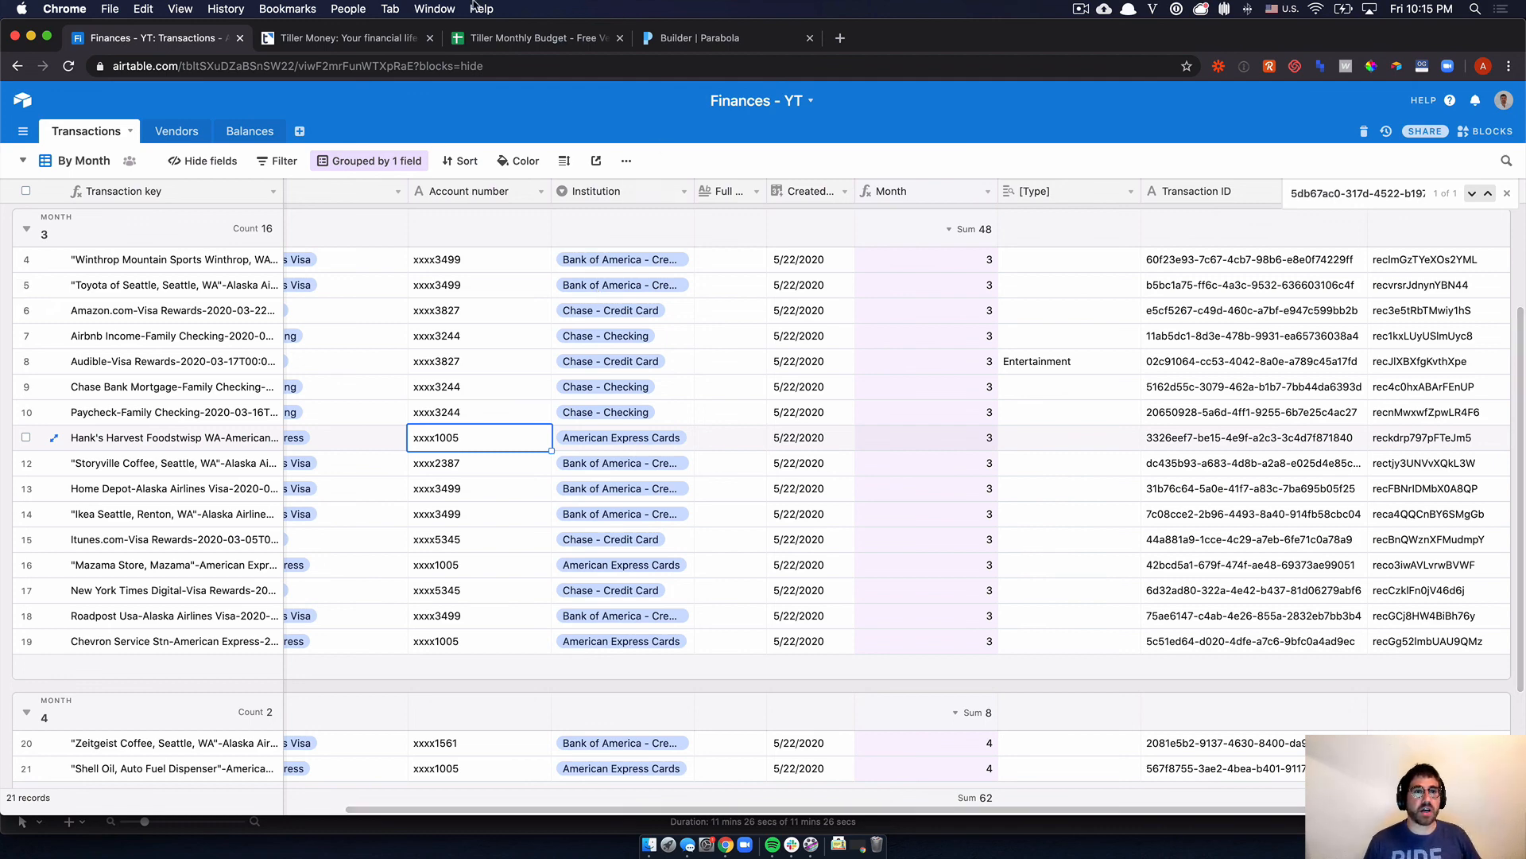
left_click(535, 36)
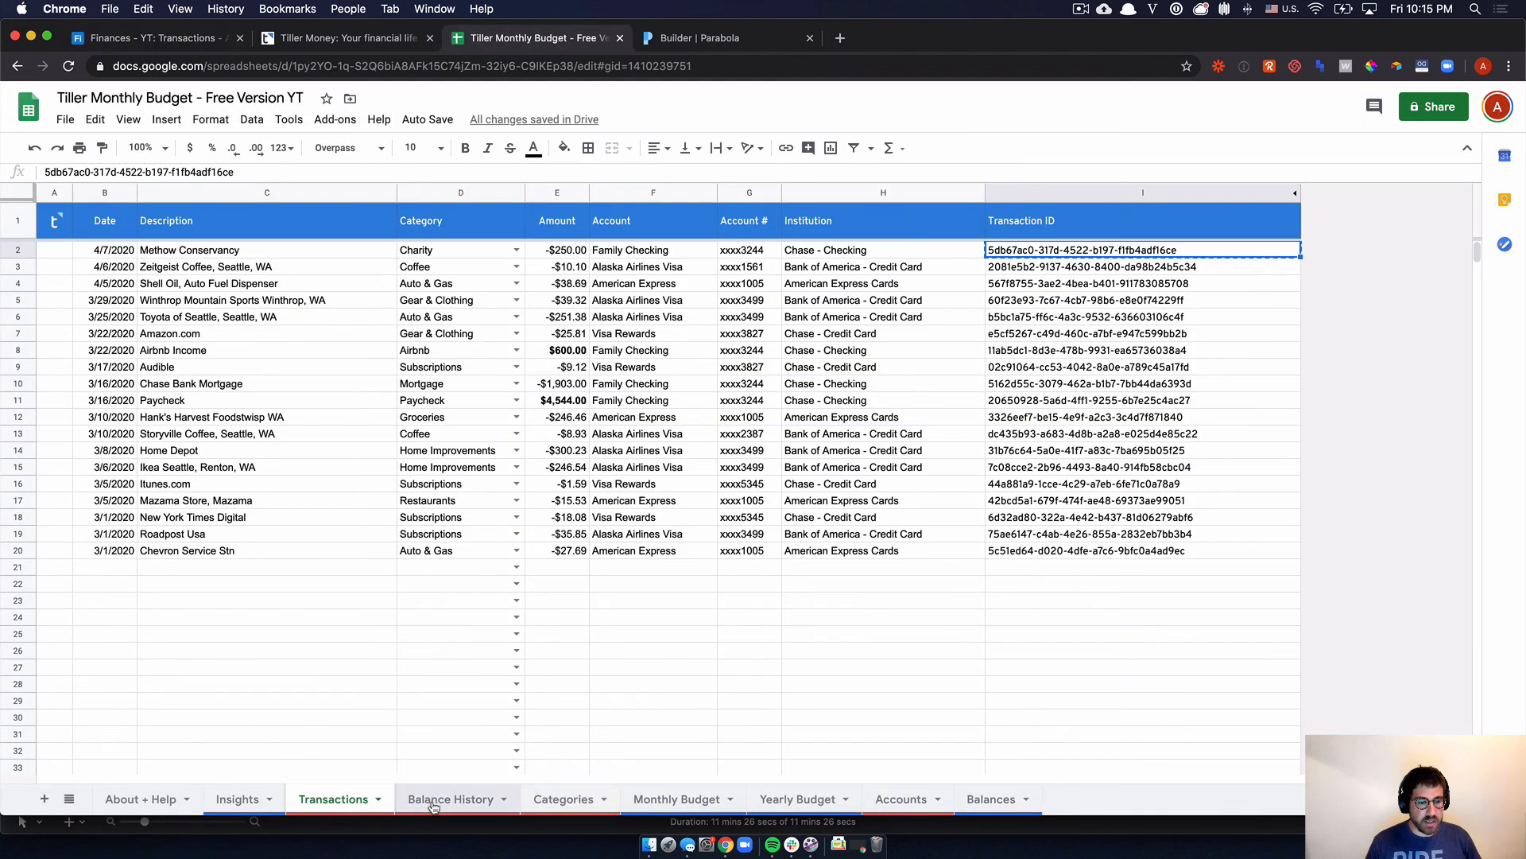
left_click(450, 798)
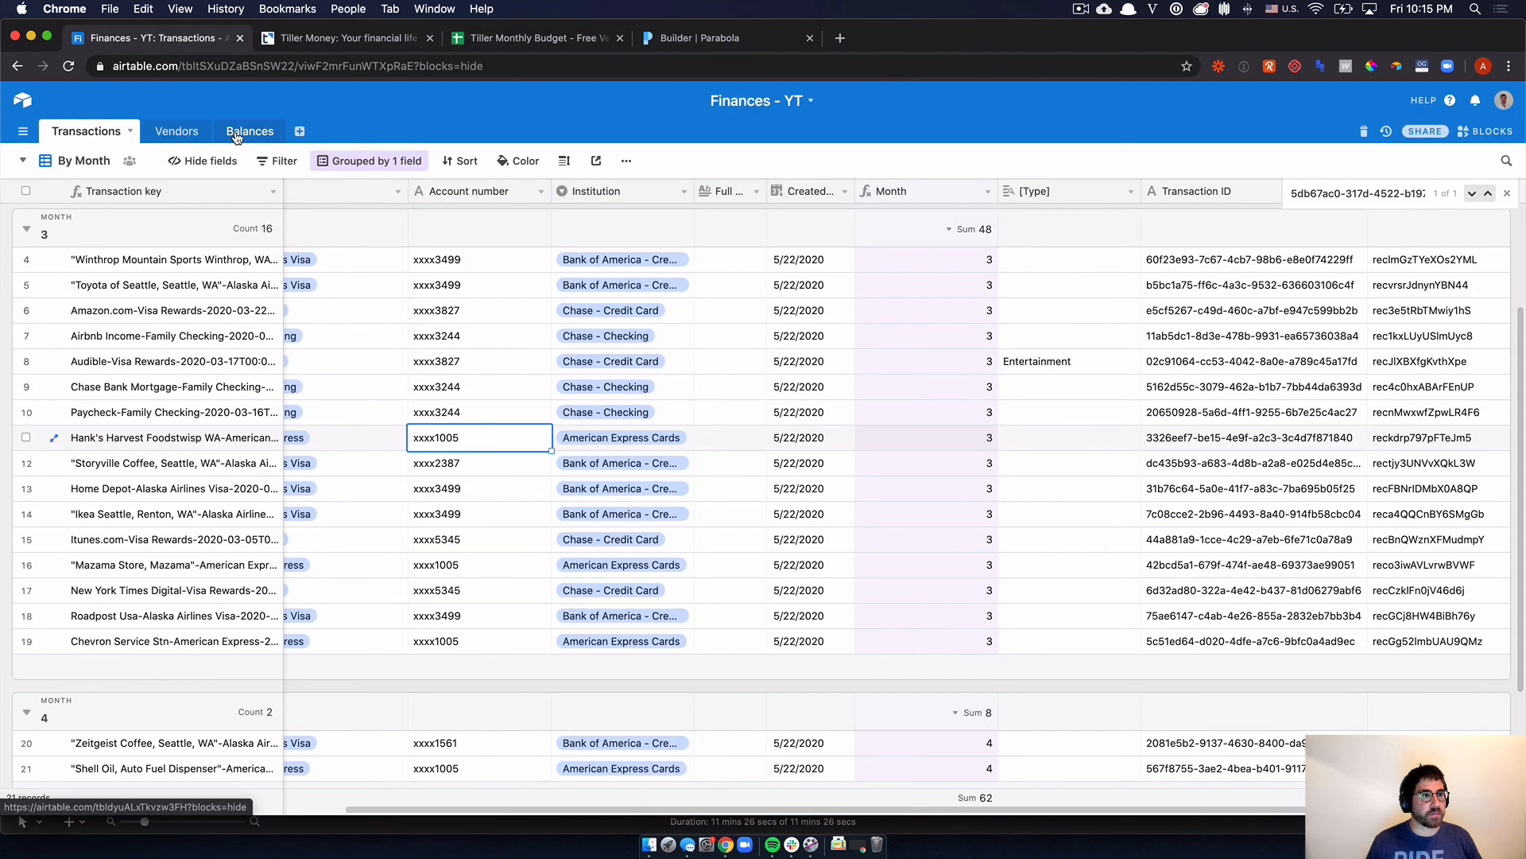
left_click(250, 130)
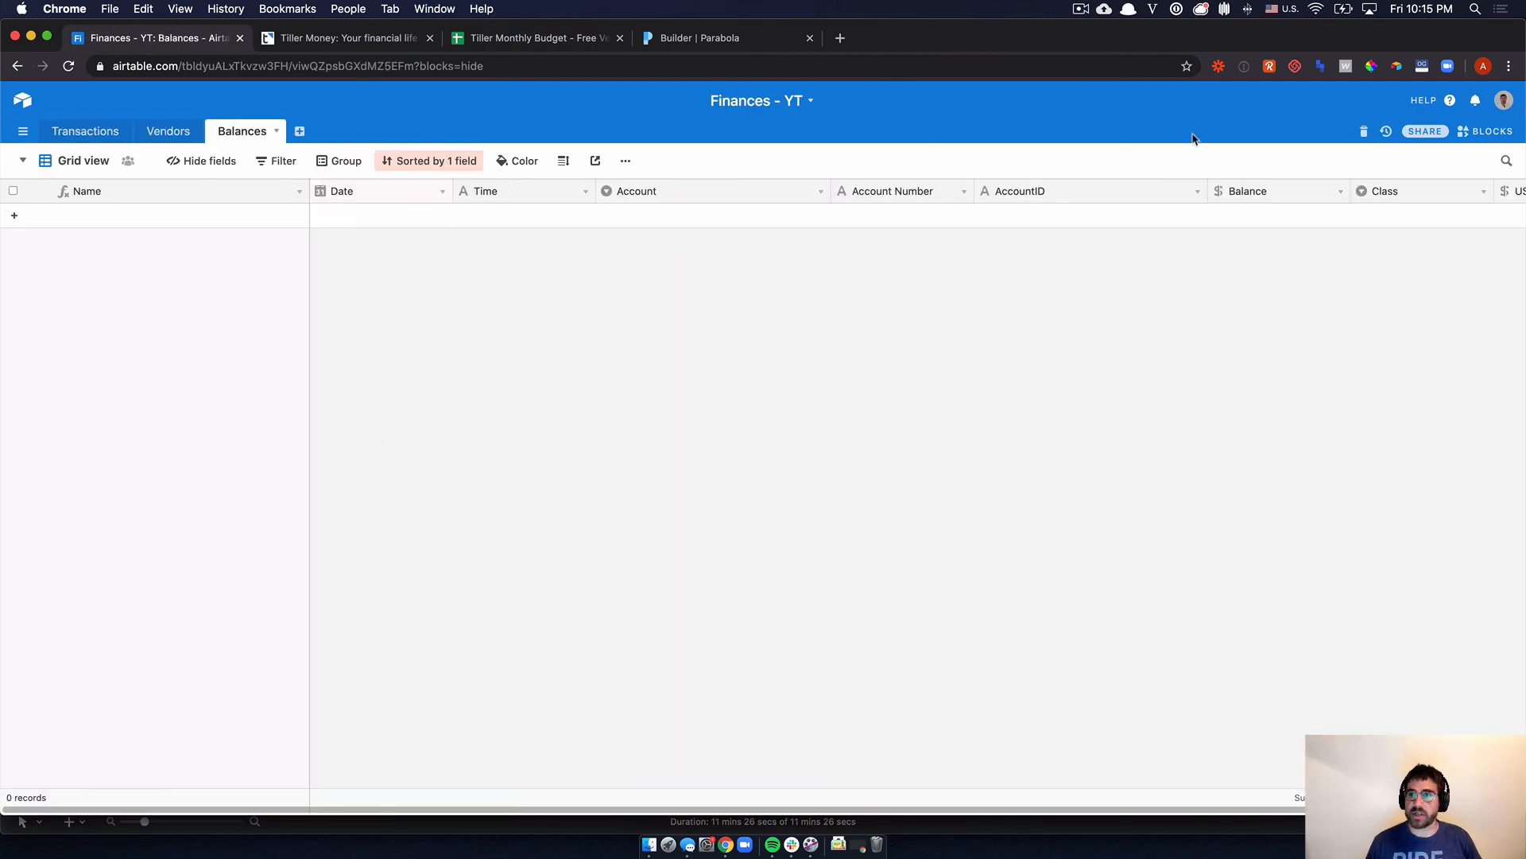
left_click(84, 131)
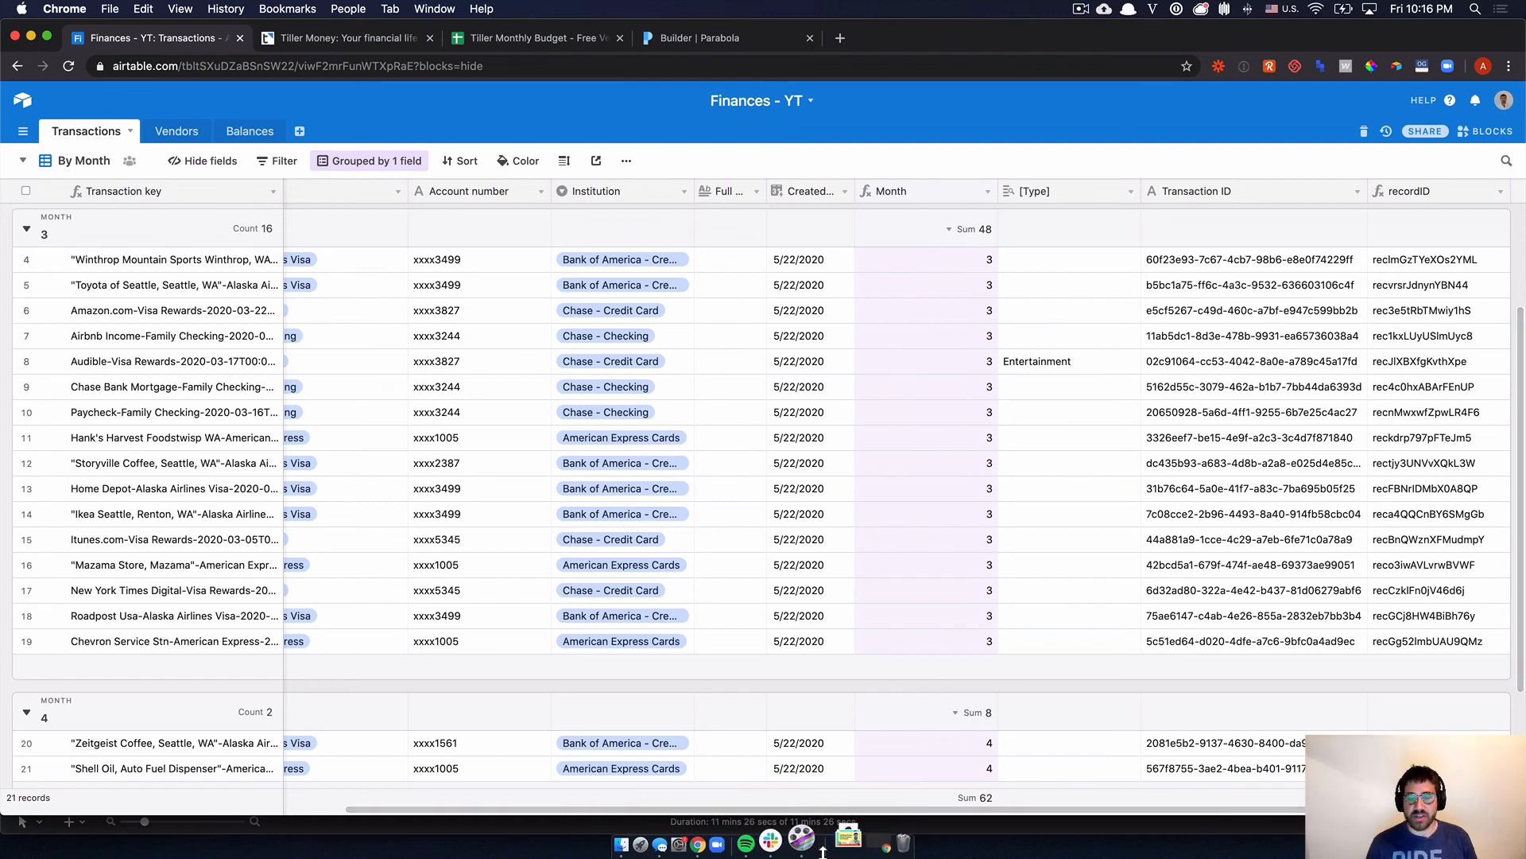
mouse_move(804, 655)
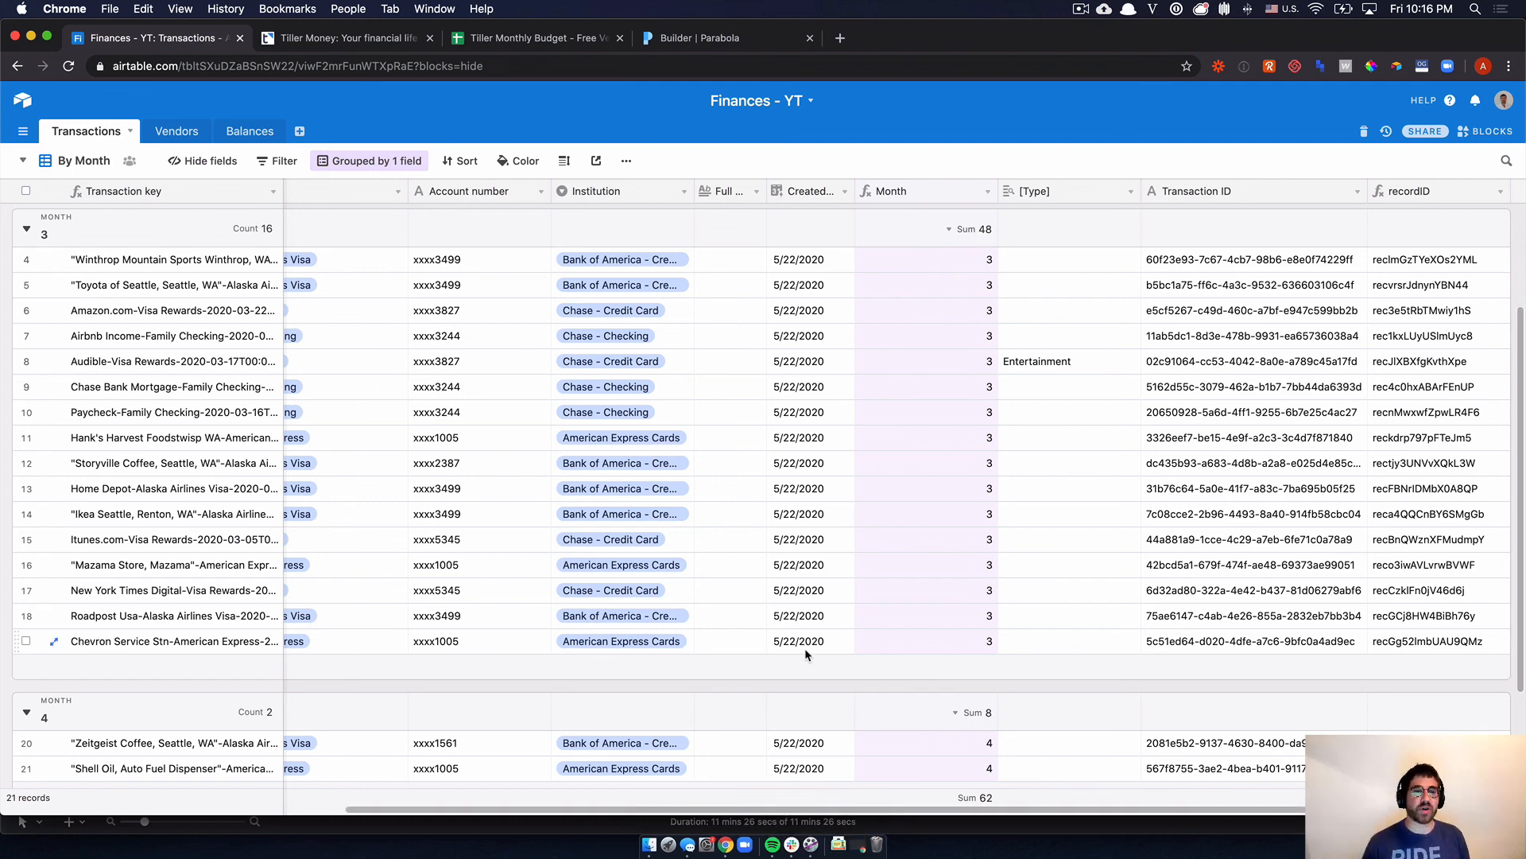